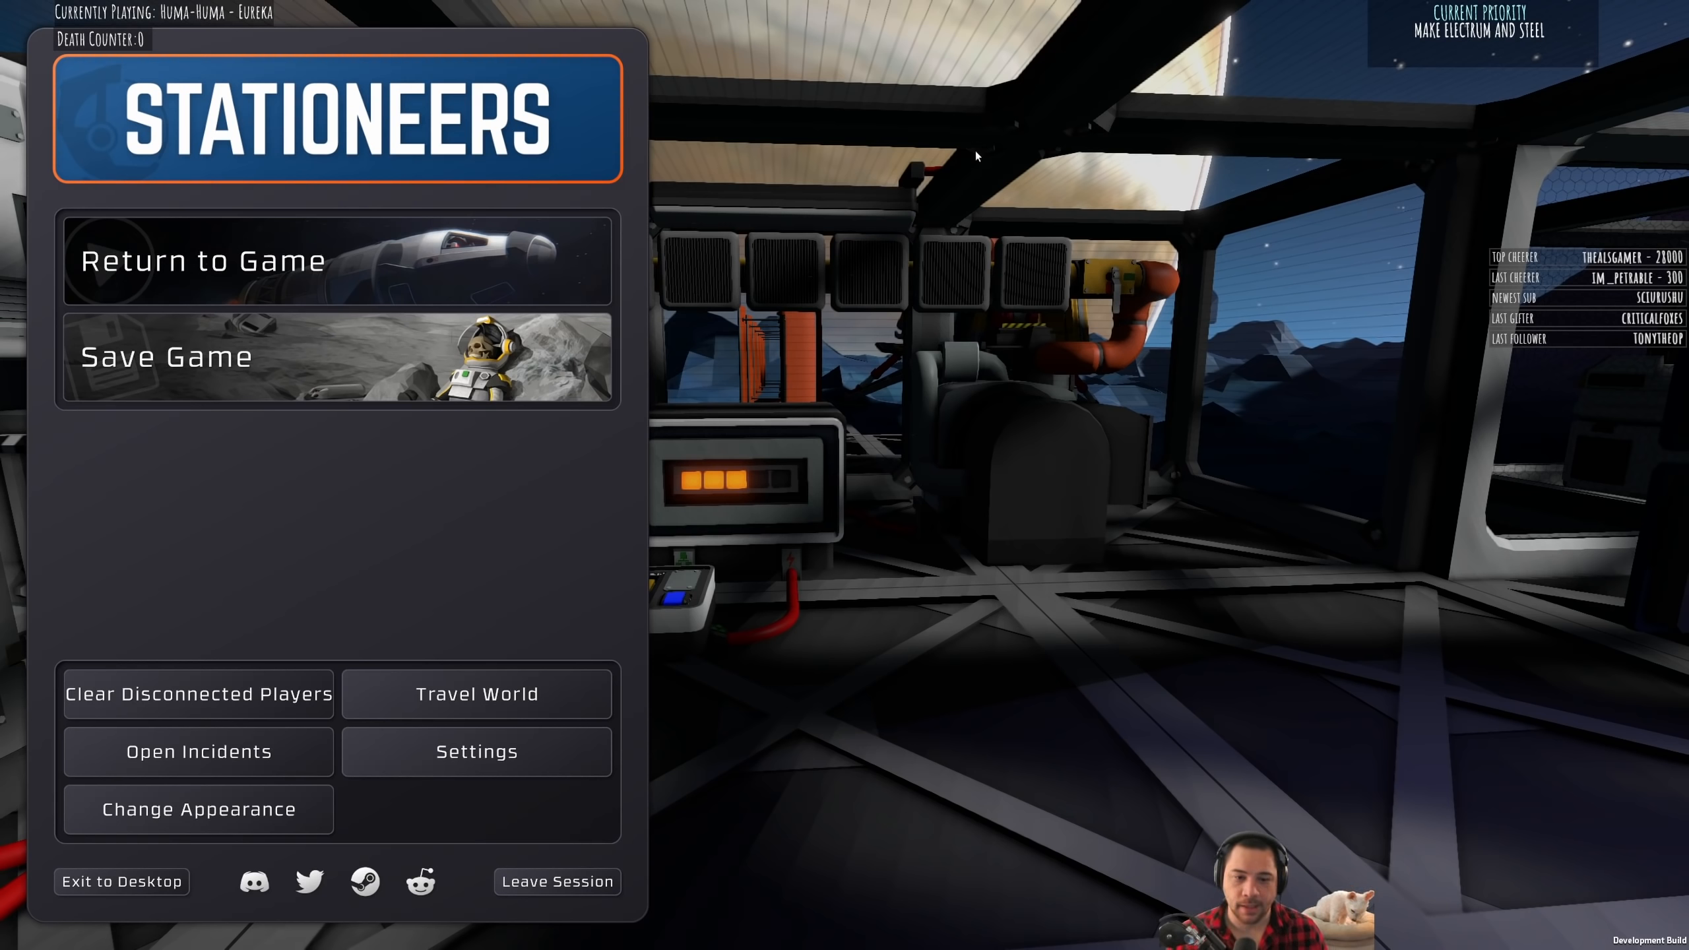
{"action": "mouse_move", "coordinate": [1099, 213]}
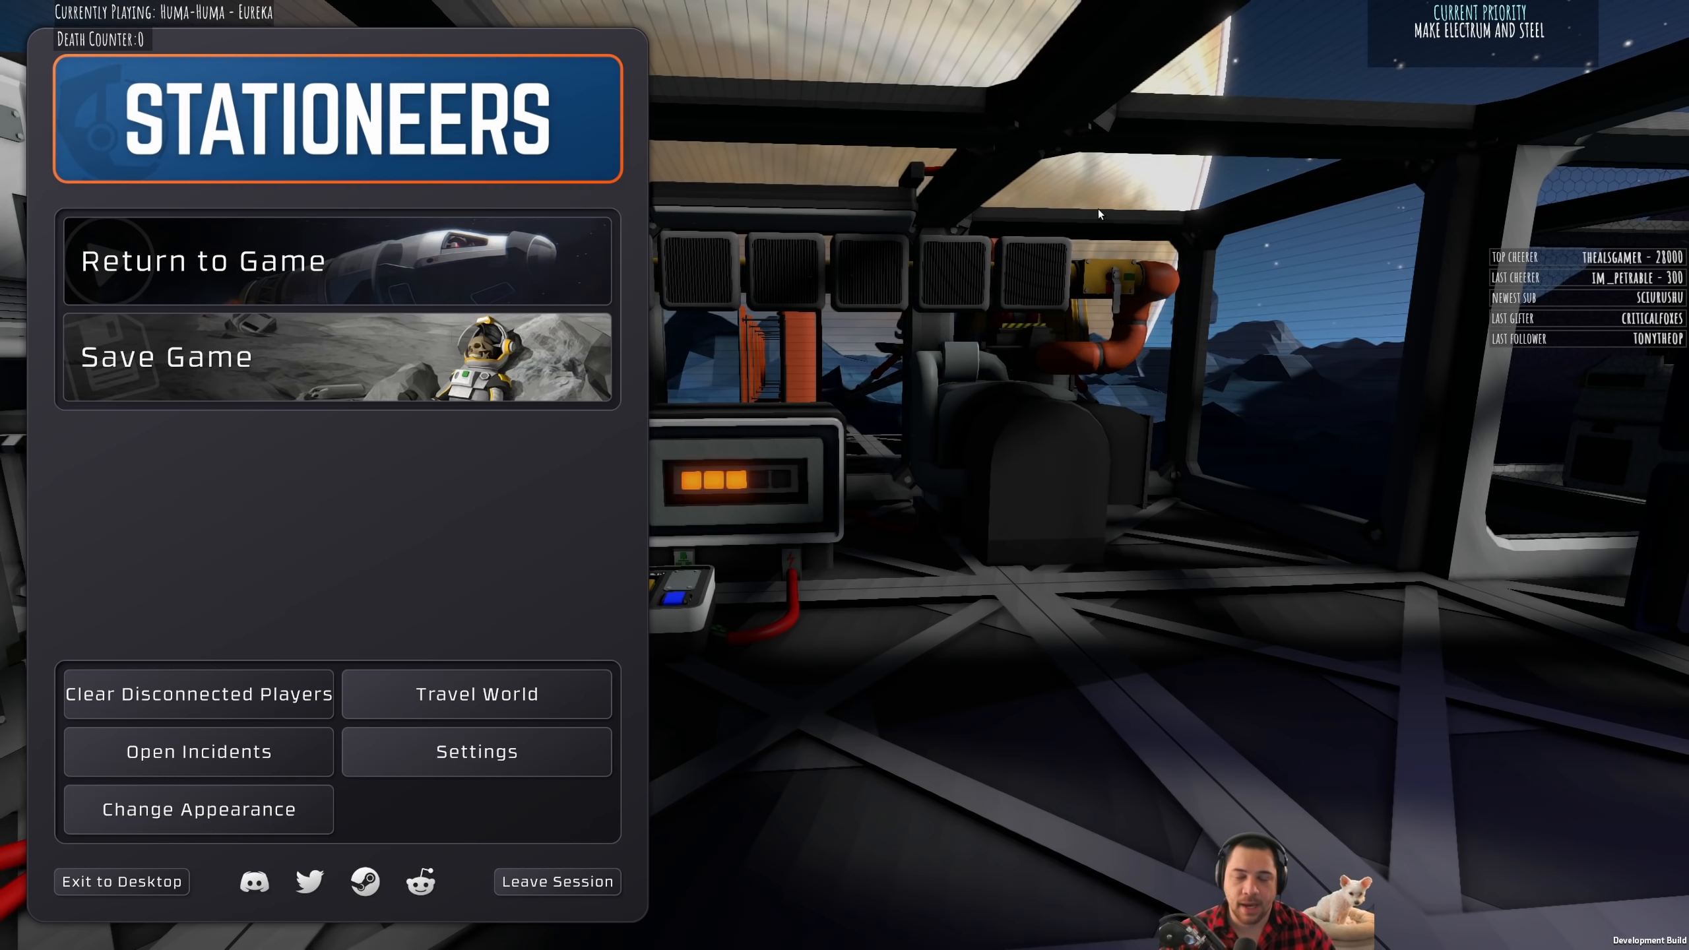
Step: Choose Return to Game in the pause menu to resume inside the base
{"action": "left_click", "coordinate": [204, 259]}
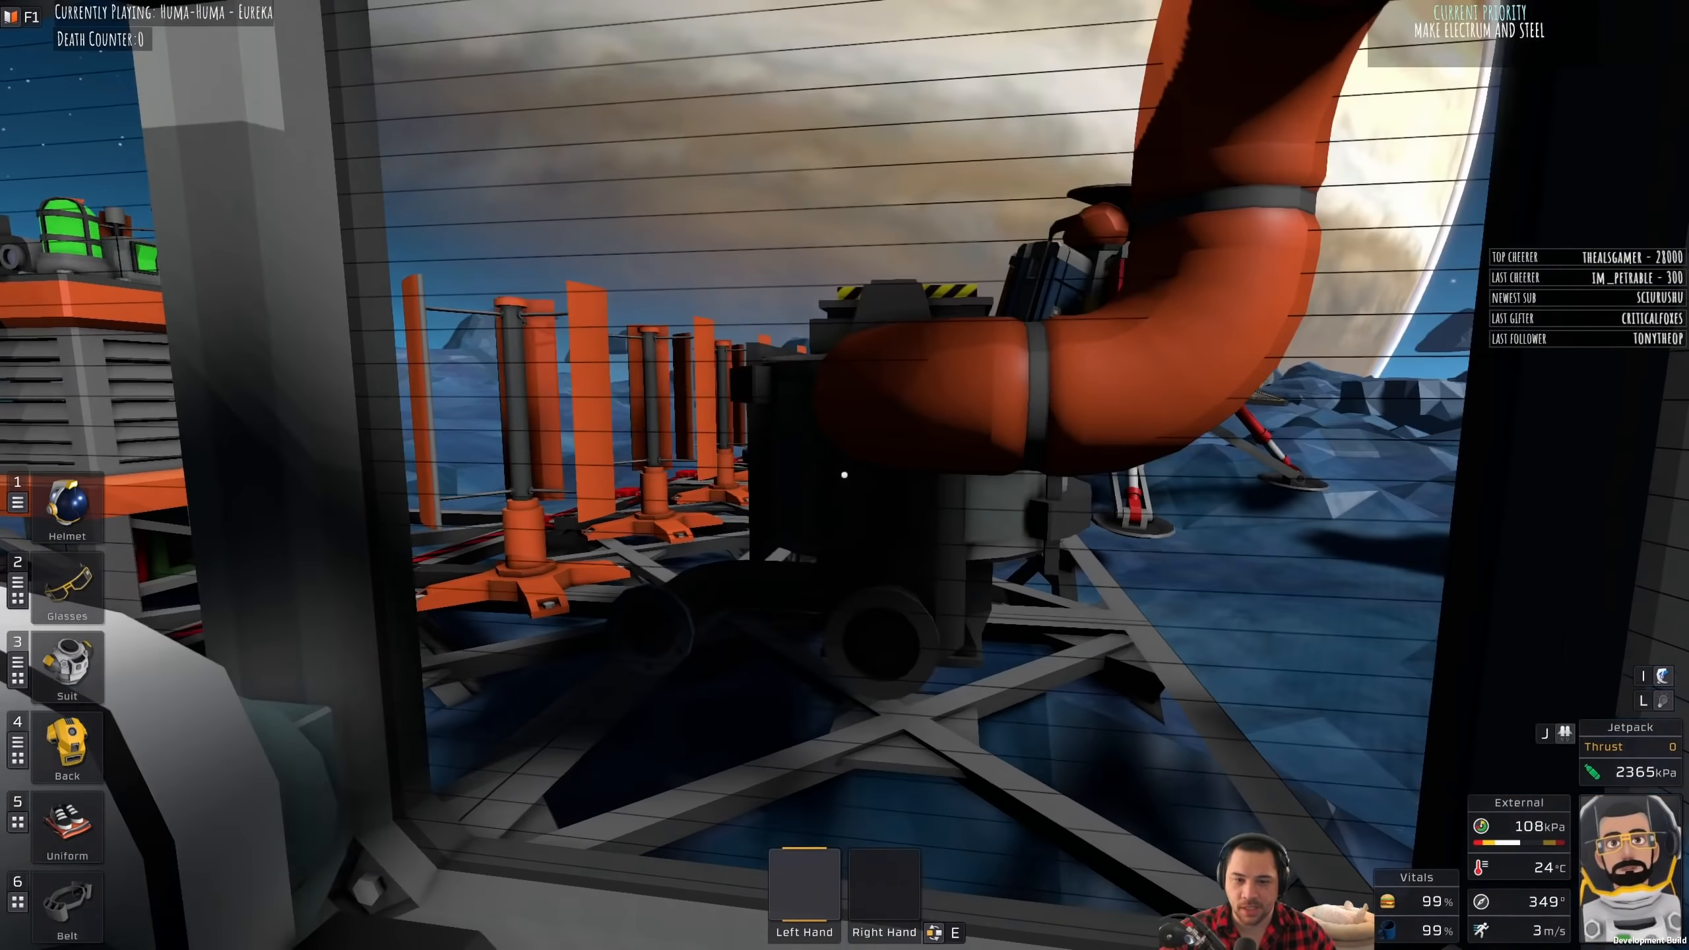
{"action": "mouse_move", "coordinate": [845, 475]}
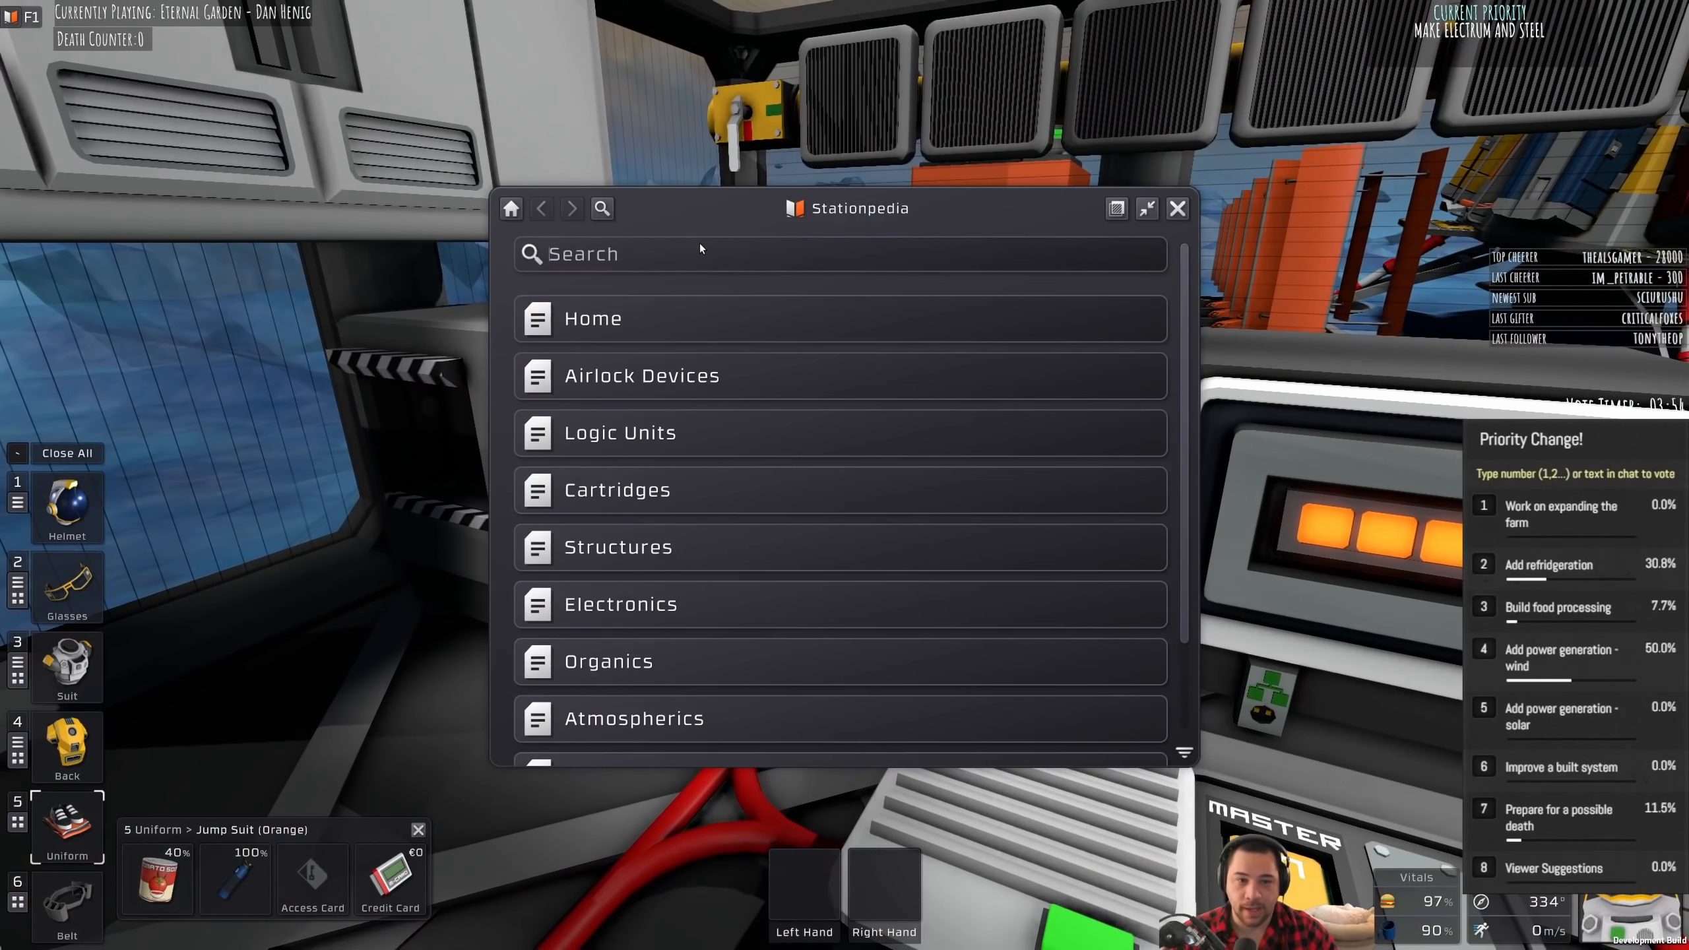
Step: Search 'wind' and scroll the Wind Turbine entry down to its build states
{"action": "type", "text": "wind"}
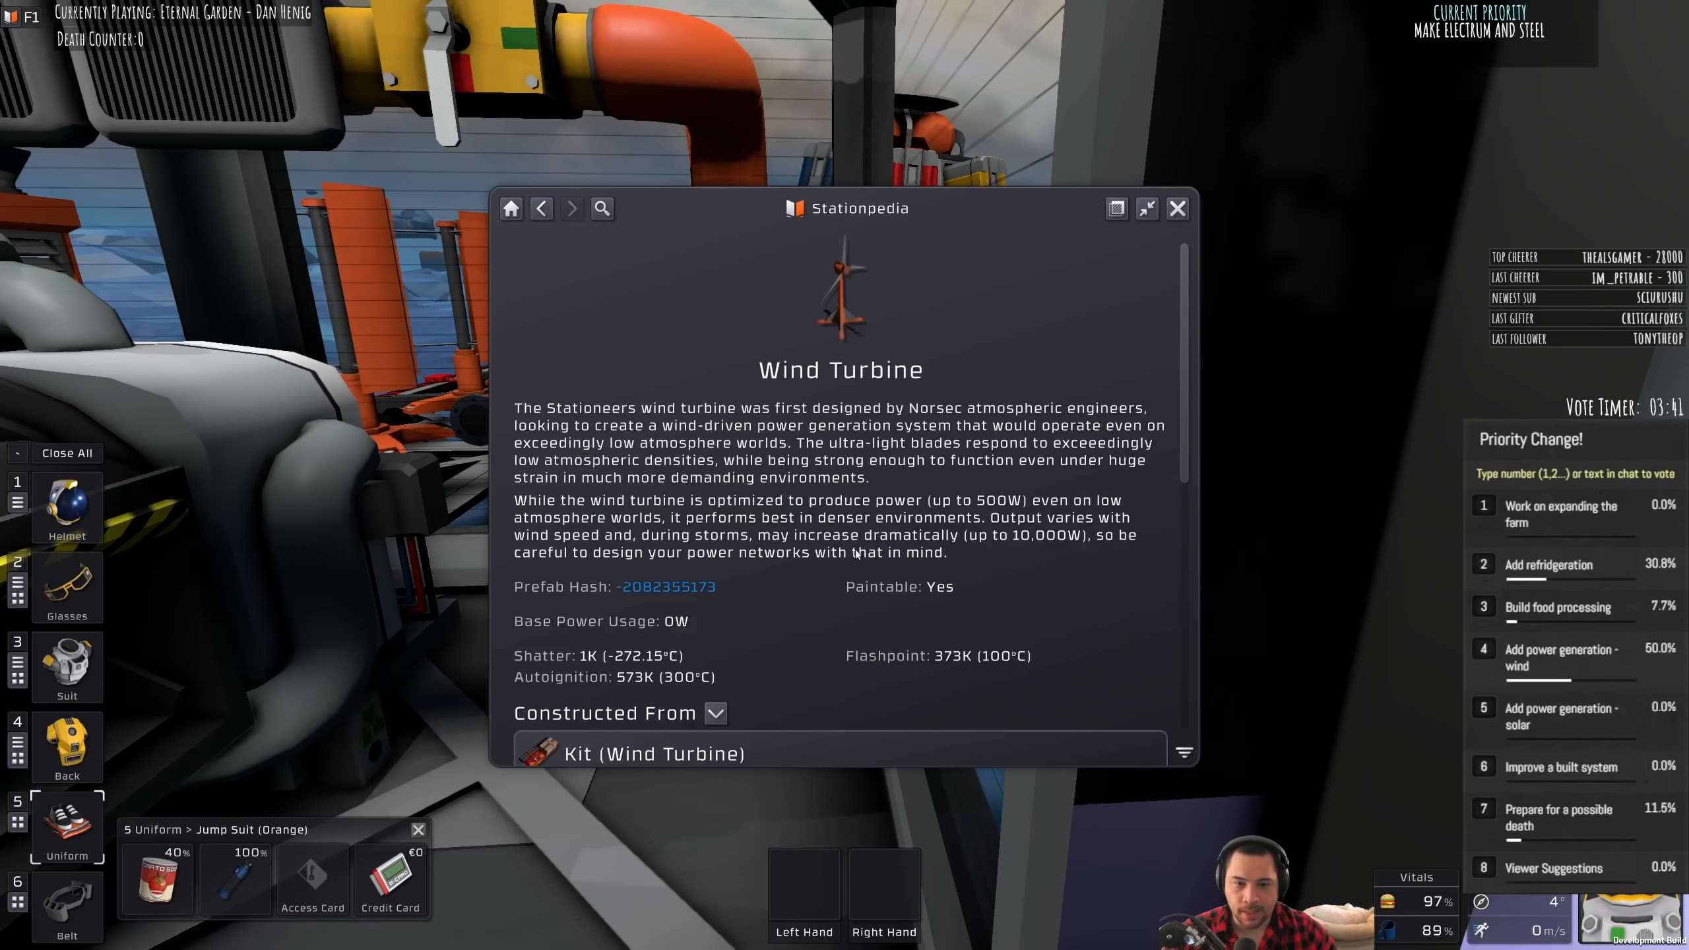
{"action": "scroll", "scroll_direction": "down", "scroll_amount": 3}
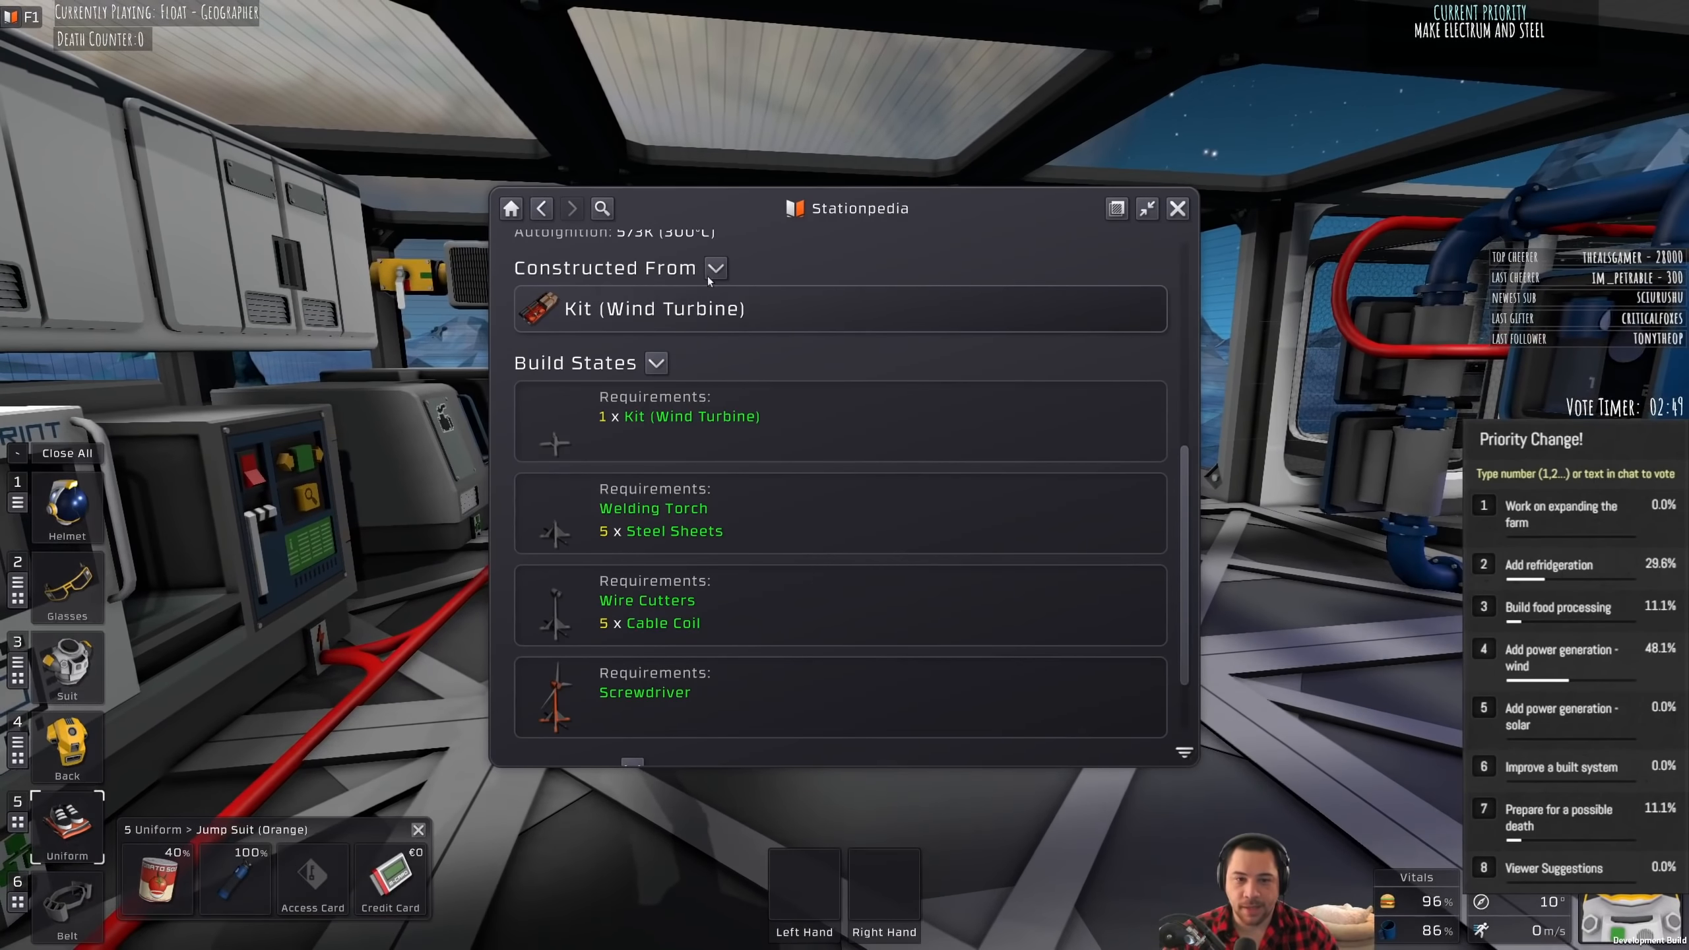
Step: Search 'respawn', read the Kit (Respawn) entry, then close the Stationpedia
{"action": "left_click", "coordinate": [509, 207]}
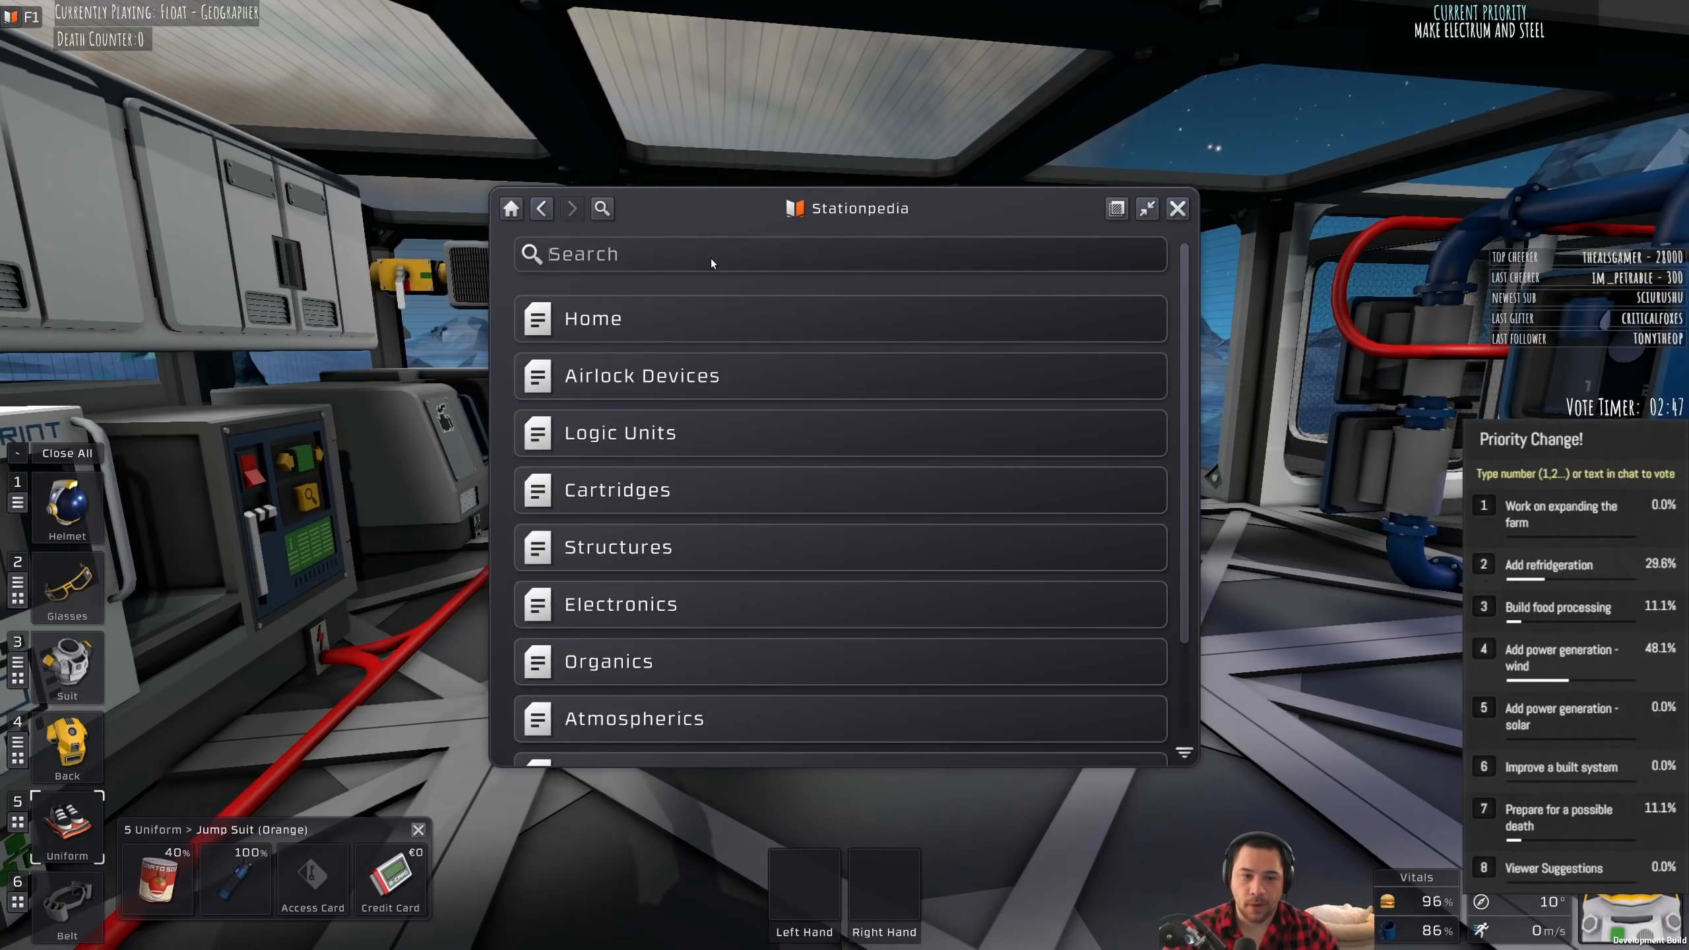
{"action": "type", "text": "respawn"}
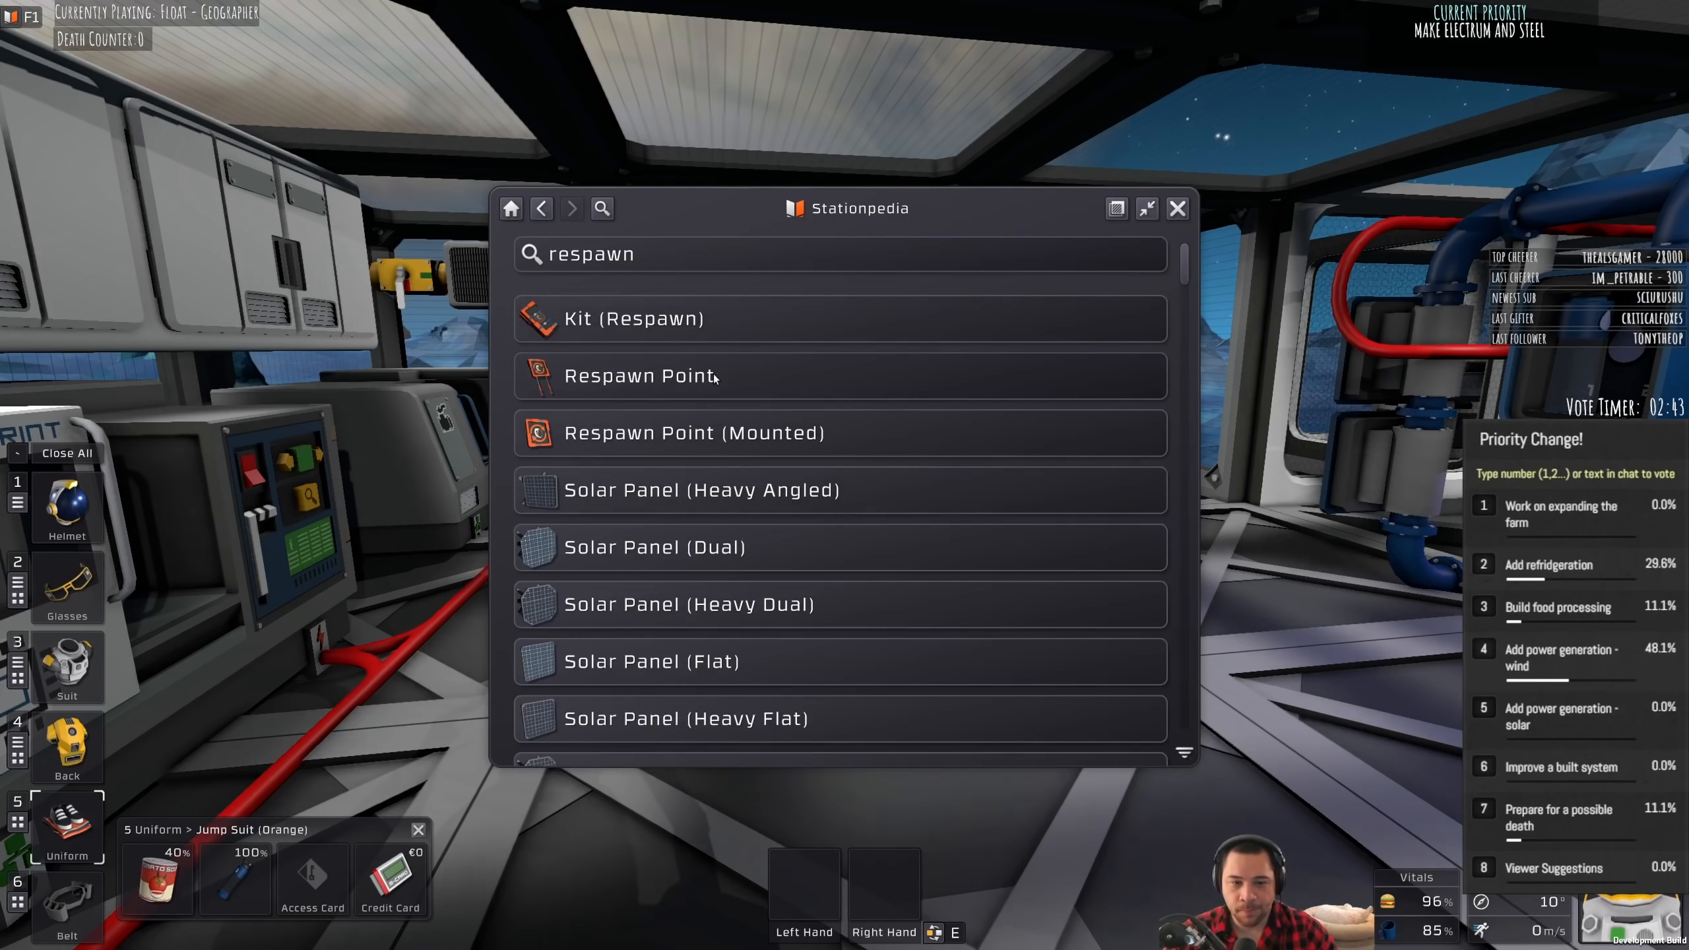
{"action": "left_click", "coordinate": [634, 319]}
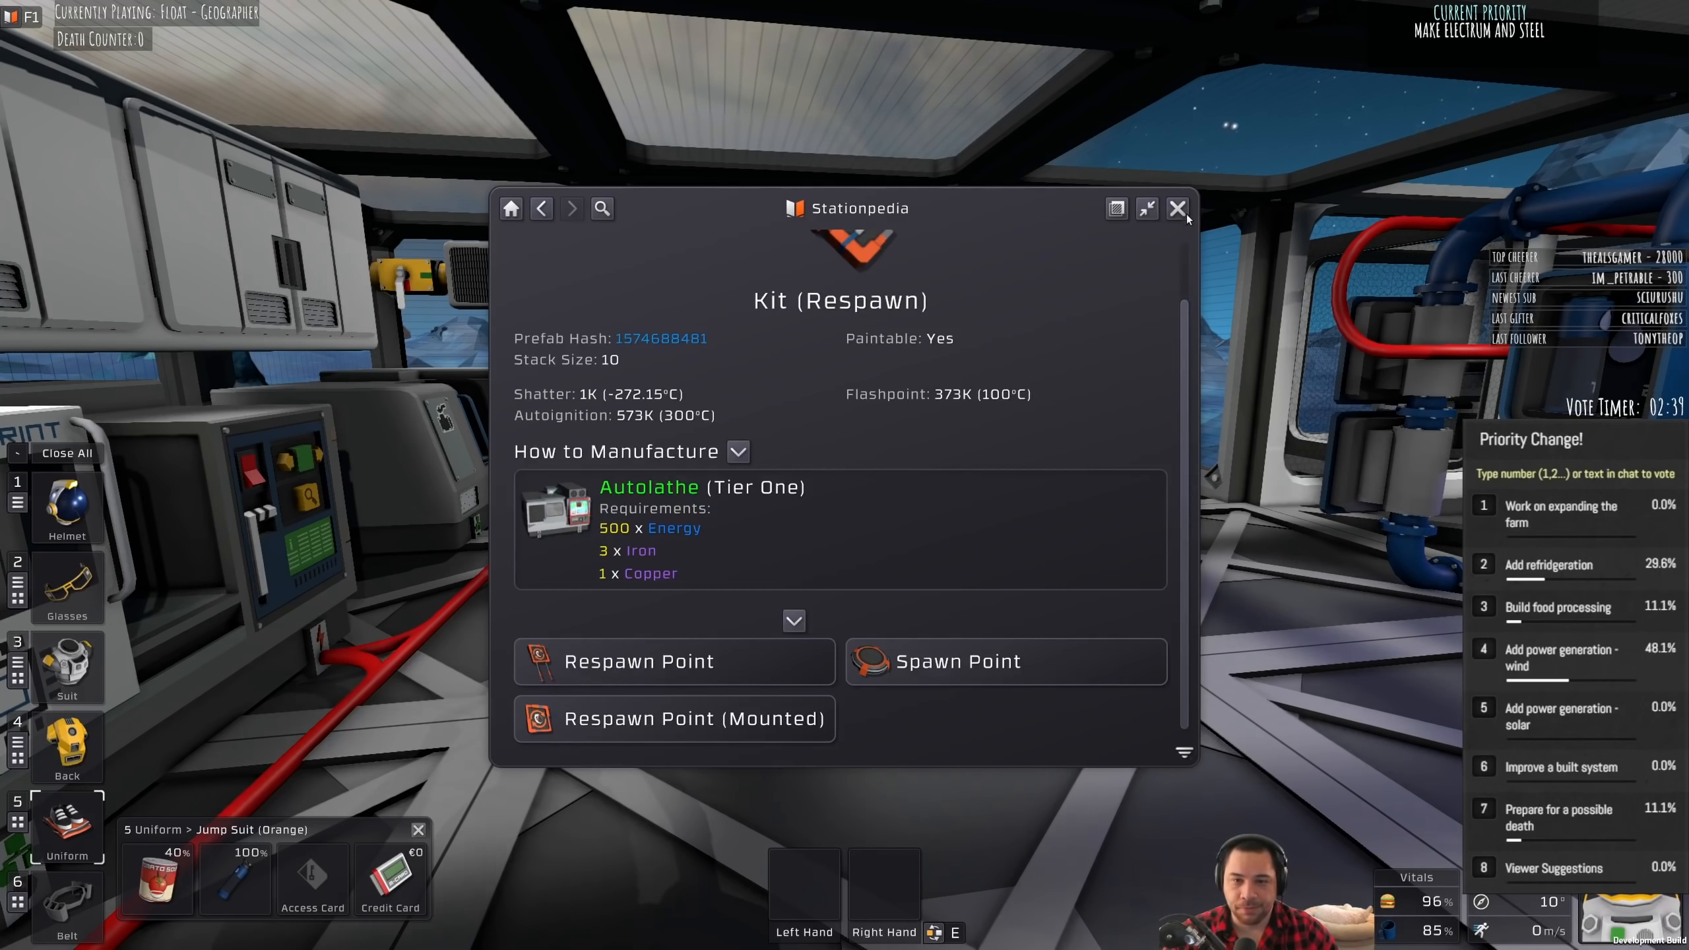
{"action": "left_click", "coordinate": [1177, 207]}
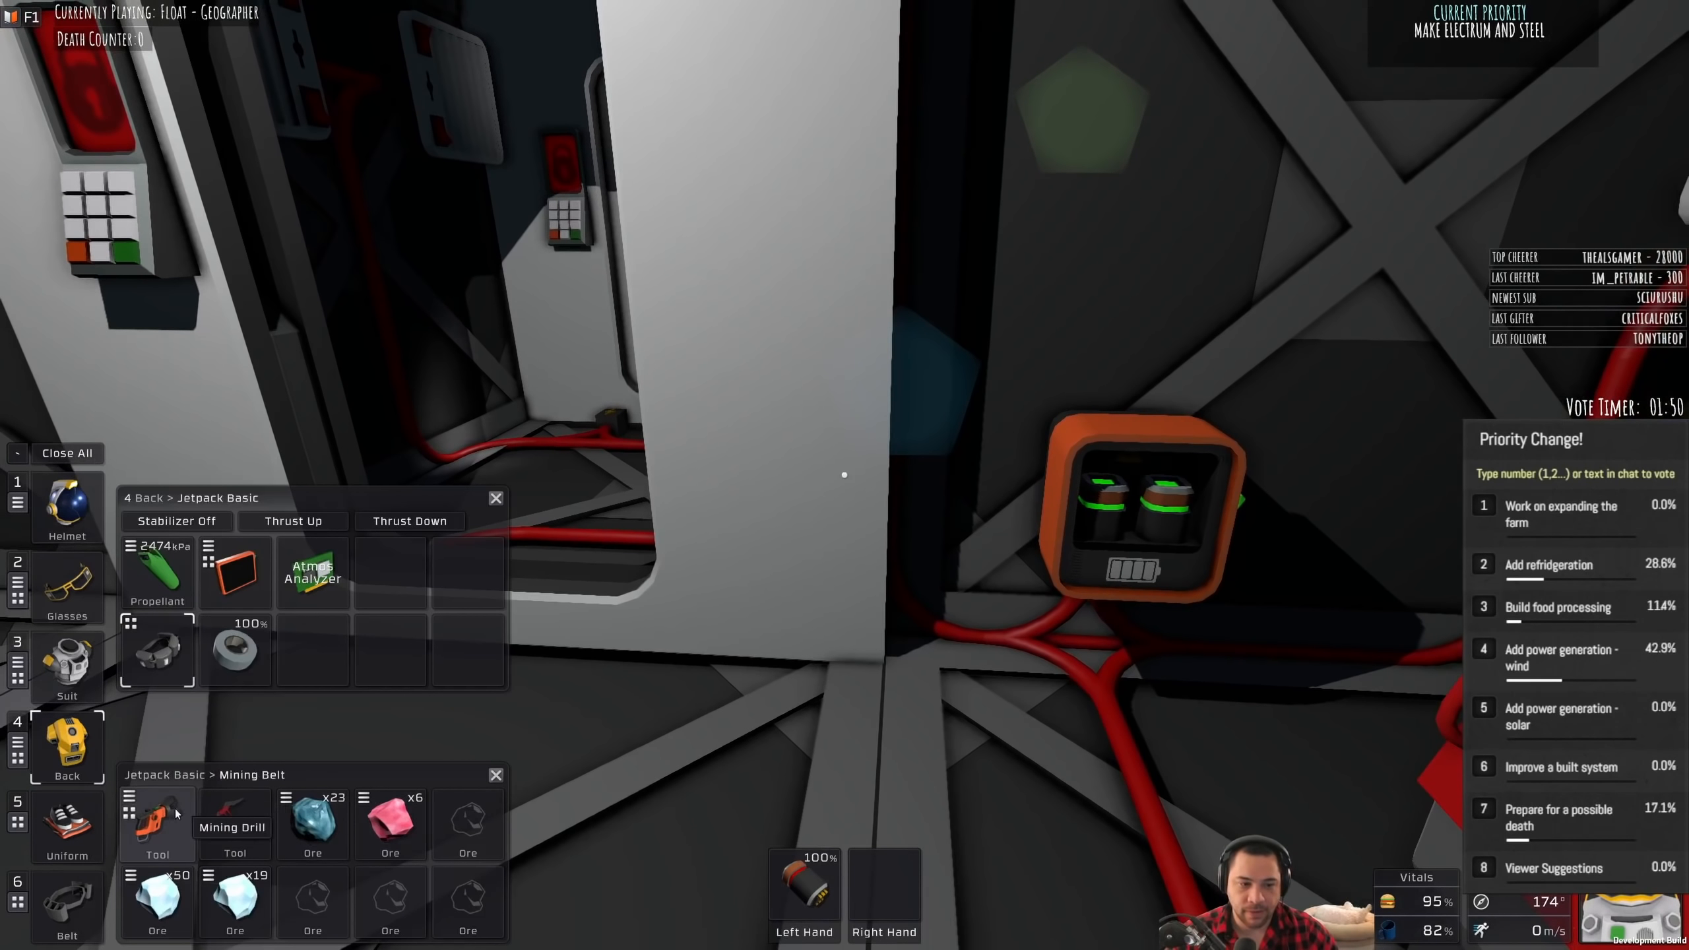
Step: Walk to the hydroponics tray and harvest a tomato, now holding two
{"action": "left_click", "coordinate": [156, 824]}
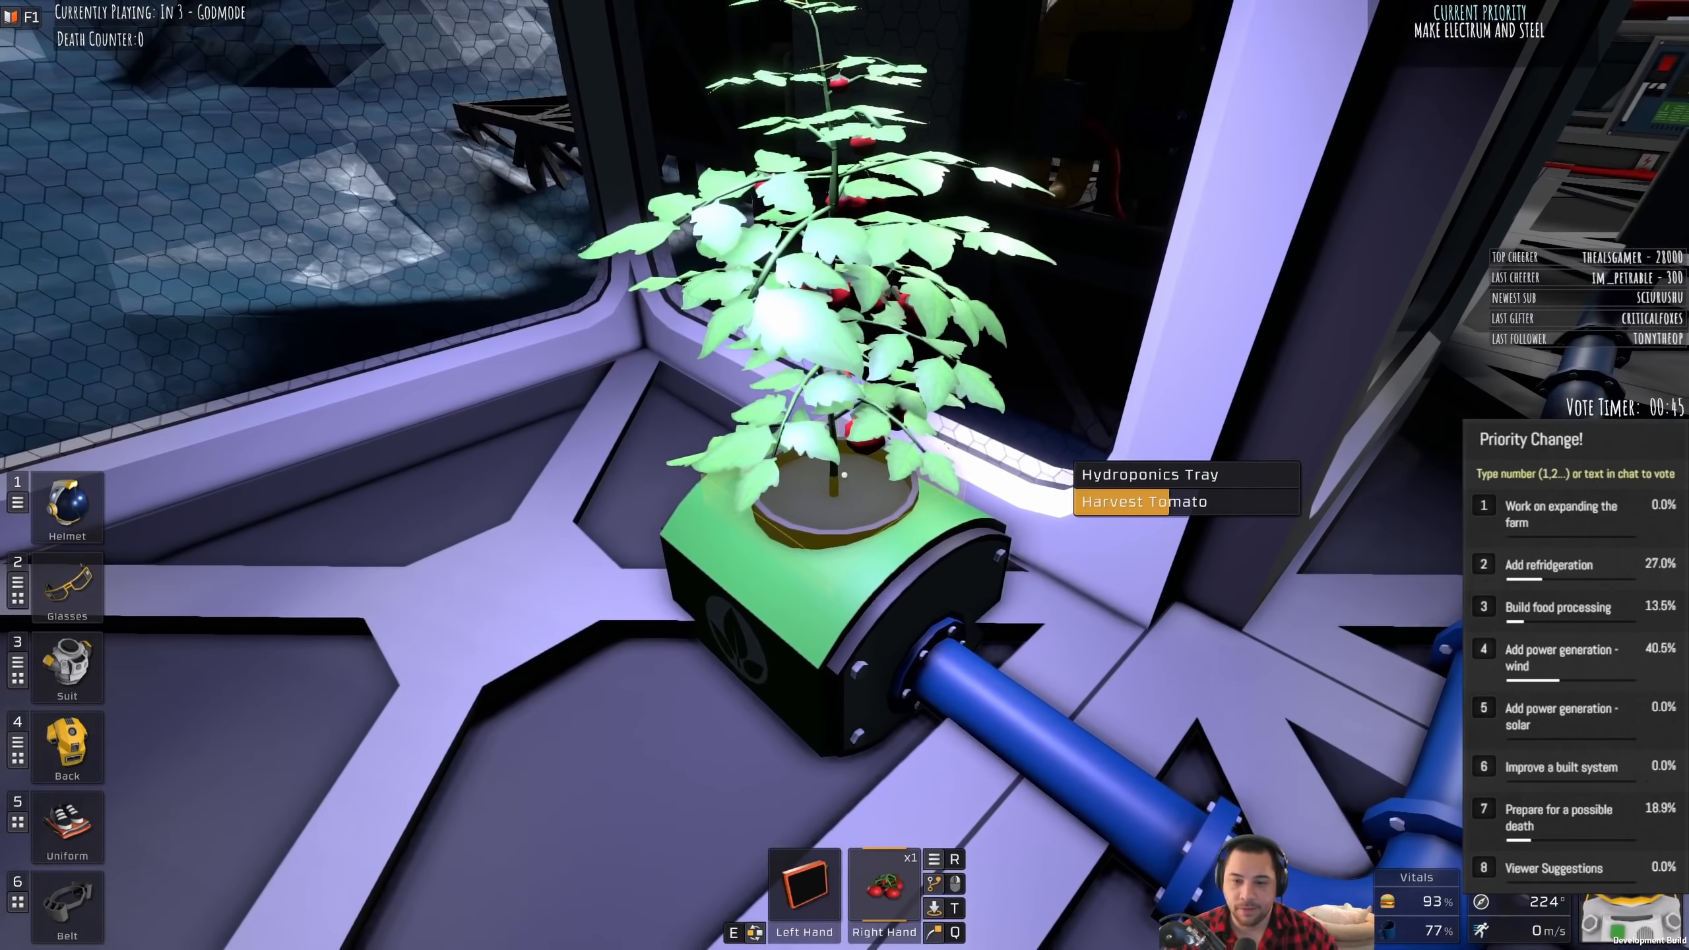
{"action": "left_click", "coordinate": [1142, 501]}
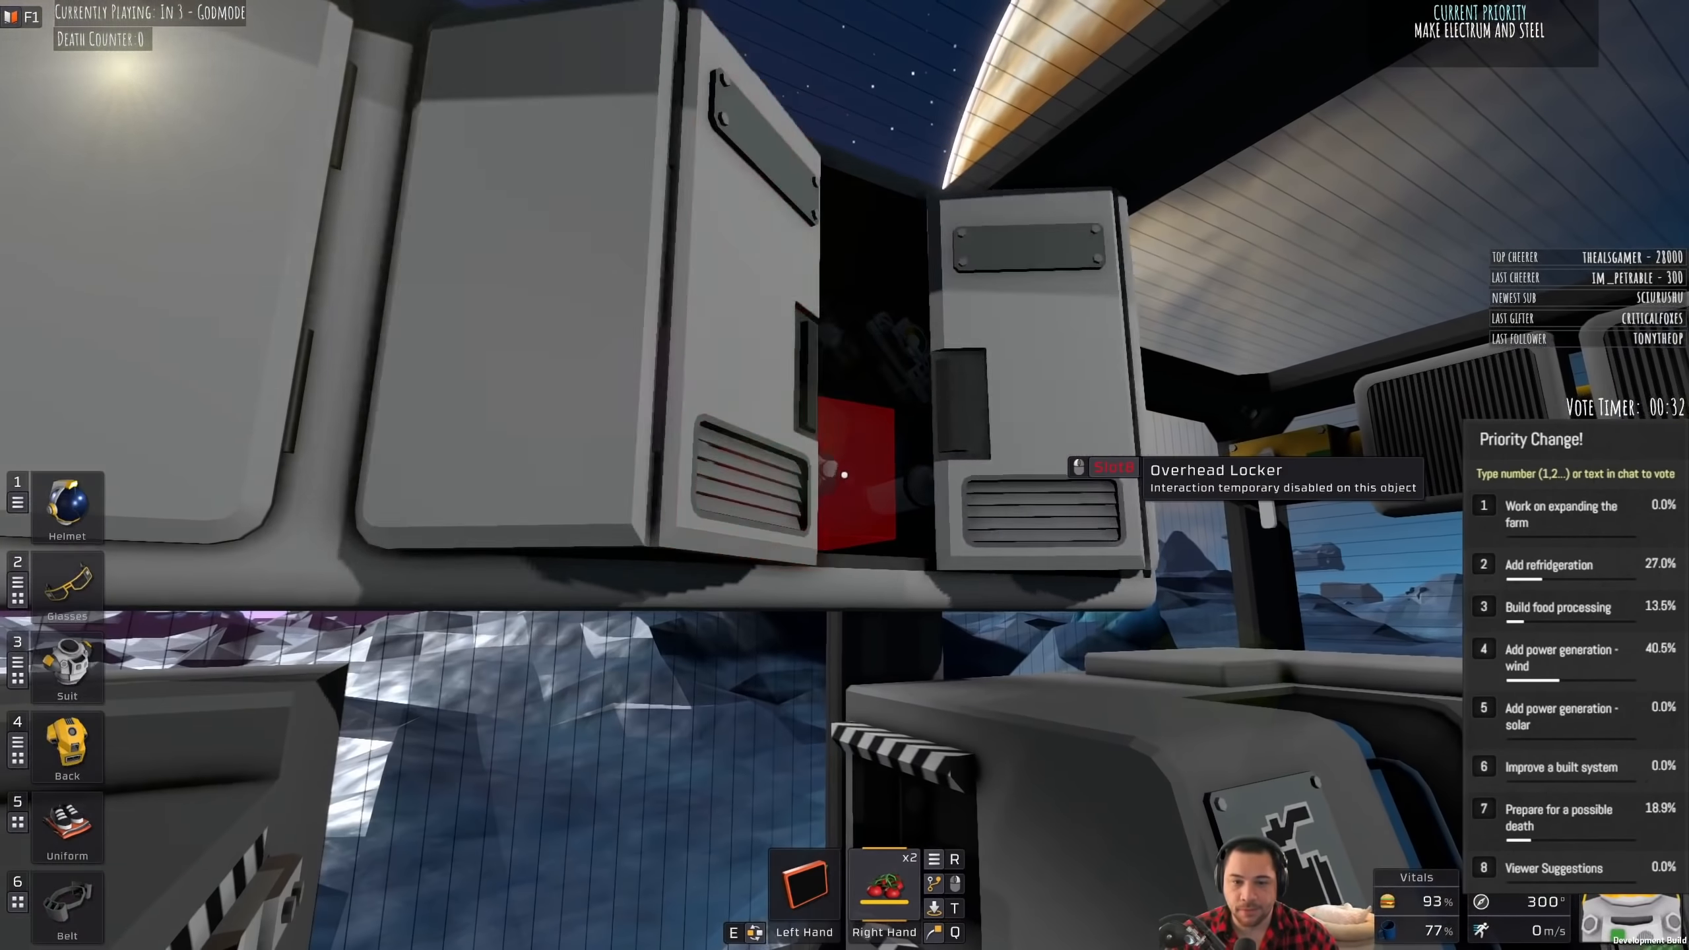
{"action": "mouse_move", "coordinate": [845, 473]}
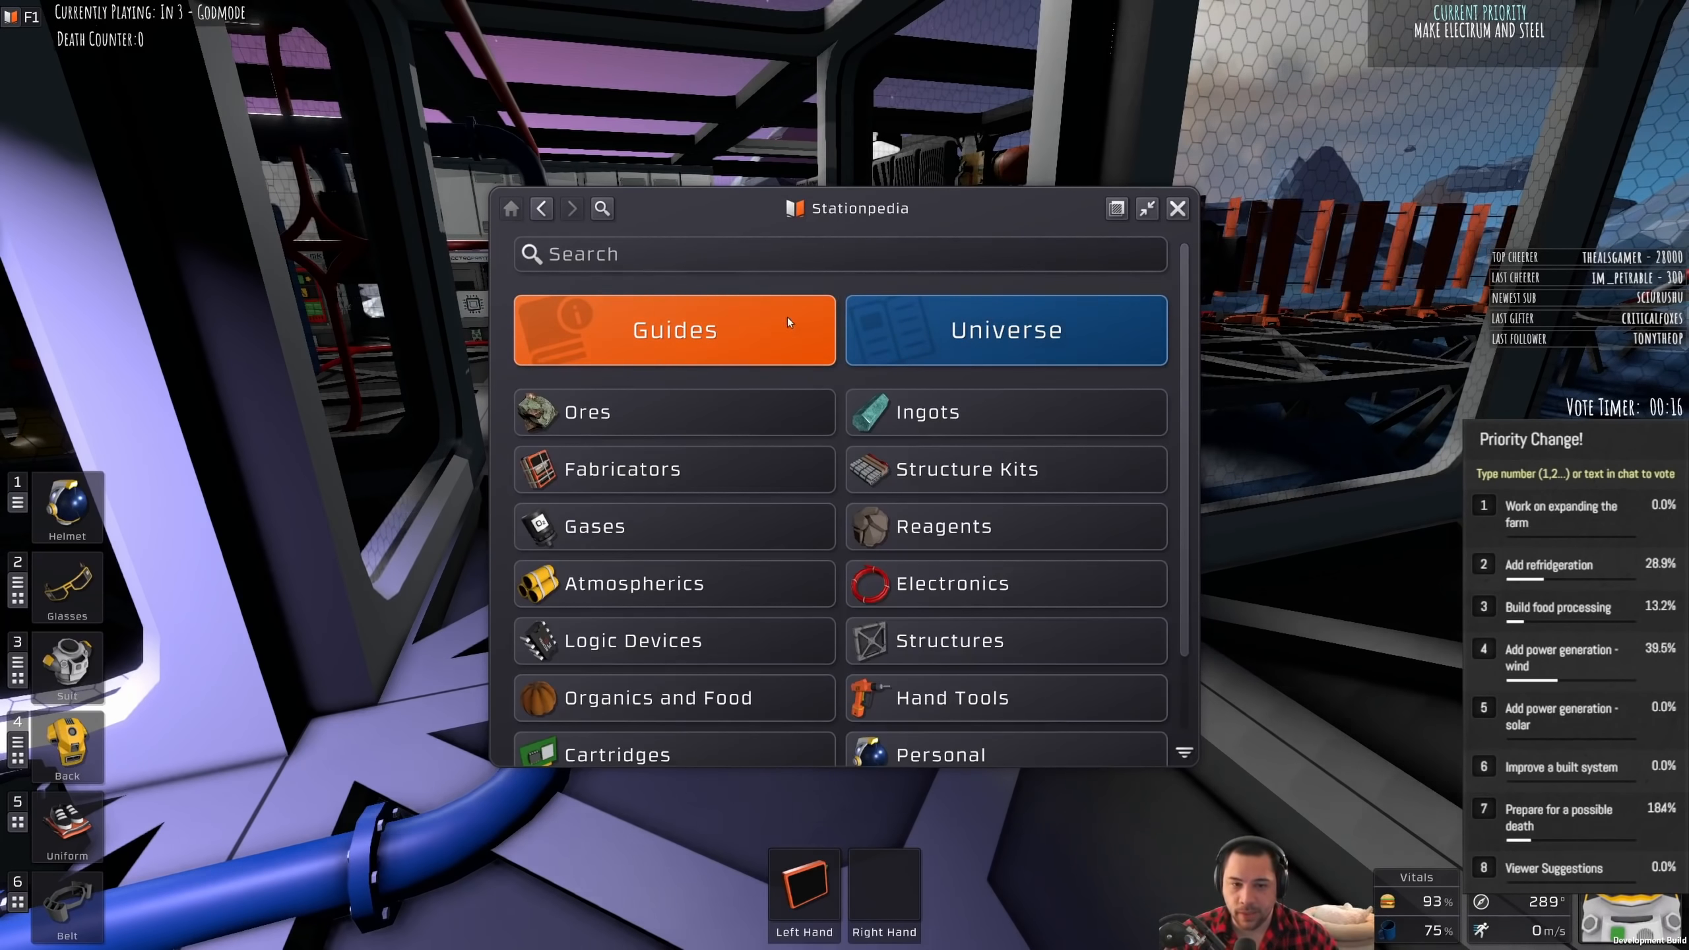
Step: Open the Food Decay guide, move the Stationpedia window higher, and scroll through the list
{"action": "left_click", "coordinate": [674, 330]}
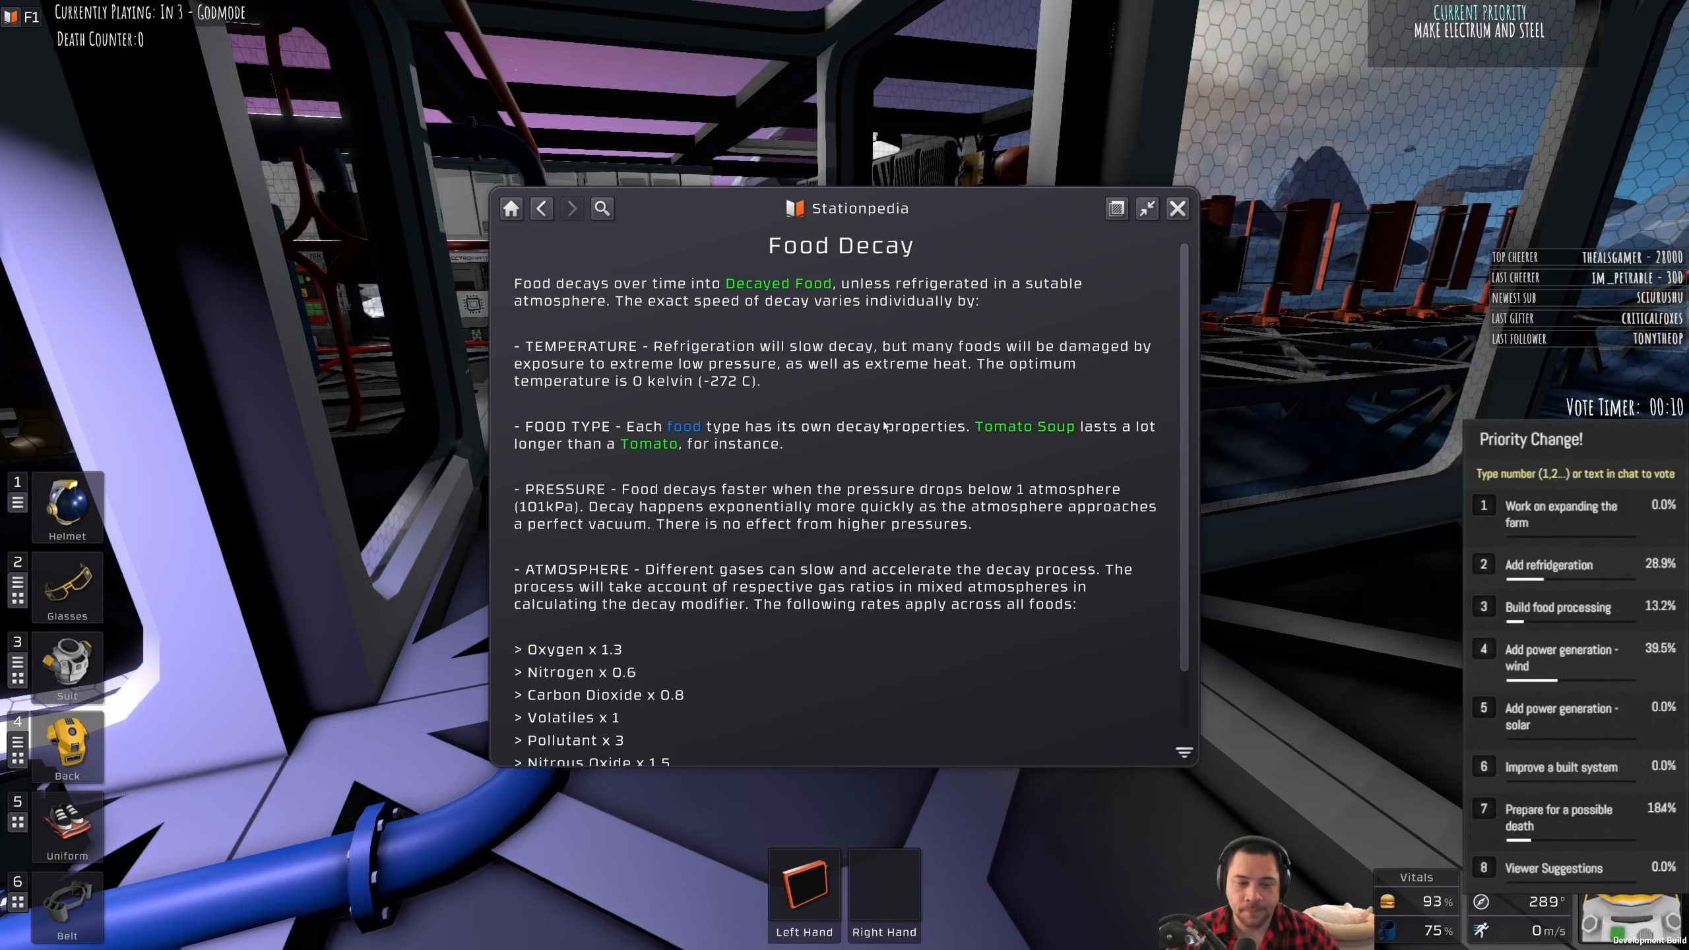
{"action": "left_click_drag", "start_coordinate": [840, 208], "coordinate": [862, 103]}
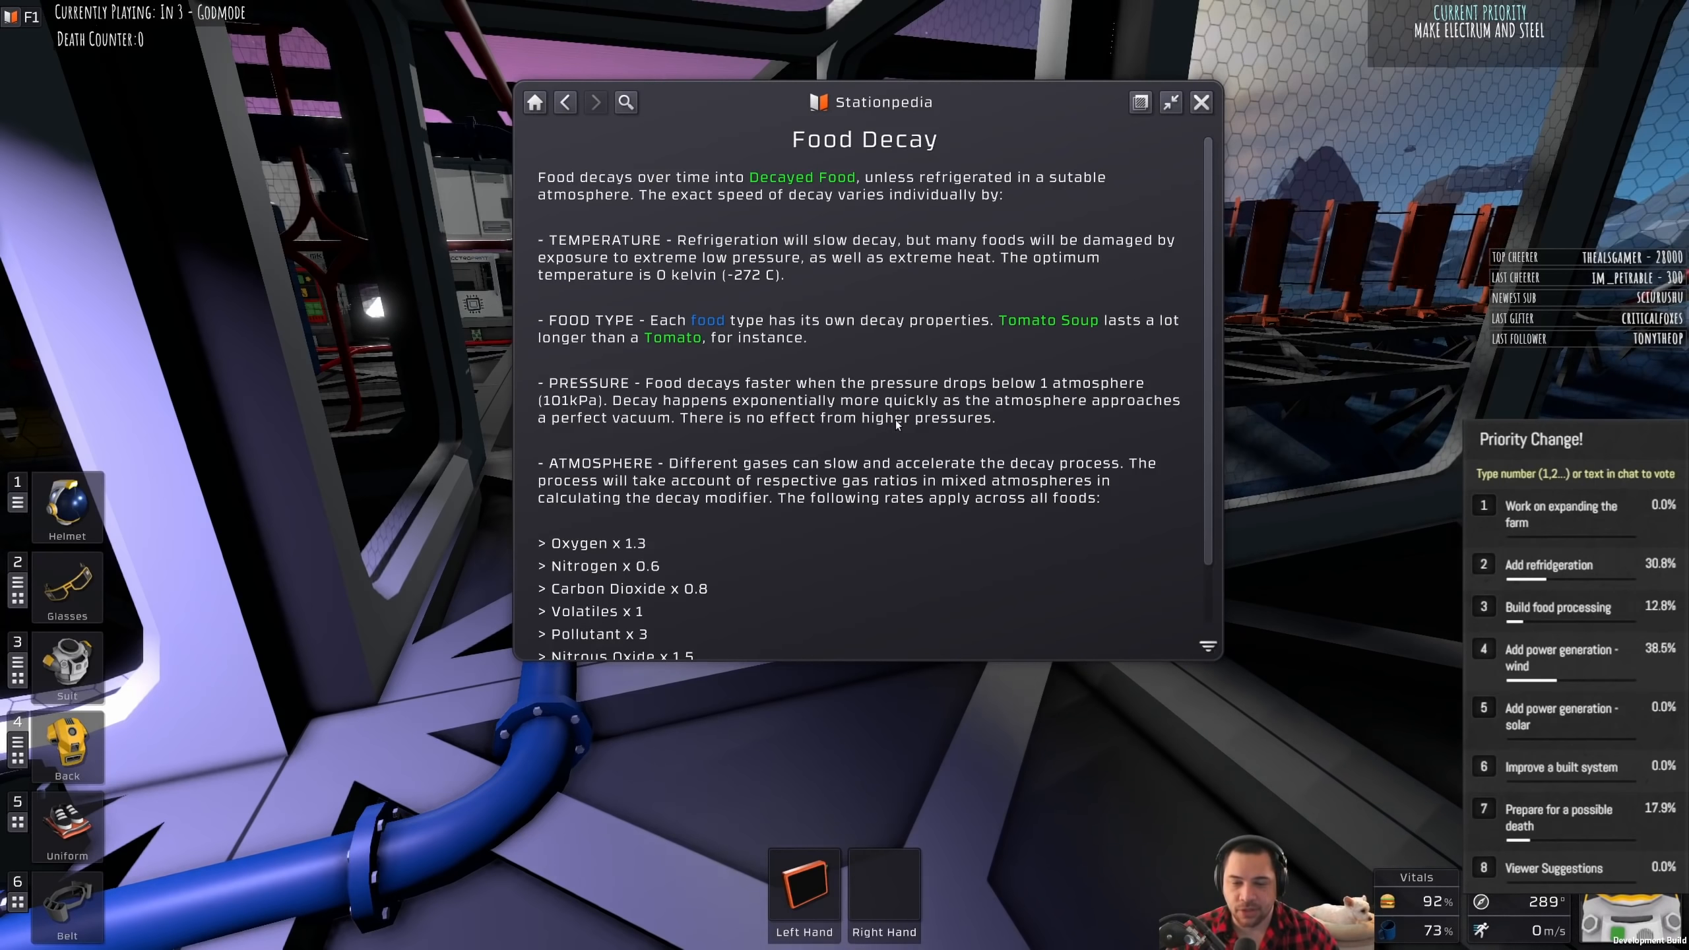
{"action": "scroll", "scroll_direction": "down", "scroll_amount": 3}
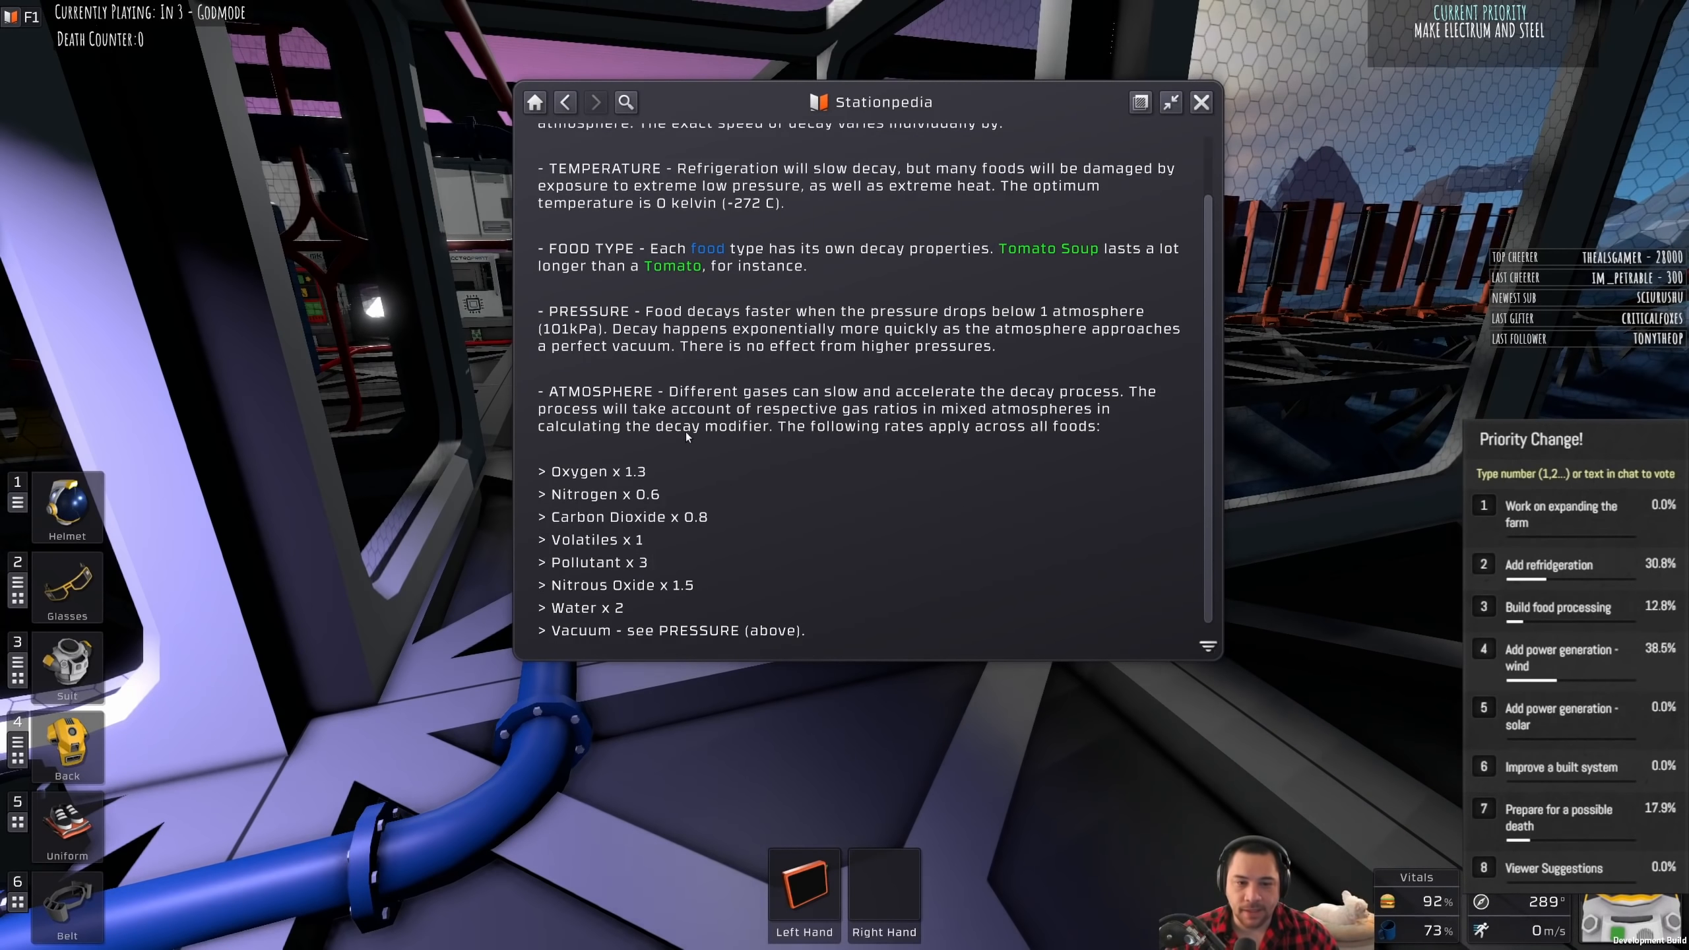
{"action": "mouse_move", "coordinate": [622, 506]}
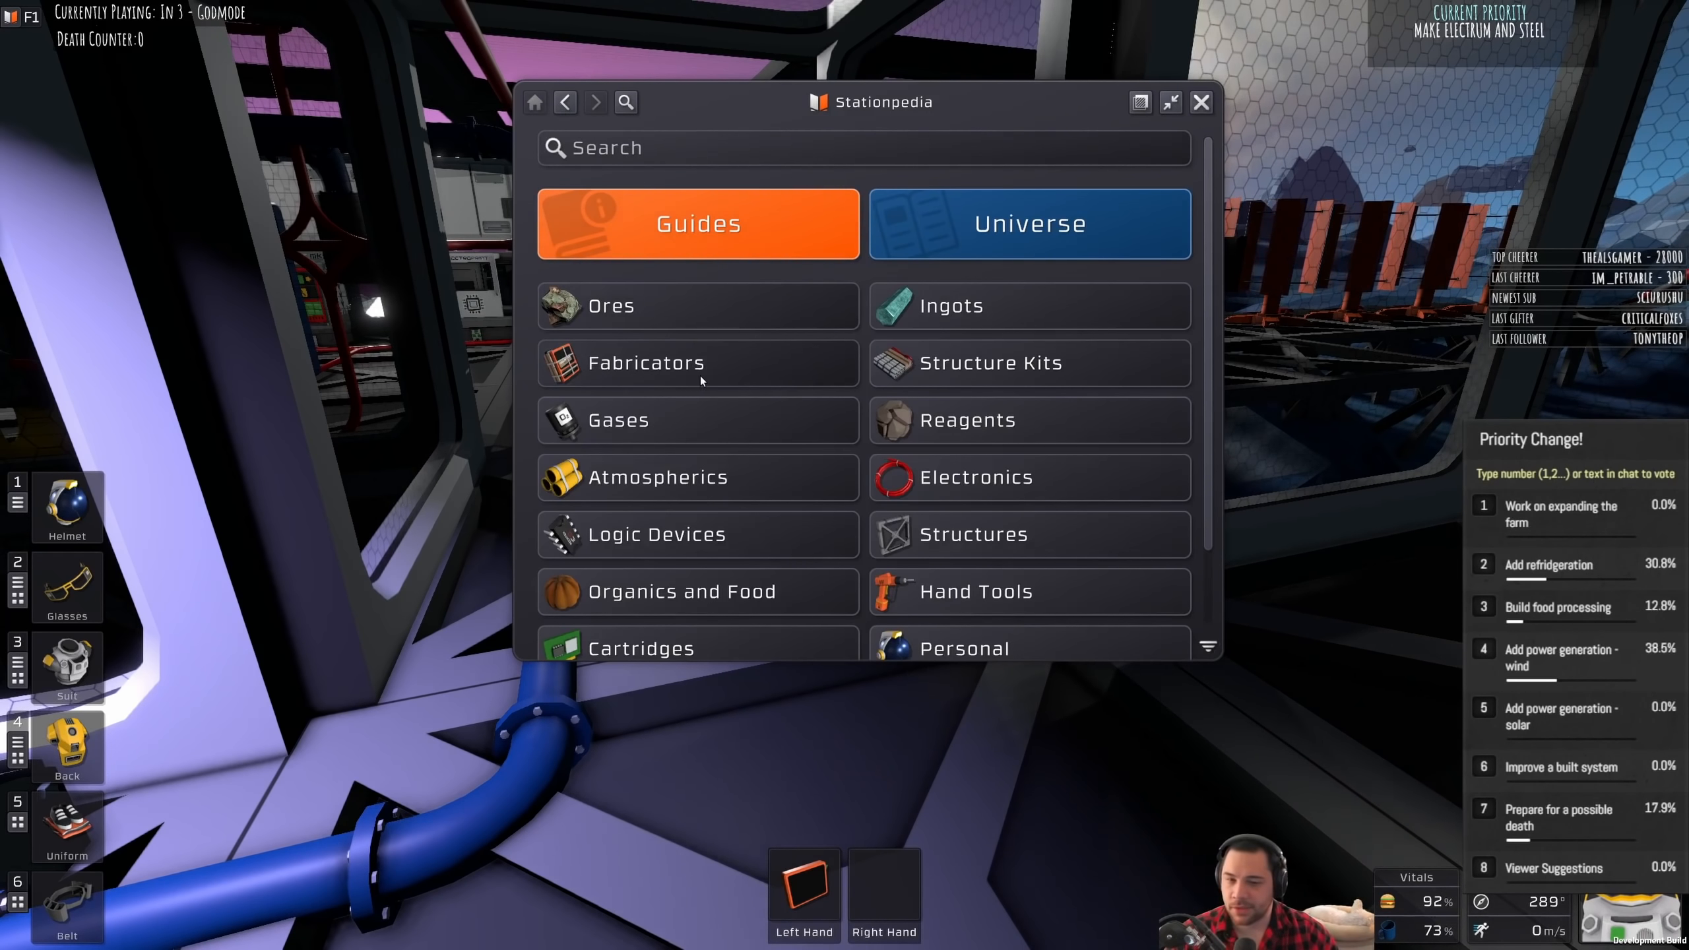
{"action": "mouse_move", "coordinate": [710, 407]}
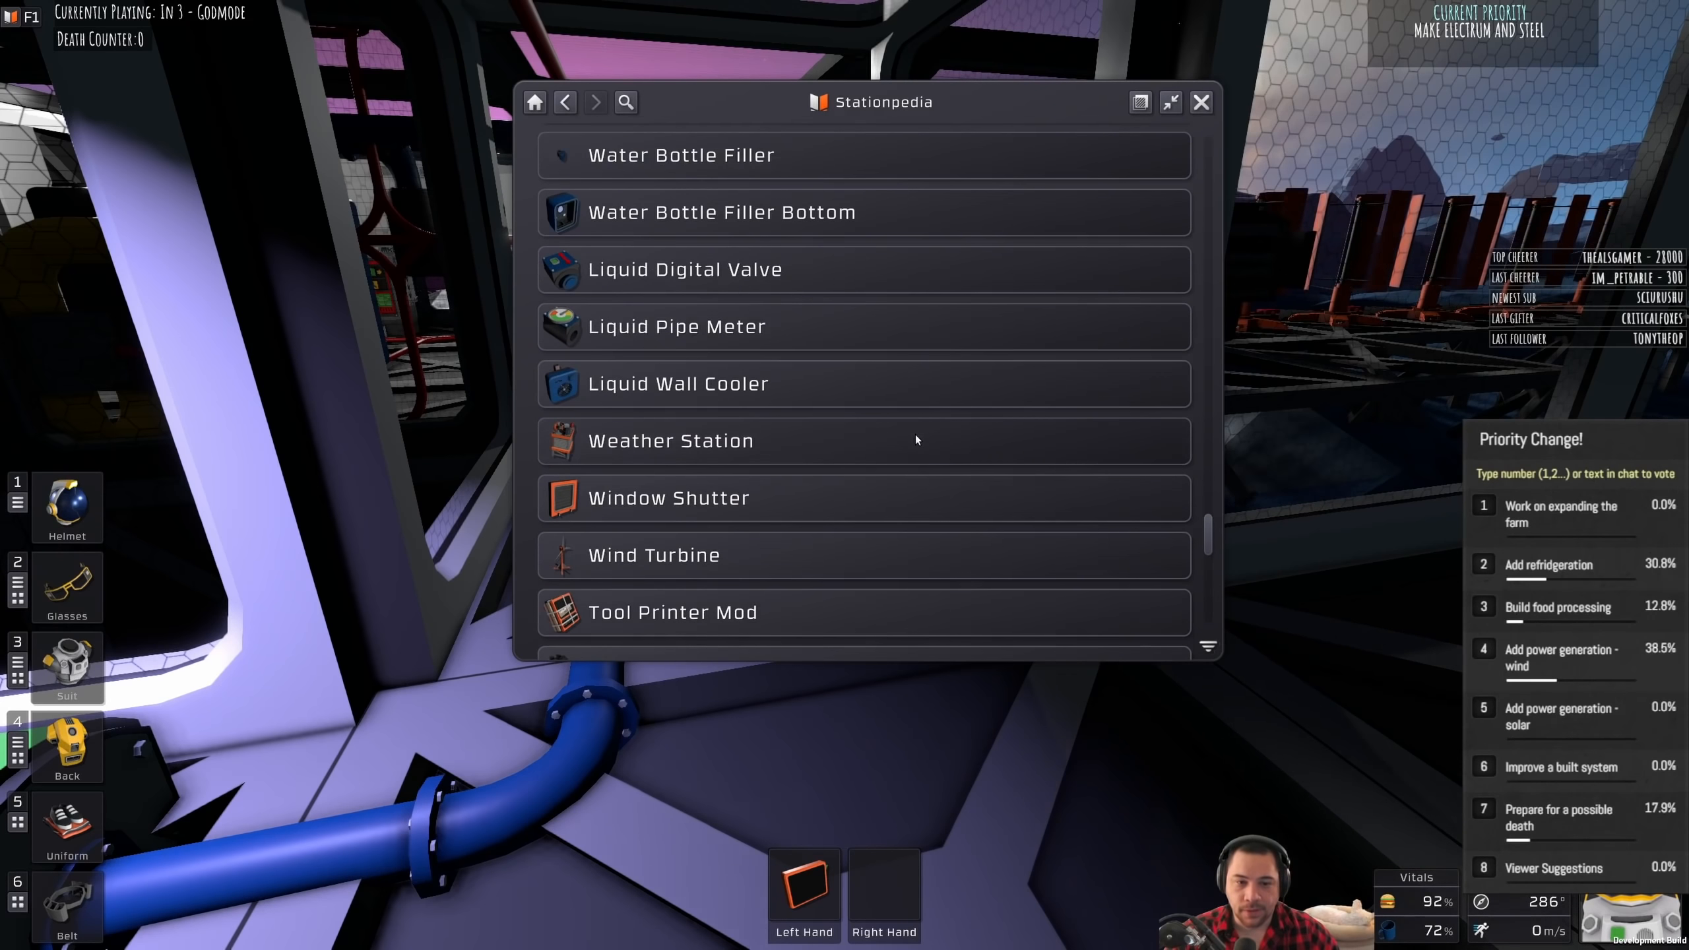
{"action": "scroll", "scroll_direction": "down", "scroll_amount": 3}
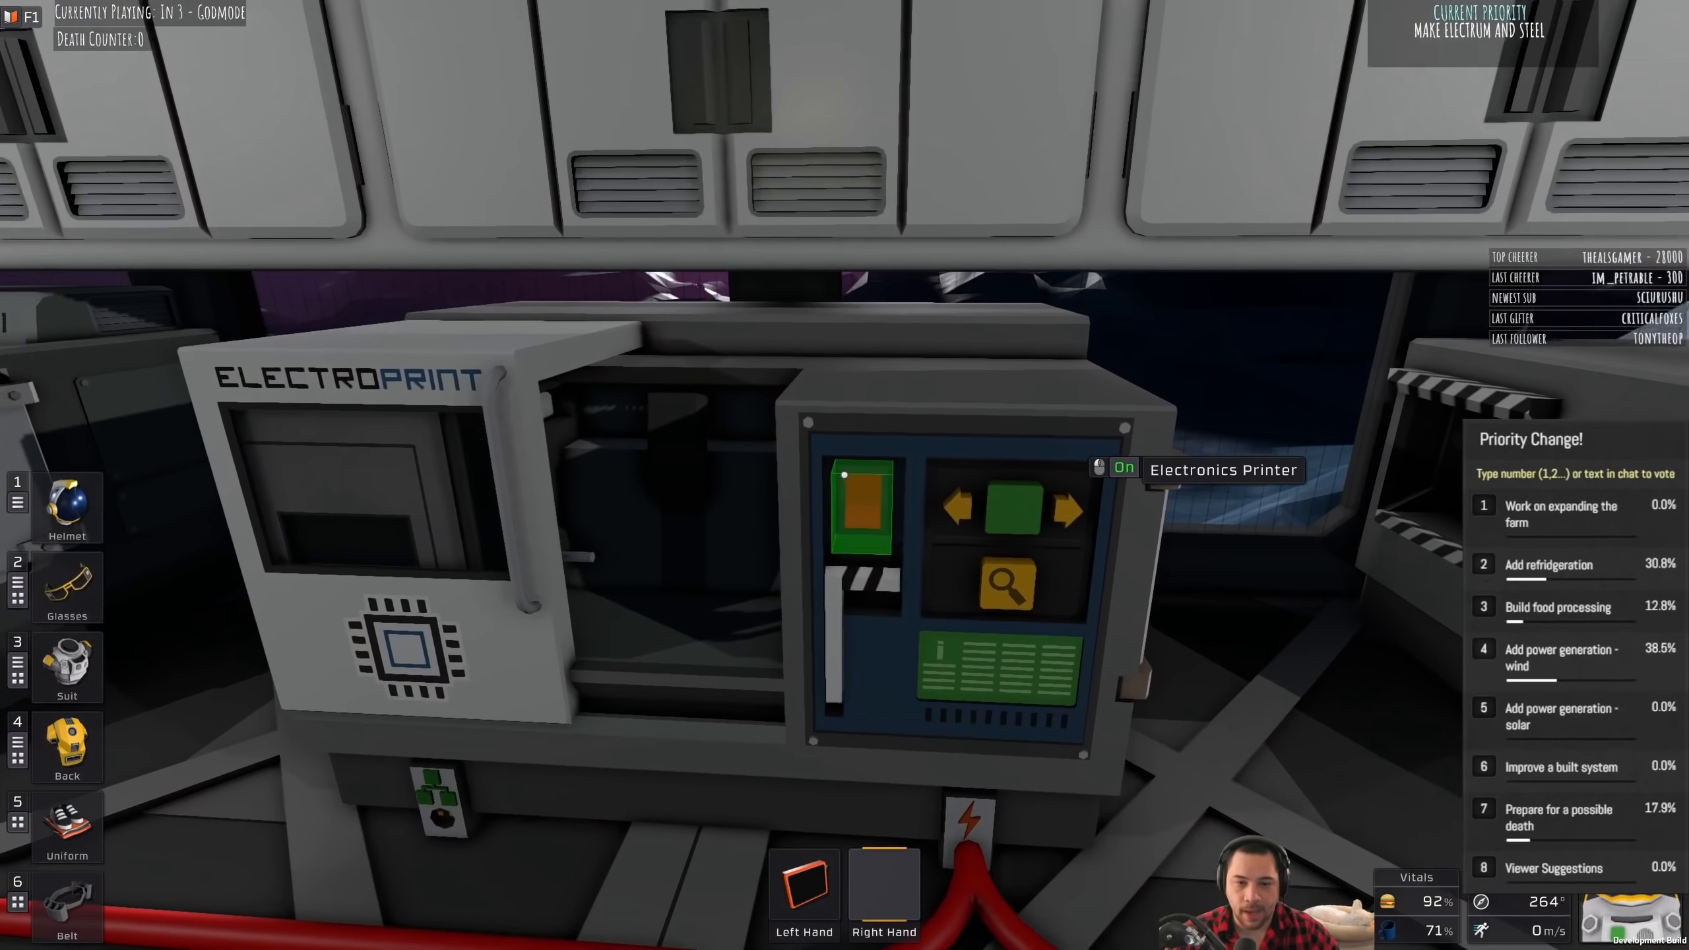
Step: Filter the Electronics Printer's recipes by 're', then check and close the Pipe Bender's recipes
{"action": "left_click", "coordinate": [1004, 583]}
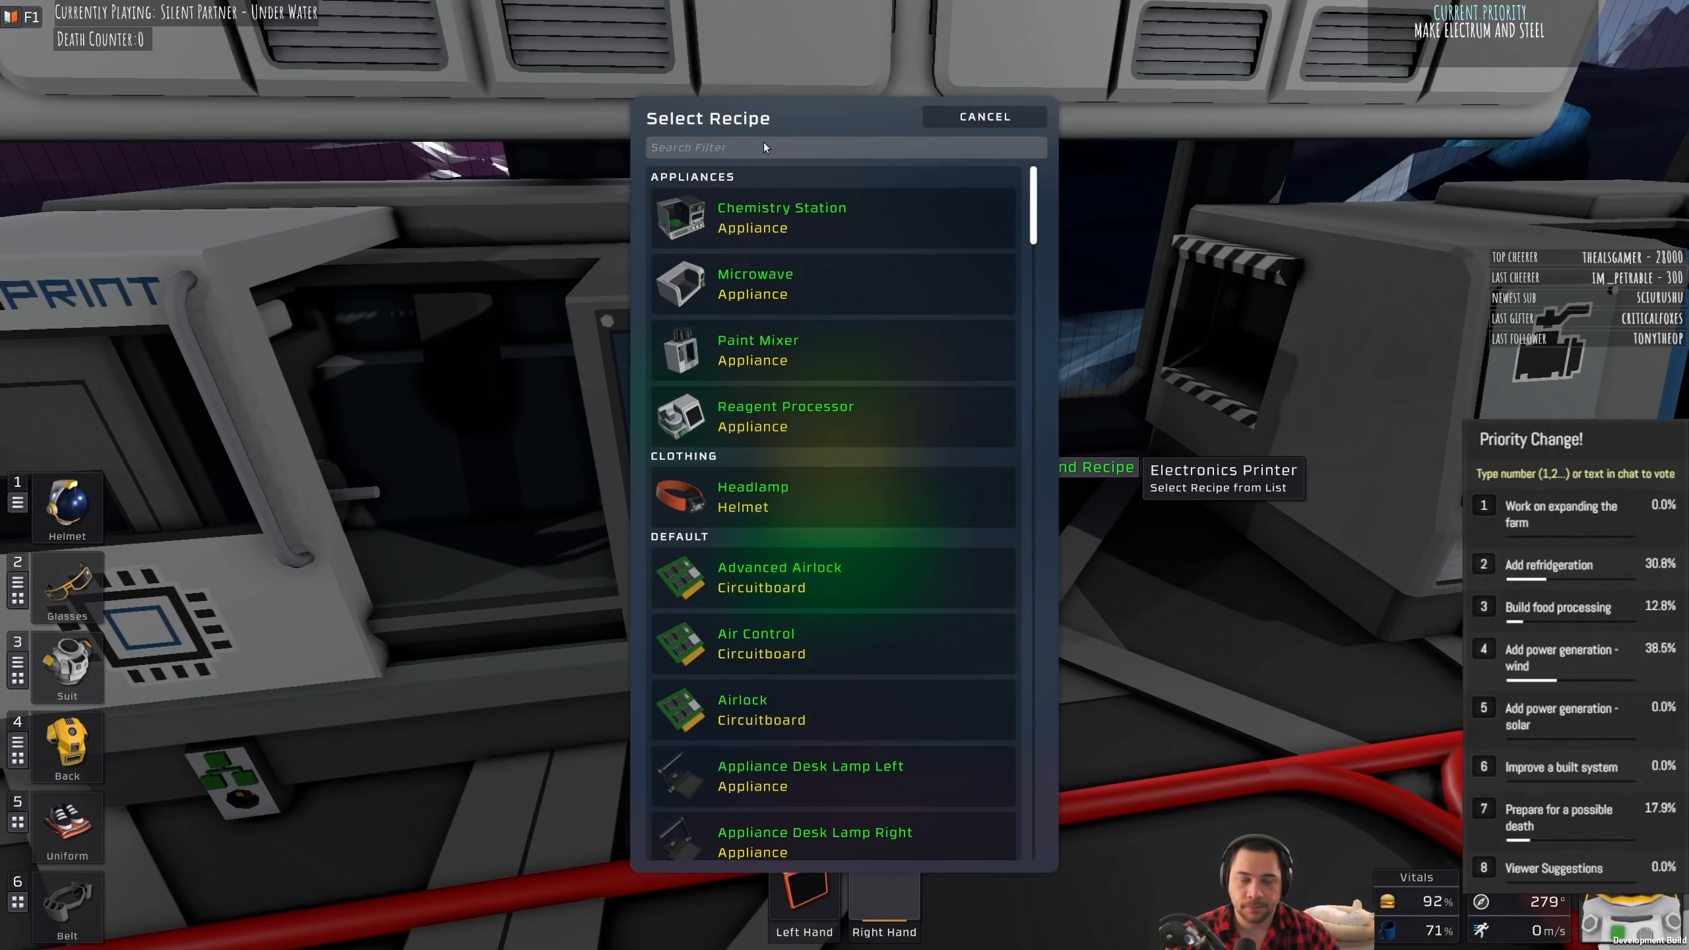
{"action": "type", "text": "re"}
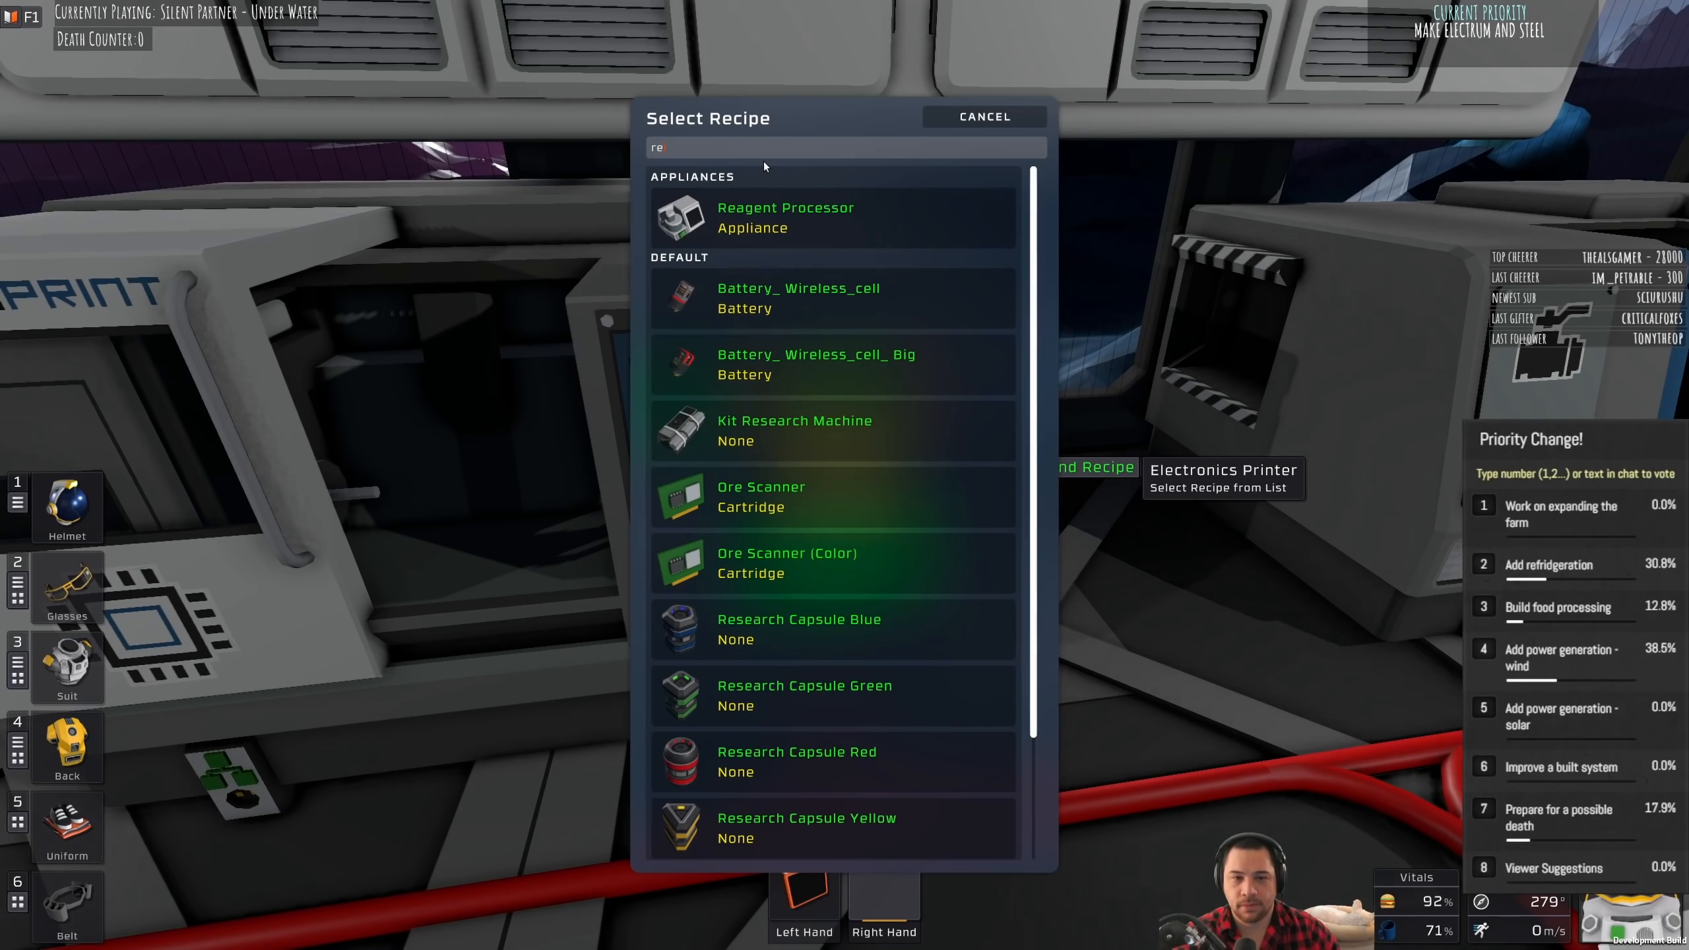
{"action": "left_click", "coordinate": [982, 116]}
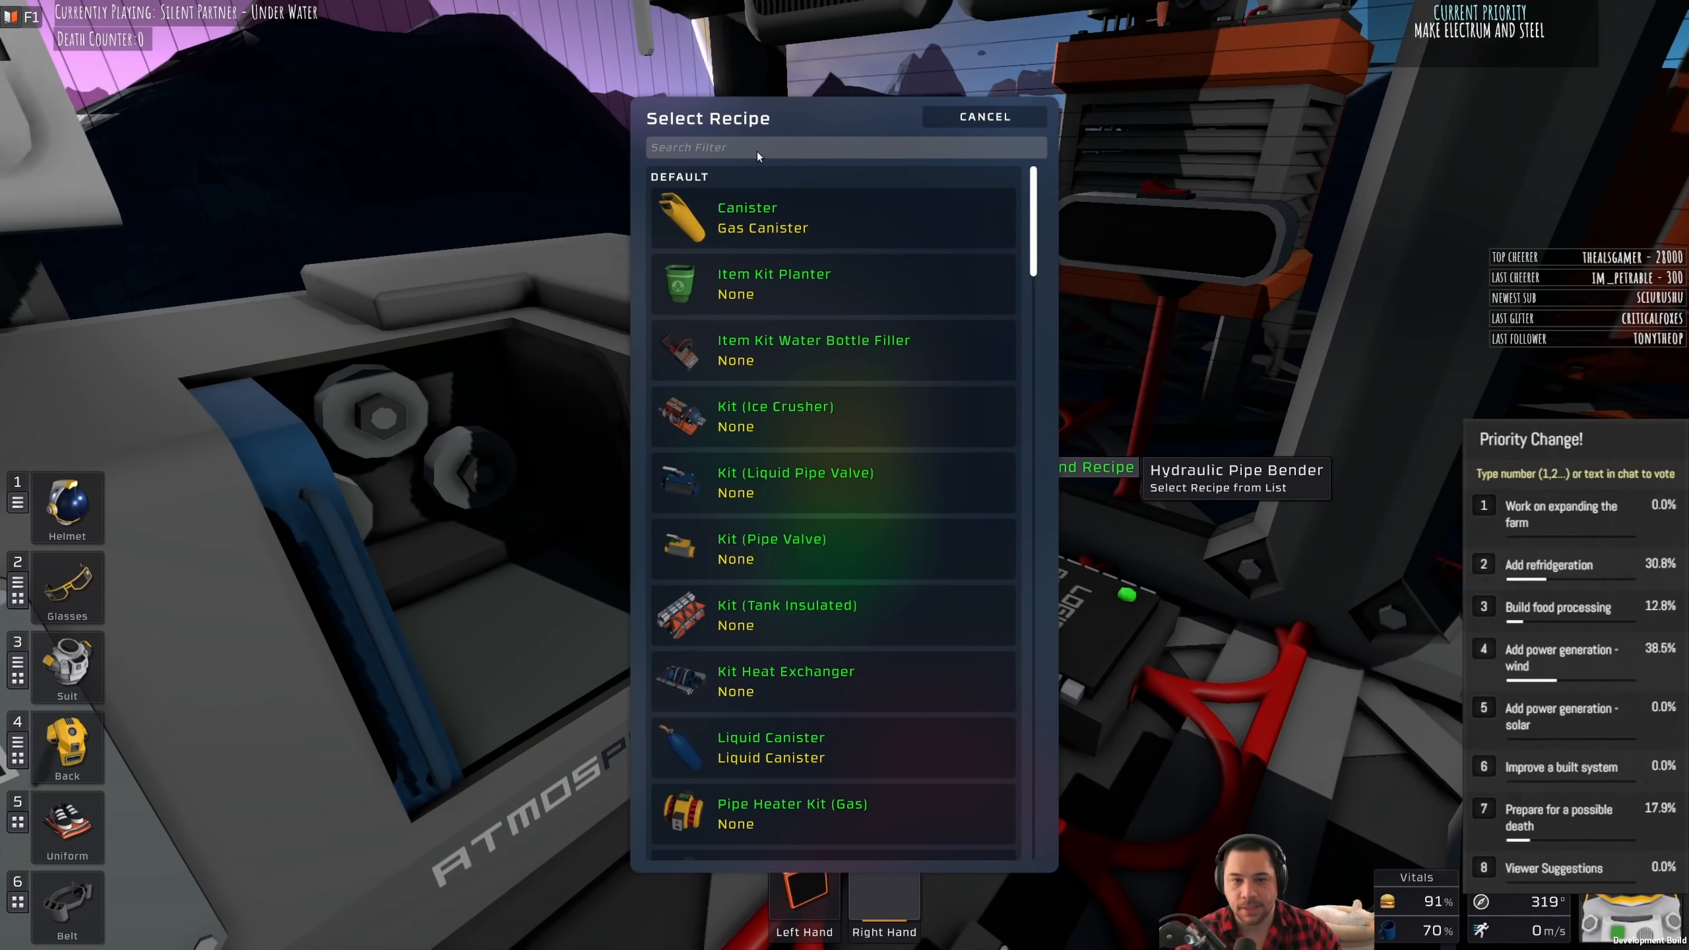
{"action": "left_click", "coordinate": [981, 116]}
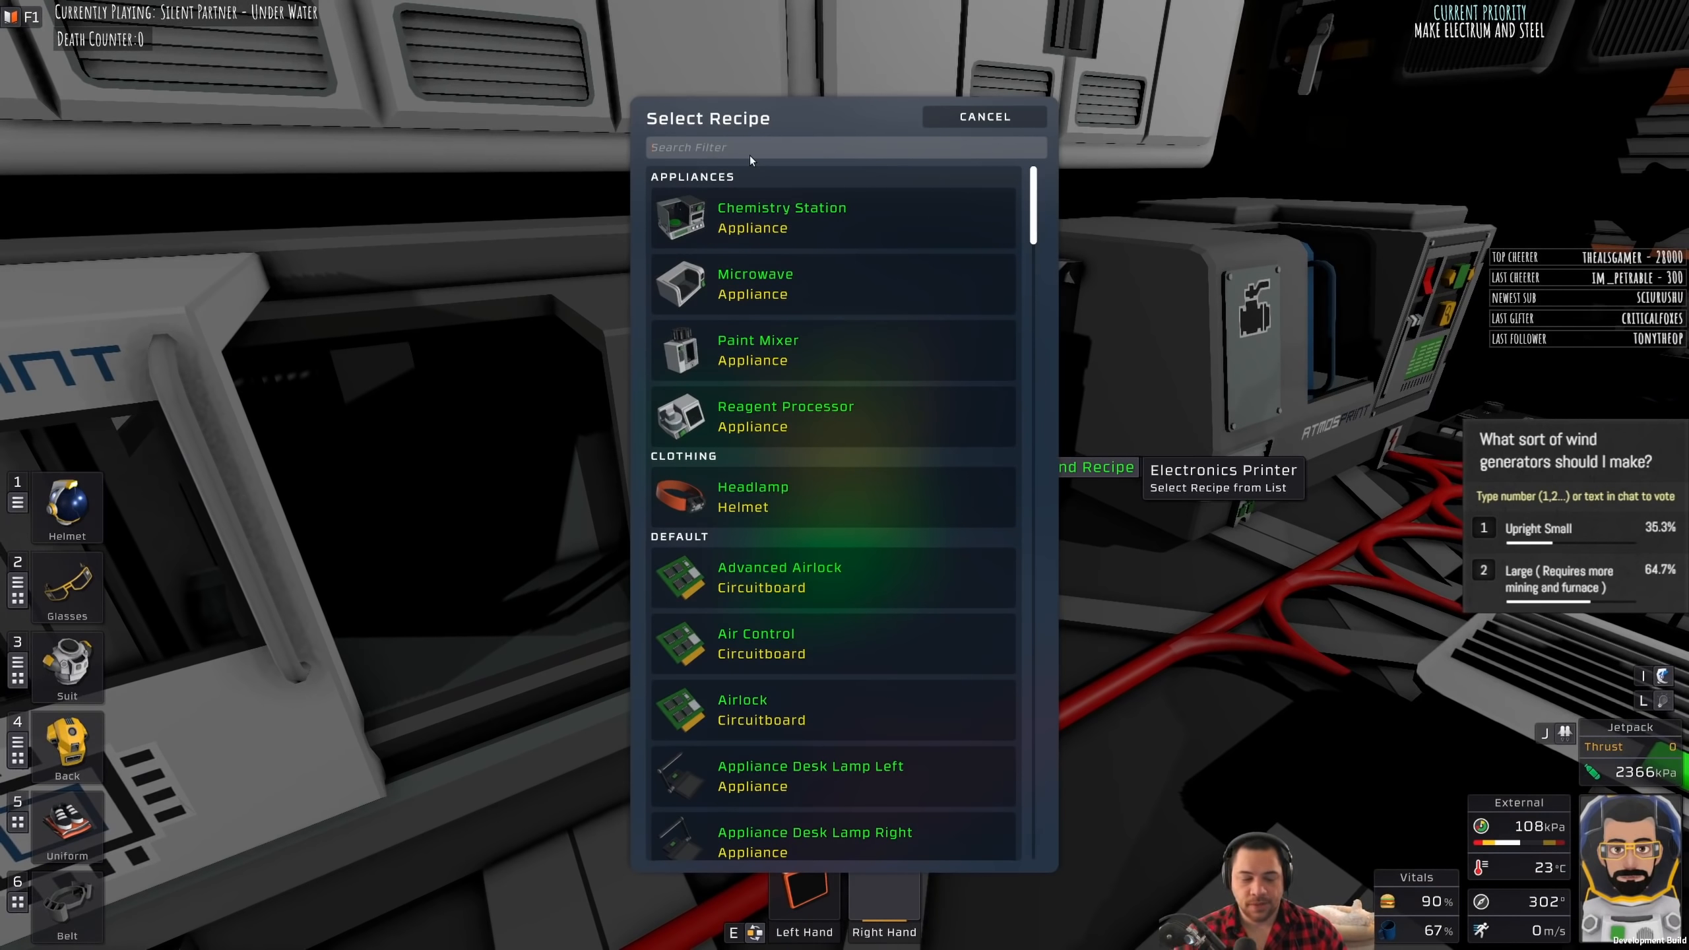
Step: Search 'tur', scroll the results, and open the Turbine Generator kit entry
{"action": "type", "text": "tur"}
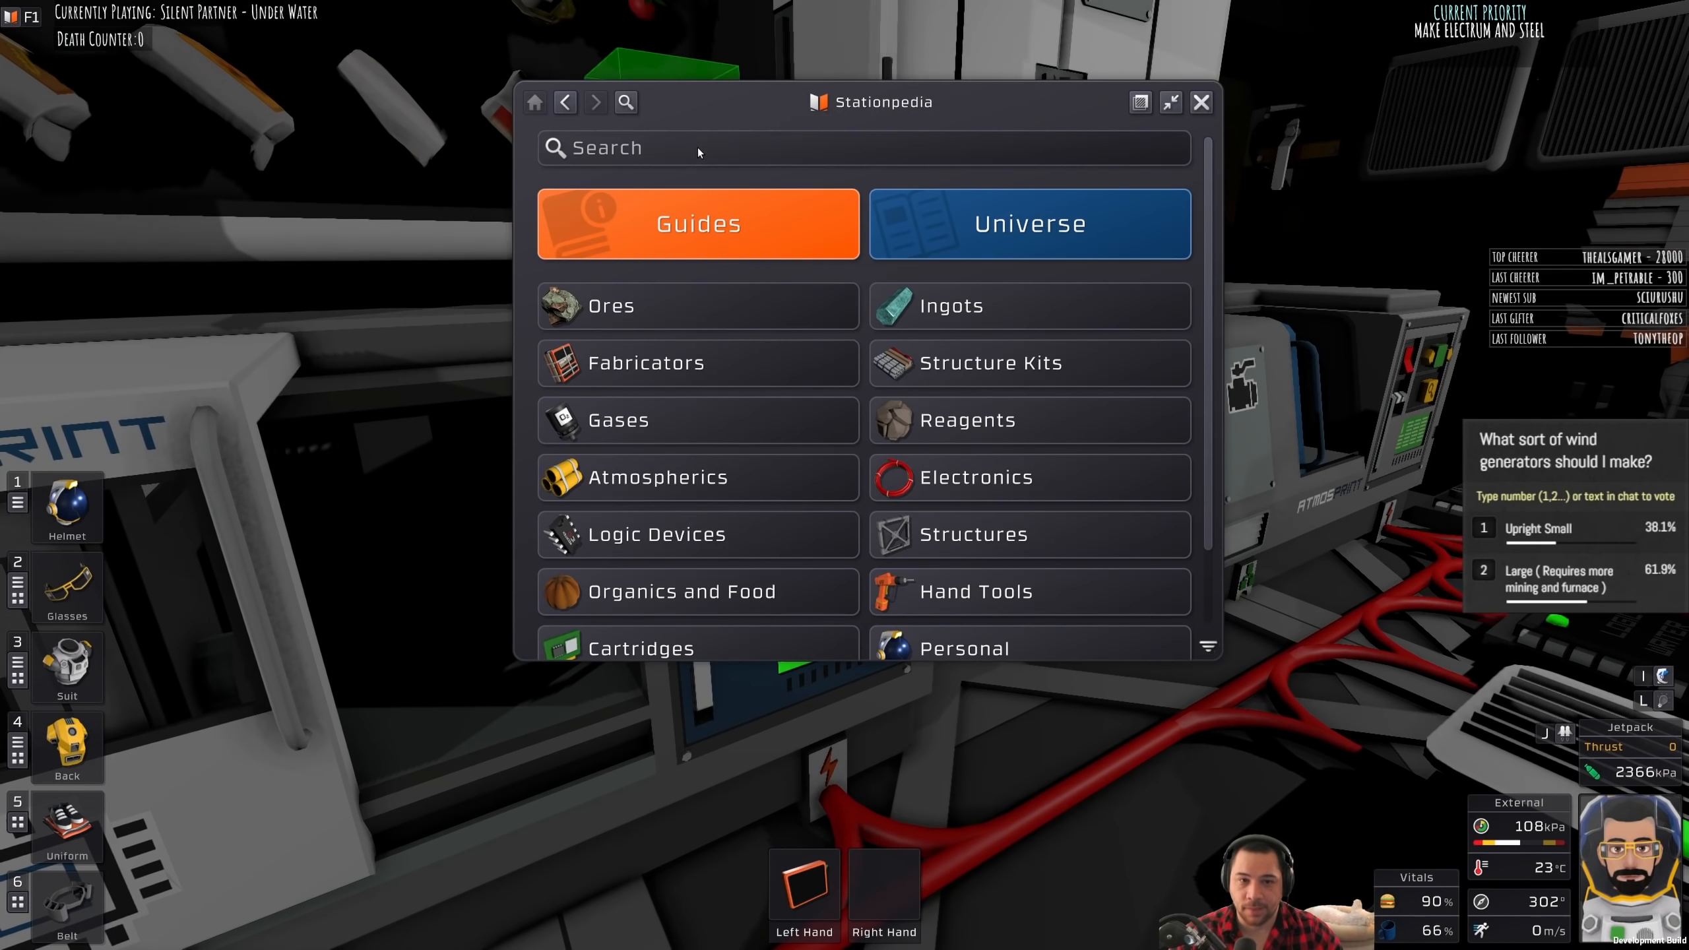
{"action": "type", "text": "turl"}
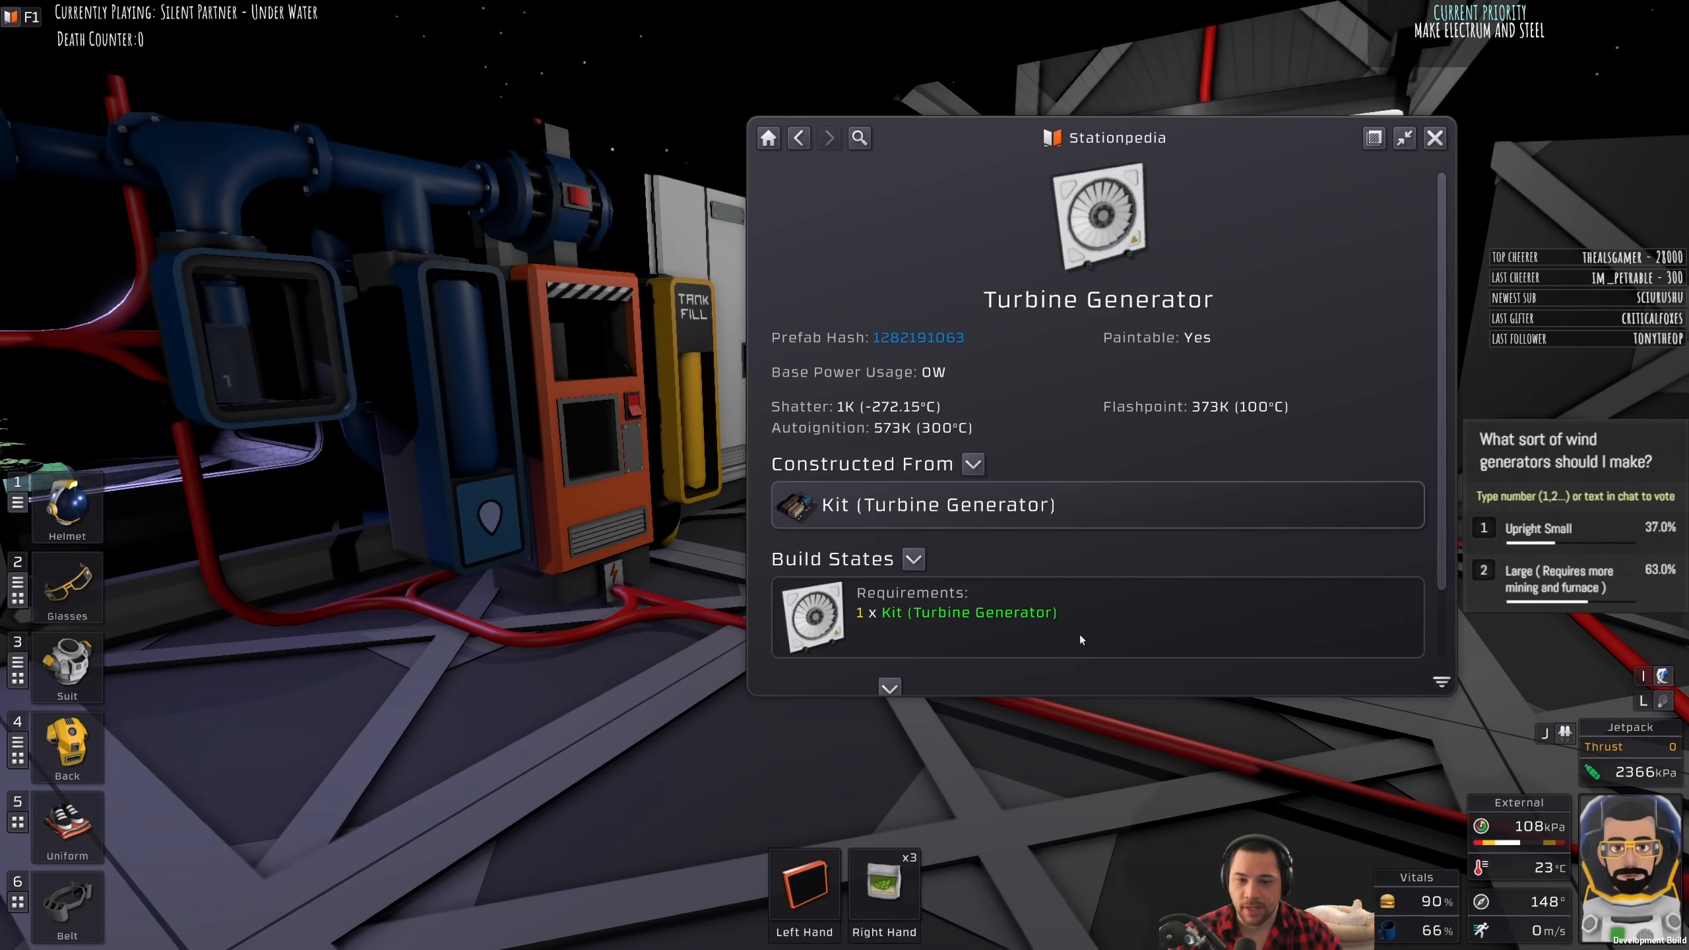
{"action": "scroll", "scroll_direction": "down", "scroll_amount": 3}
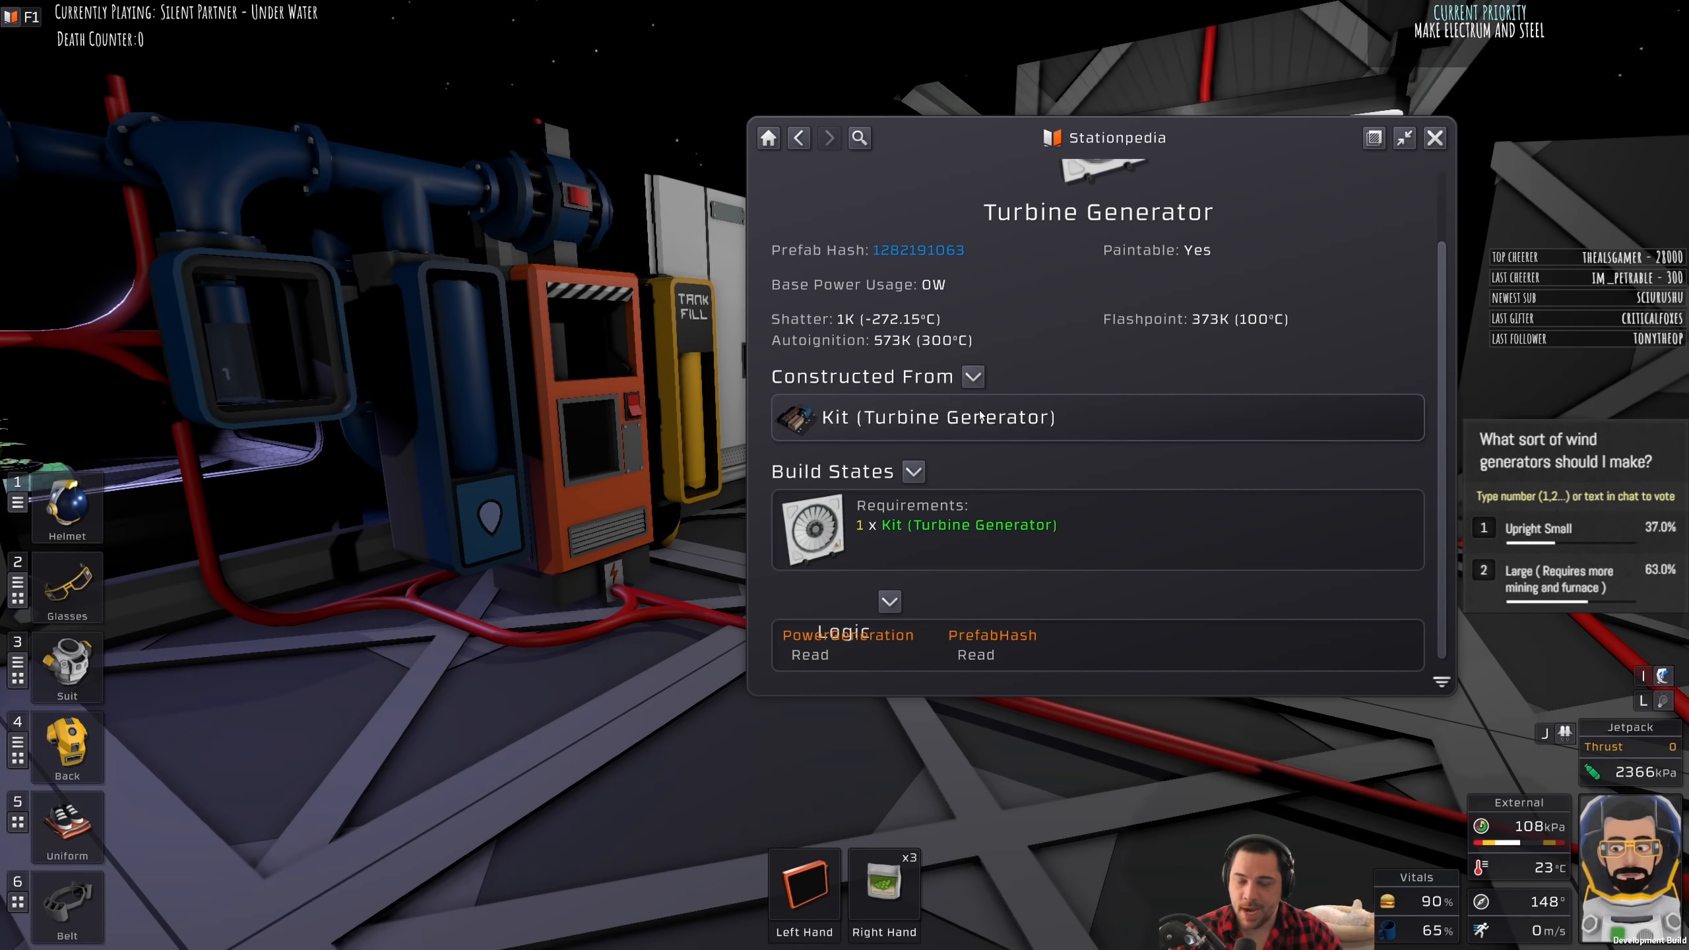
{"action": "left_click", "coordinate": [1434, 137]}
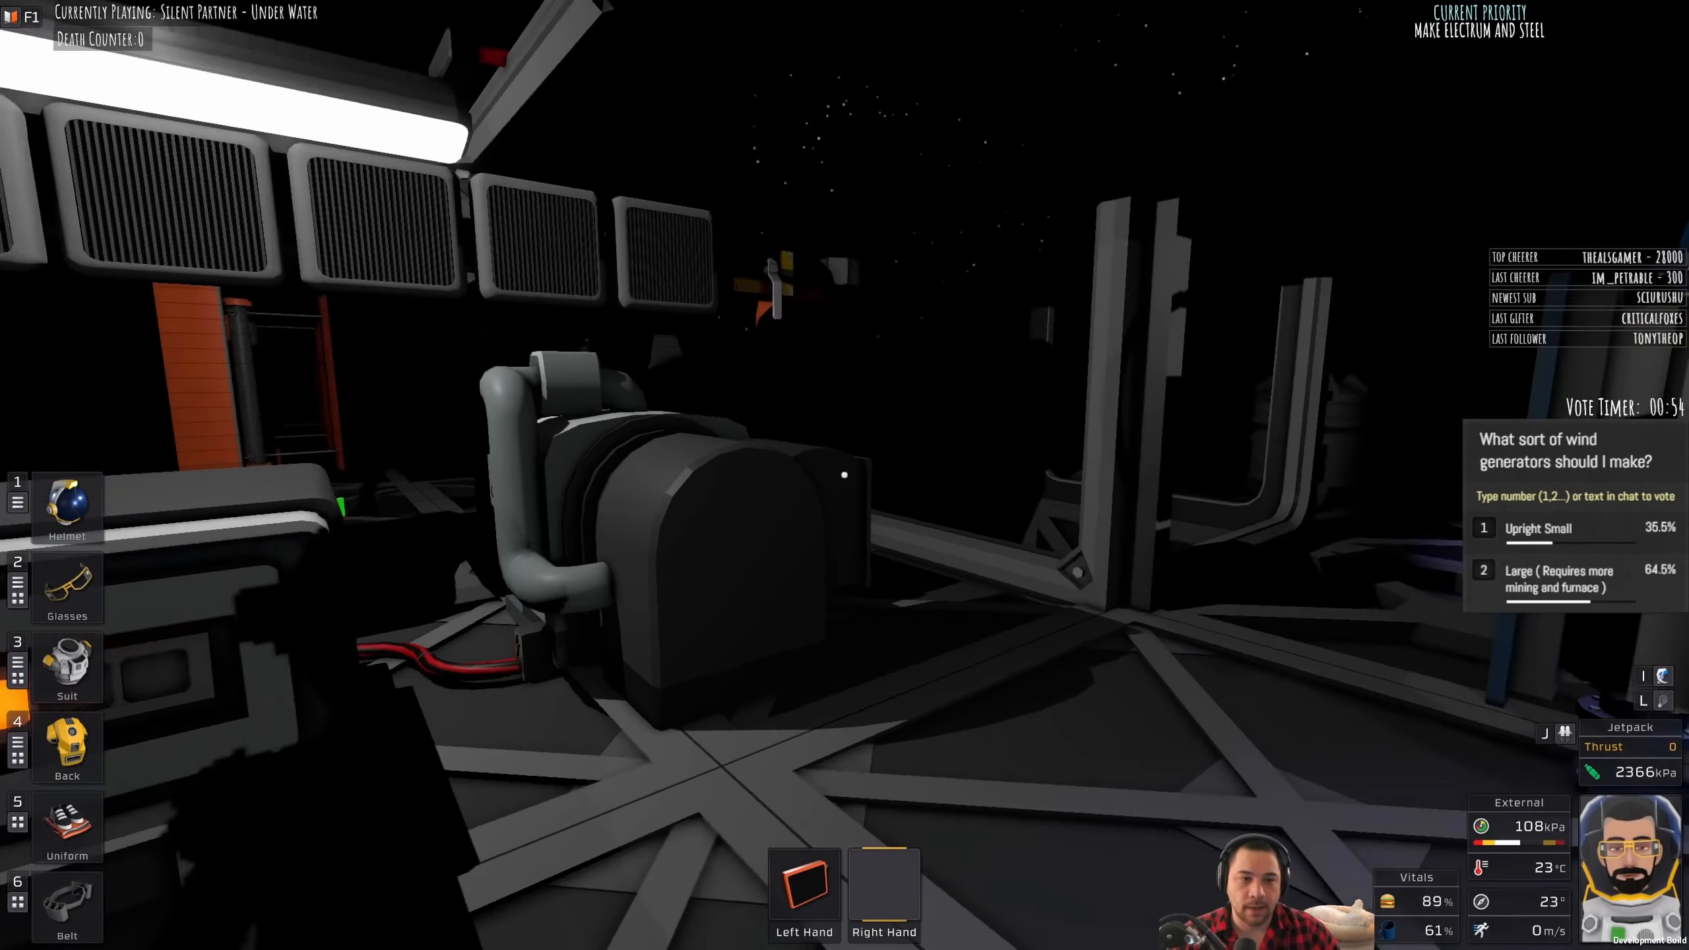
{"action": "mouse_move", "coordinate": [844, 475]}
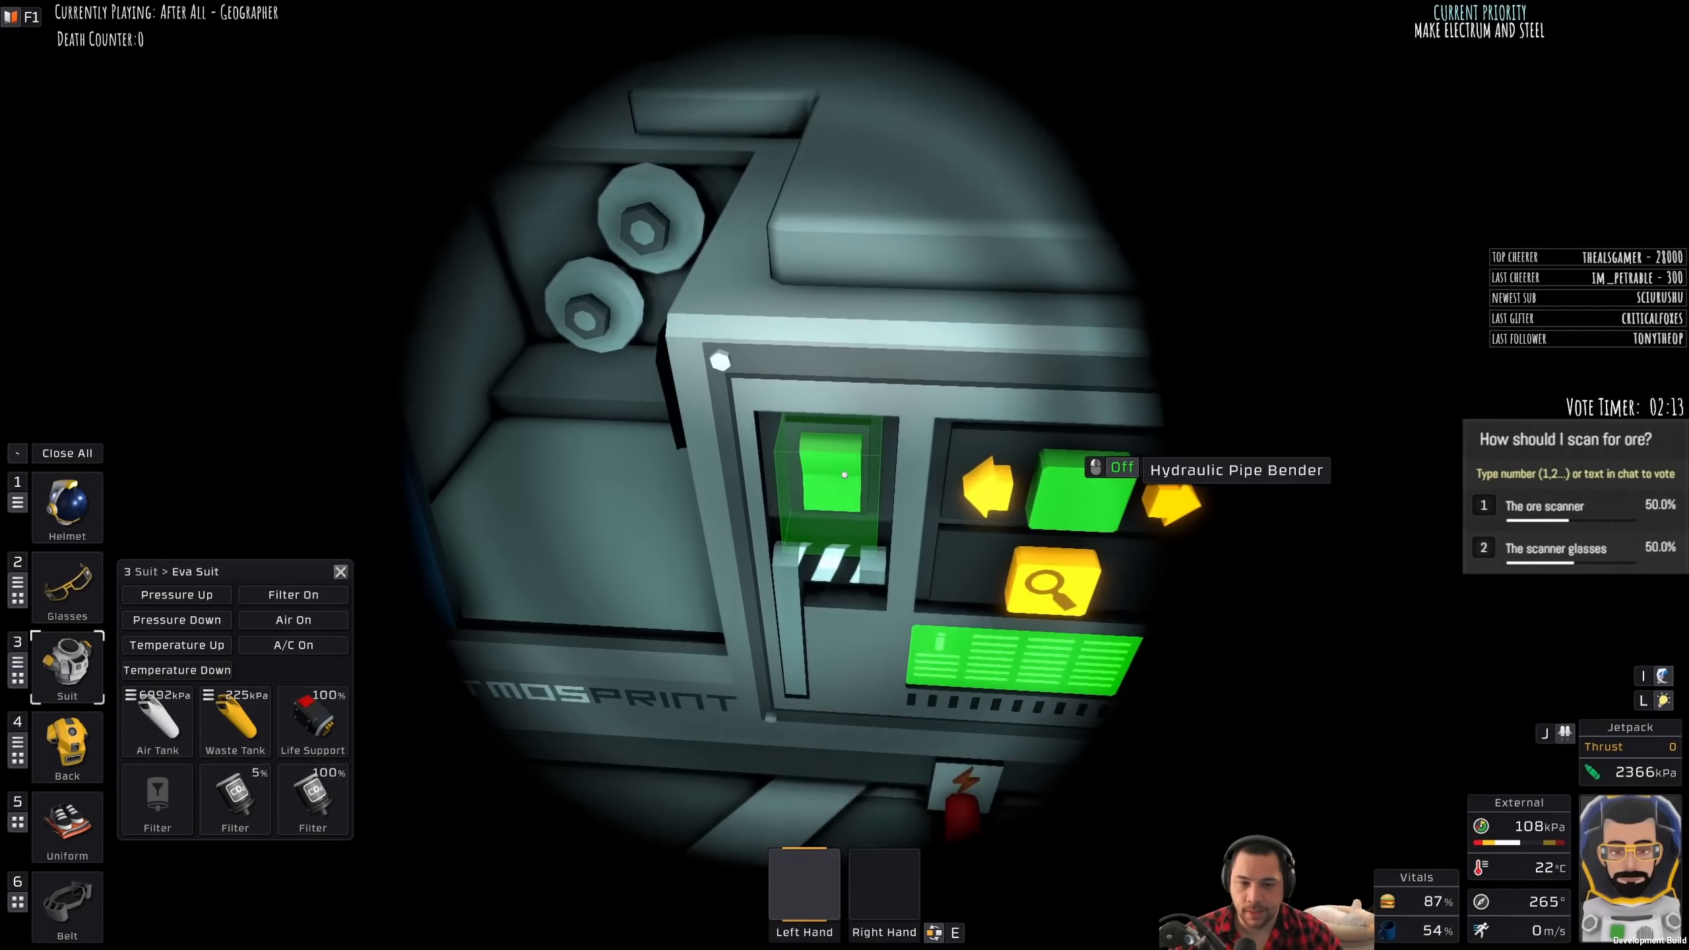
Step: Search the Pipe Bender's recipes for 'filt' and pick Medium Filter (Carbon Dioxide)
{"action": "left_click", "coordinate": [1069, 491]}
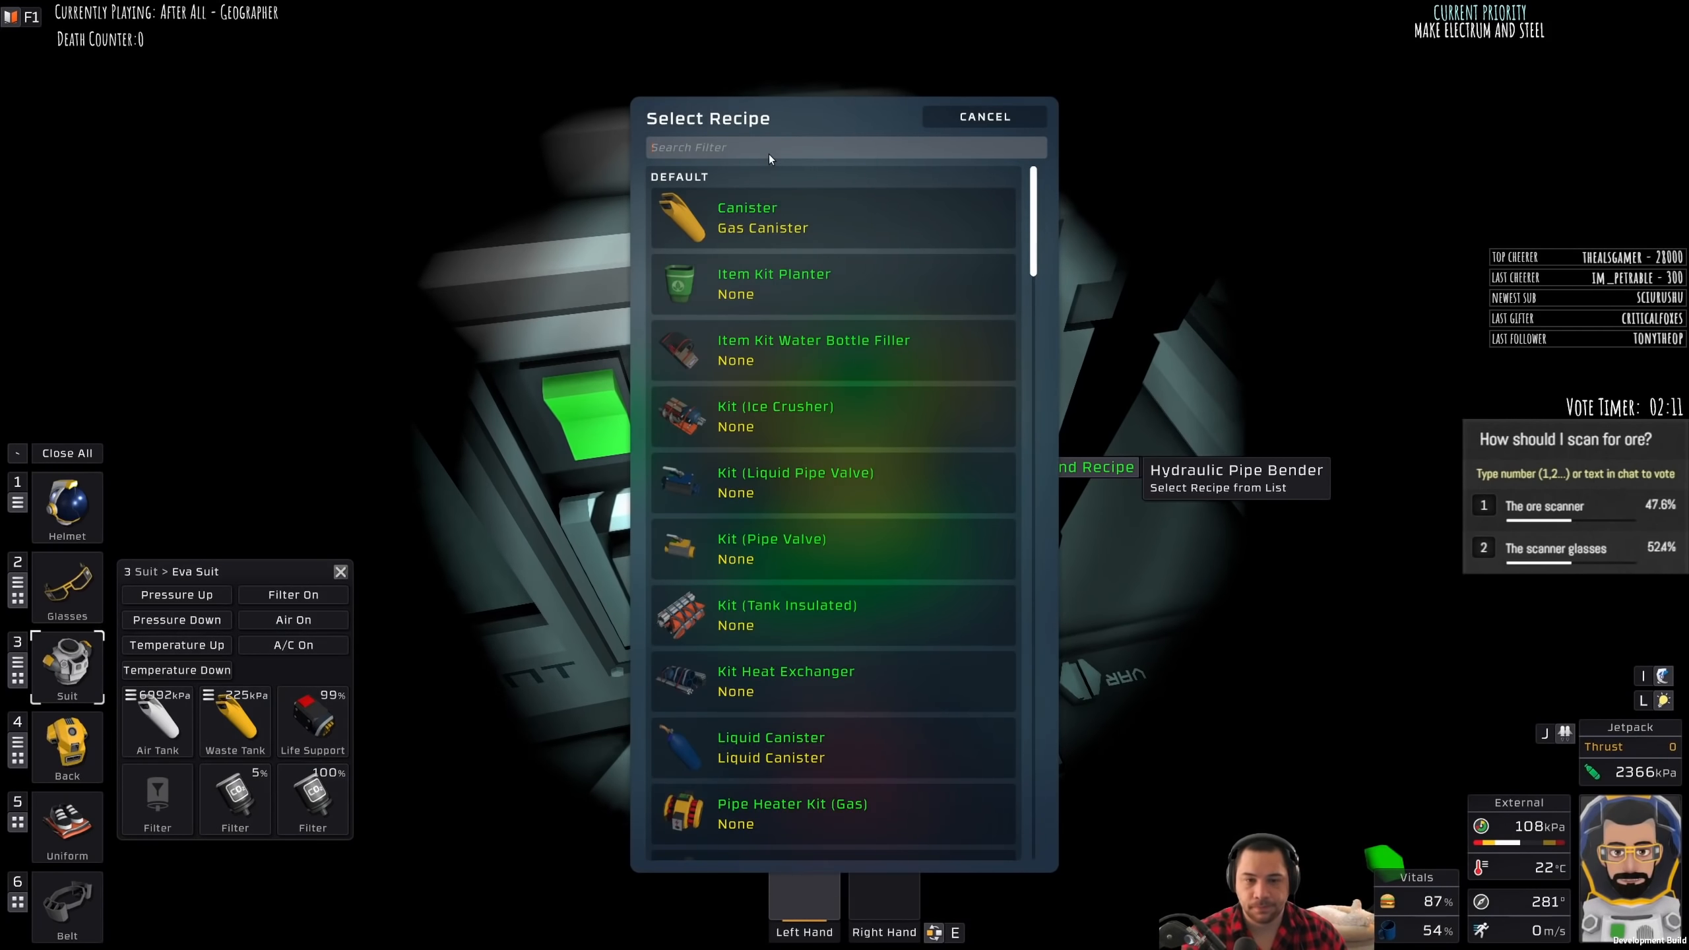
{"action": "type", "text": "filt"}
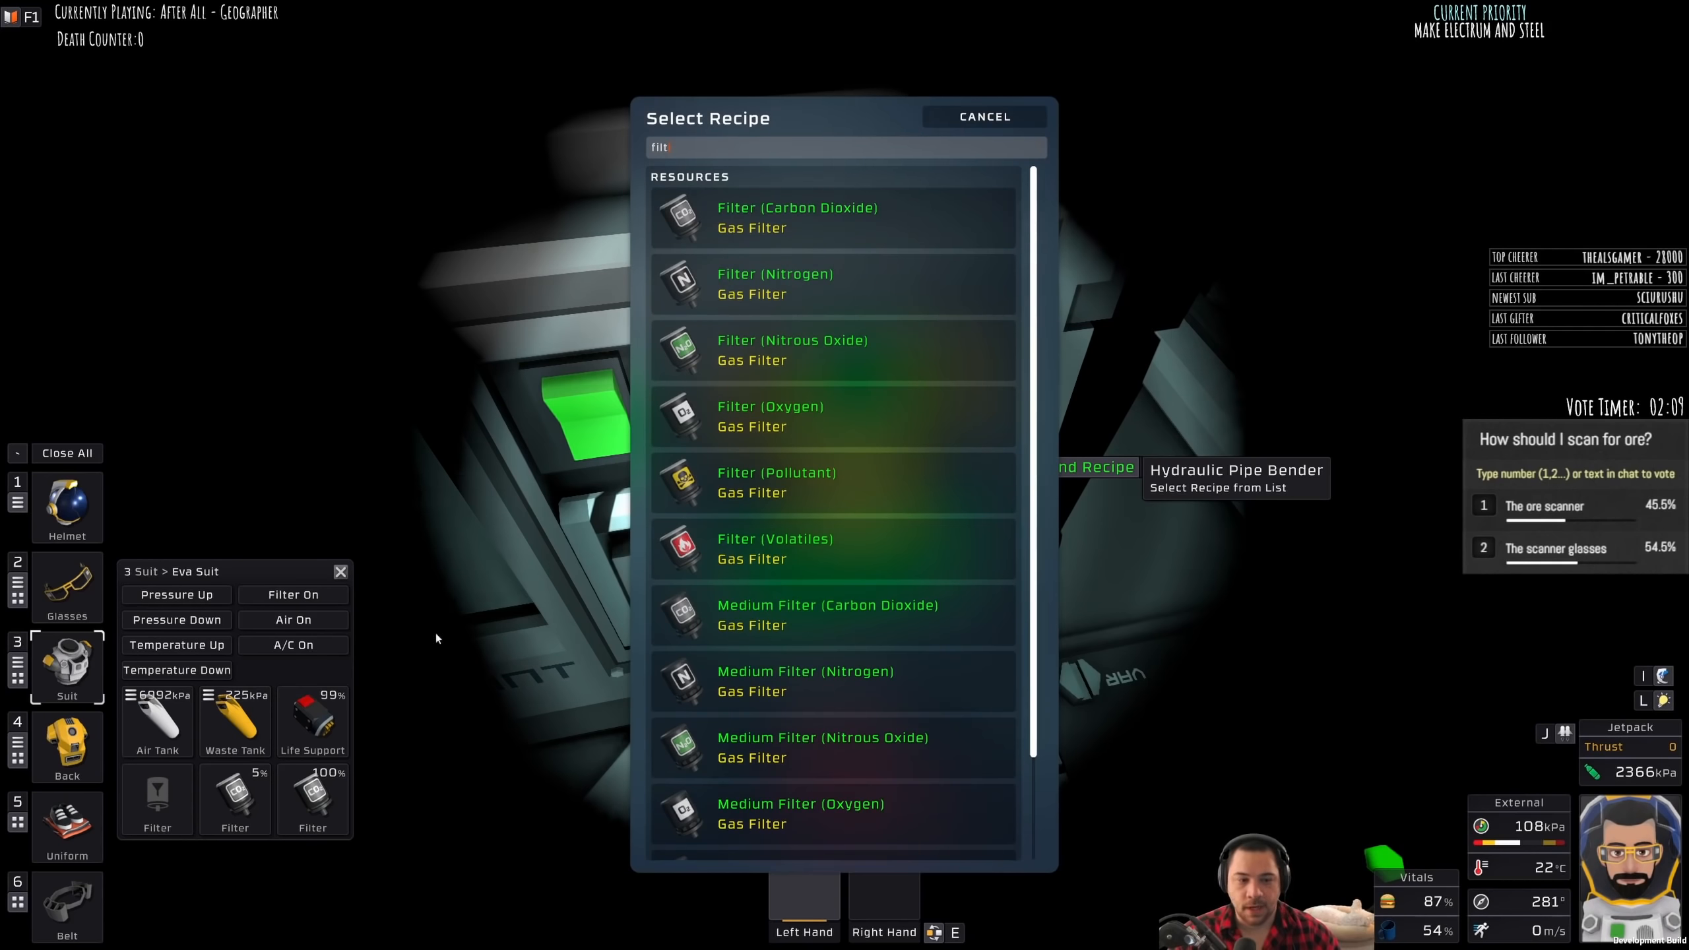
{"action": "mouse_move", "coordinate": [312, 799]}
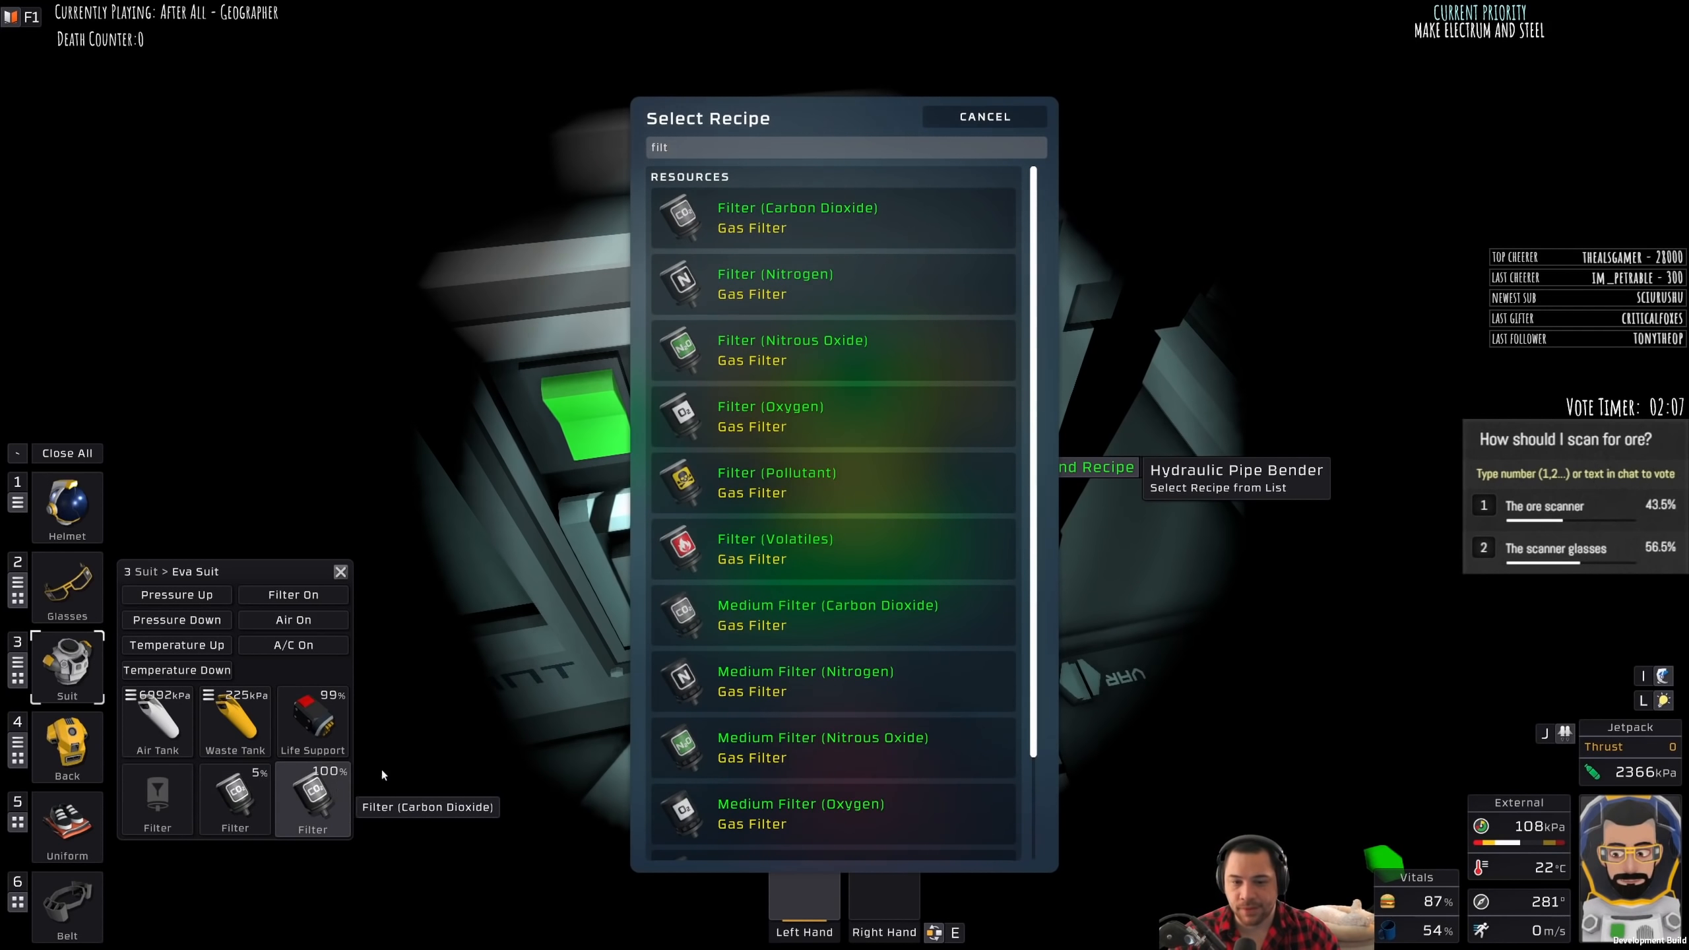
{"action": "left_click", "coordinate": [828, 615]}
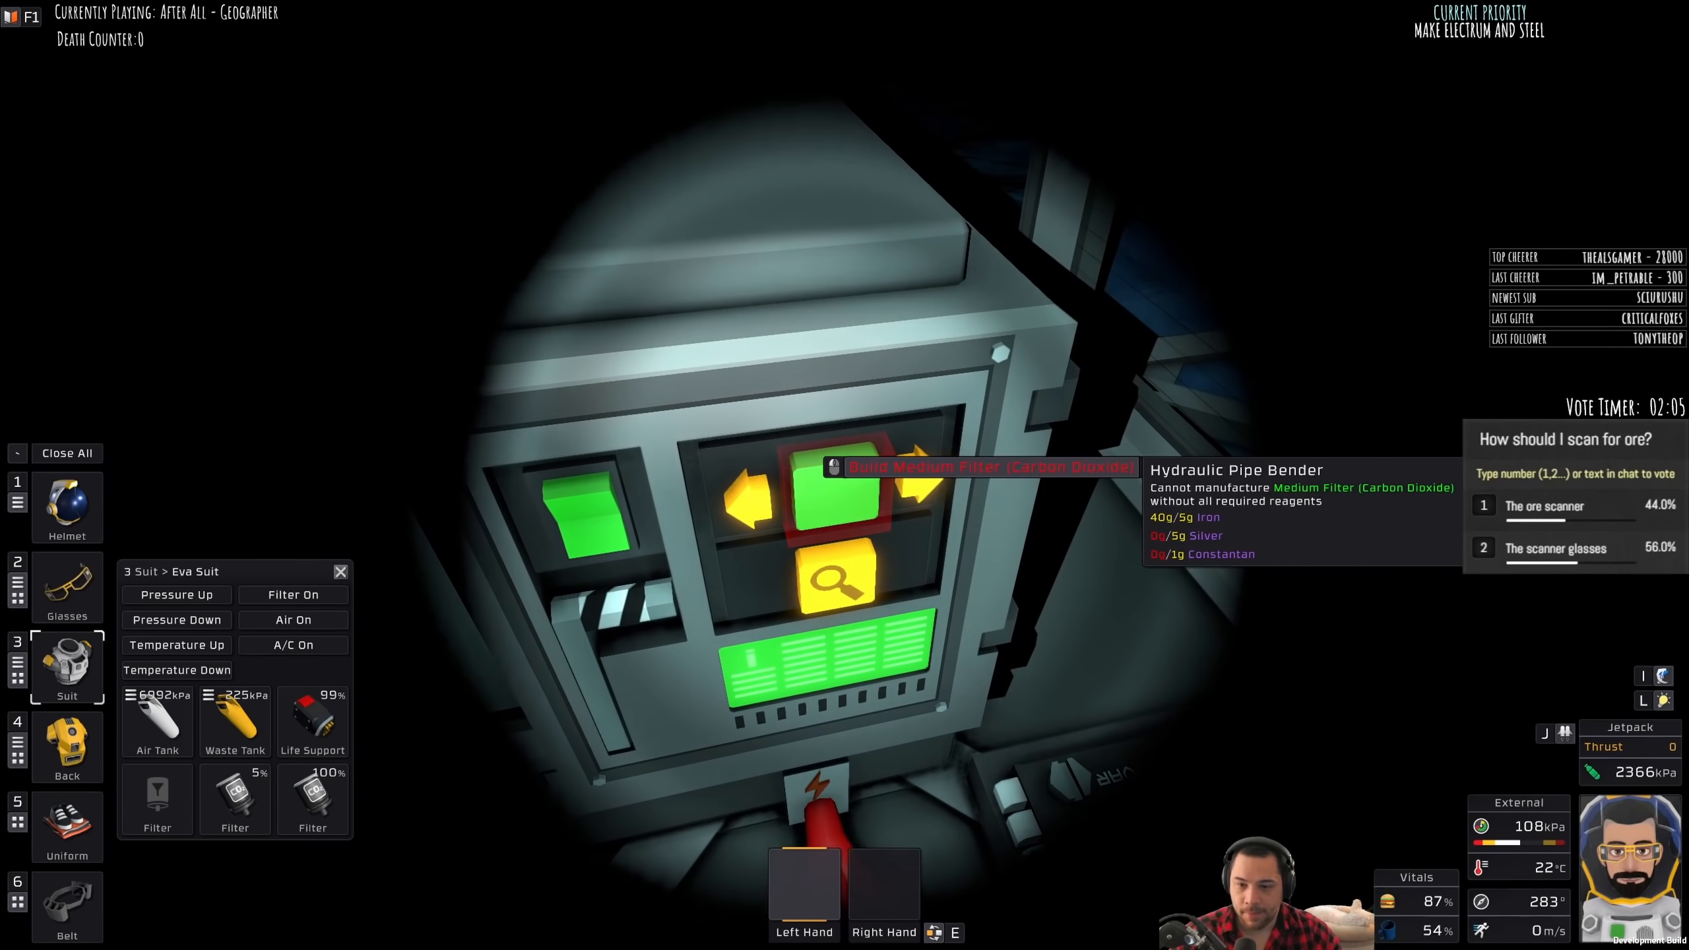
{"action": "left_click", "coordinate": [836, 578]}
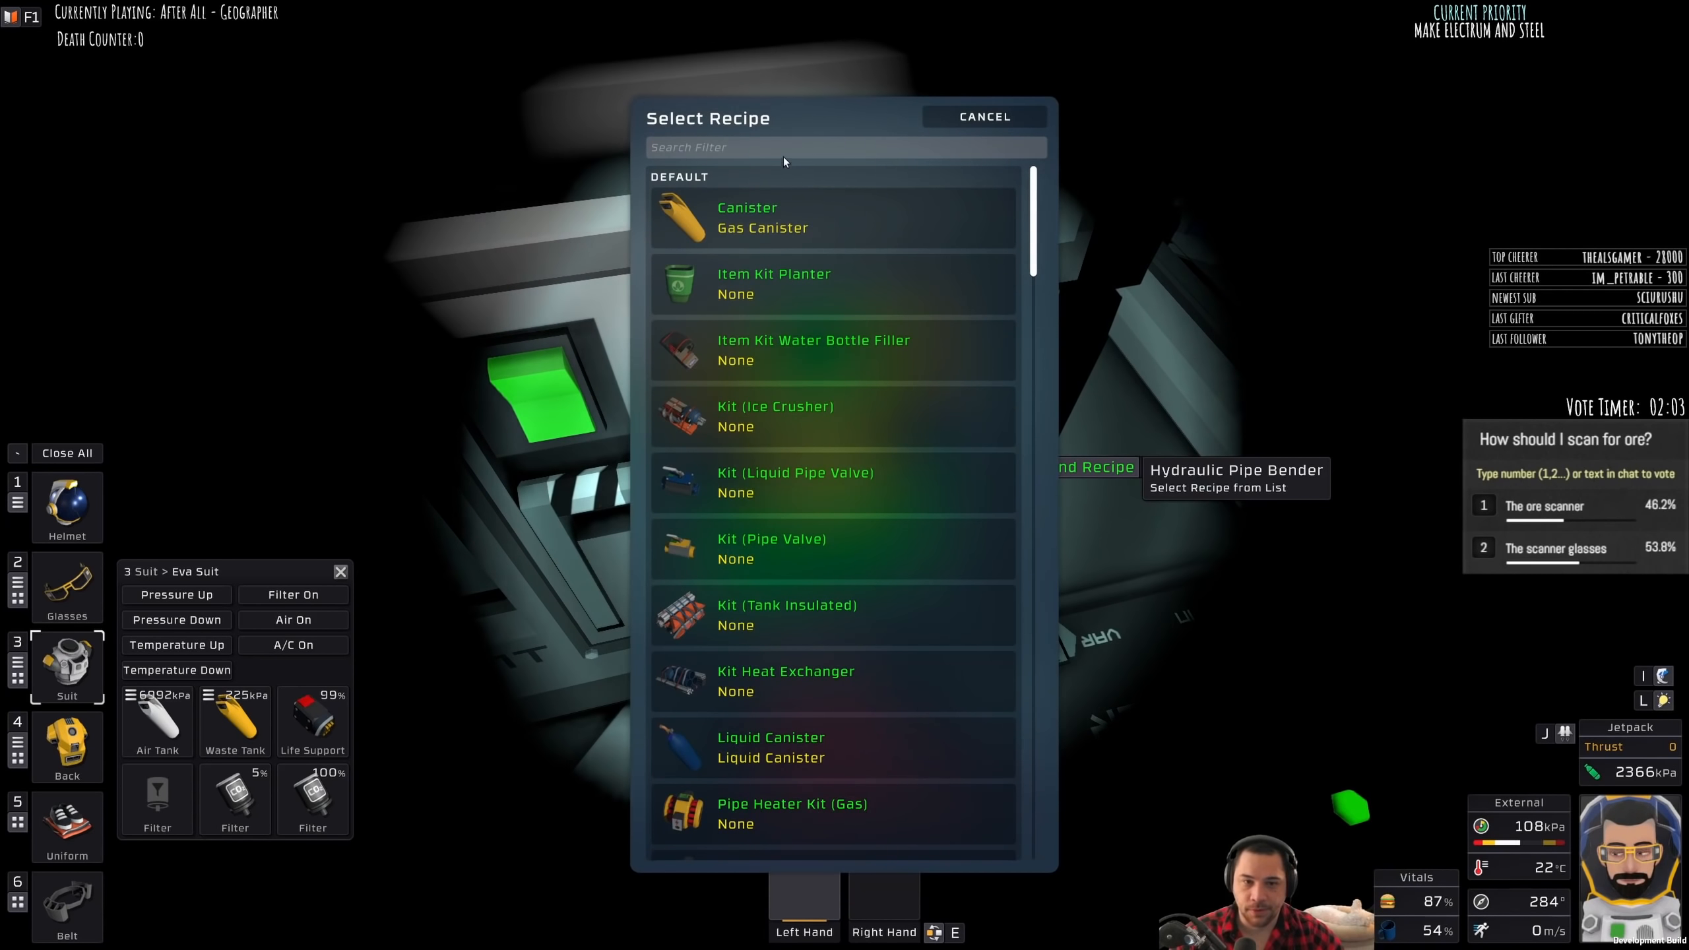
{"action": "left_click", "coordinate": [982, 116]}
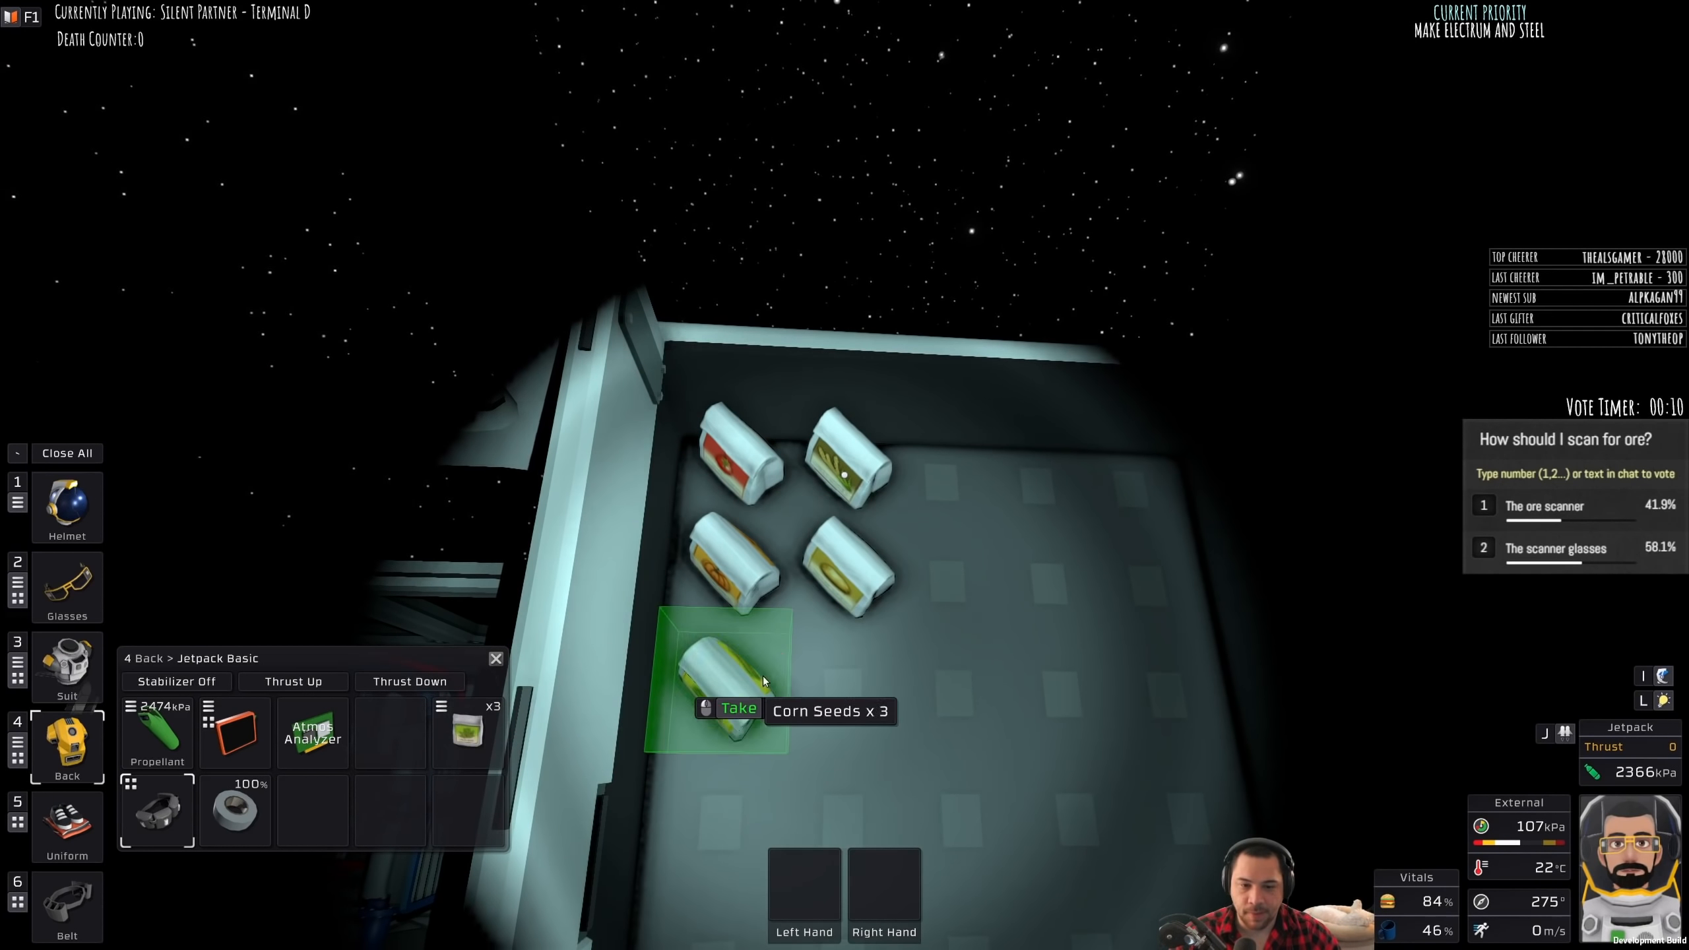
Step: Take the Corn Seeds x 3 packet from the storage crate
{"action": "left_click", "coordinate": [739, 709]}
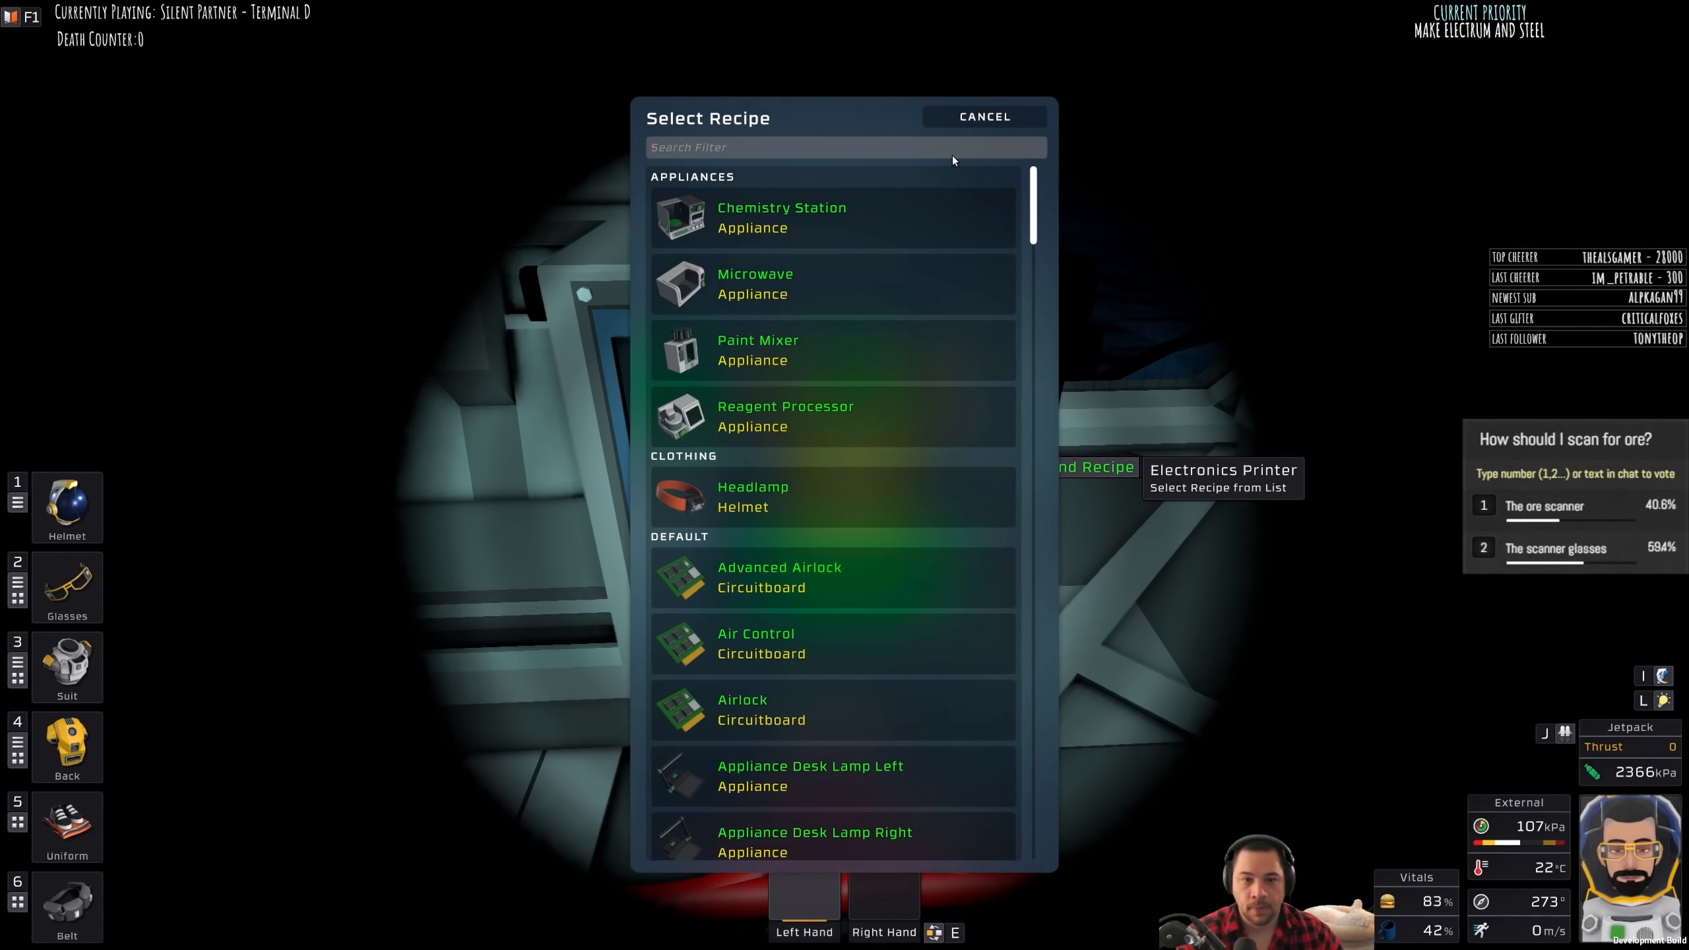
Step: Close the Electronics Printer's Select Recipe list
{"action": "left_click", "coordinate": [982, 116]}
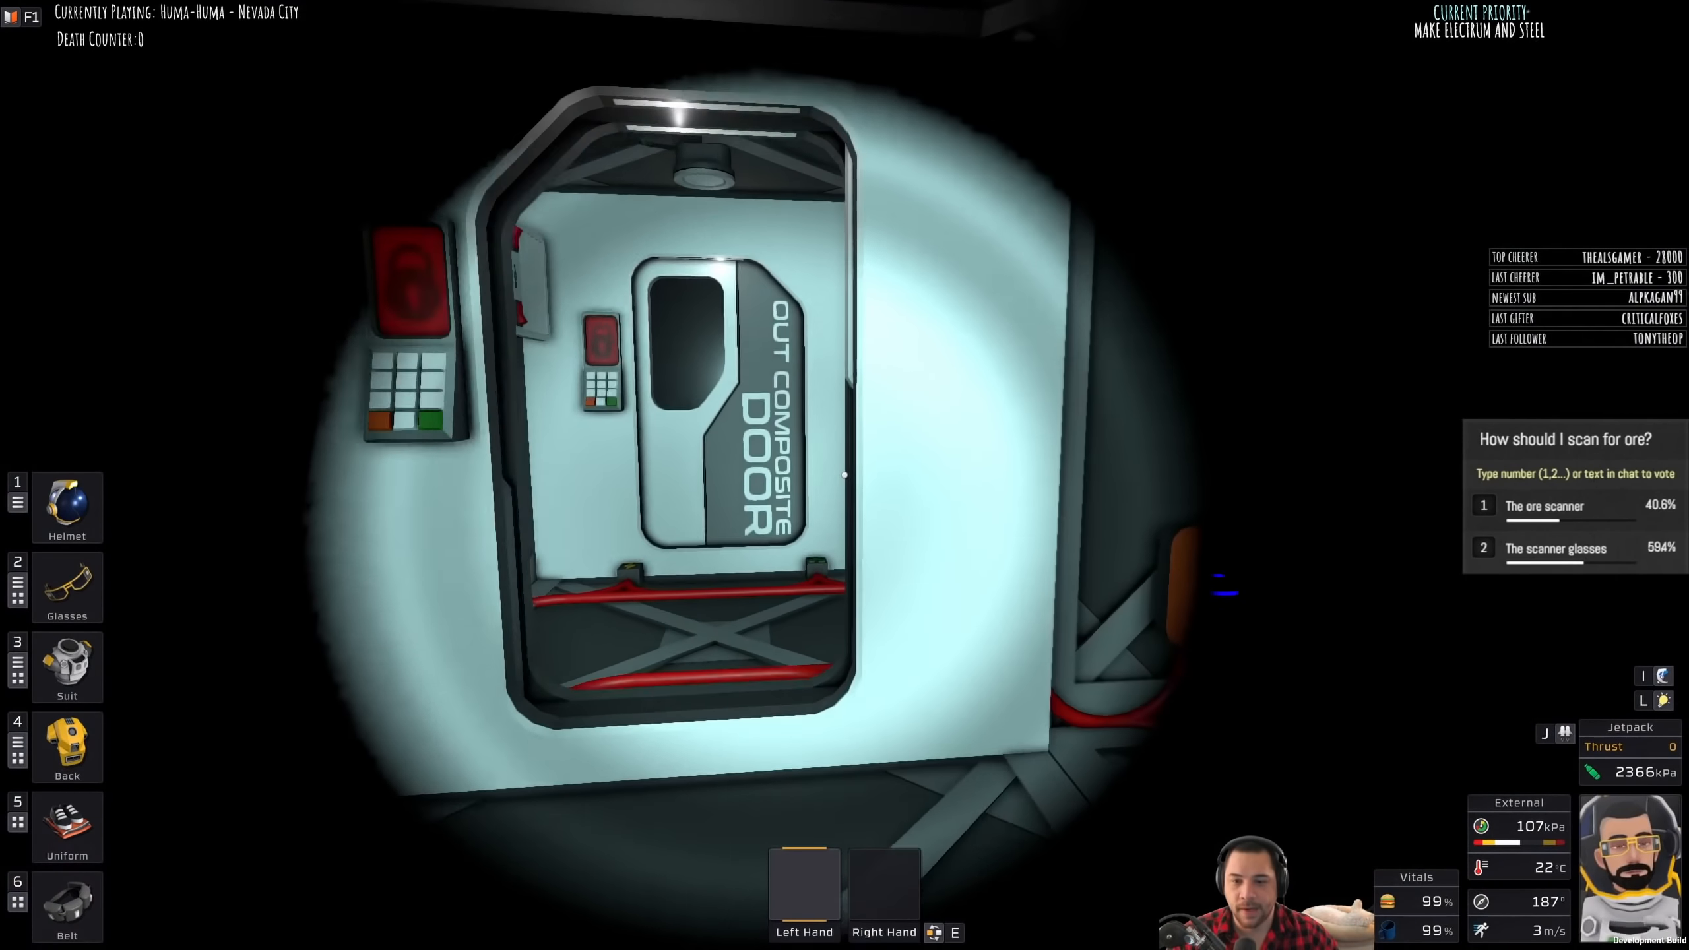
Step: Open the Out Composite Door and step outside onto the rocky terrain
{"action": "left_click", "coordinate": [67, 666]}
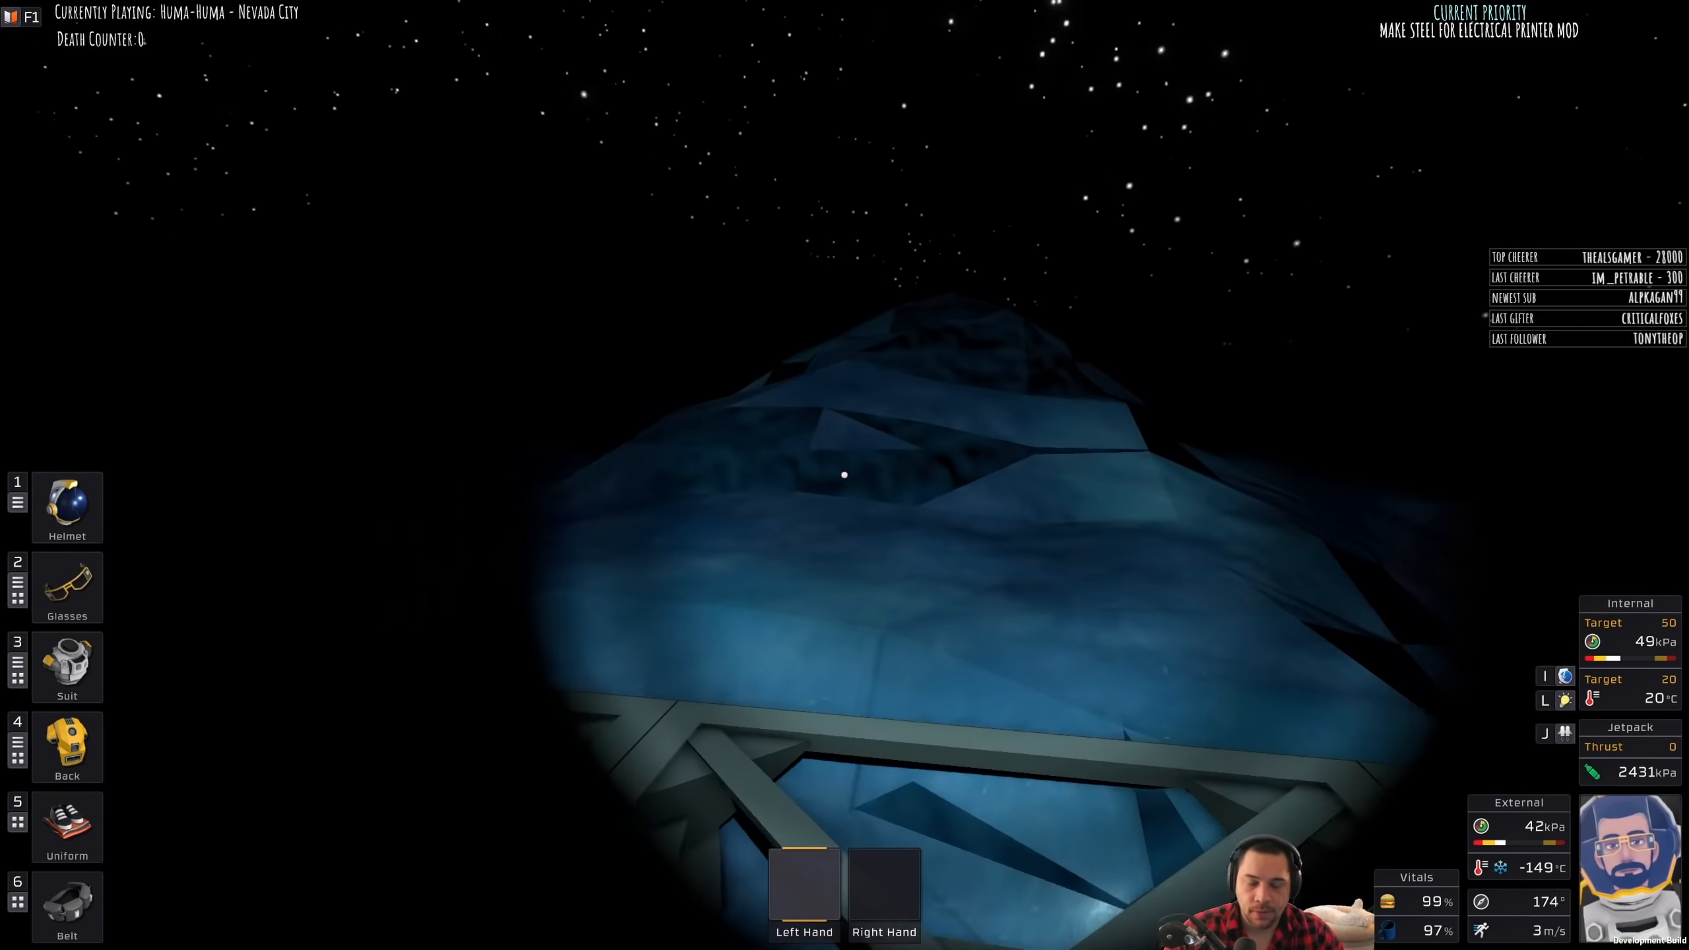
Step: Ready the mining drill and toggle the sensor lenses on and off to spot ore markers
{"action": "left_click", "coordinate": [67, 586]}
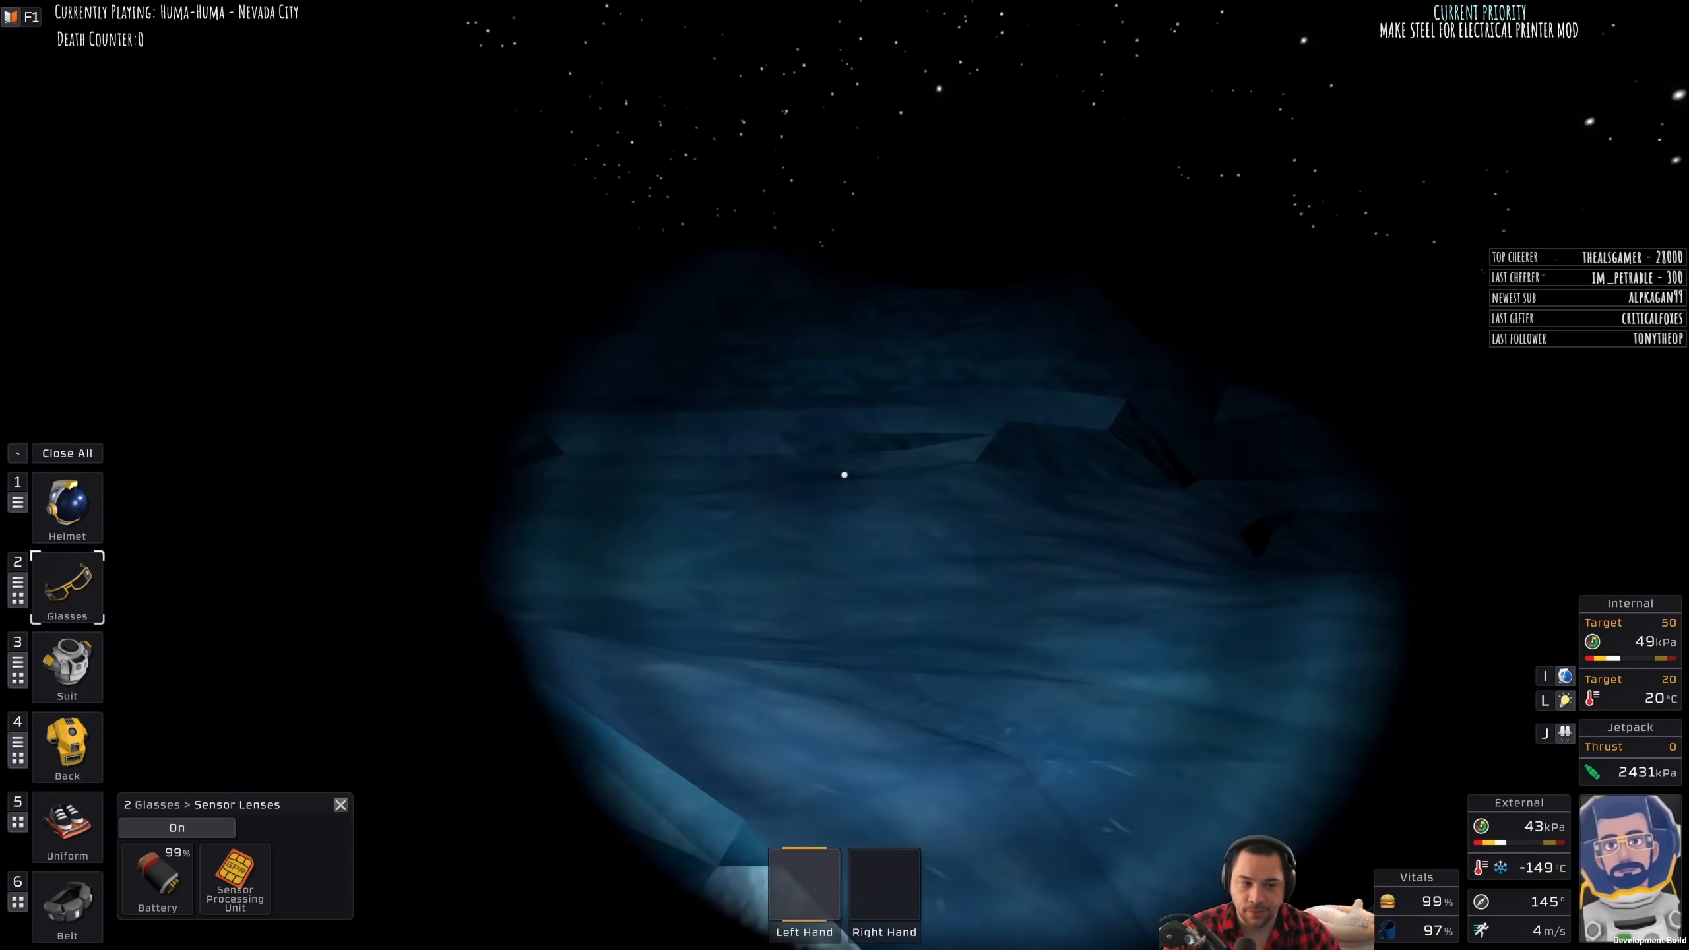
{"action": "left_click", "coordinate": [176, 828]}
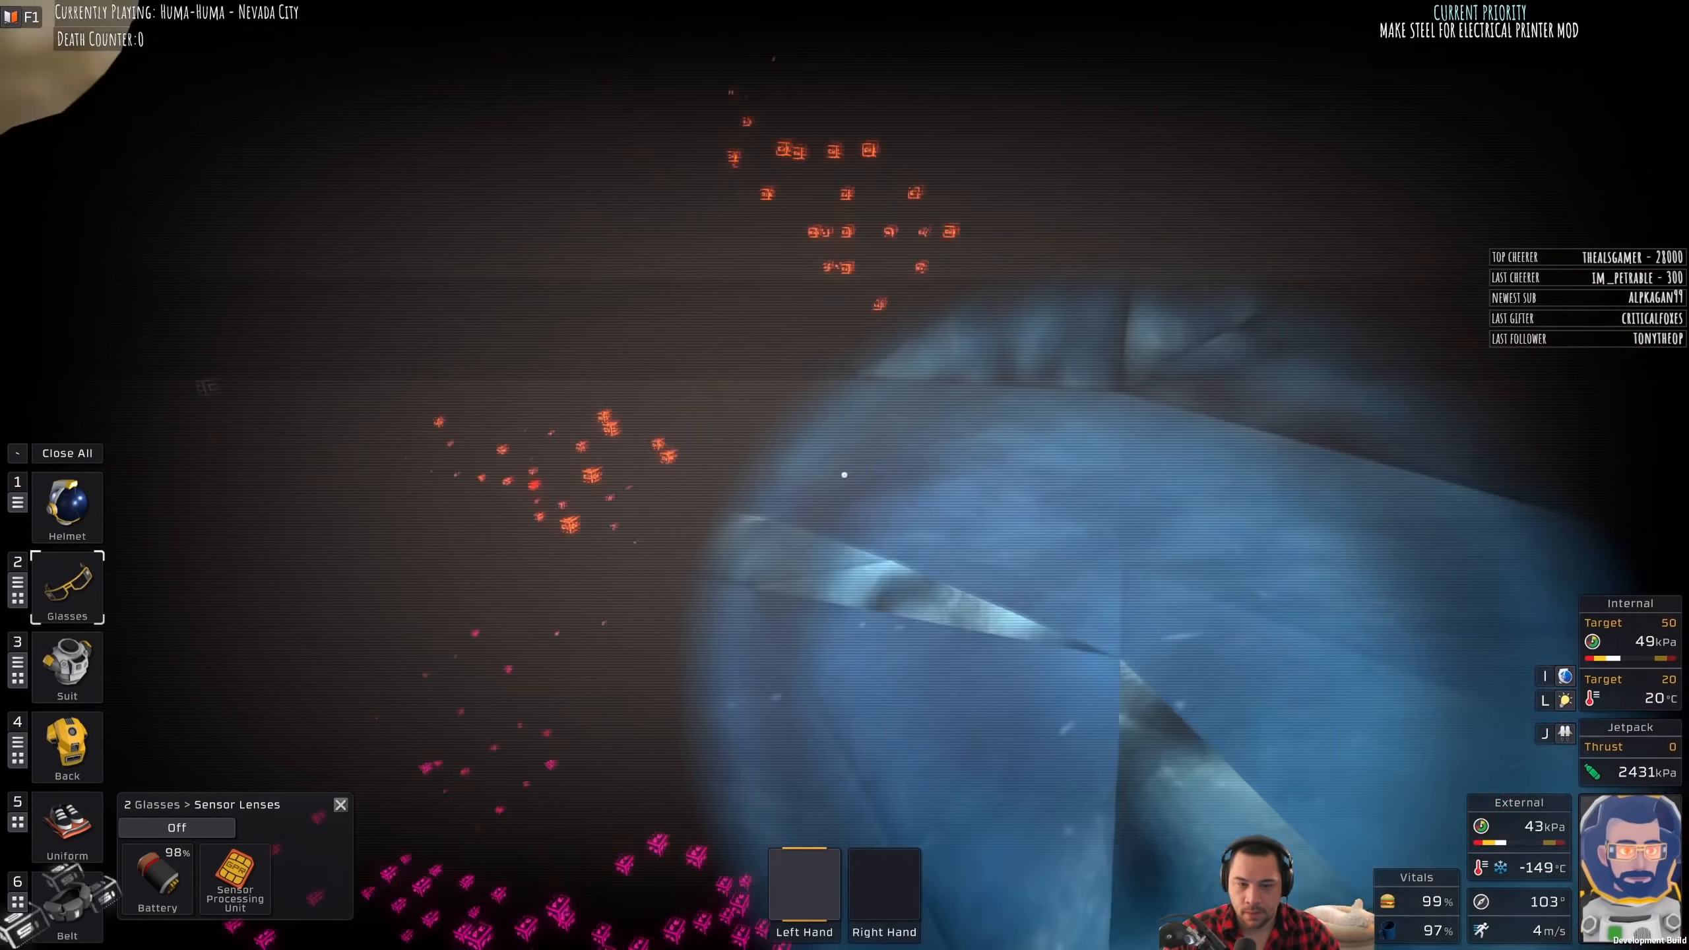
{"action": "left_click", "coordinate": [176, 828]}
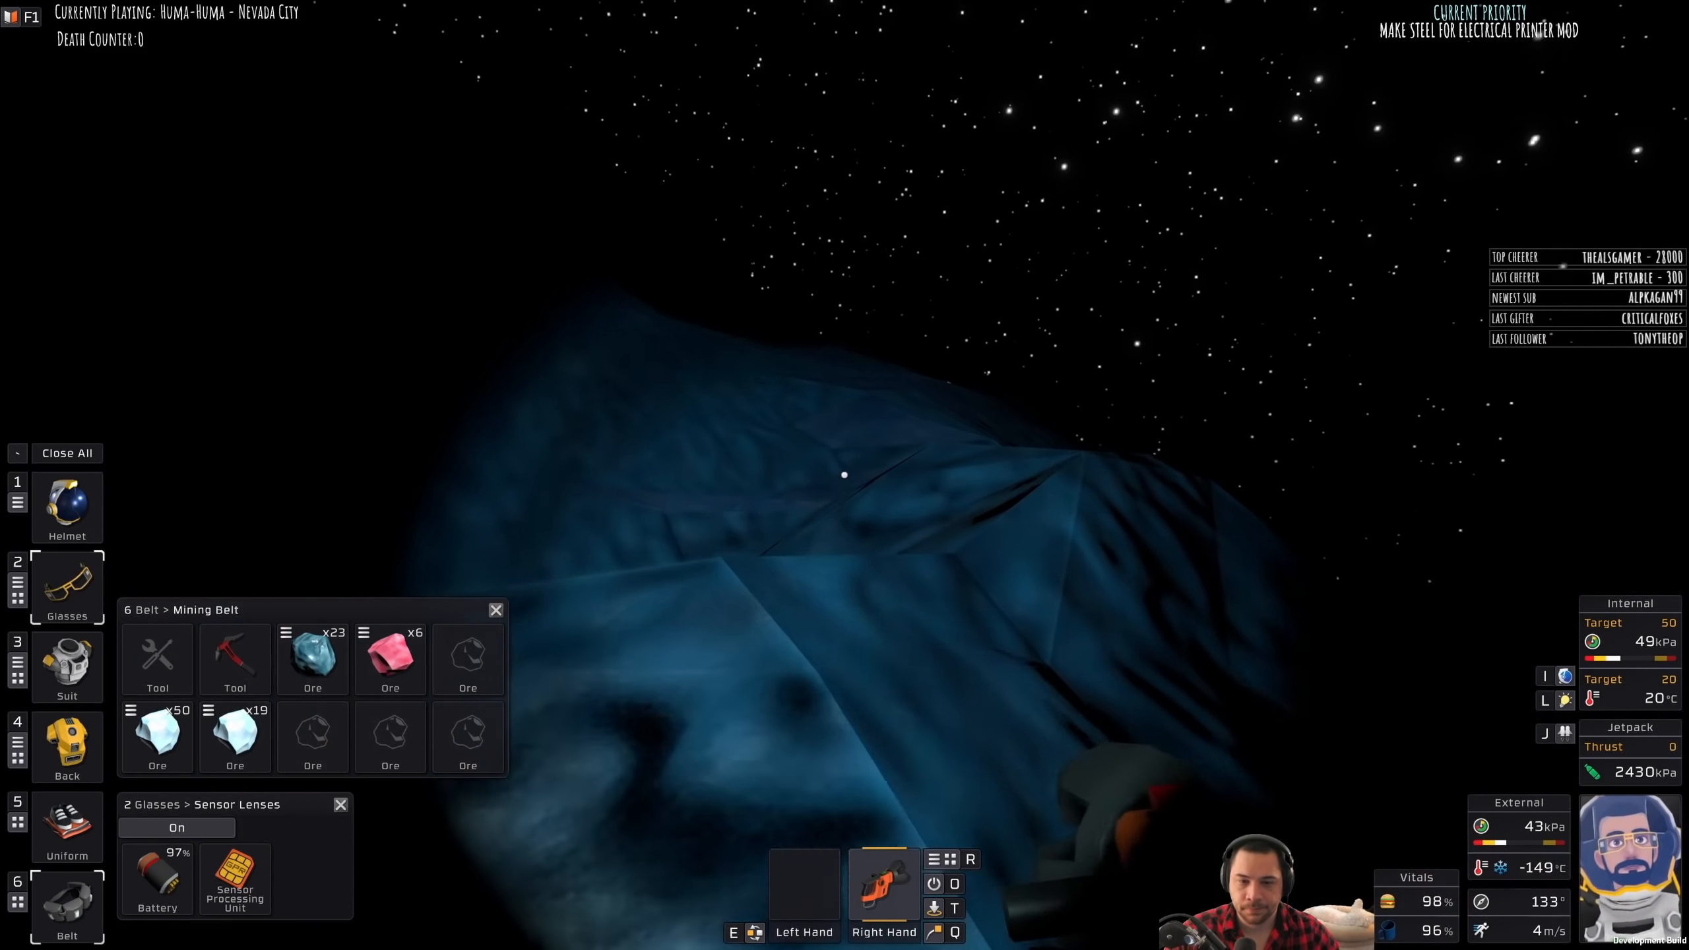
{"action": "left_click", "coordinate": [175, 827]}
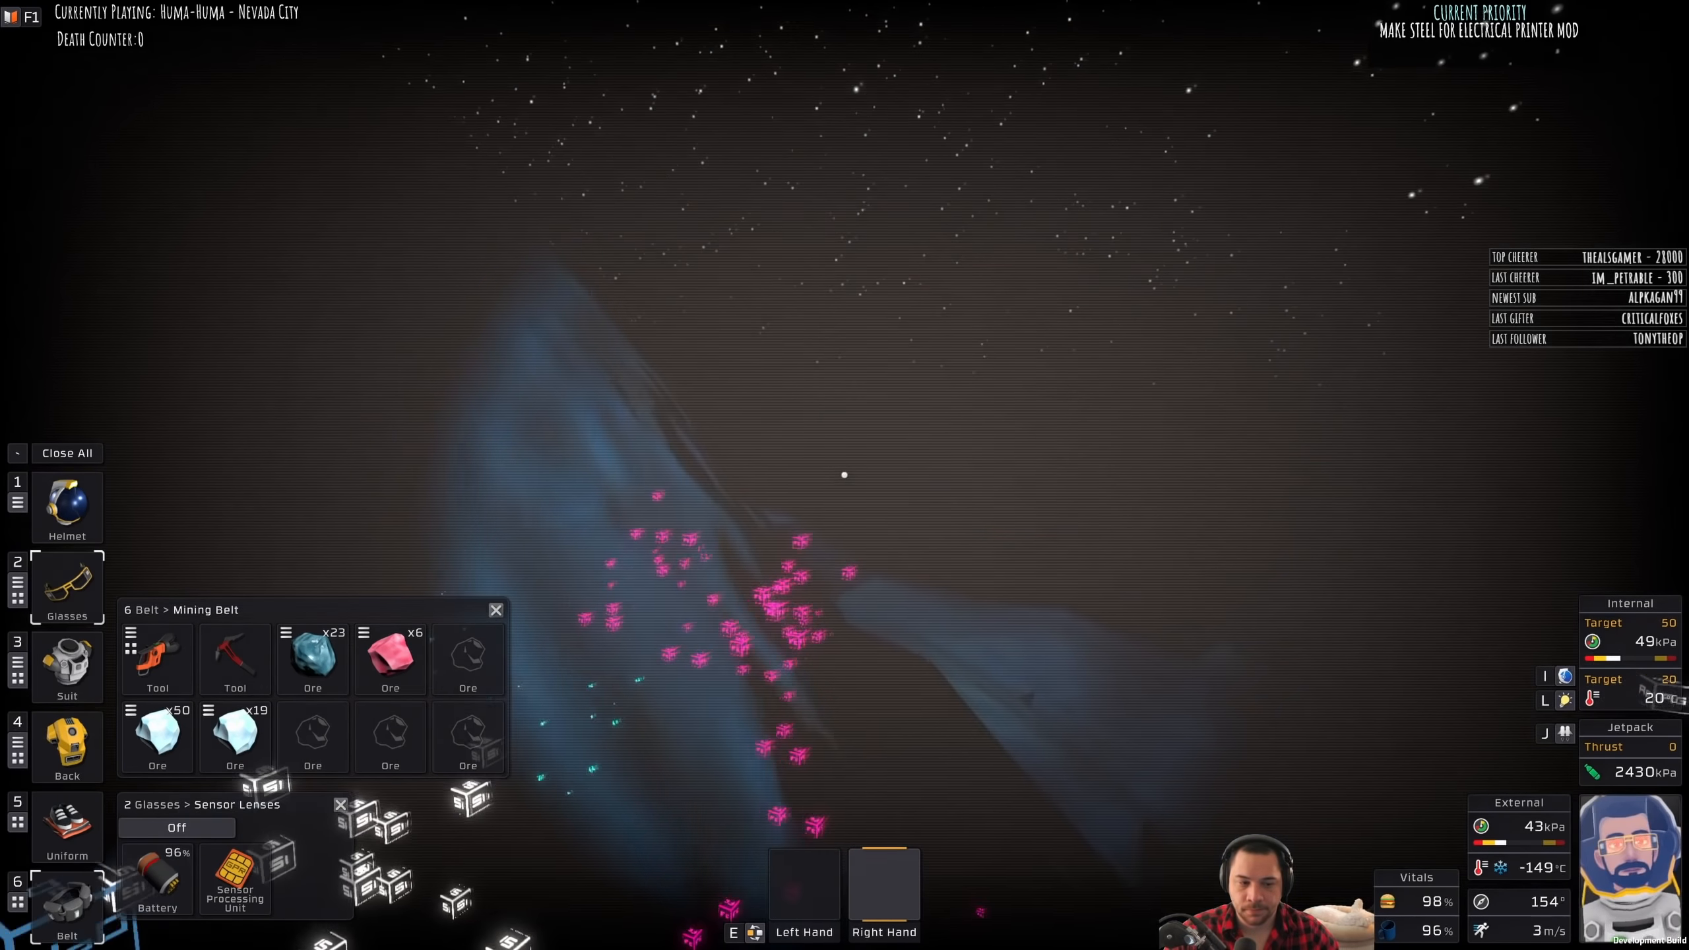
{"action": "left_click", "coordinate": [175, 828]}
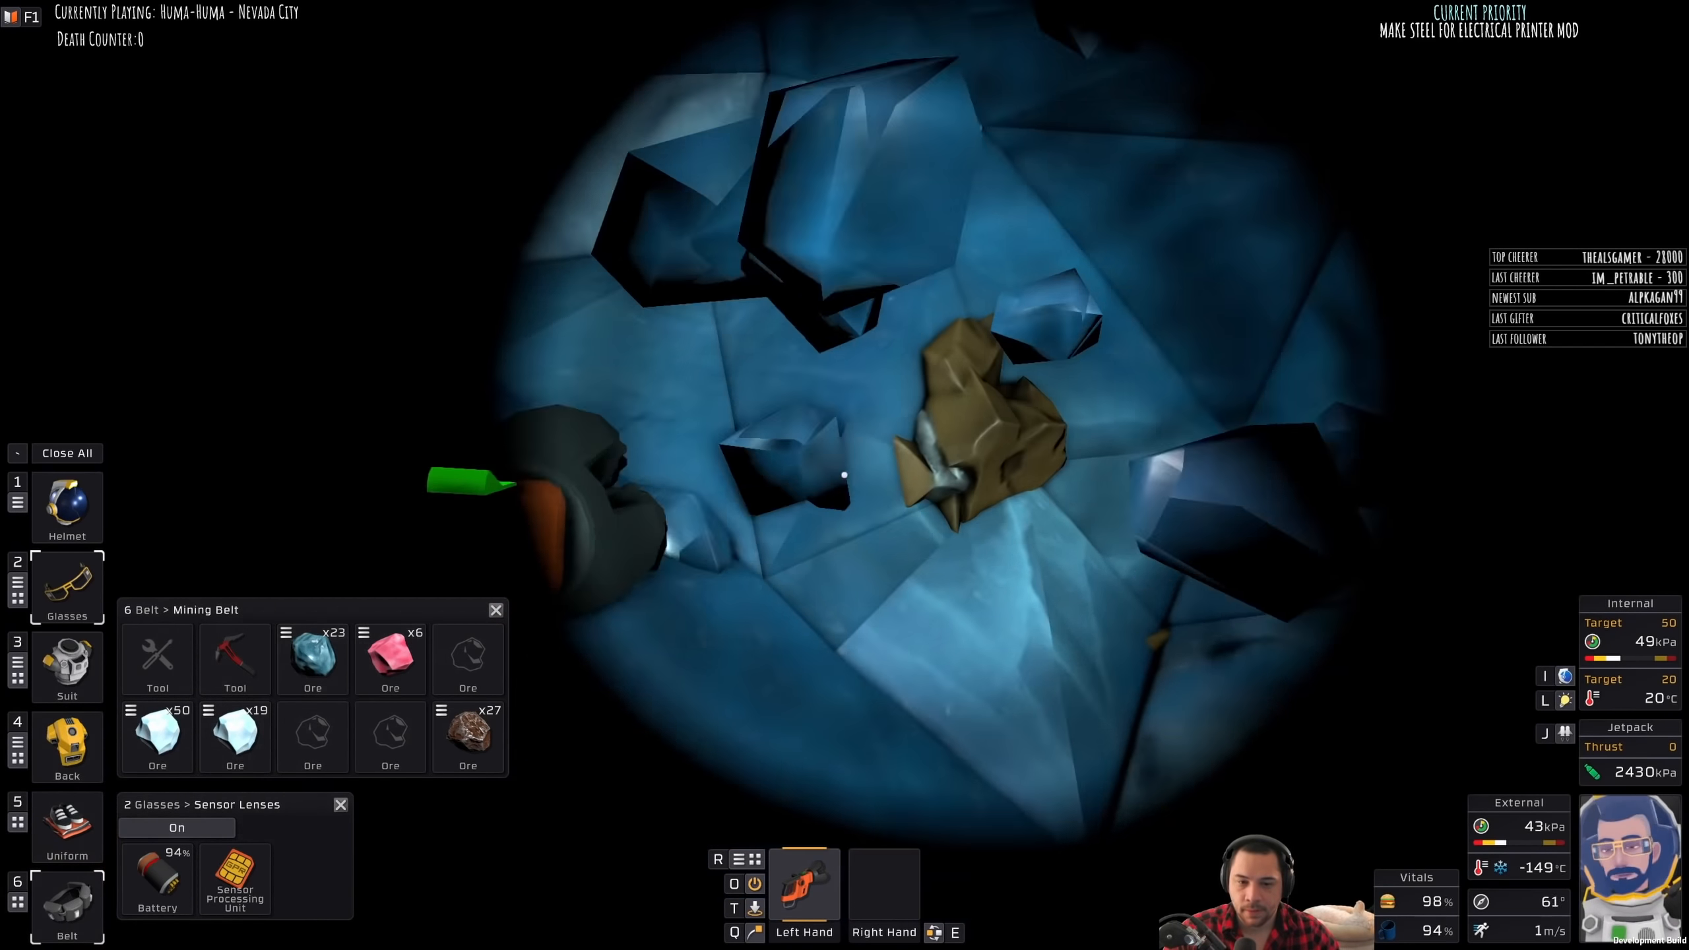
Step: Drill the brown iron ore rock until the belt slots hold 44, 50 and 50
{"action": "left_click", "coordinate": [175, 827]}
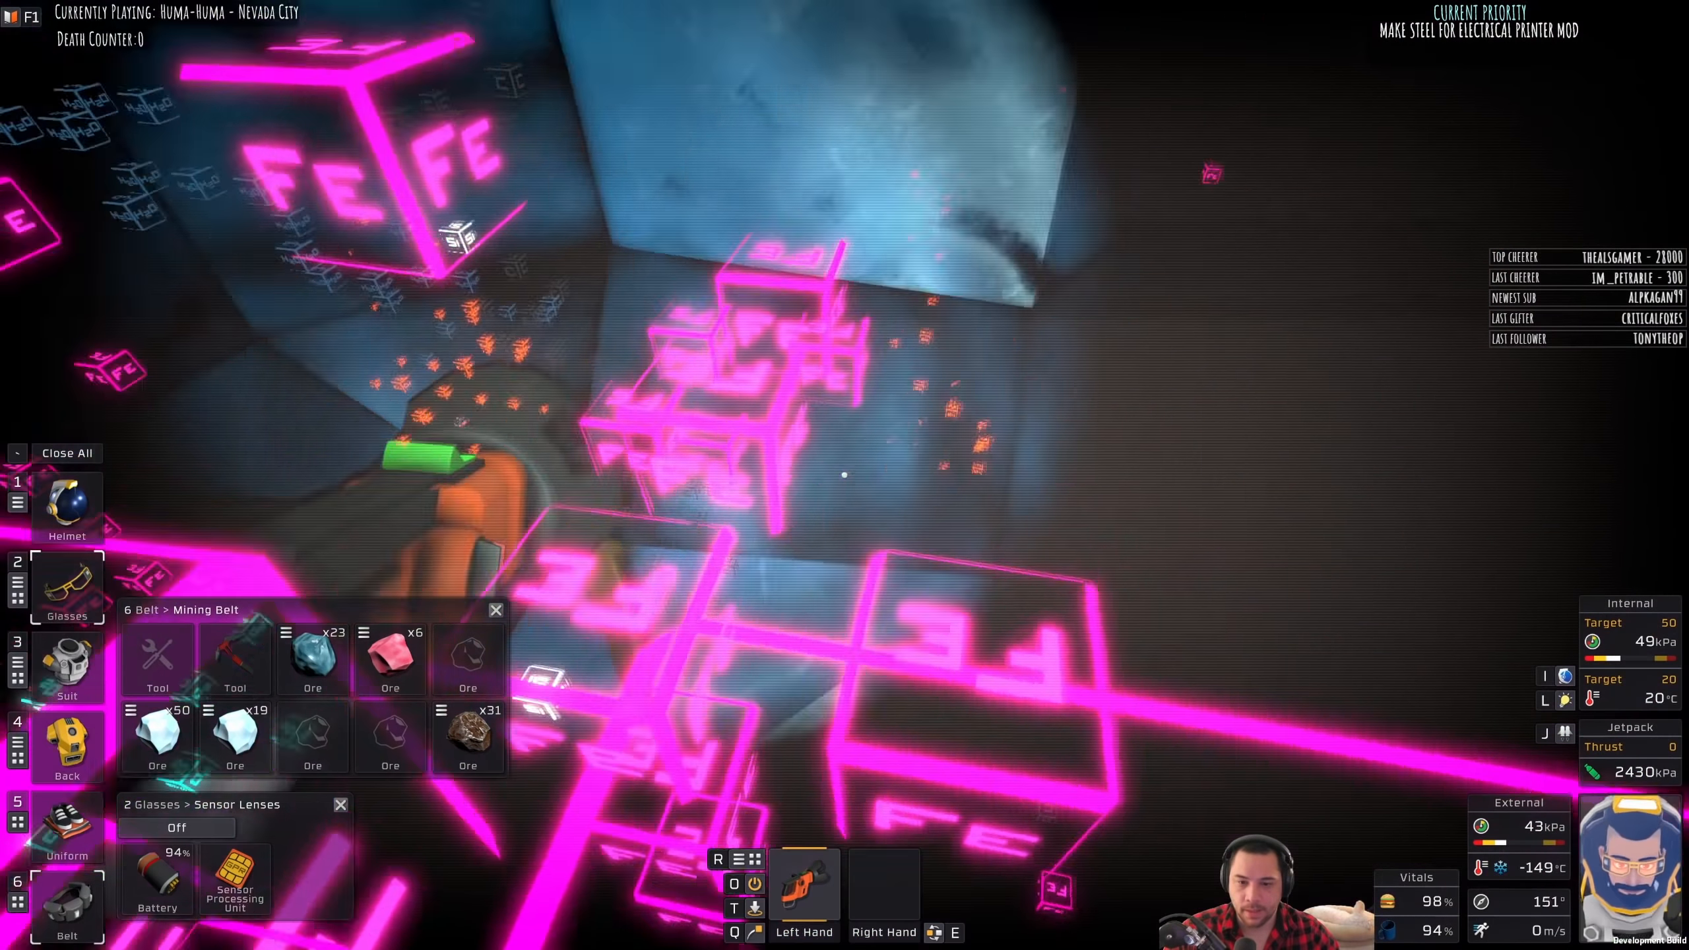
{"action": "left_click", "coordinate": [176, 828]}
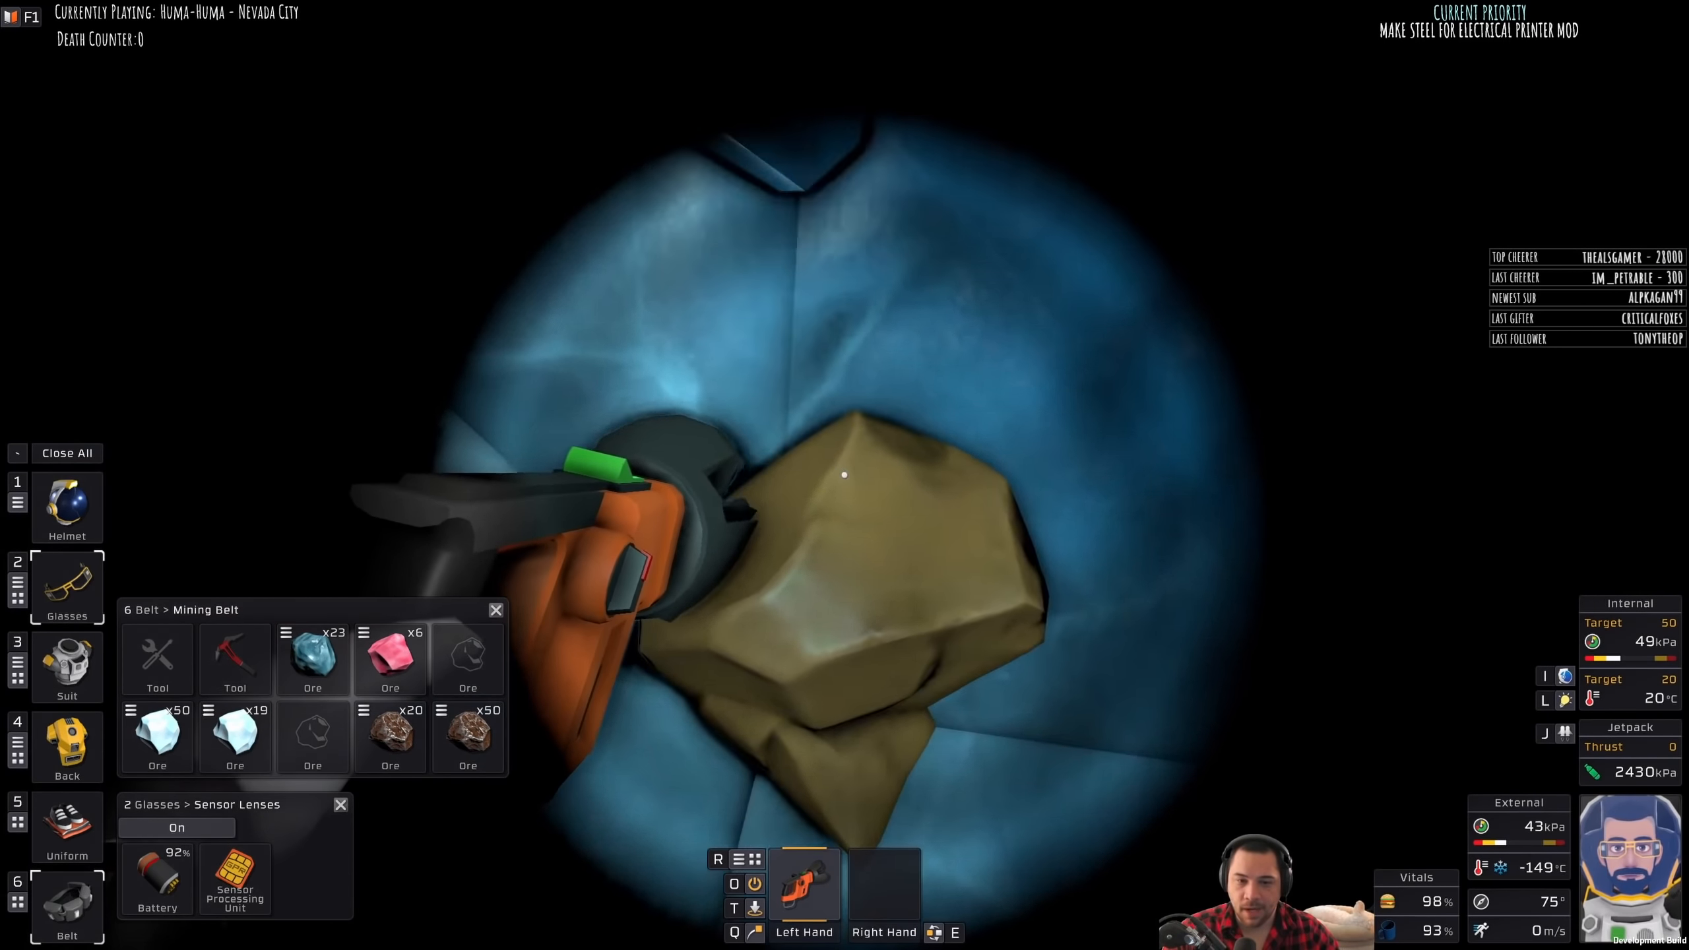
{"action": "left_click", "coordinate": [843, 475]}
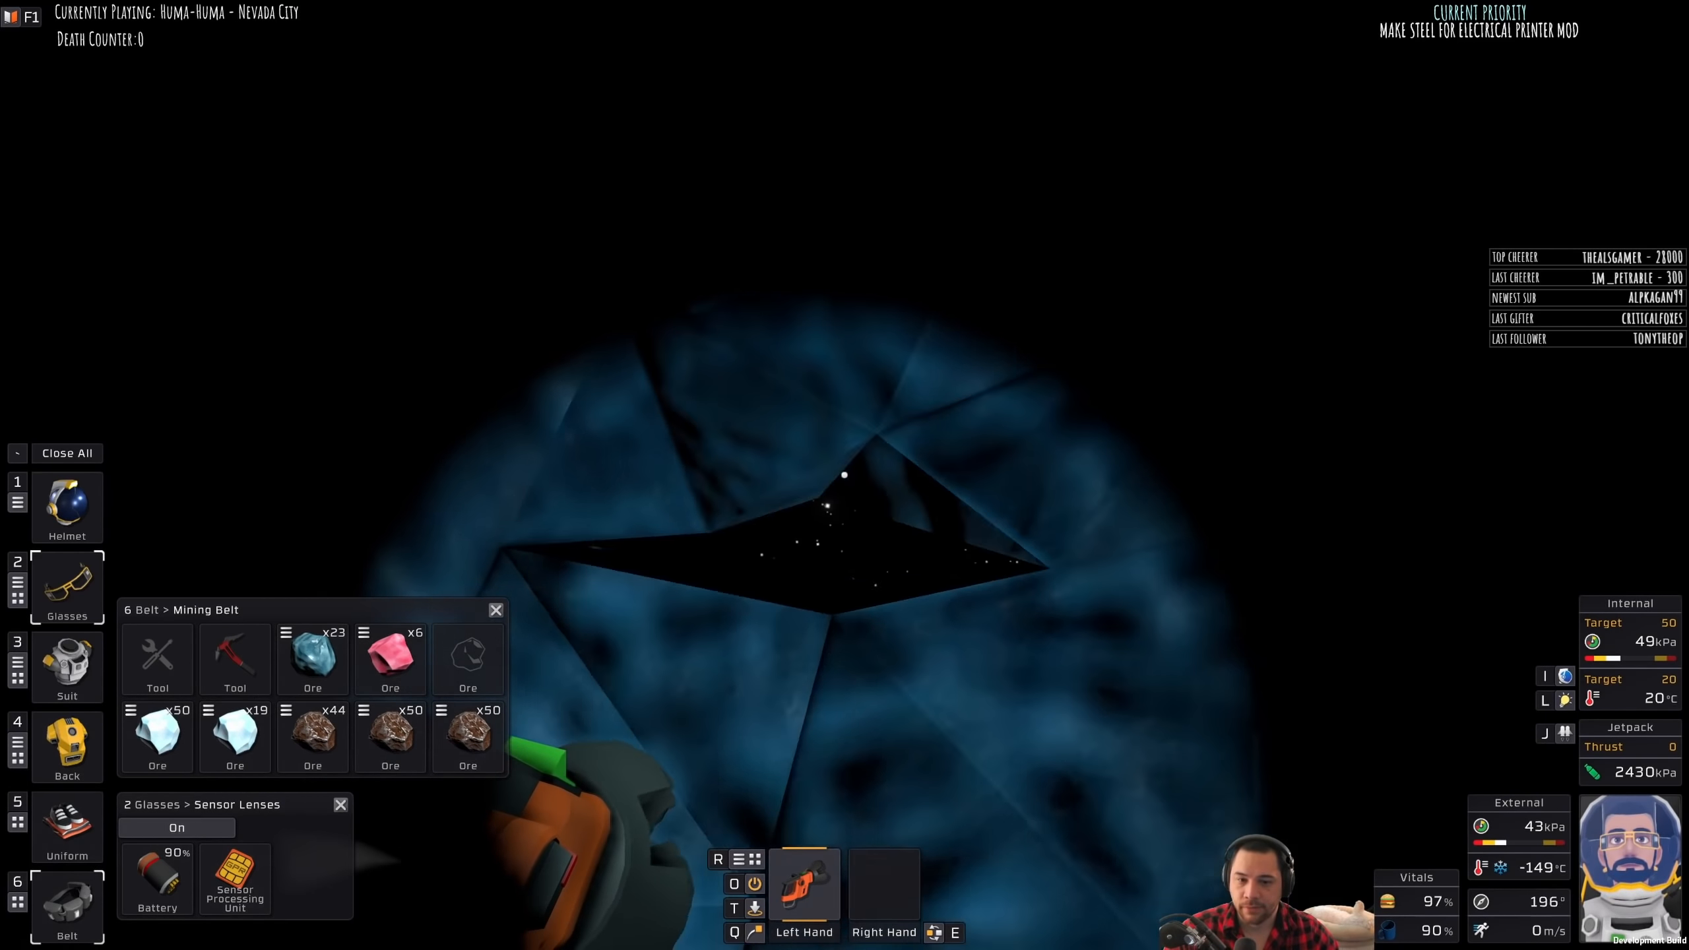
{"action": "left_click", "coordinate": [176, 827]}
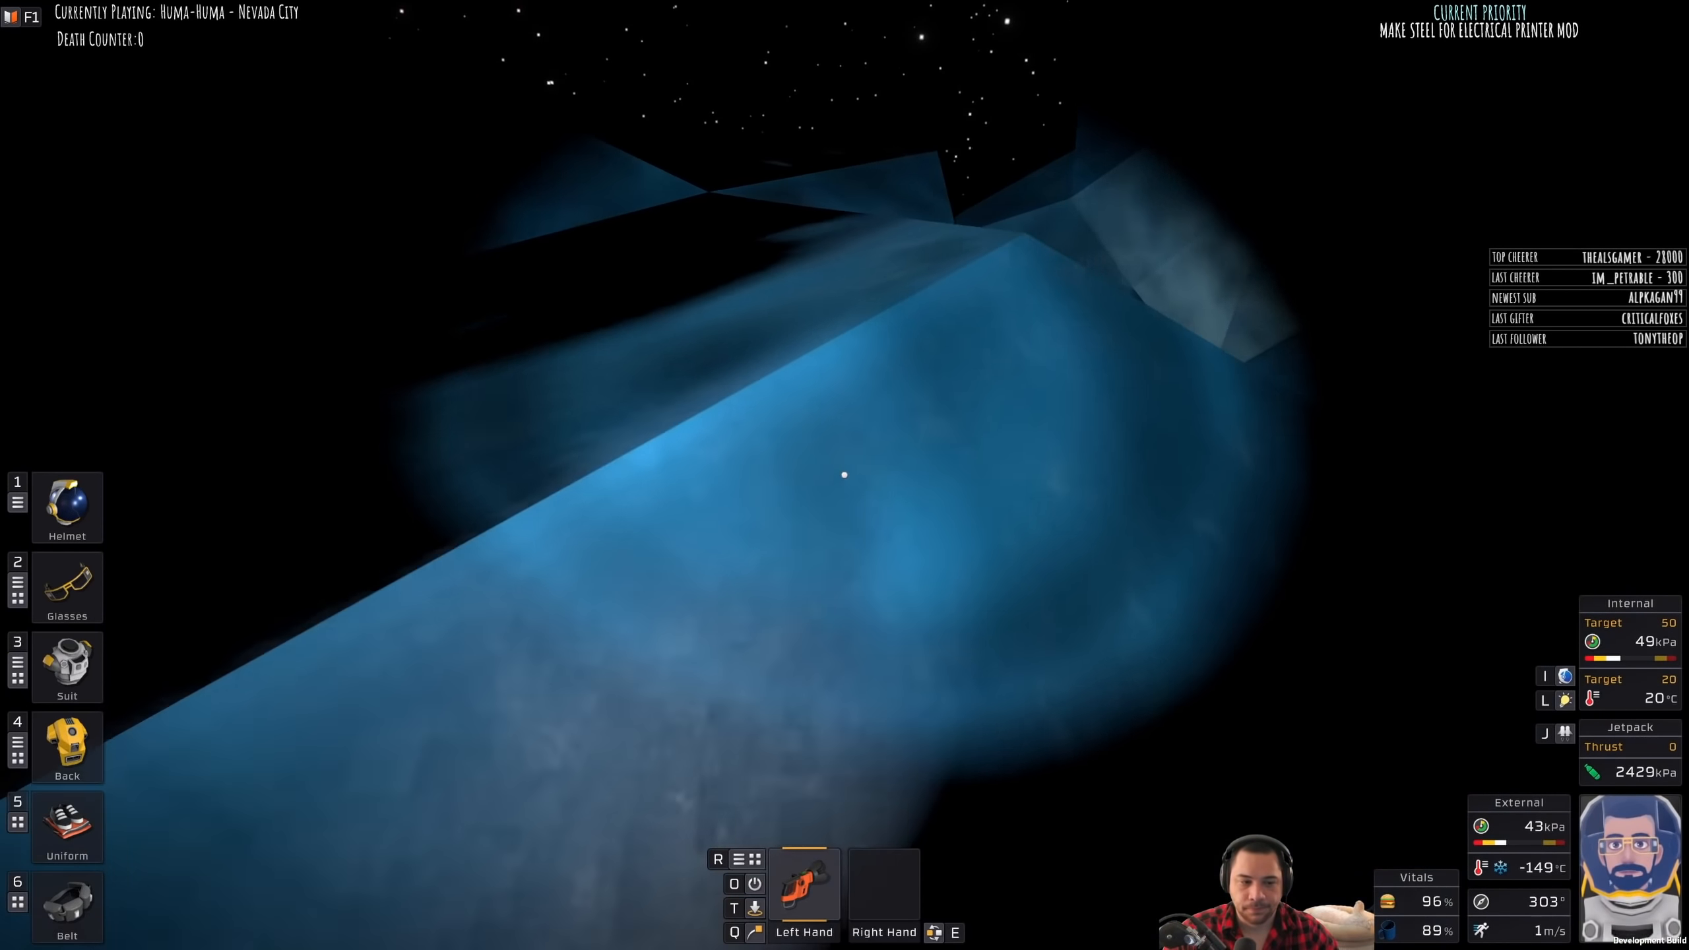
Step: Fly out of the ice cave onto the icy surface and open the Sensor Lenses slot
{"action": "left_click", "coordinate": [66, 587]}
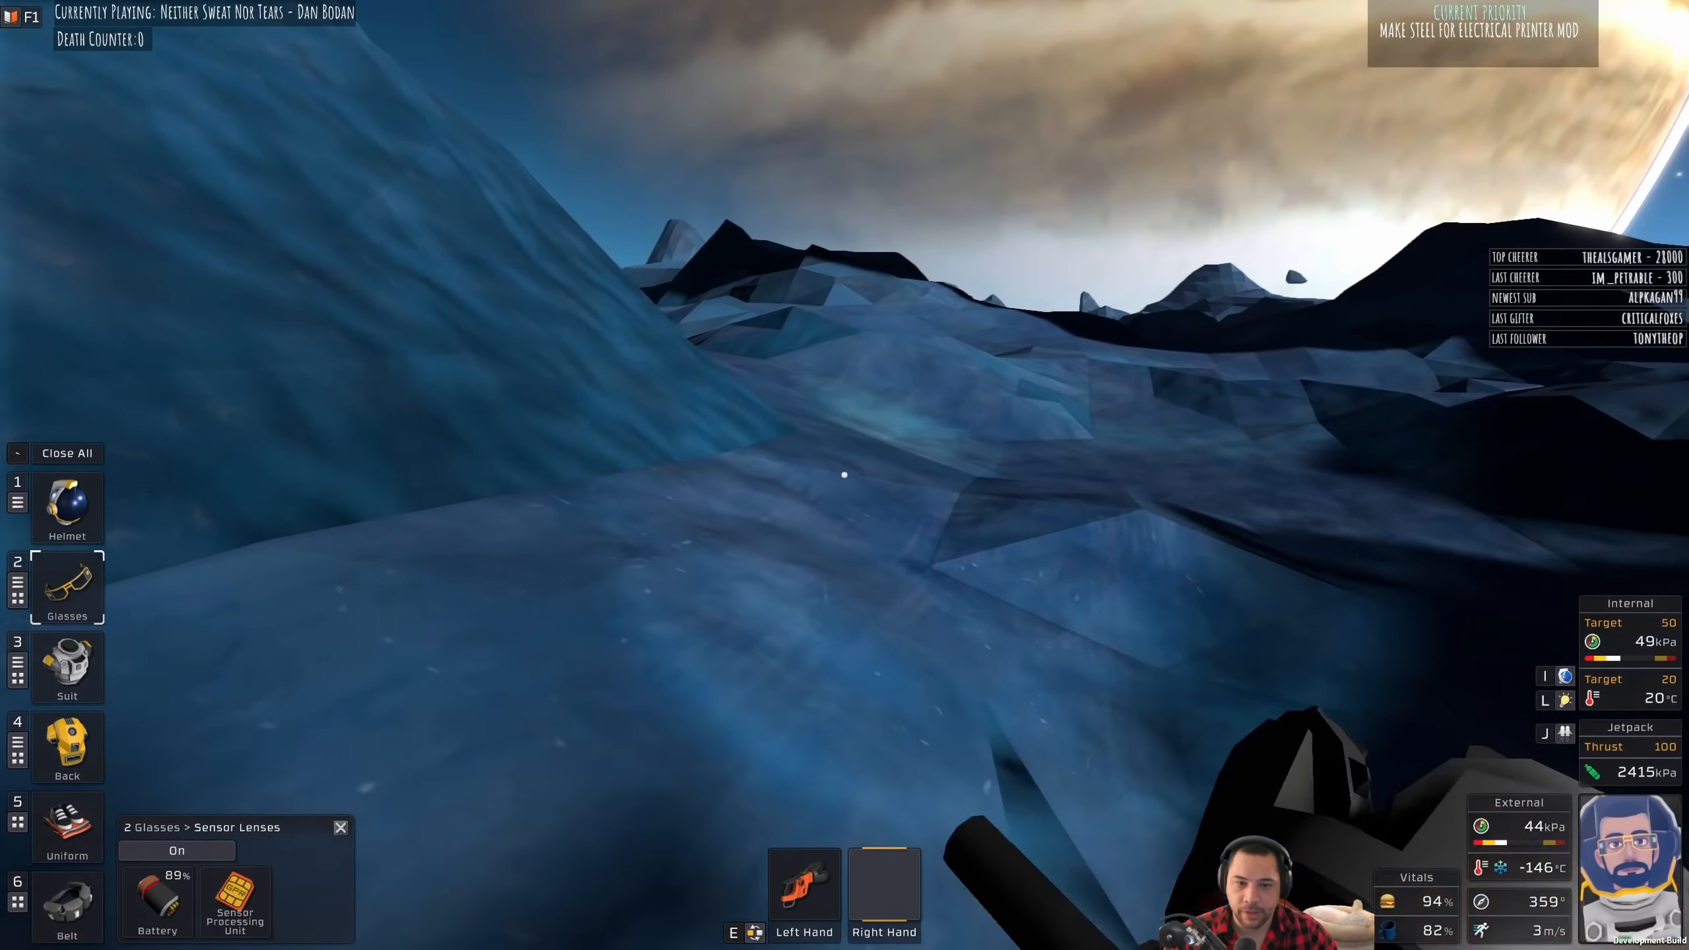
Step: Switch on ore scanning and drill the dark ore deposit until its belt slot reaches 50
{"action": "left_click", "coordinate": [177, 851]}
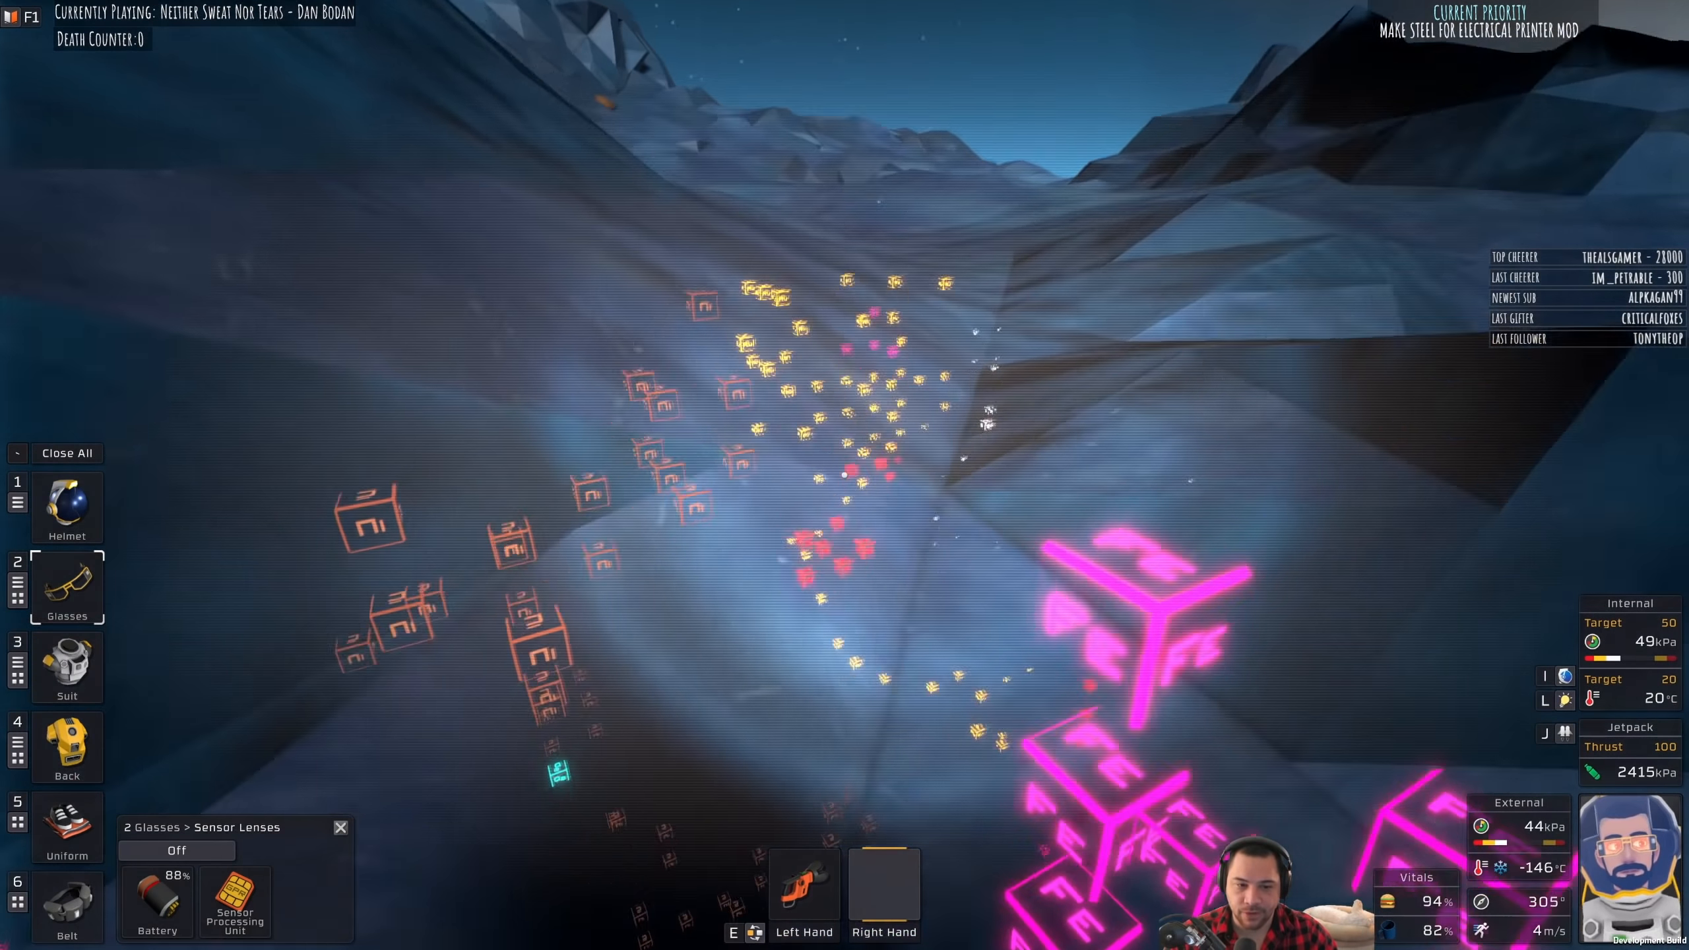
{"action": "left_click", "coordinate": [177, 850]}
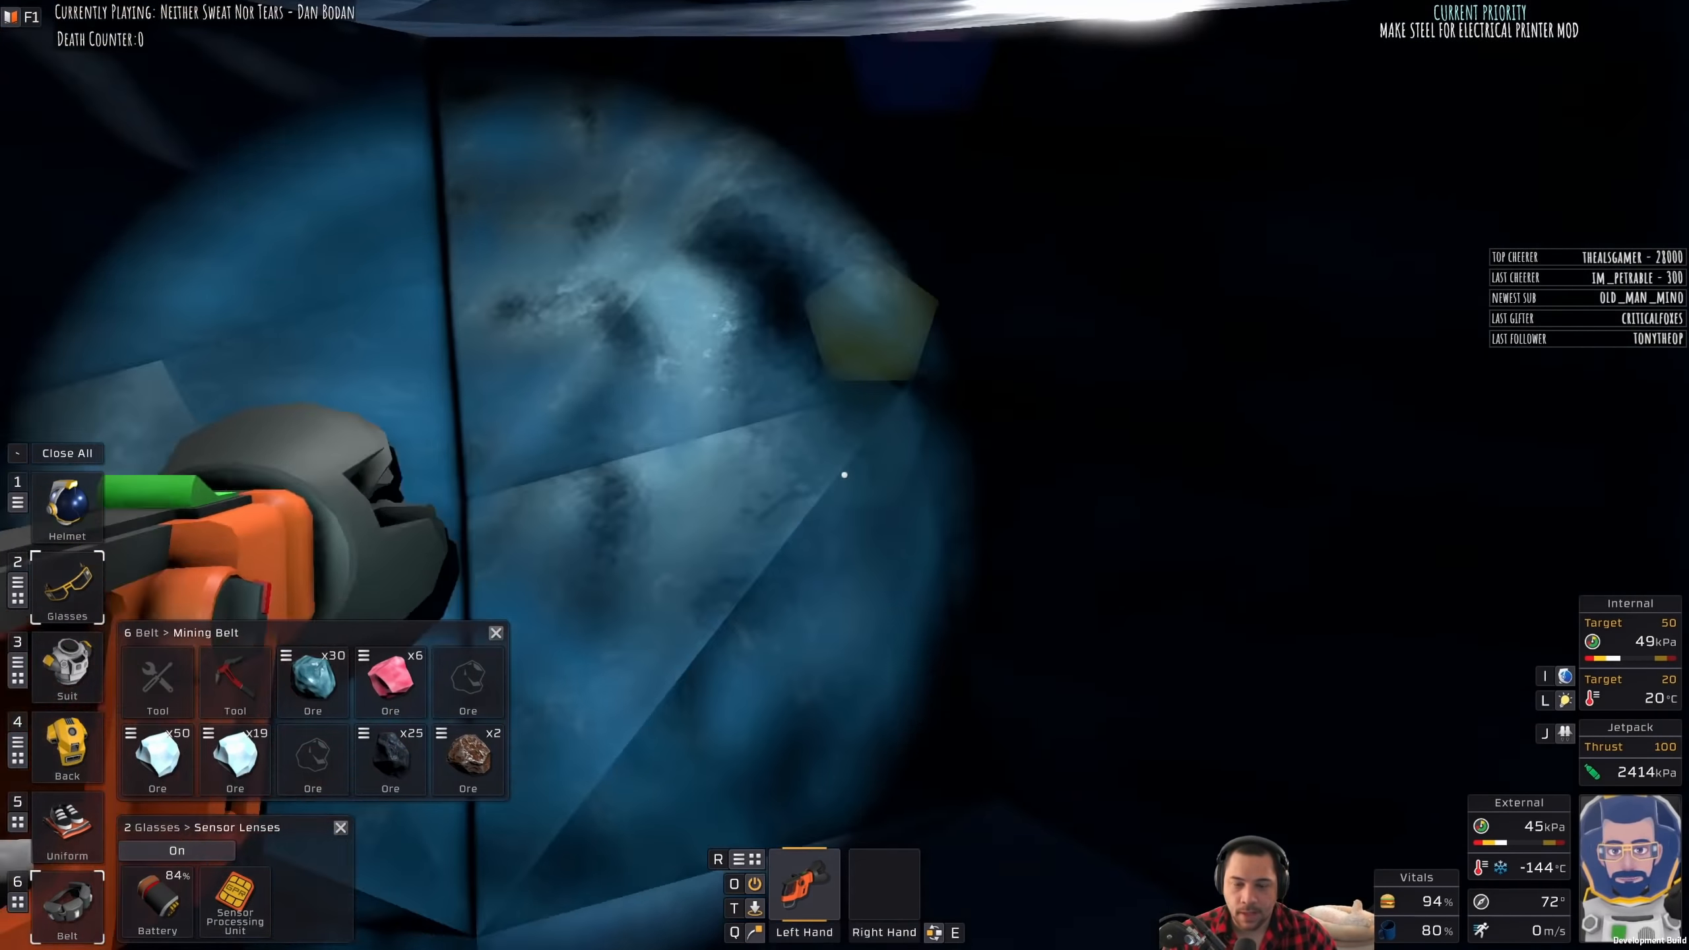
{"action": "left_click", "coordinate": [177, 850]}
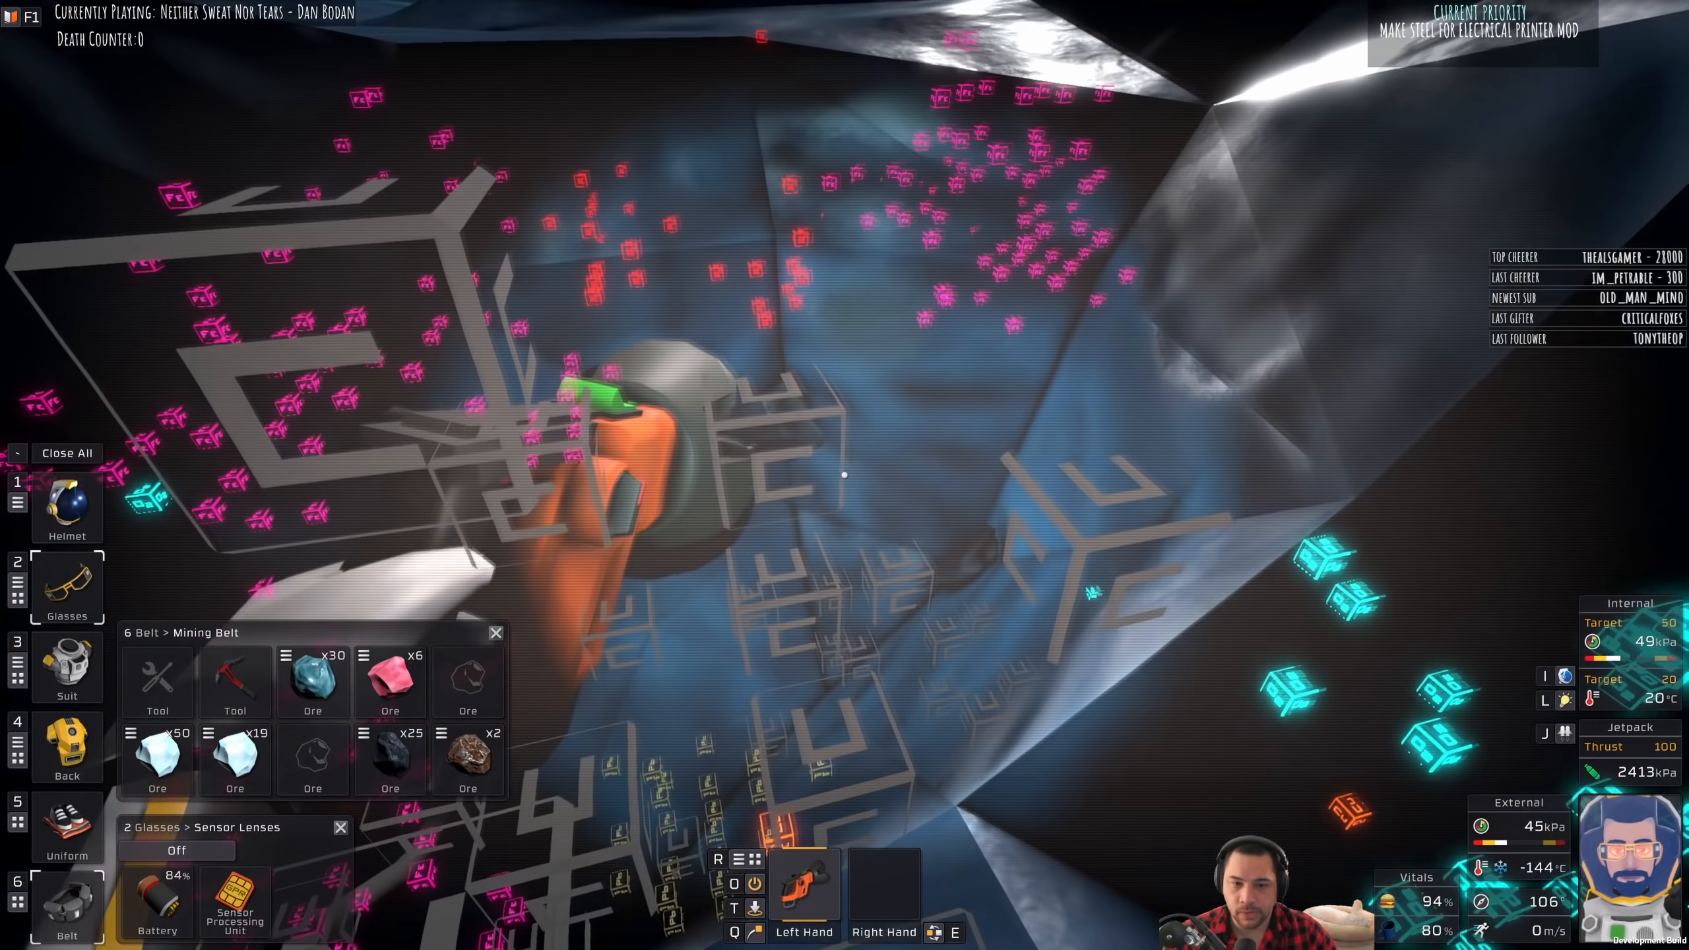
{"action": "left_click", "coordinate": [177, 851]}
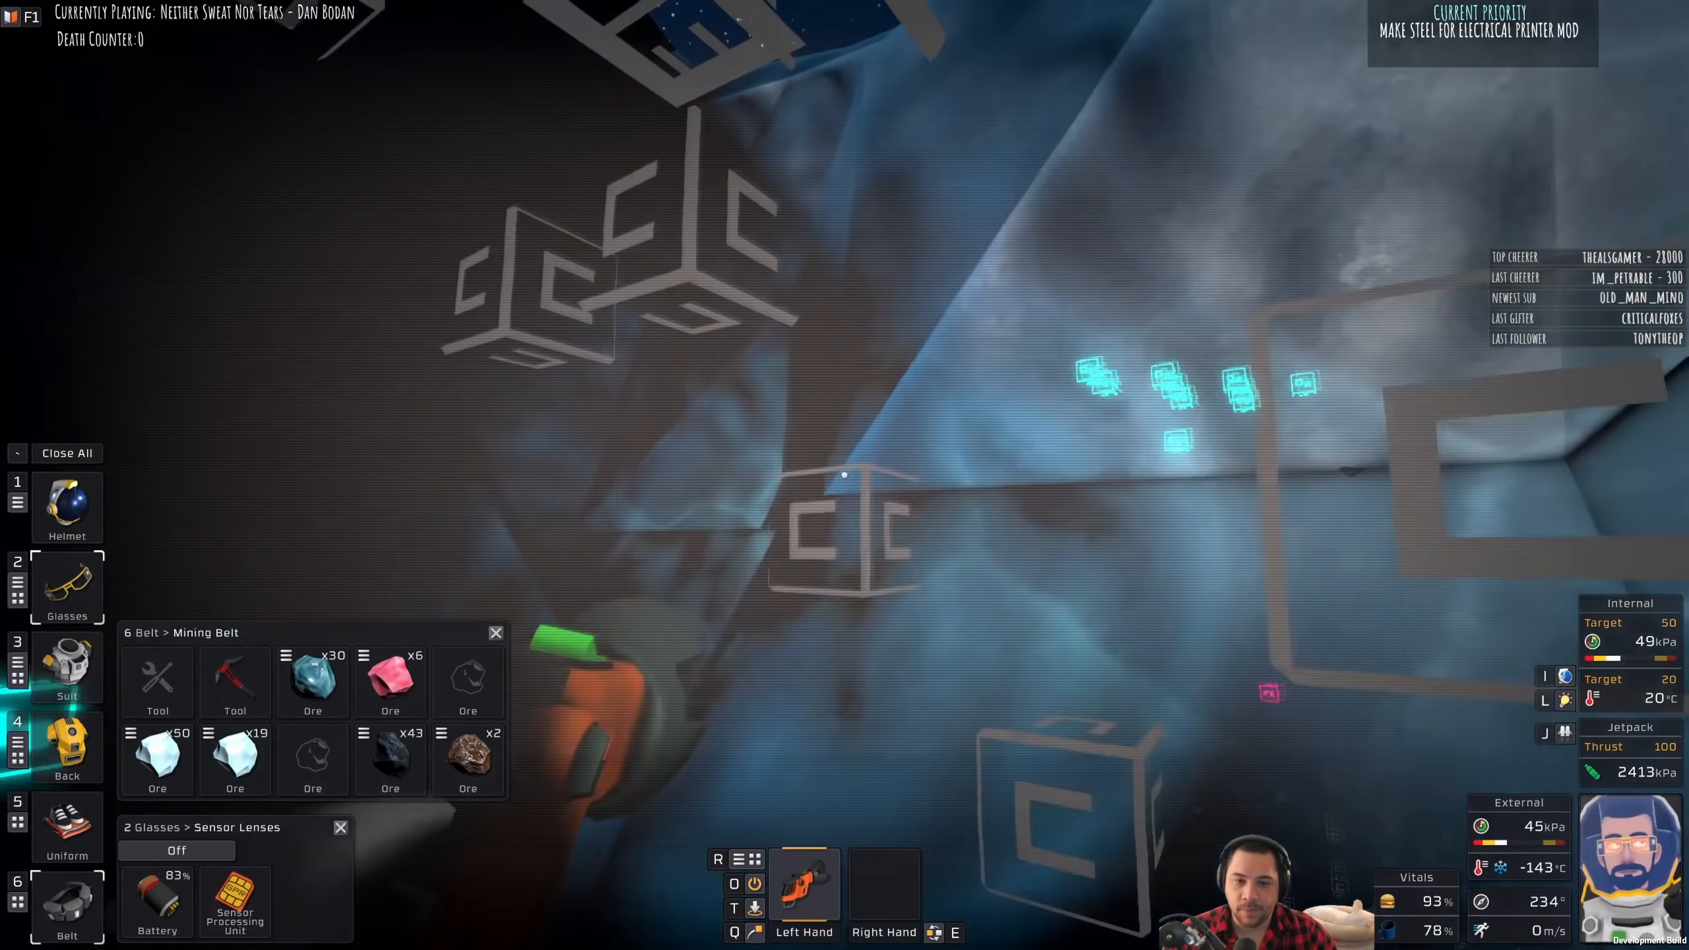
{"action": "left_click", "coordinate": [177, 850]}
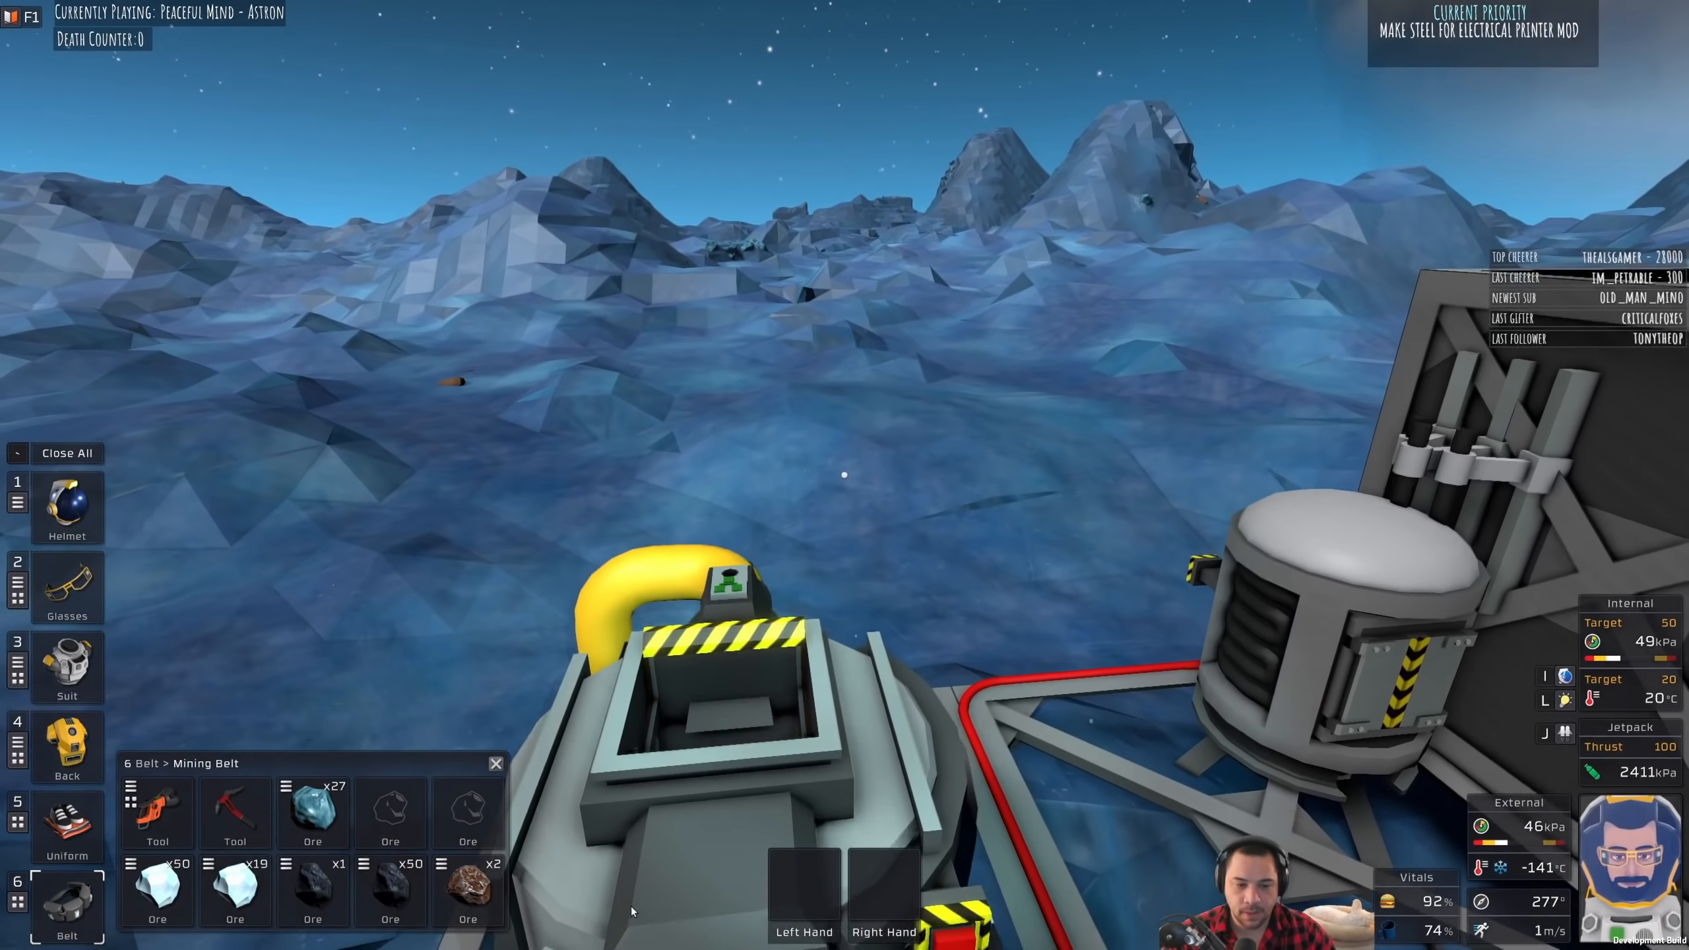
Step: Carry the ore past the furnace to the airlock console showing Cycle To Interior at 47 kPa
{"action": "left_click", "coordinate": [66, 746]}
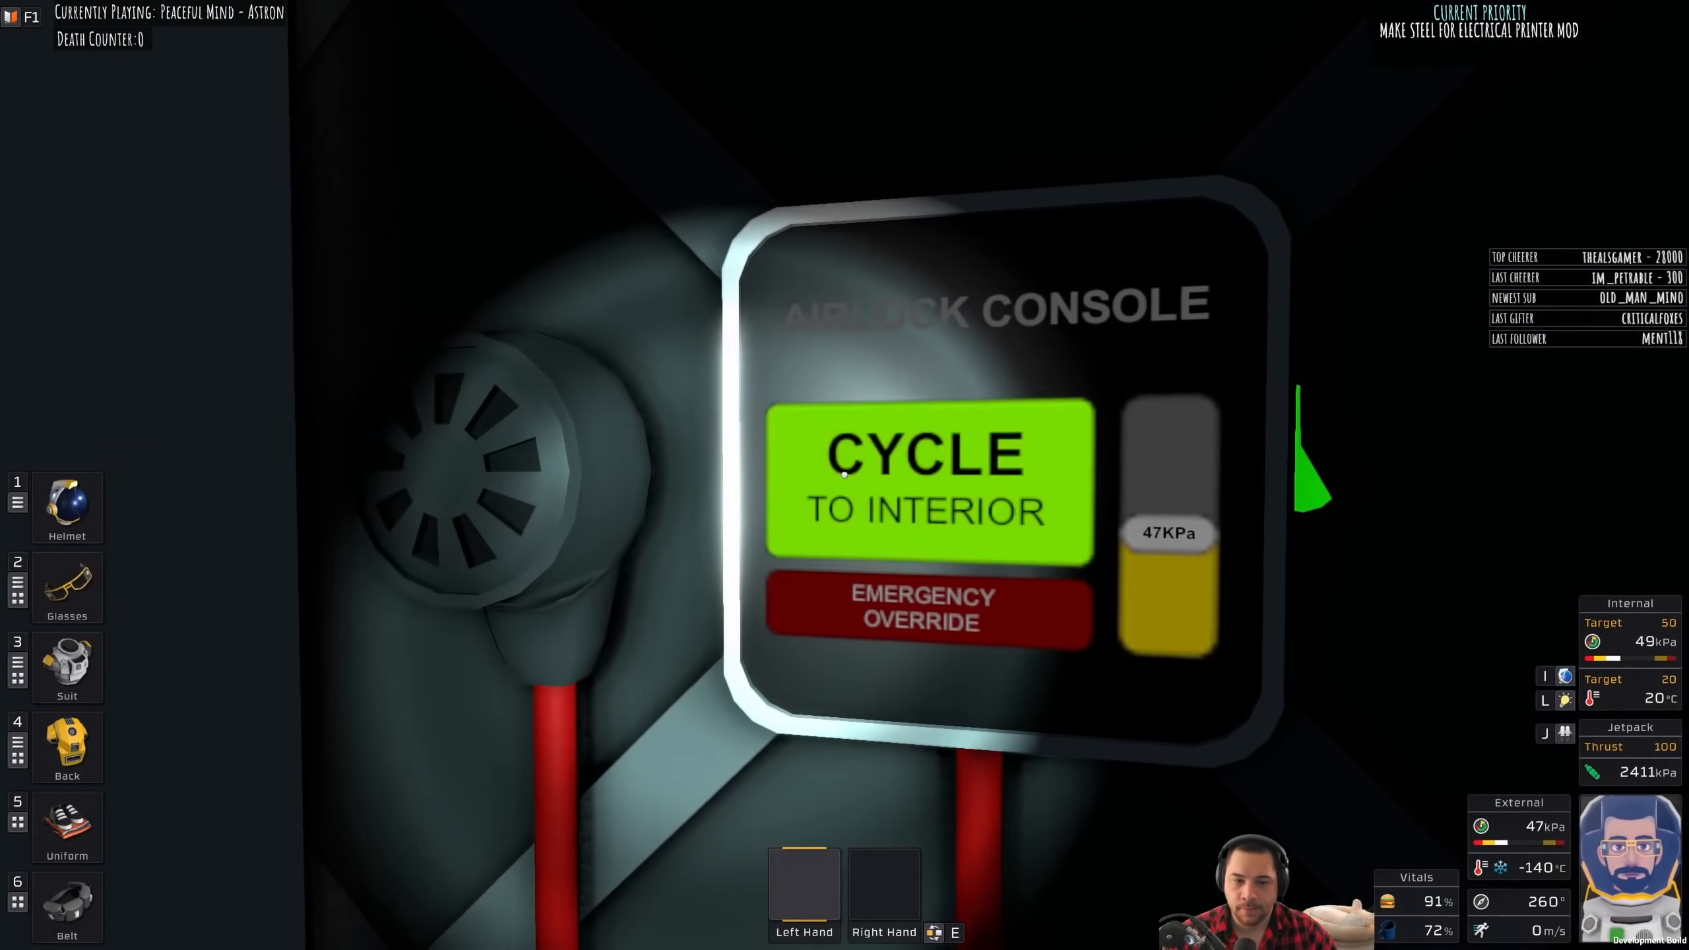
Step: Cycle the airlock, enter past the Electronics Printer, and return to the icy plain
{"action": "left_click", "coordinate": [927, 479]}
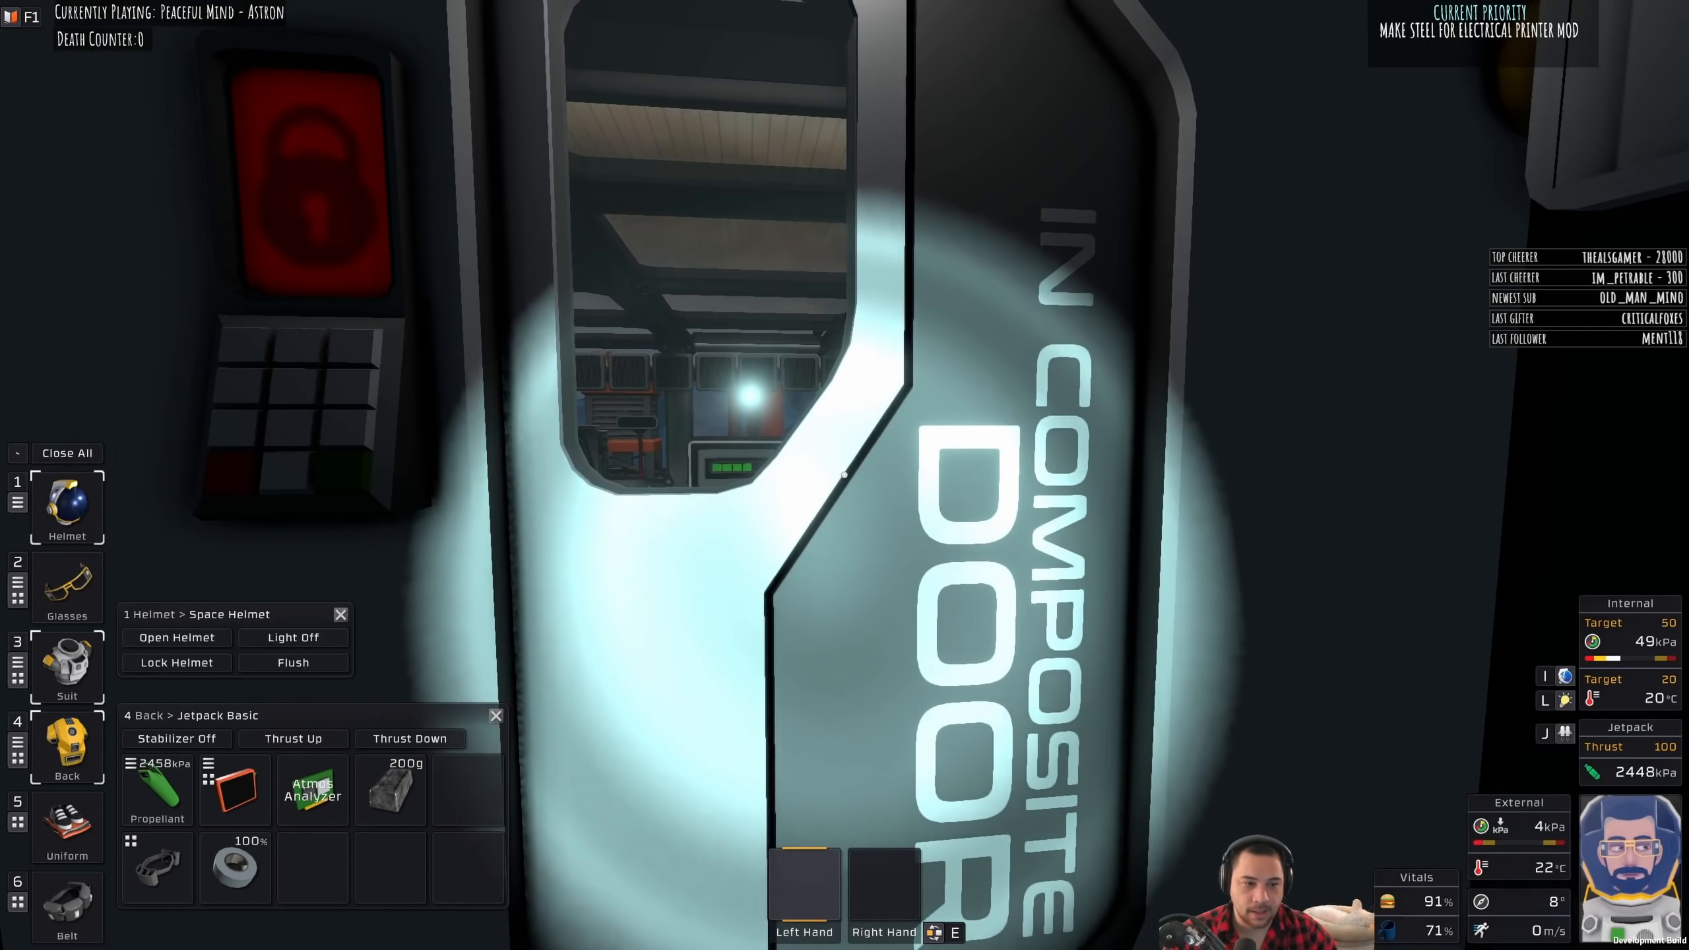
{"action": "left_click", "coordinate": [66, 664]}
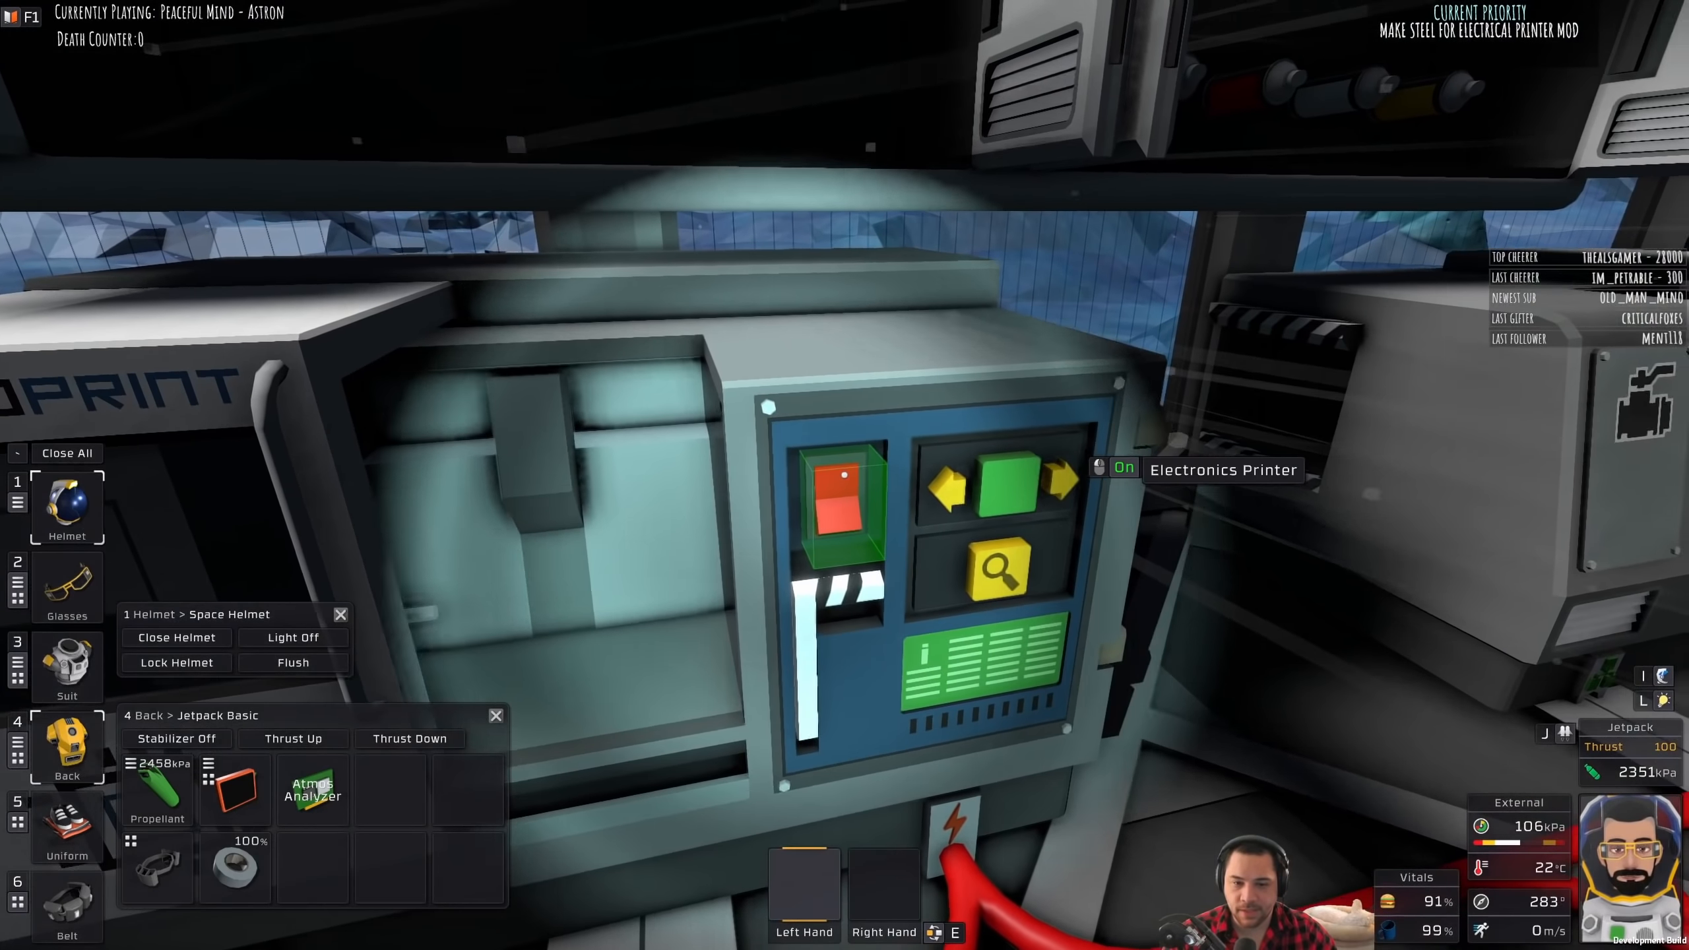
{"action": "left_click", "coordinate": [996, 567]}
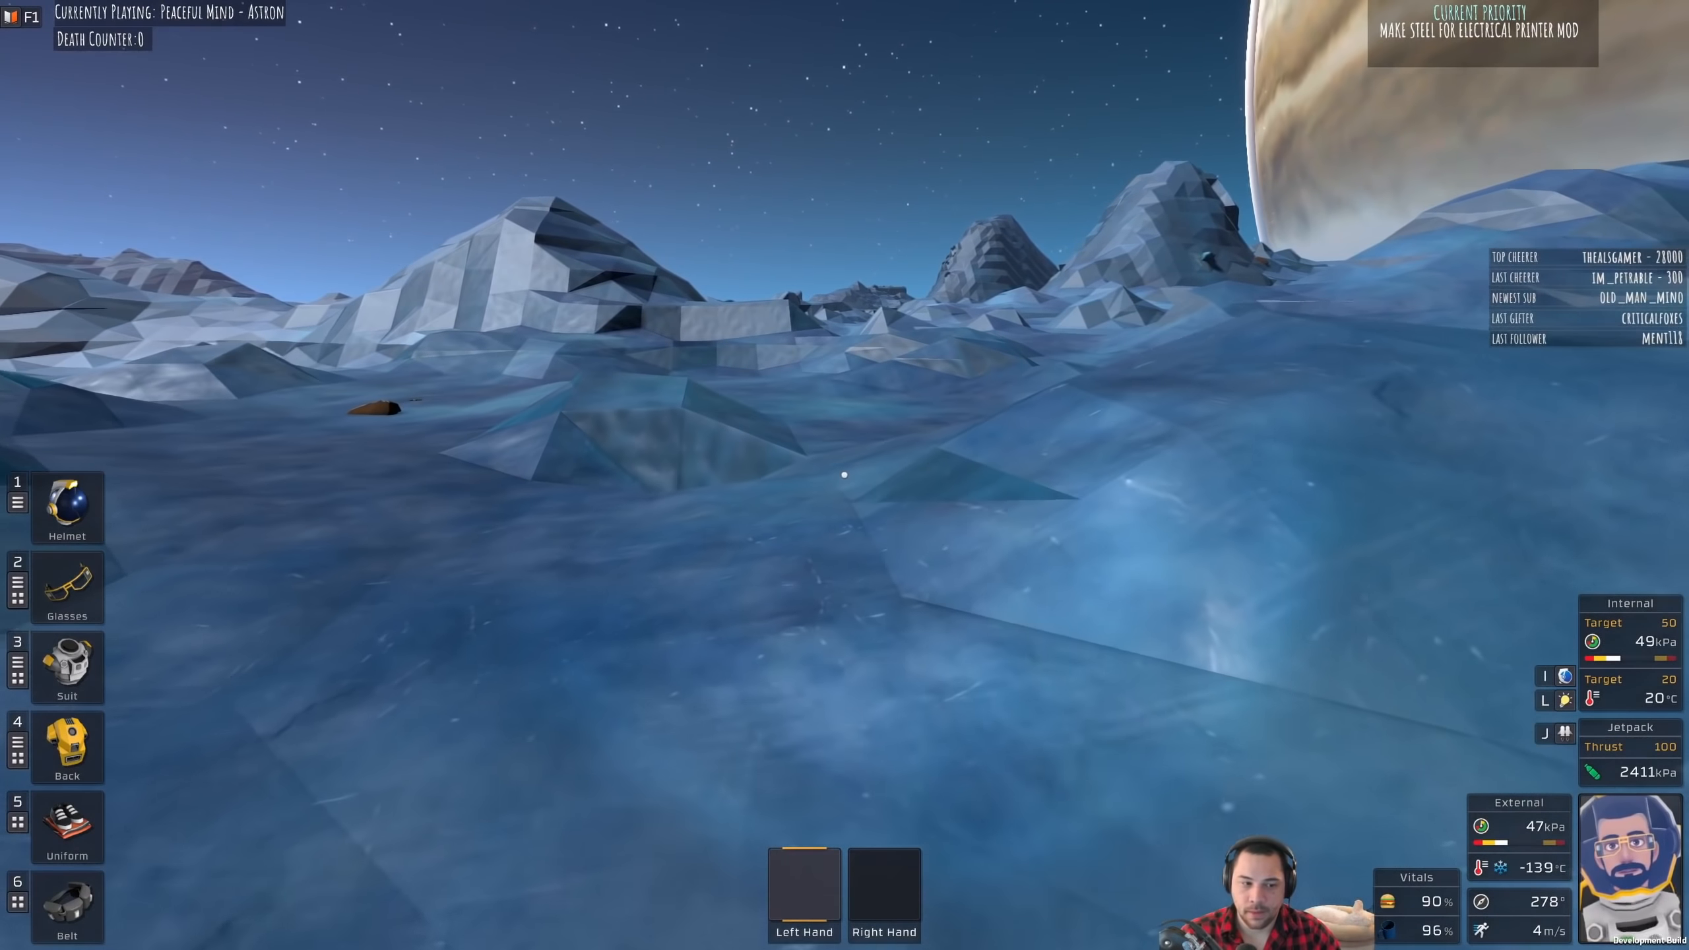
Step: Drill the FE-marked iron veins, filling a brown stack to 50 and adding pink ore (6)
{"action": "left_click", "coordinate": [67, 908]}
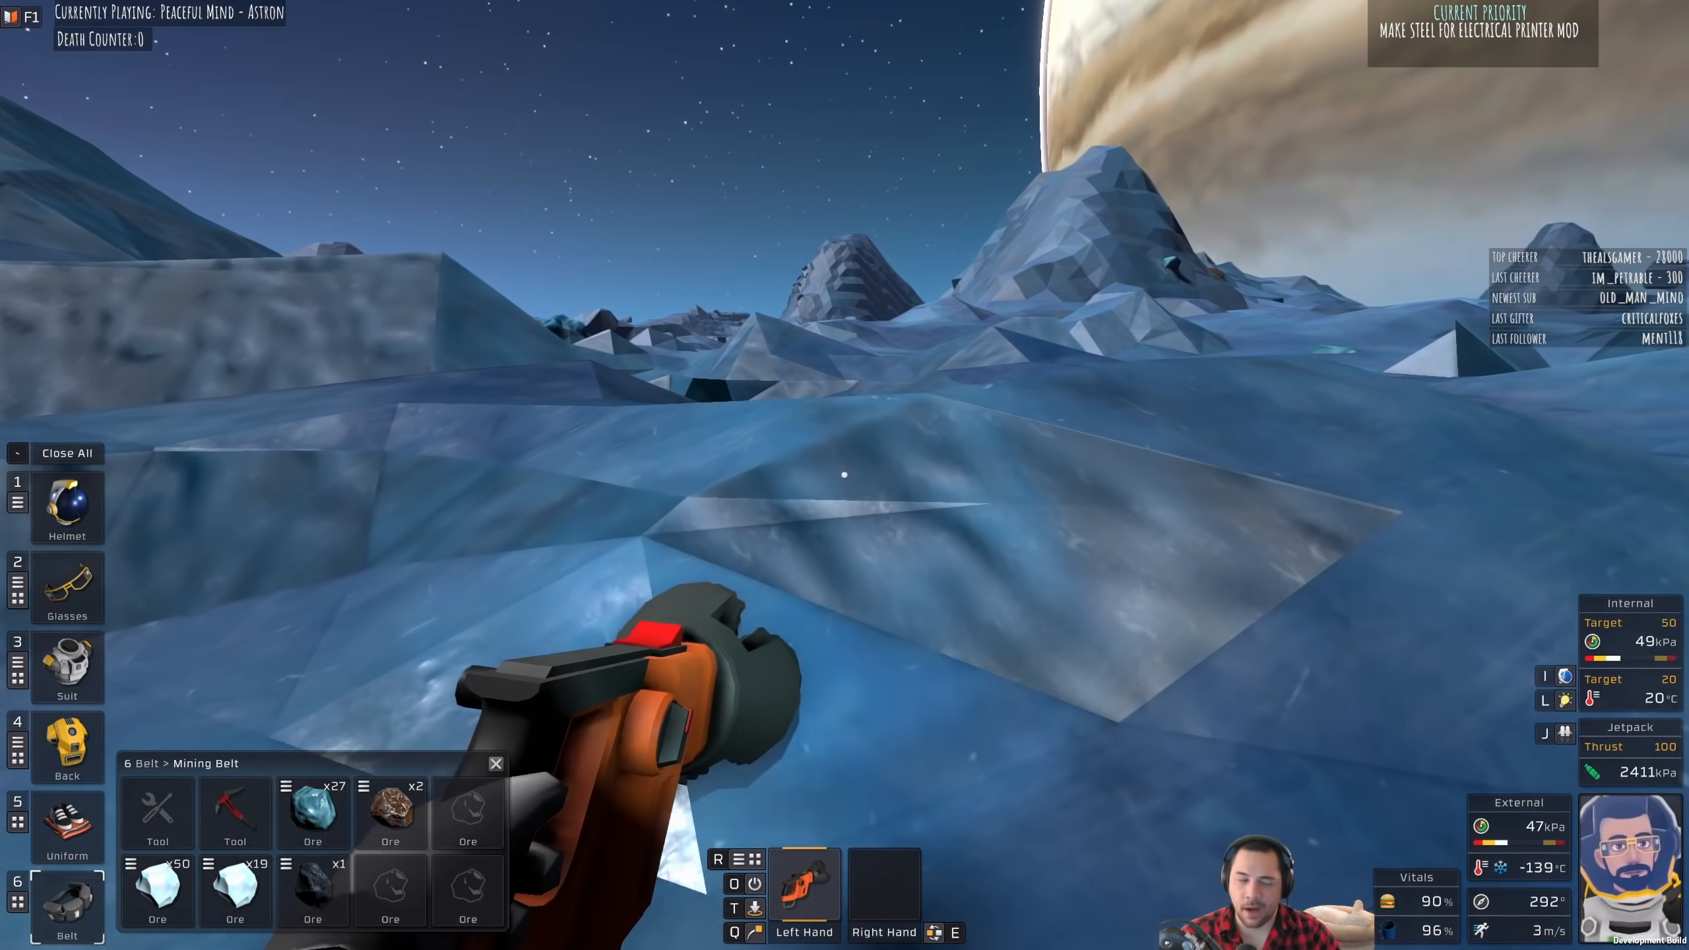
{"action": "left_click", "coordinate": [67, 586]}
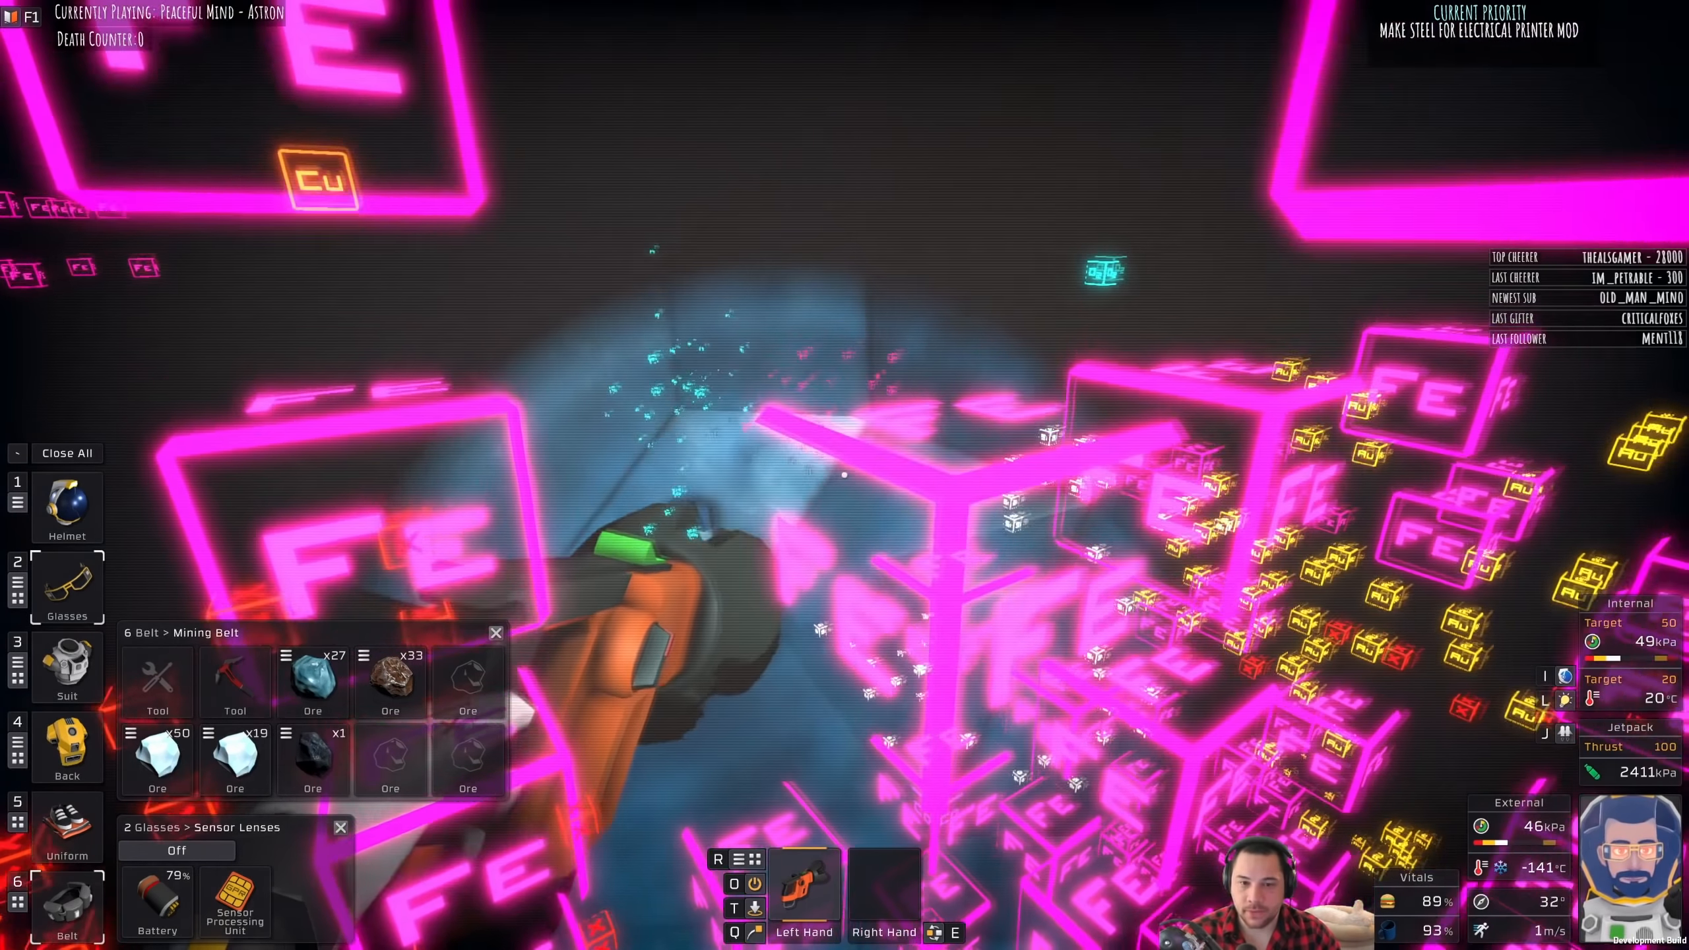
{"action": "left_click", "coordinate": [175, 850]}
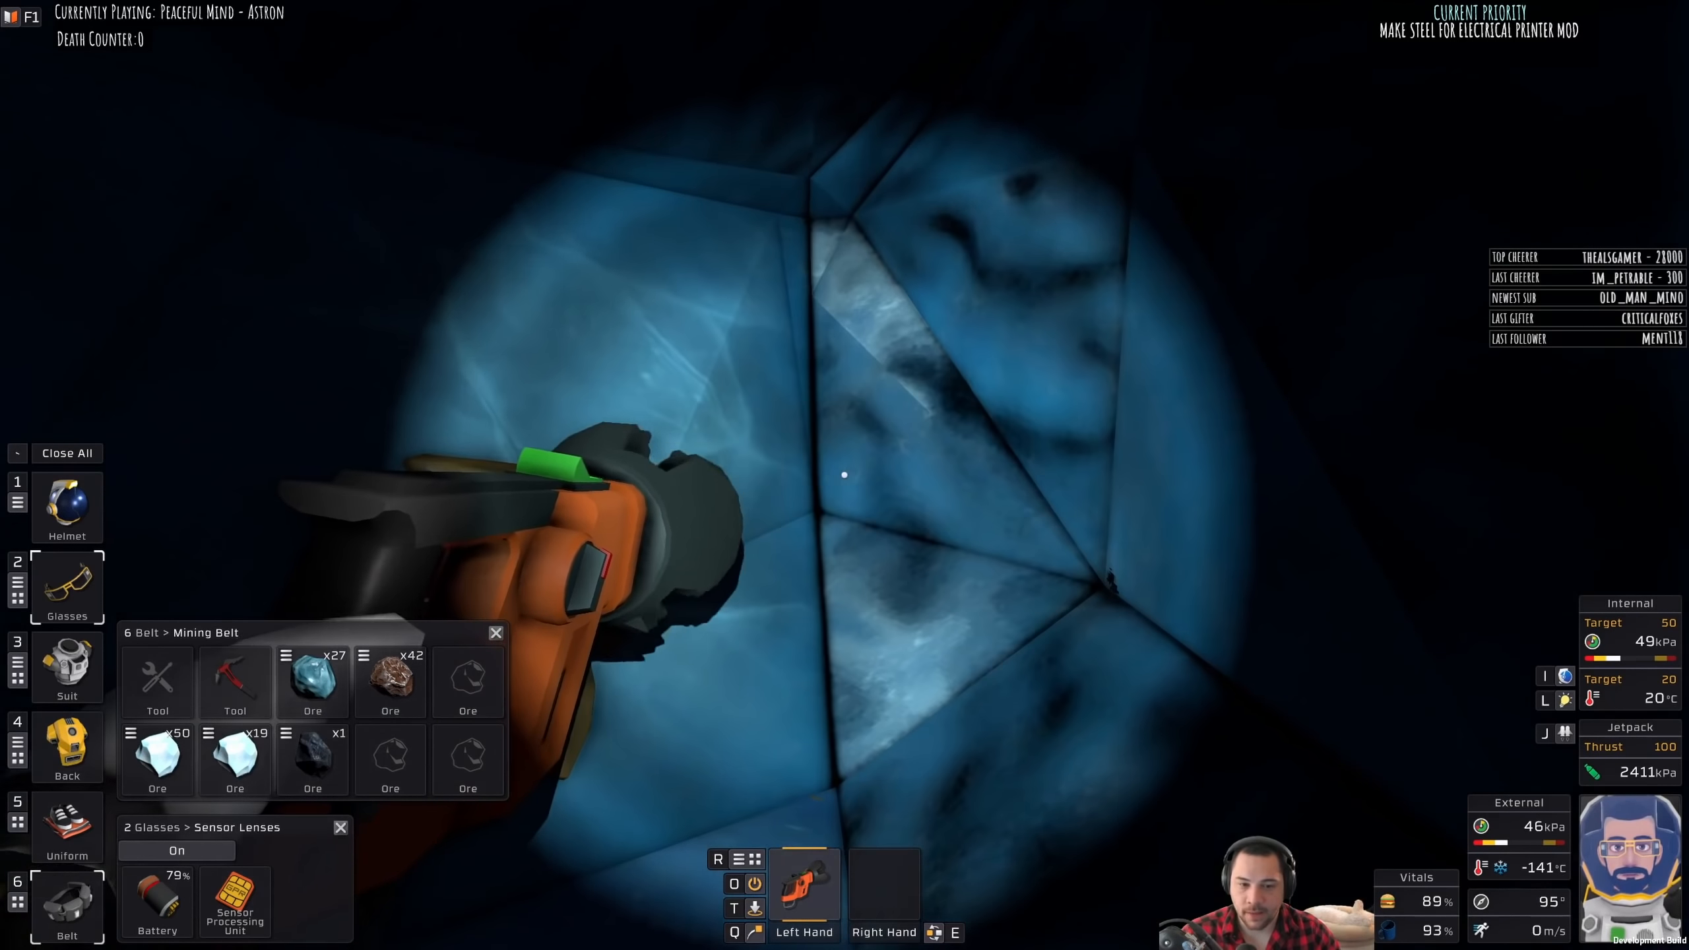
{"action": "left_click", "coordinate": [843, 475]}
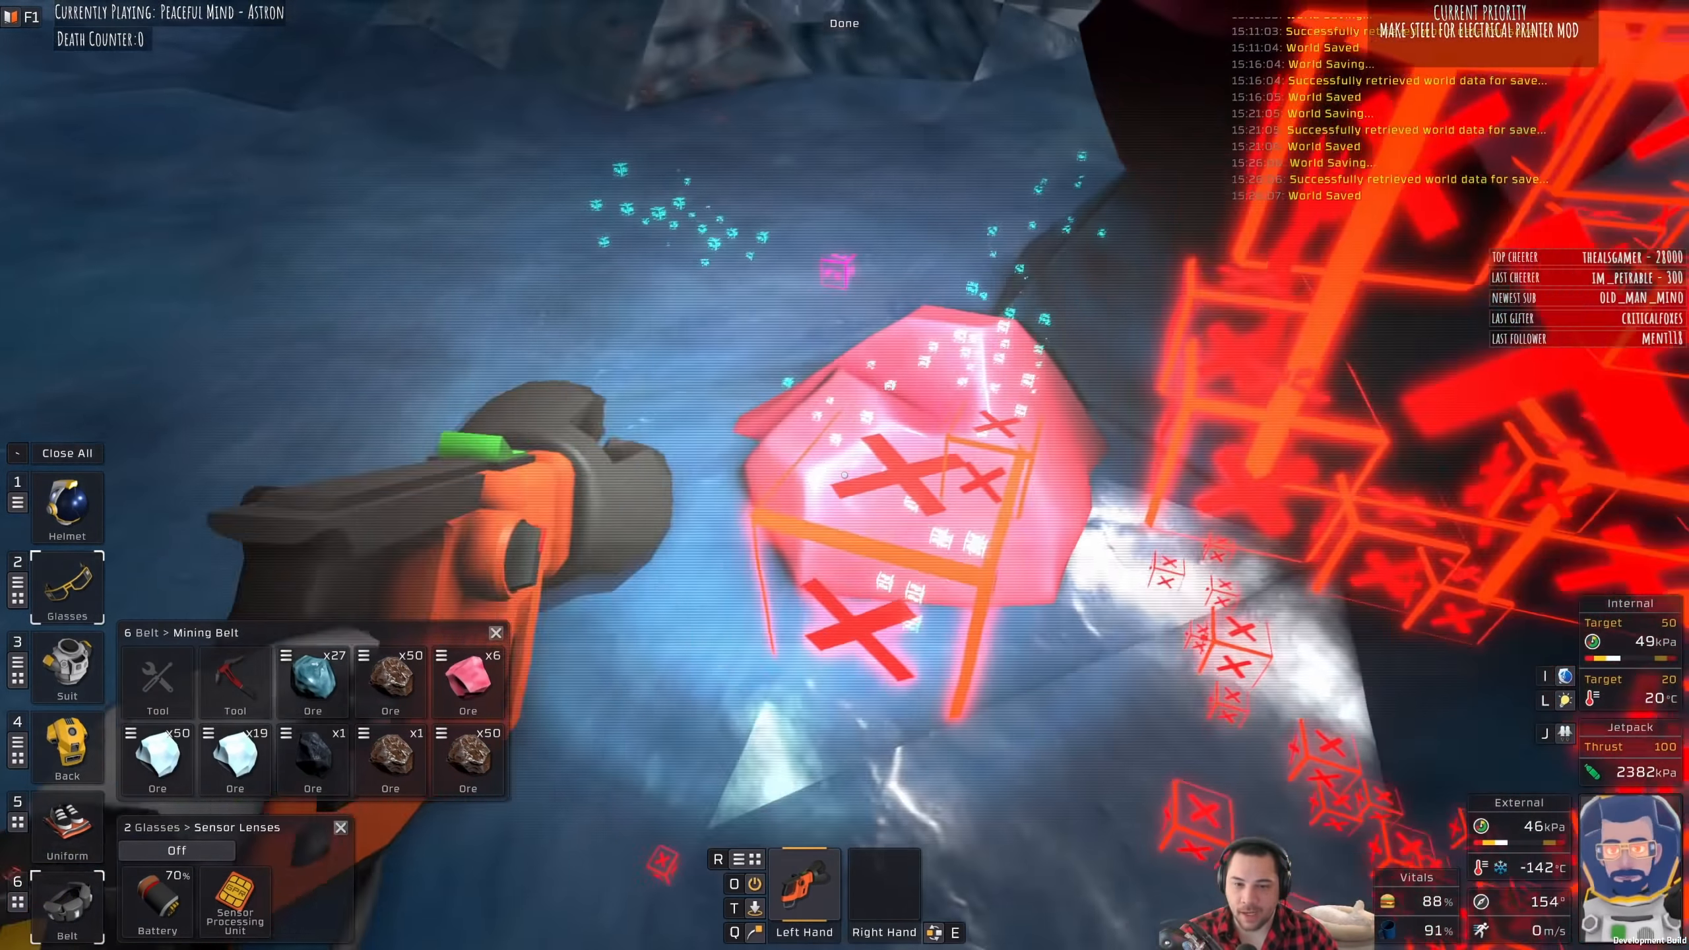
Step: Store full brown ore stacks in the jetpack and drill pink ore up to 21
{"action": "left_click", "coordinate": [177, 850]}
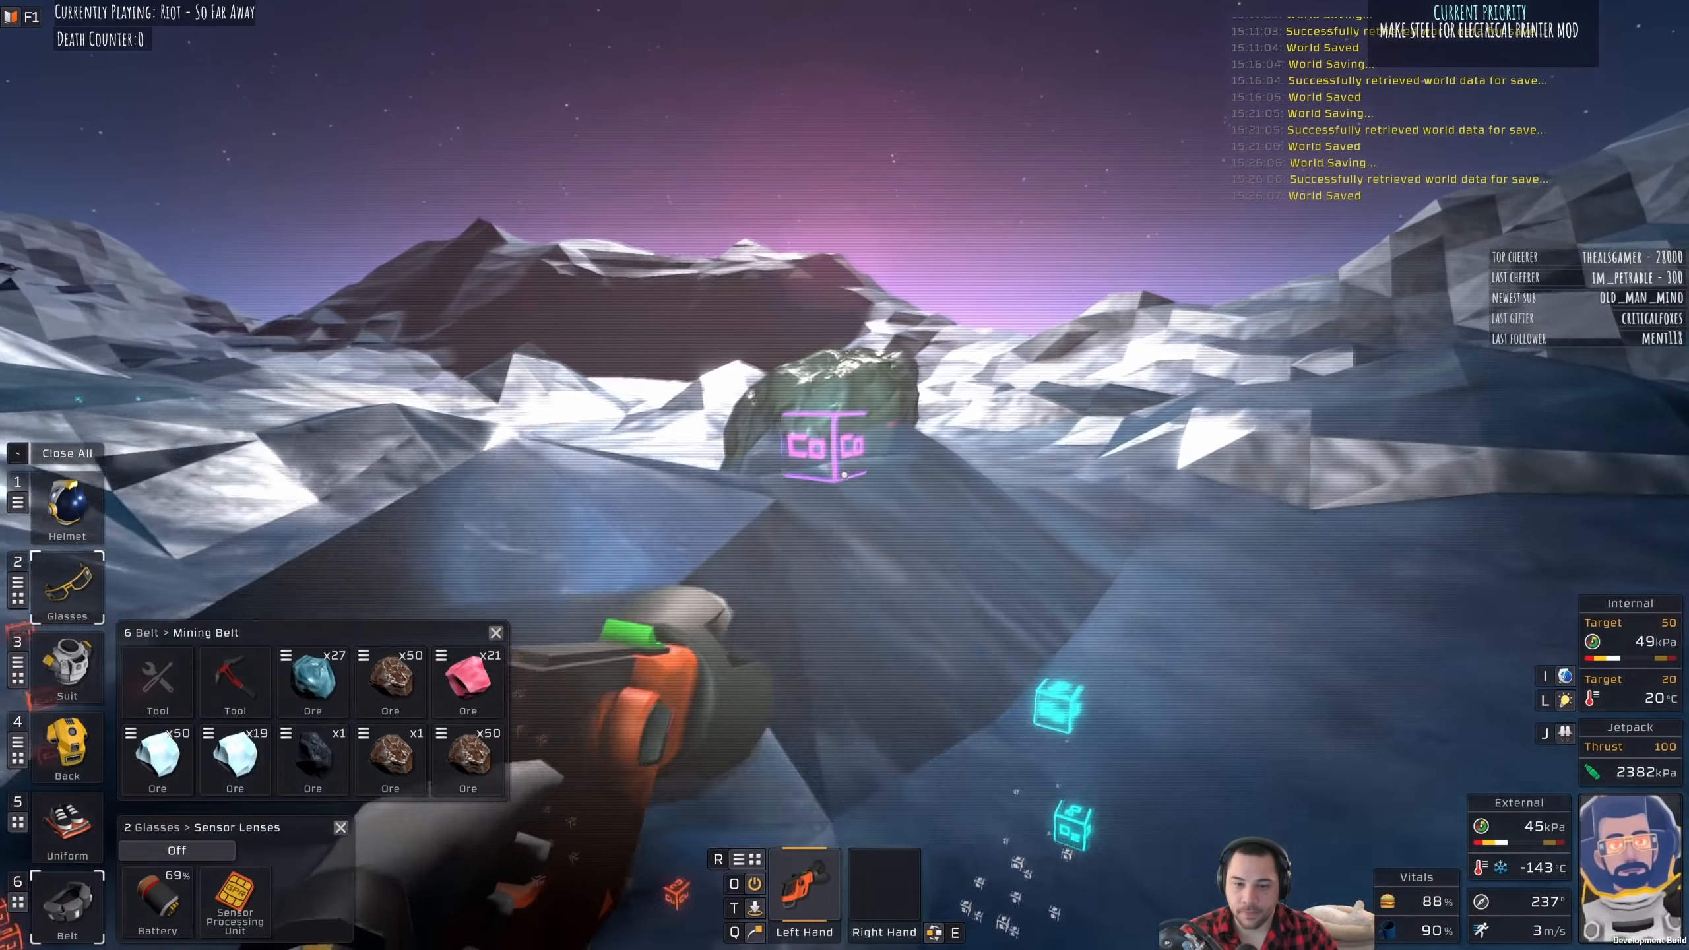
{"action": "left_click", "coordinate": [175, 850]}
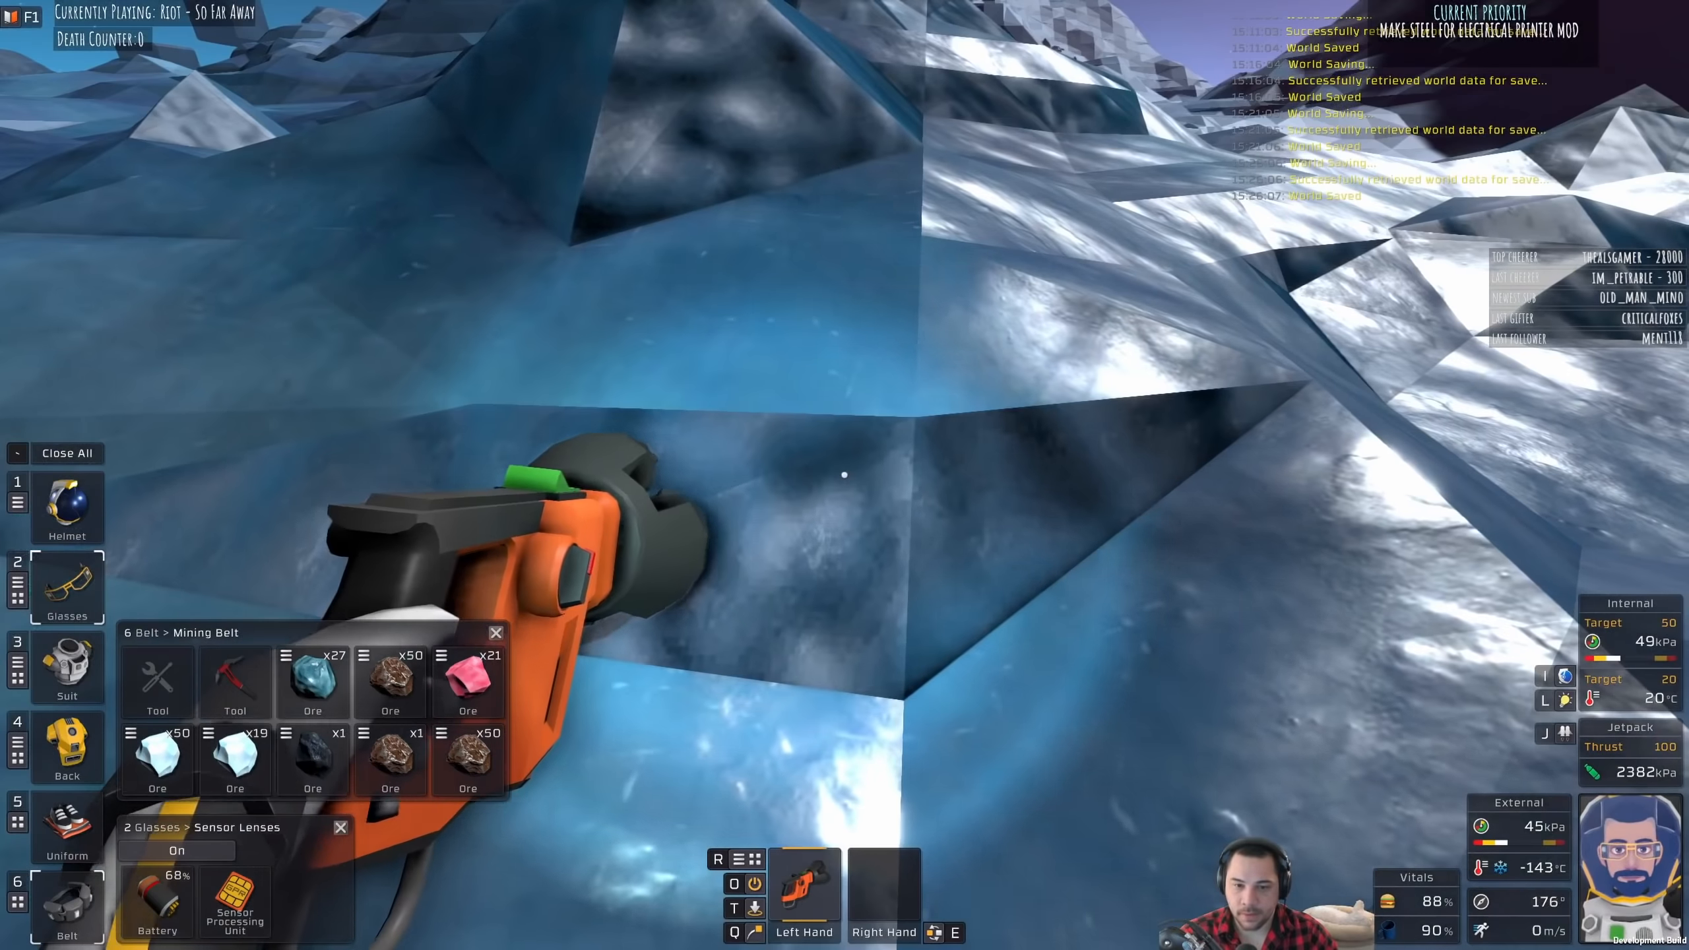
{"action": "left_click", "coordinate": [176, 849]}
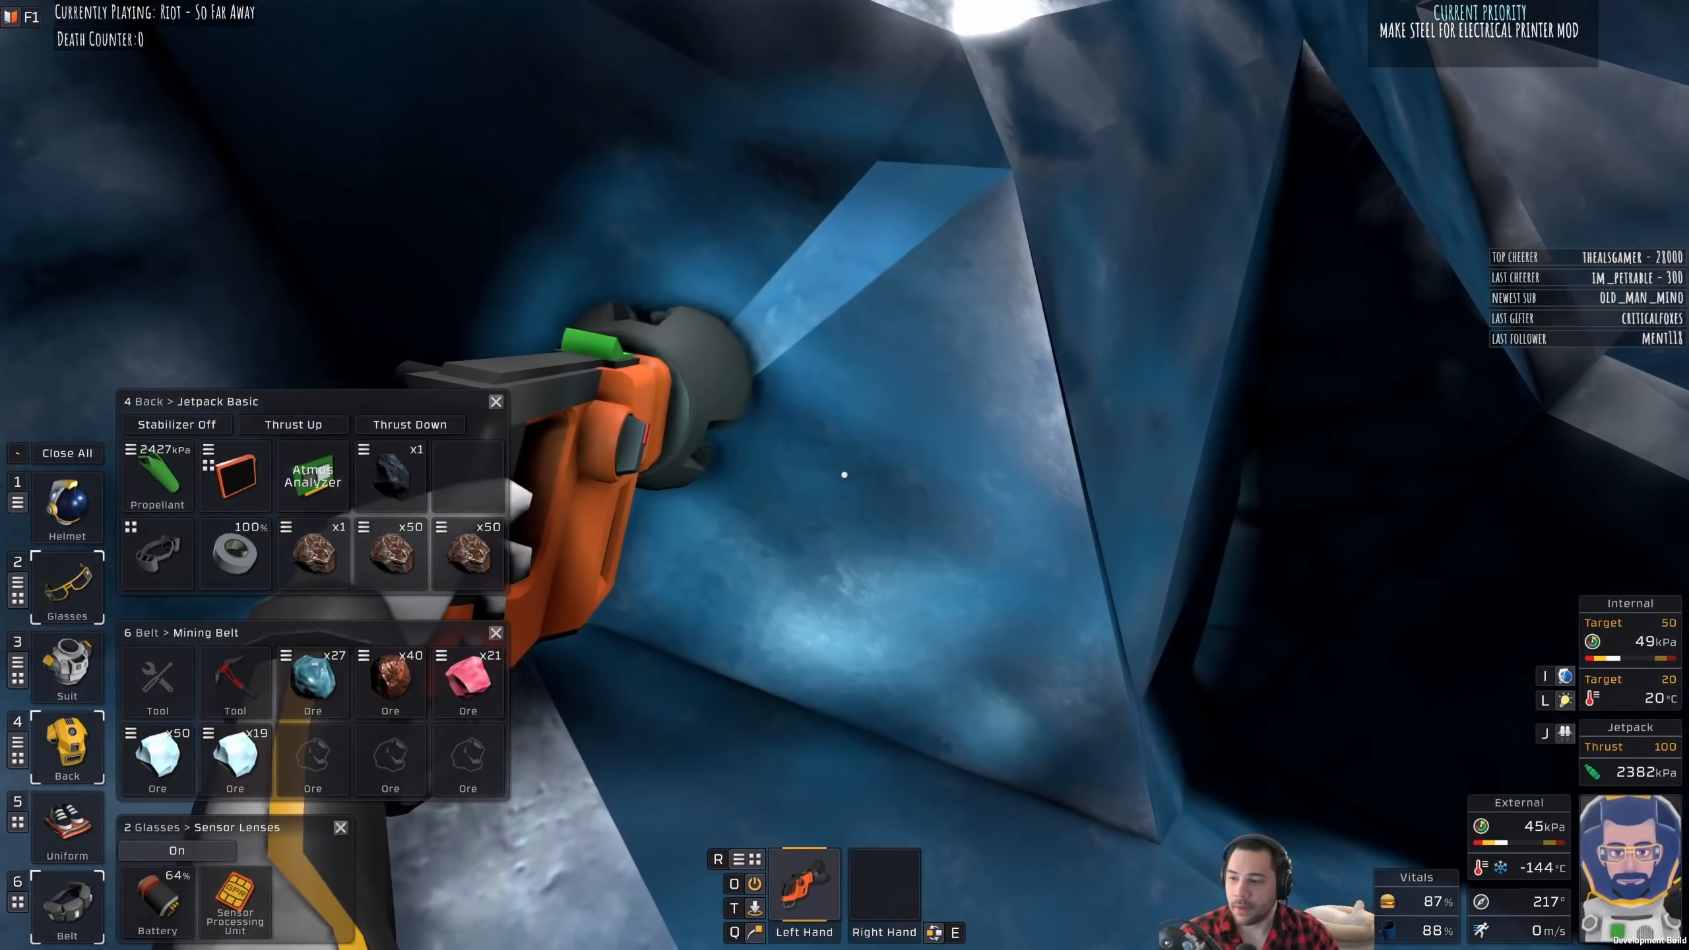
Step: Toggle the sensor lenses and tunnel through the ice, collecting greenish ore up to 38
{"action": "left_click", "coordinate": [175, 850]}
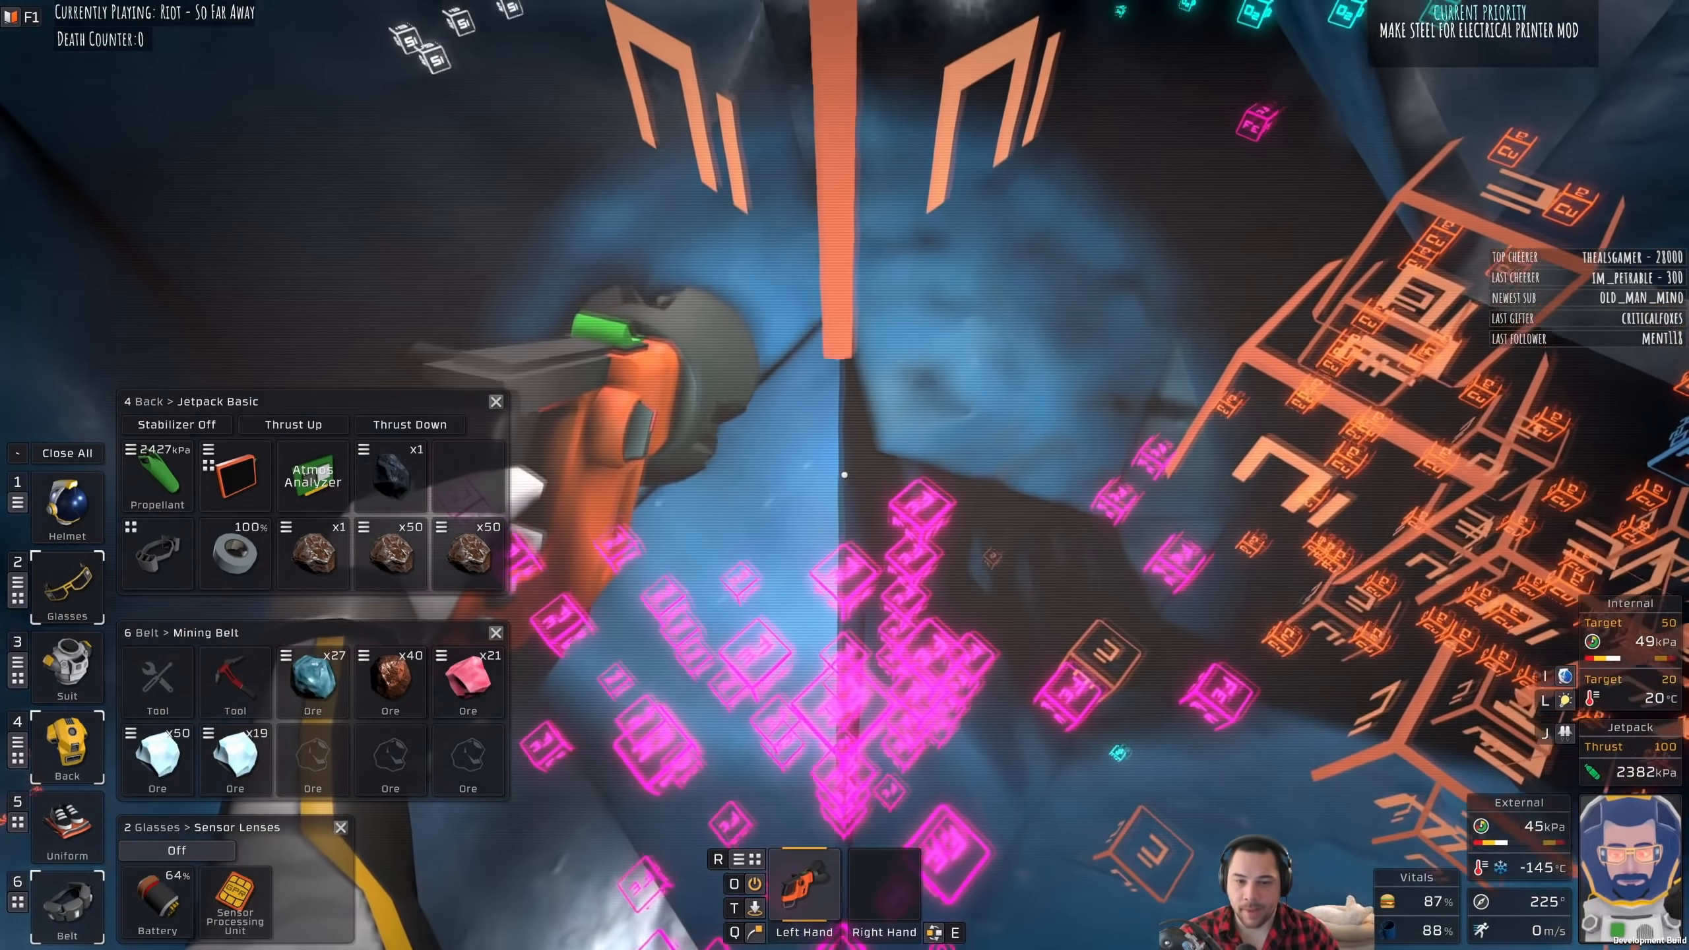
{"action": "left_click", "coordinate": [175, 851]}
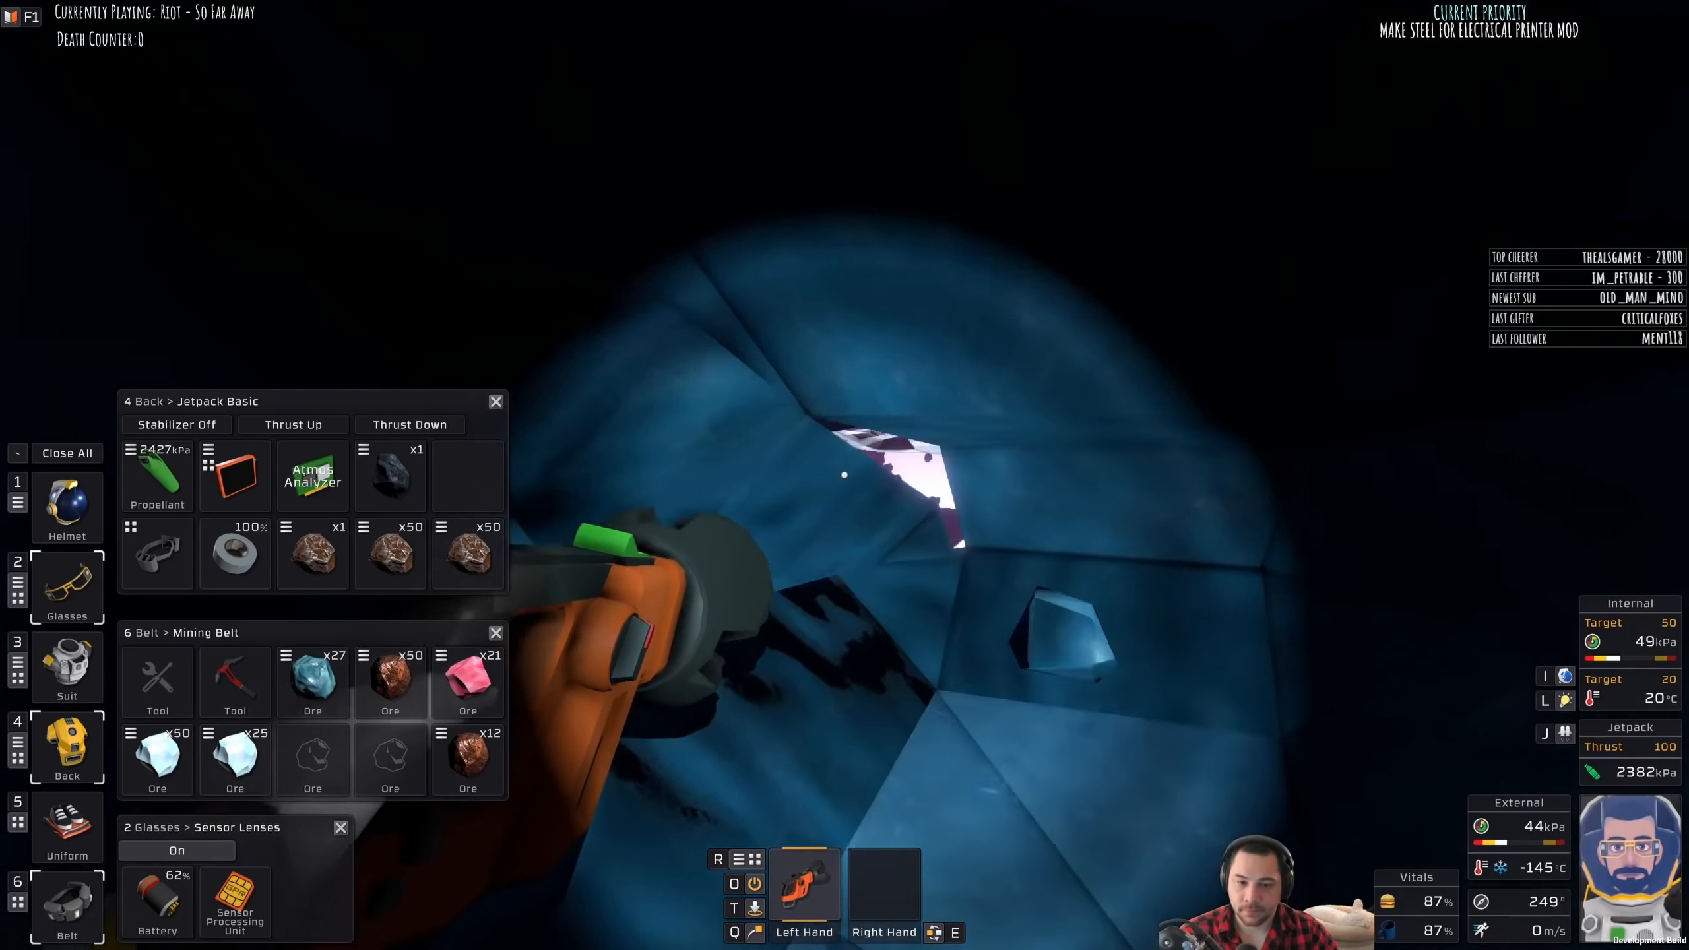
{"action": "left_click", "coordinate": [175, 850]}
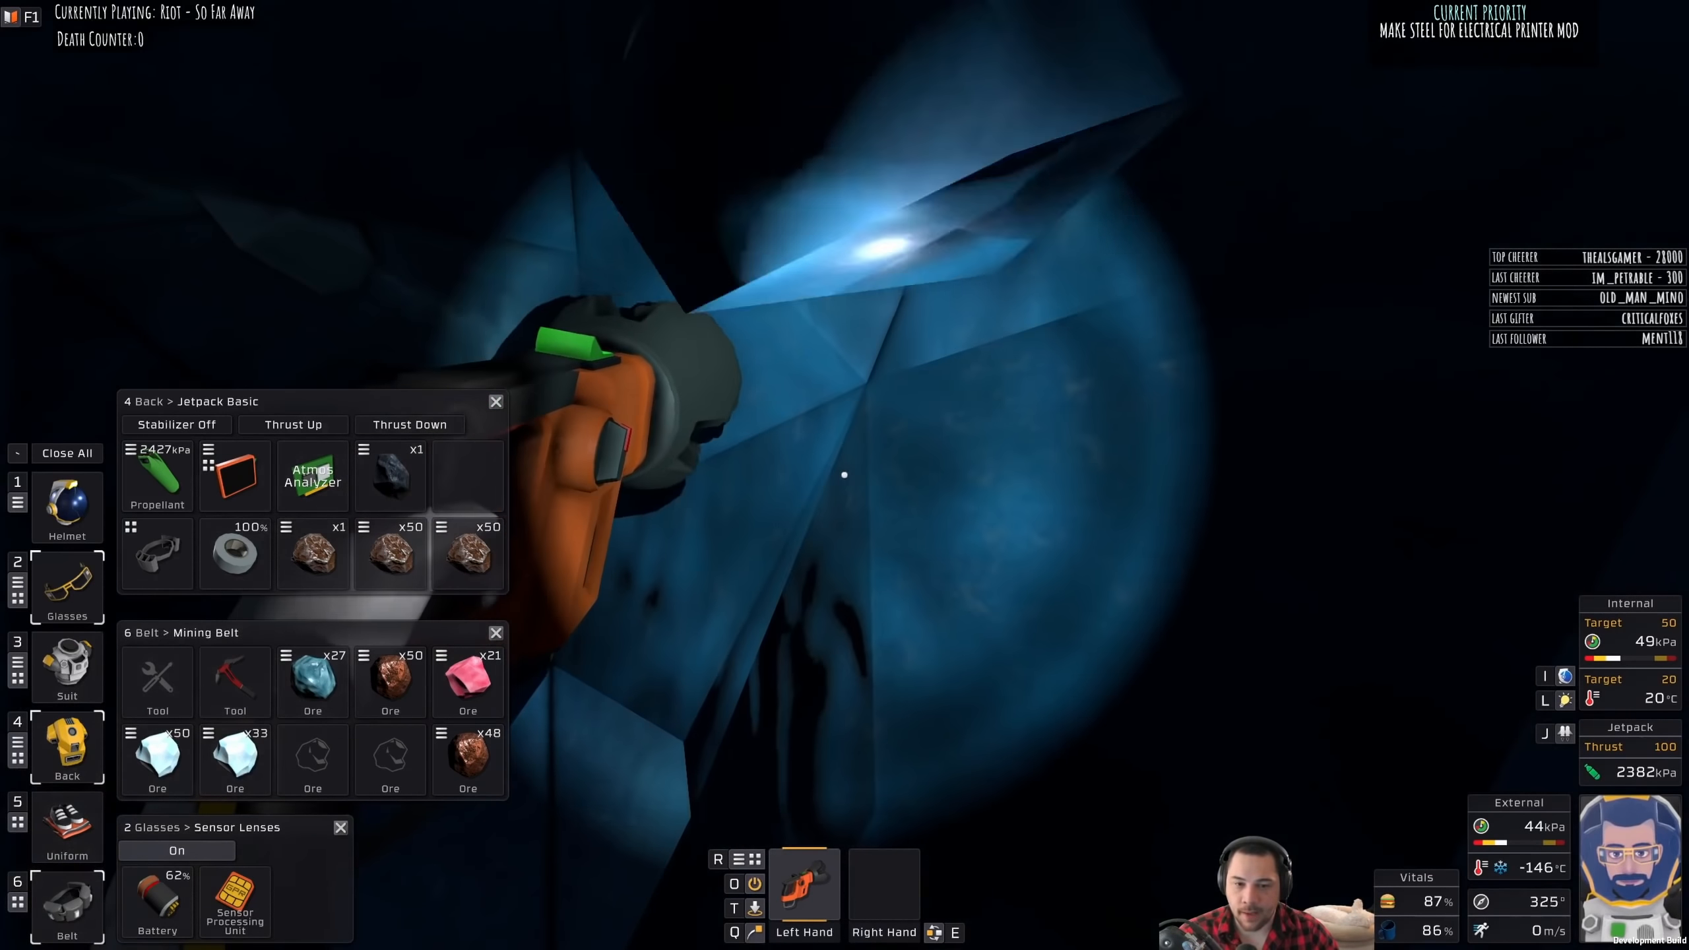
{"action": "left_click", "coordinate": [177, 850]}
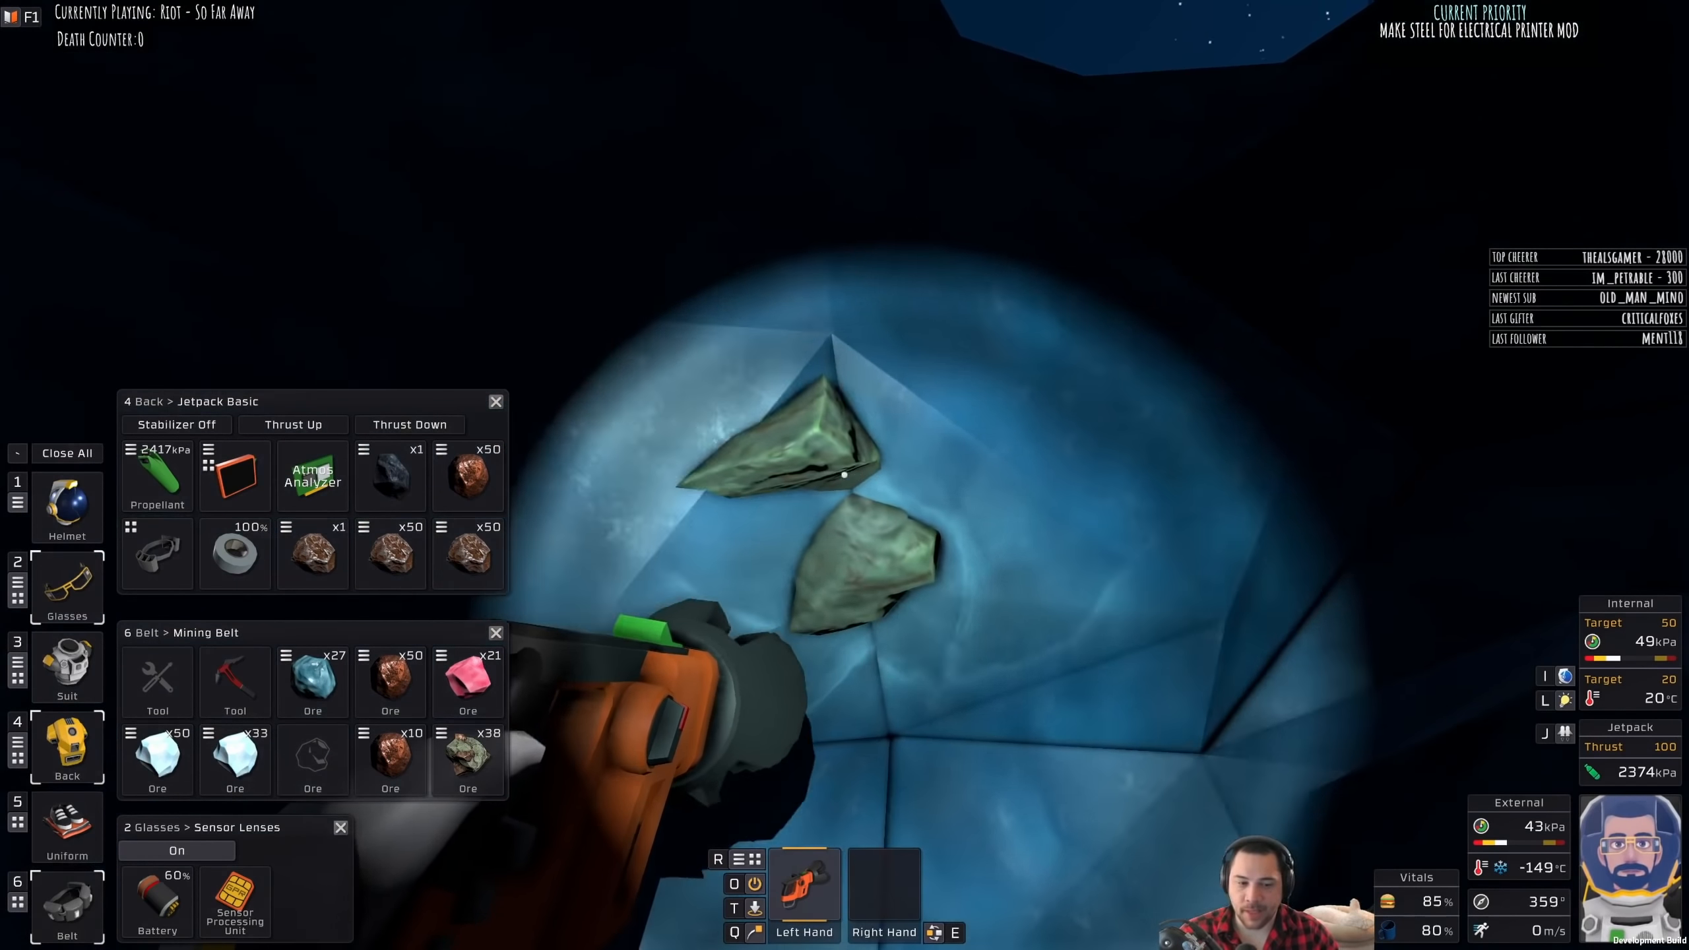
Step: Drill the greenish ore deposit until the mining belt holds two 50-ore stacks
{"action": "left_click", "coordinate": [177, 851]}
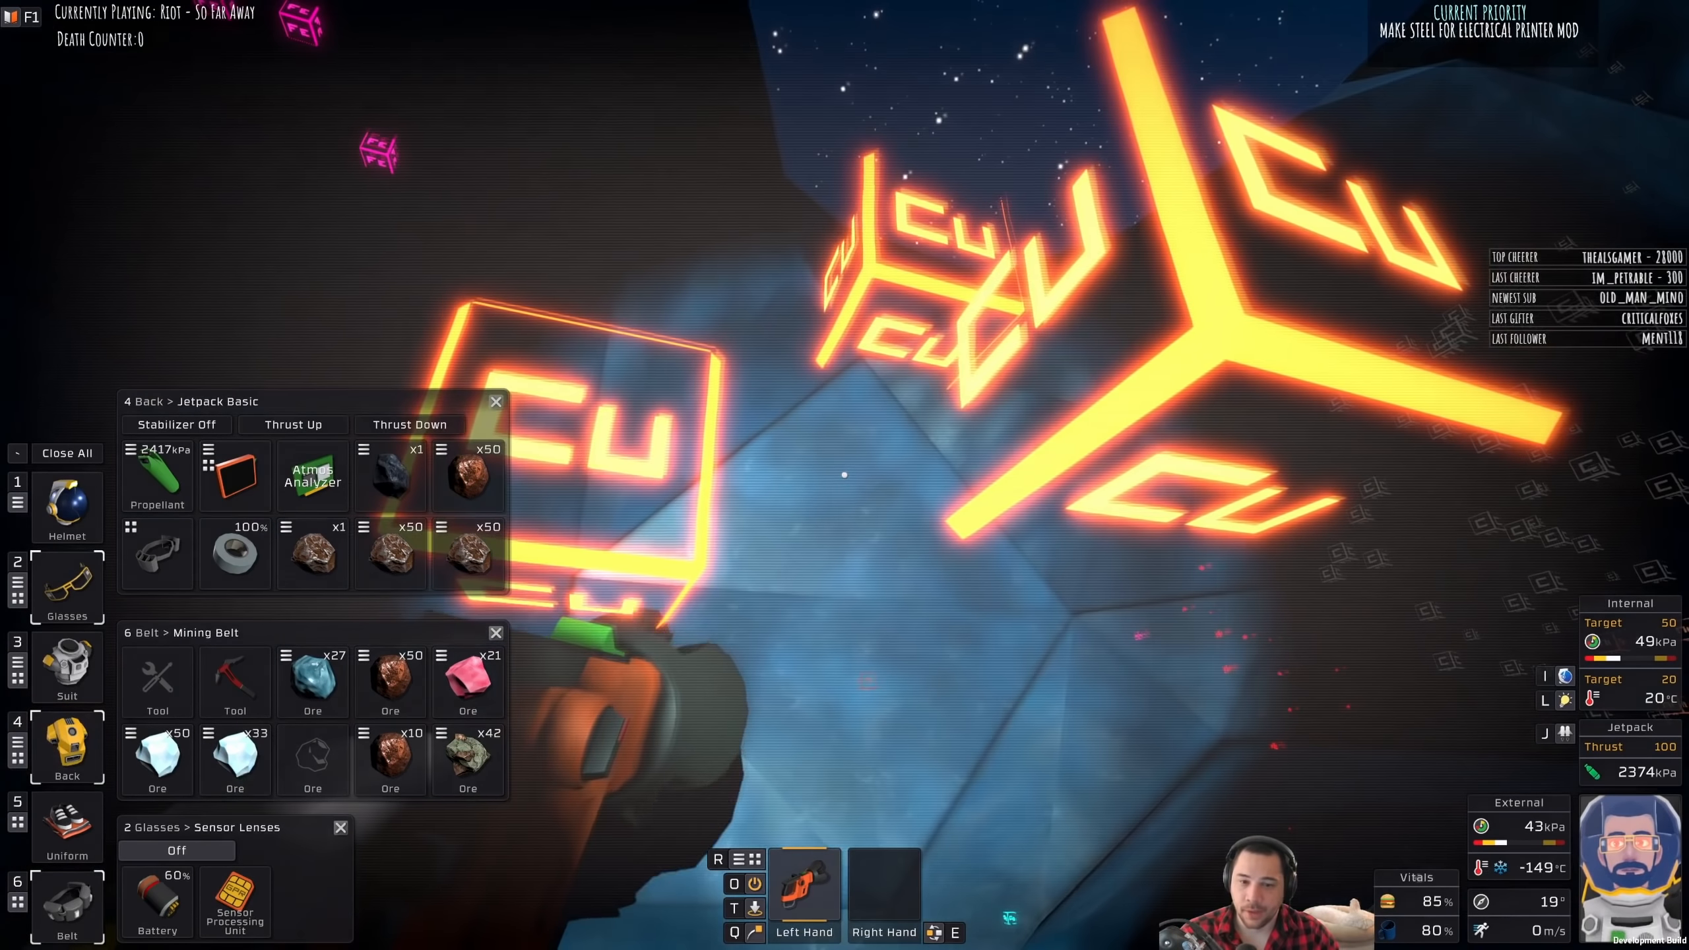
{"action": "left_click", "coordinate": [177, 850]}
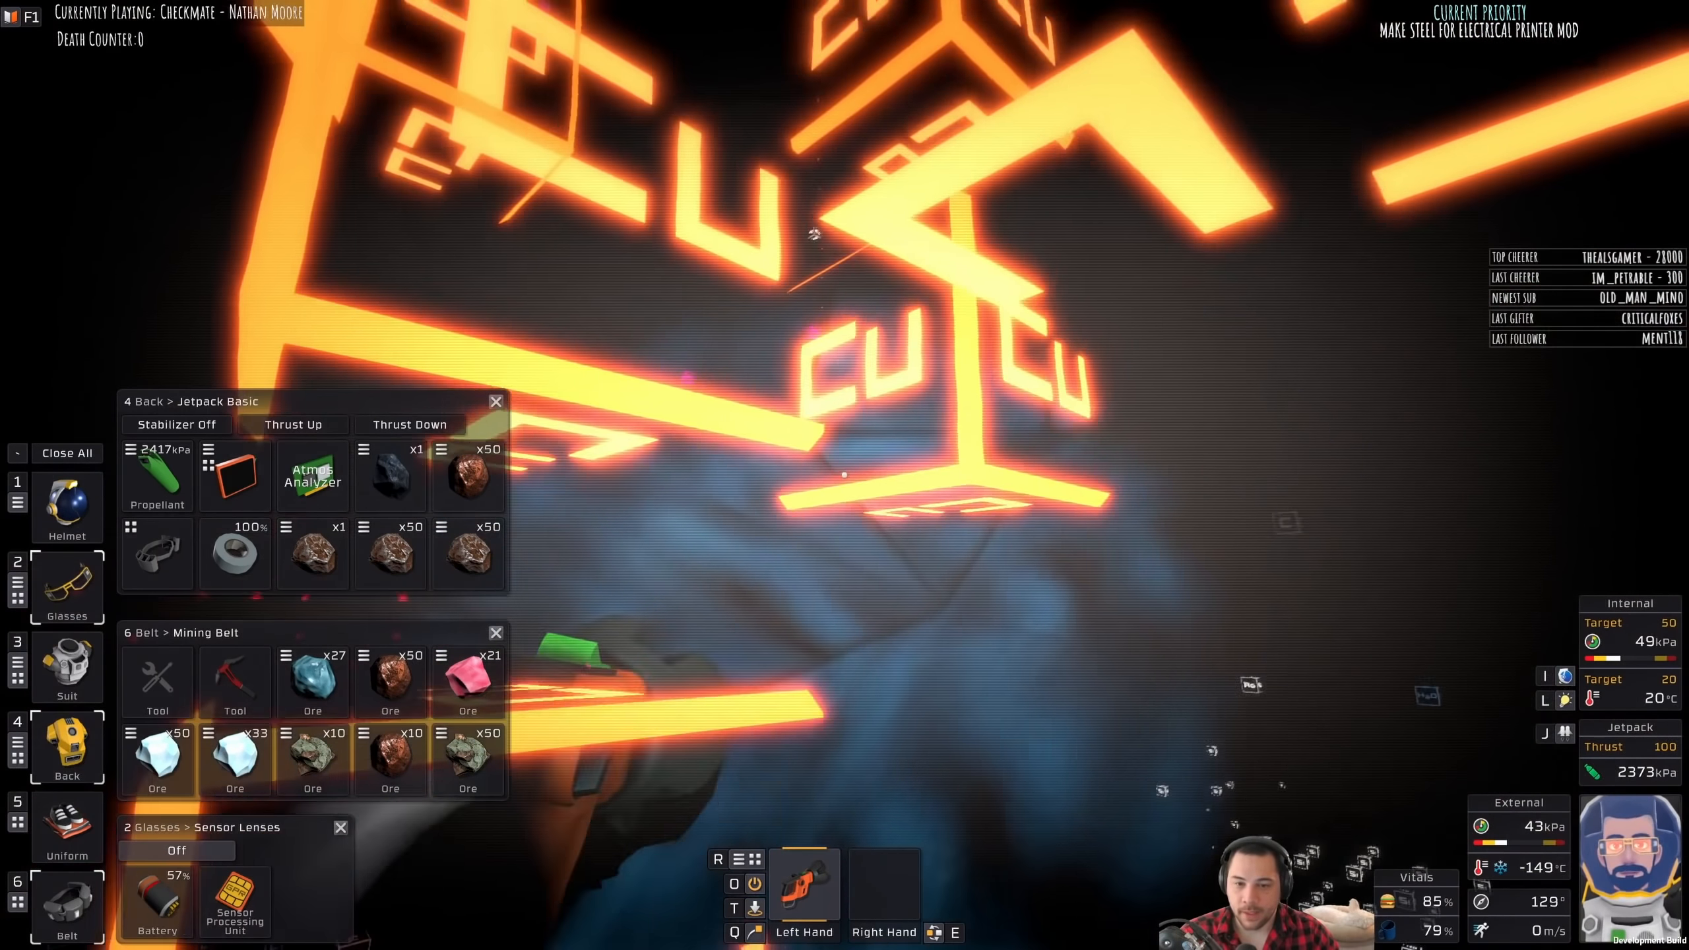
{"action": "left_click", "coordinate": [175, 850]}
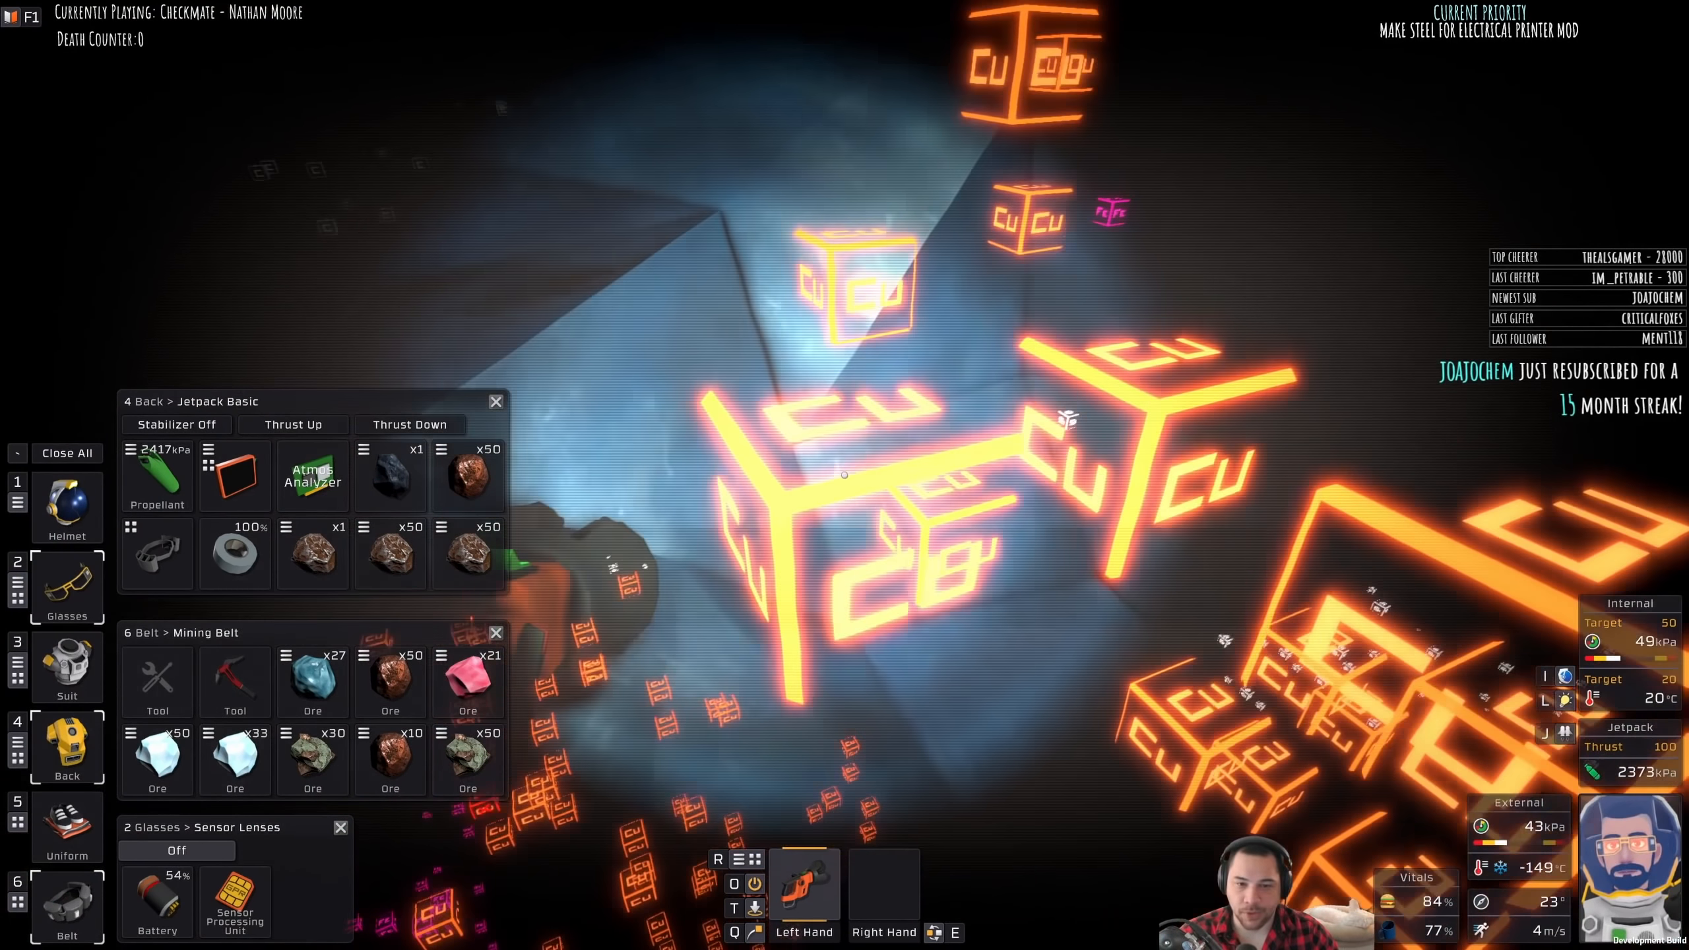
{"action": "left_click", "coordinate": [176, 850]}
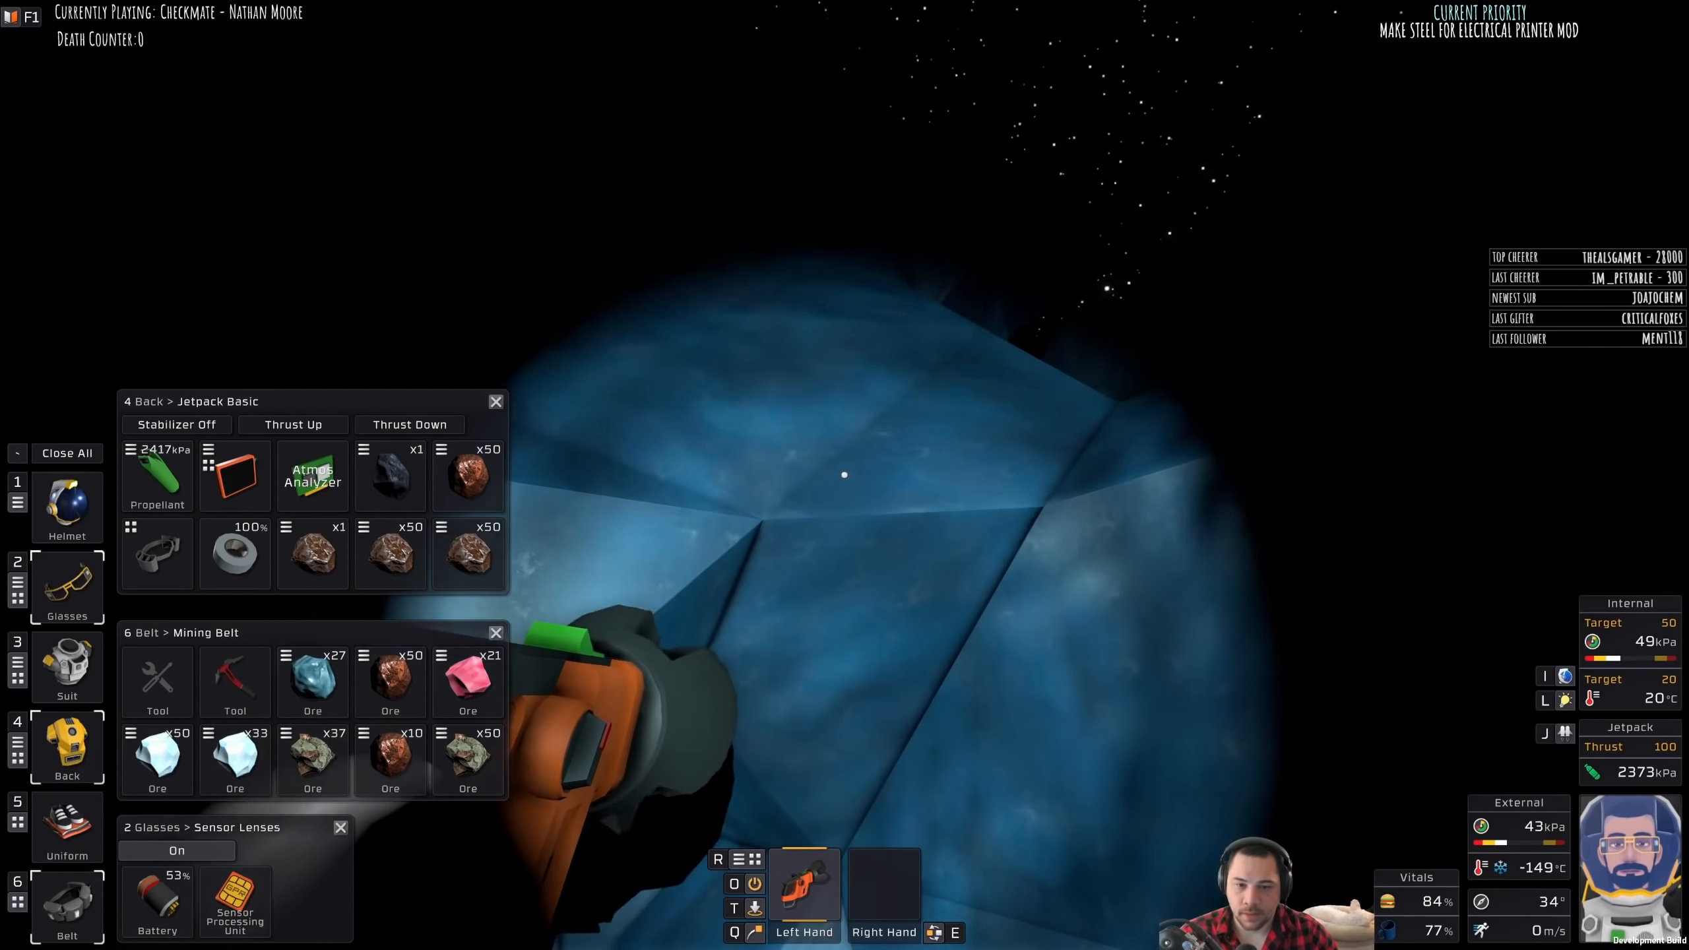
{"action": "left_click", "coordinate": [176, 851]}
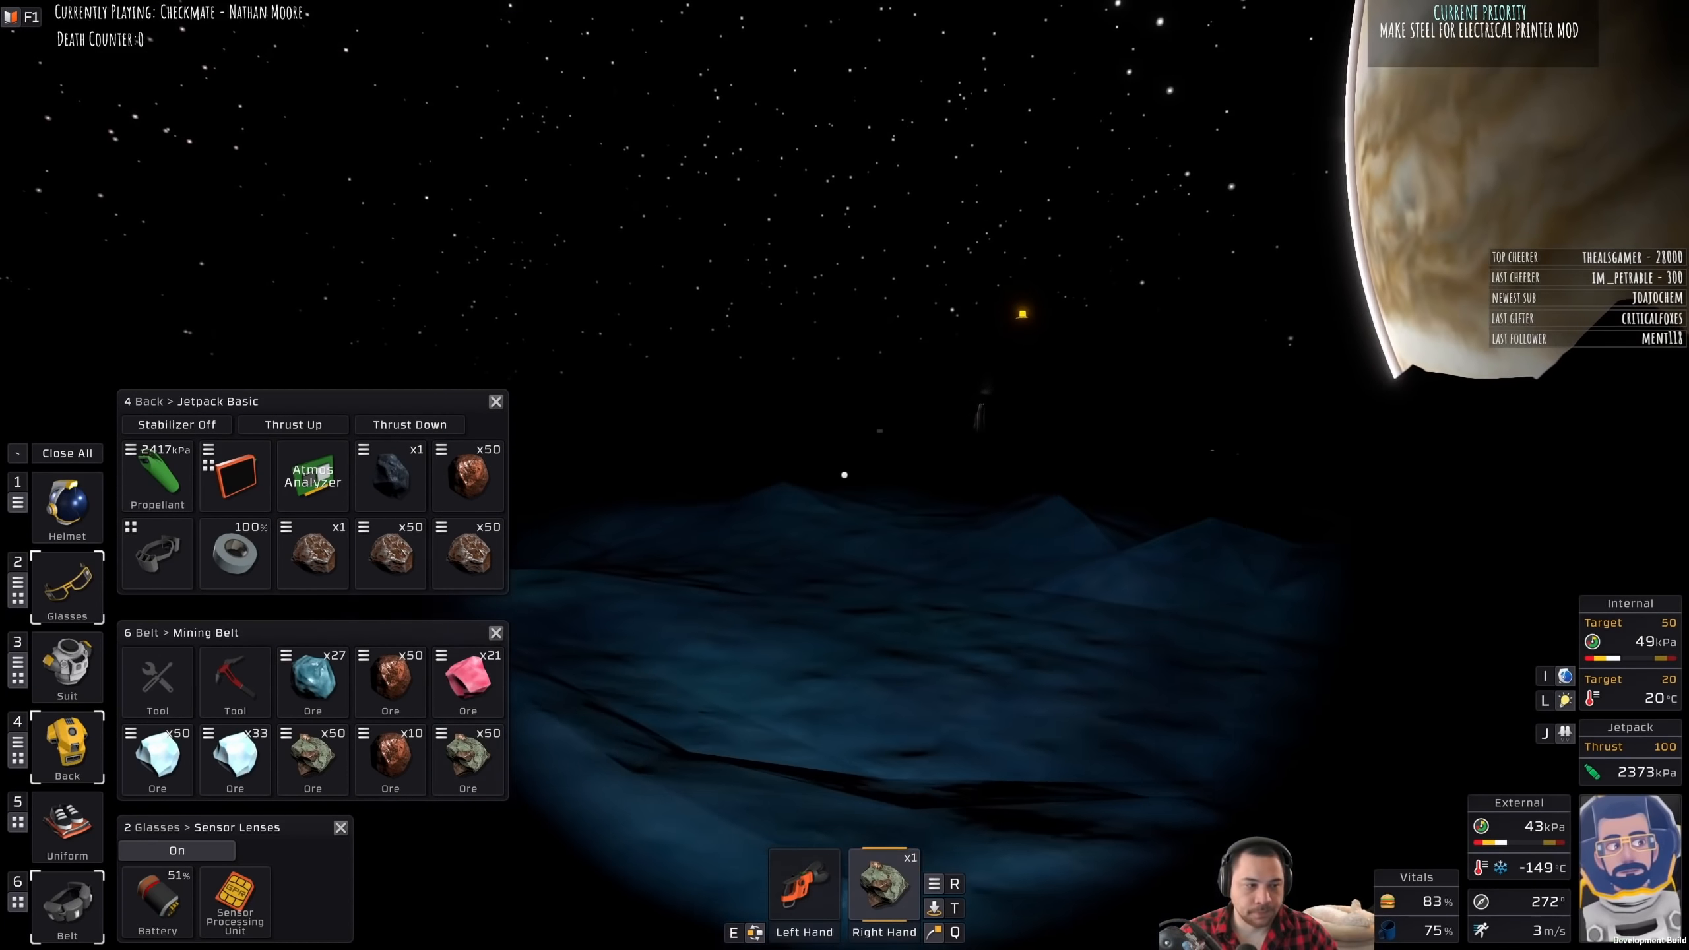
Step: Jetpack out of the ice cave and cross the dark surface to the base airlock
{"action": "left_click", "coordinate": [66, 452]}
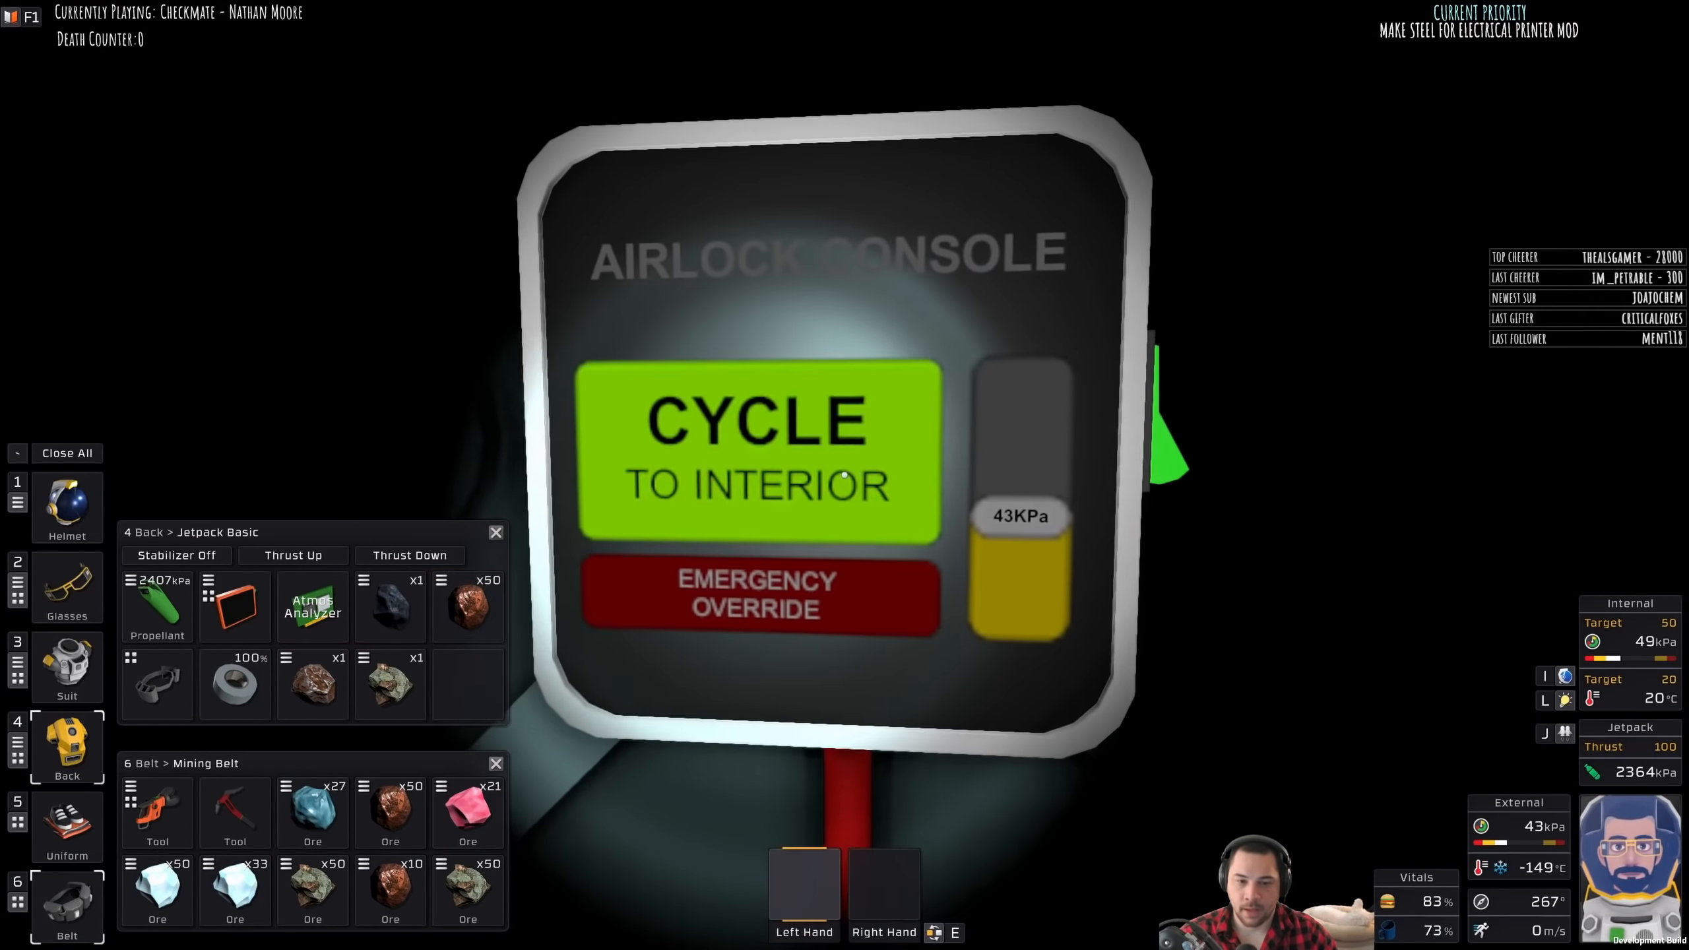
Step: Cycle the airlock to the interior at 103 kPa and walk inside
{"action": "left_click", "coordinate": [758, 453]}
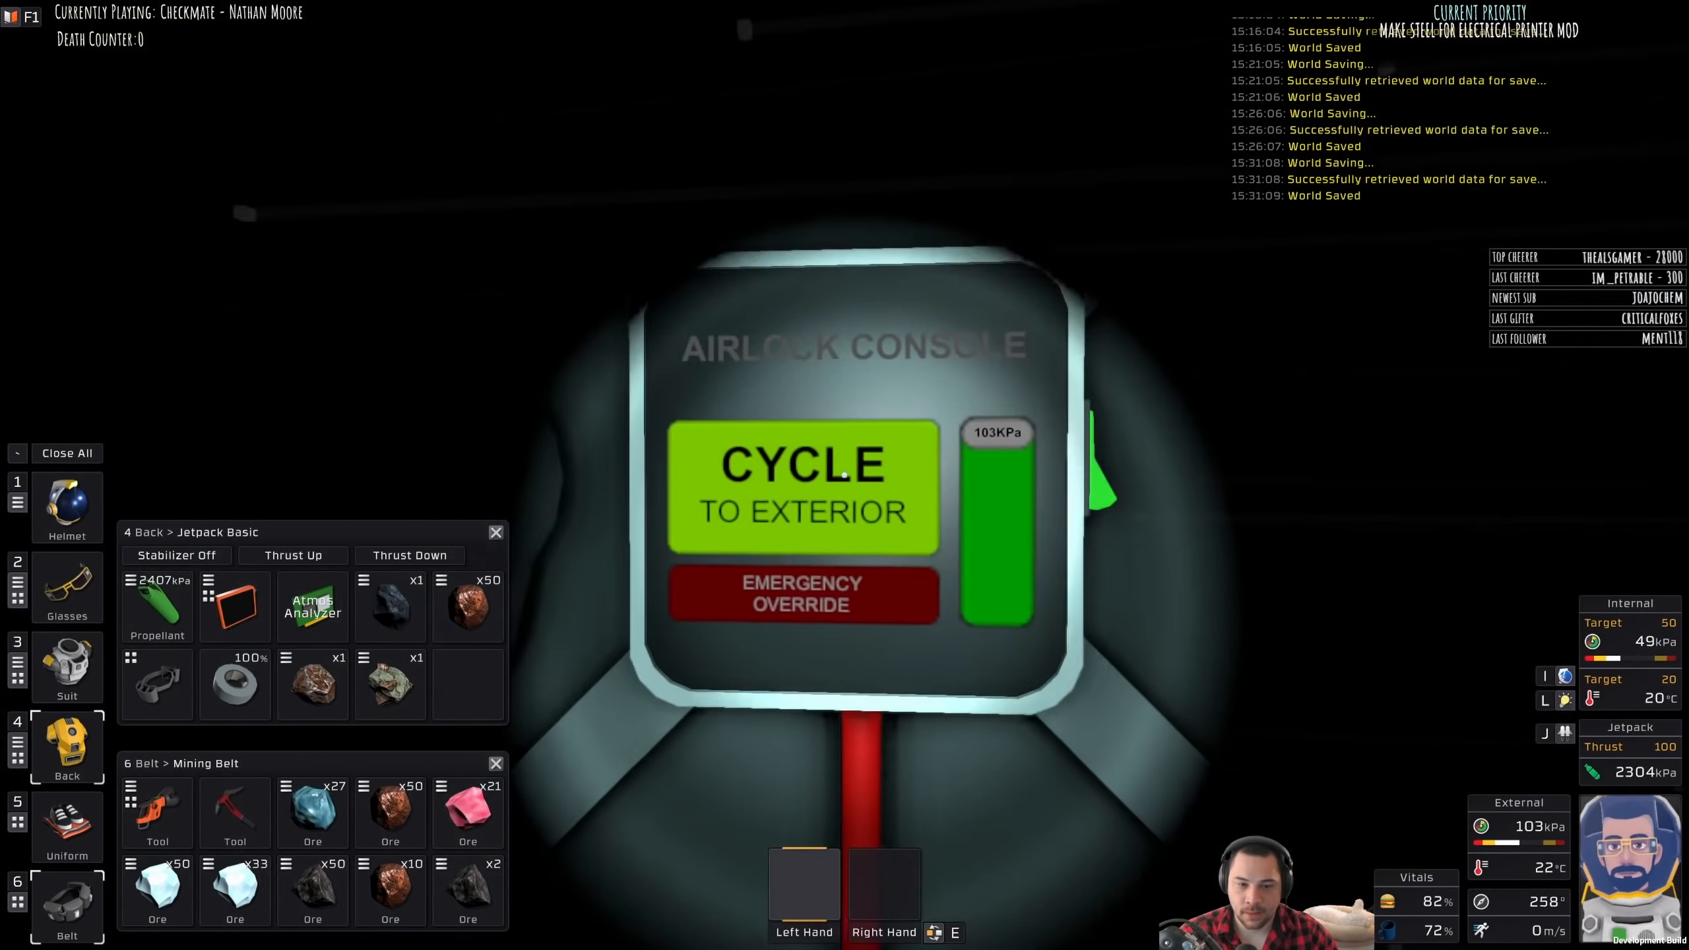
{"action": "left_click", "coordinate": [802, 487]}
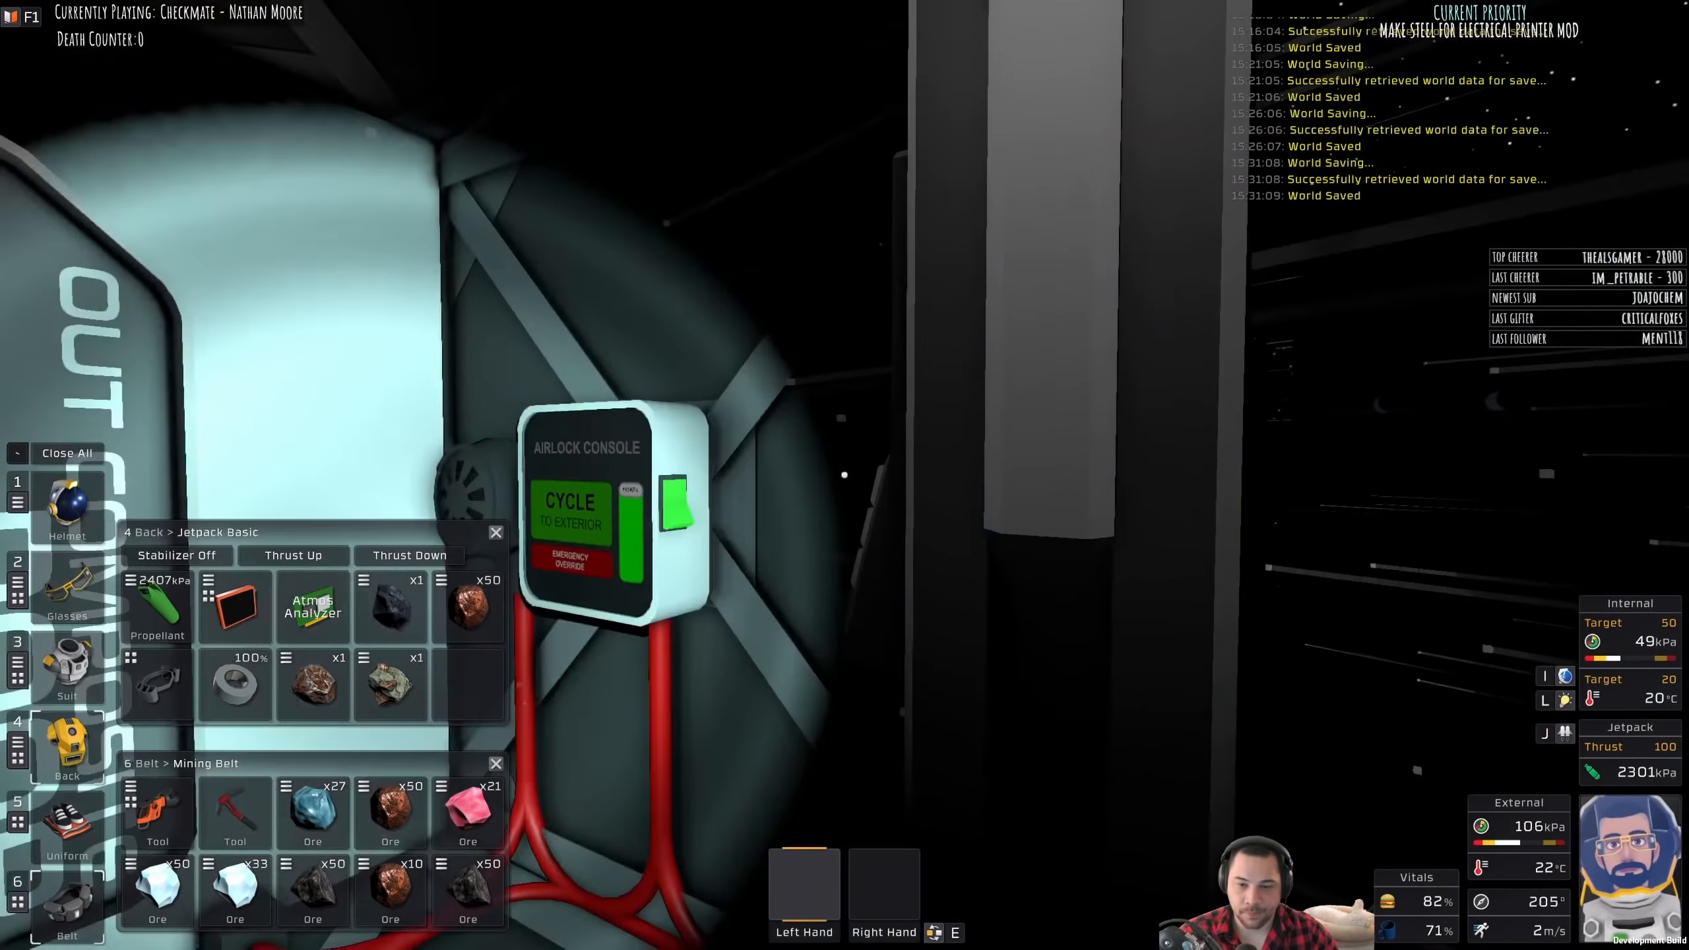
{"action": "left_click", "coordinate": [571, 506]}
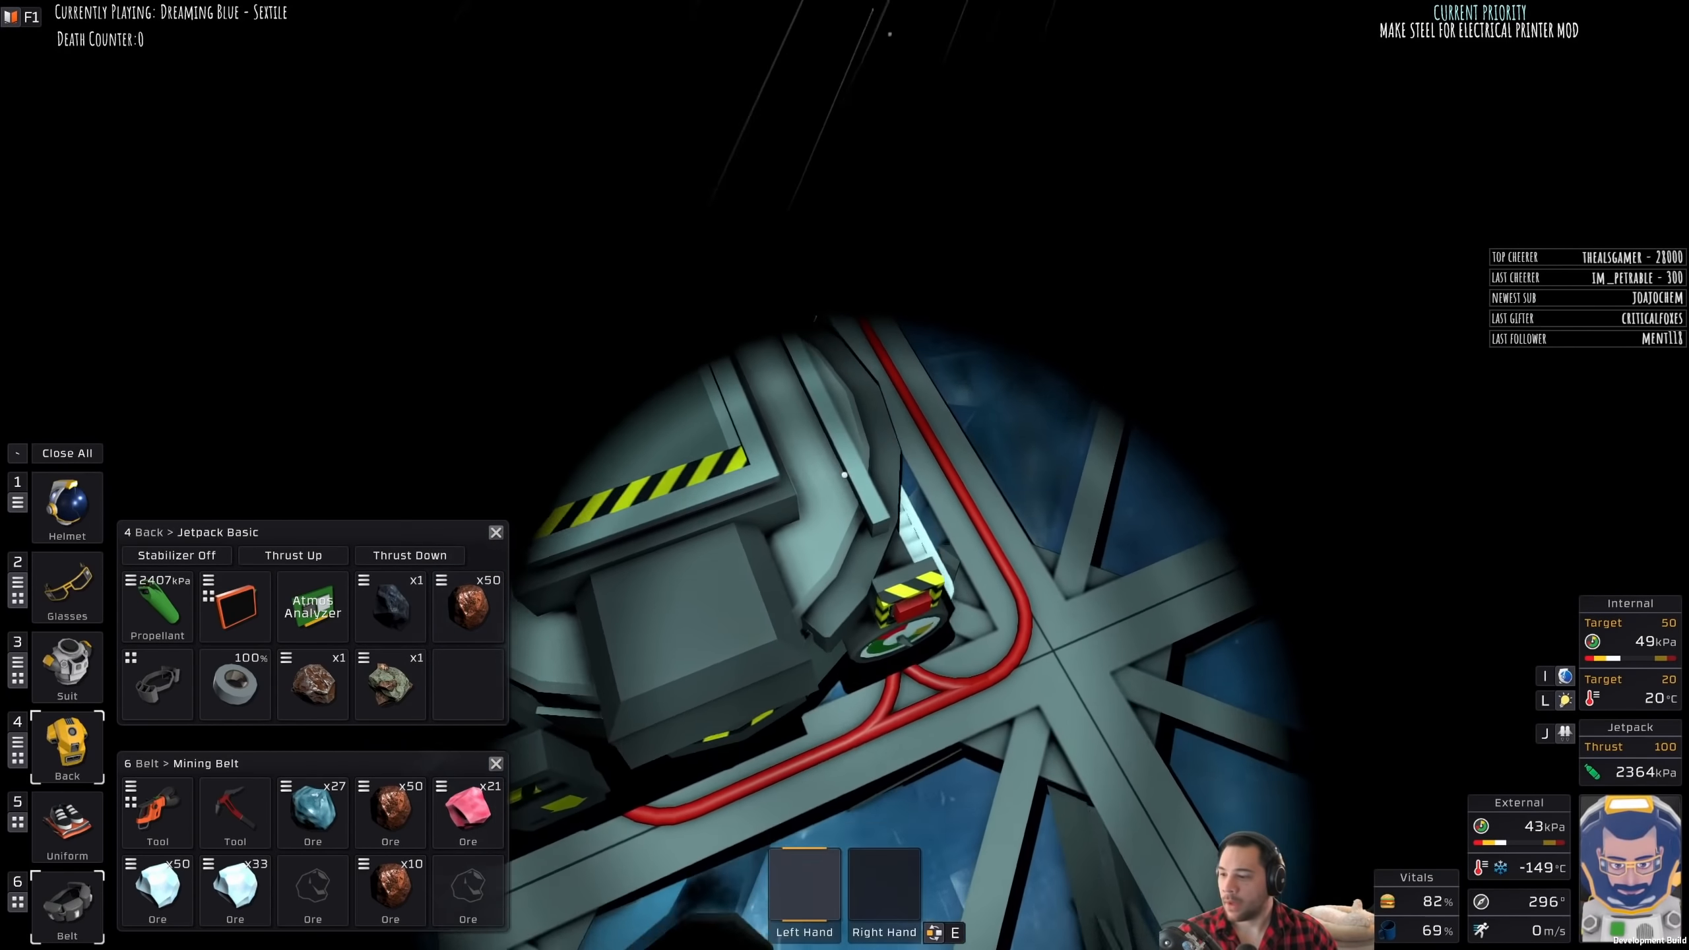
Step: Pause and resume the game, then reach the furnace reading 6.94 MPa and 572 K
{"action": "key", "text": "Escape"}
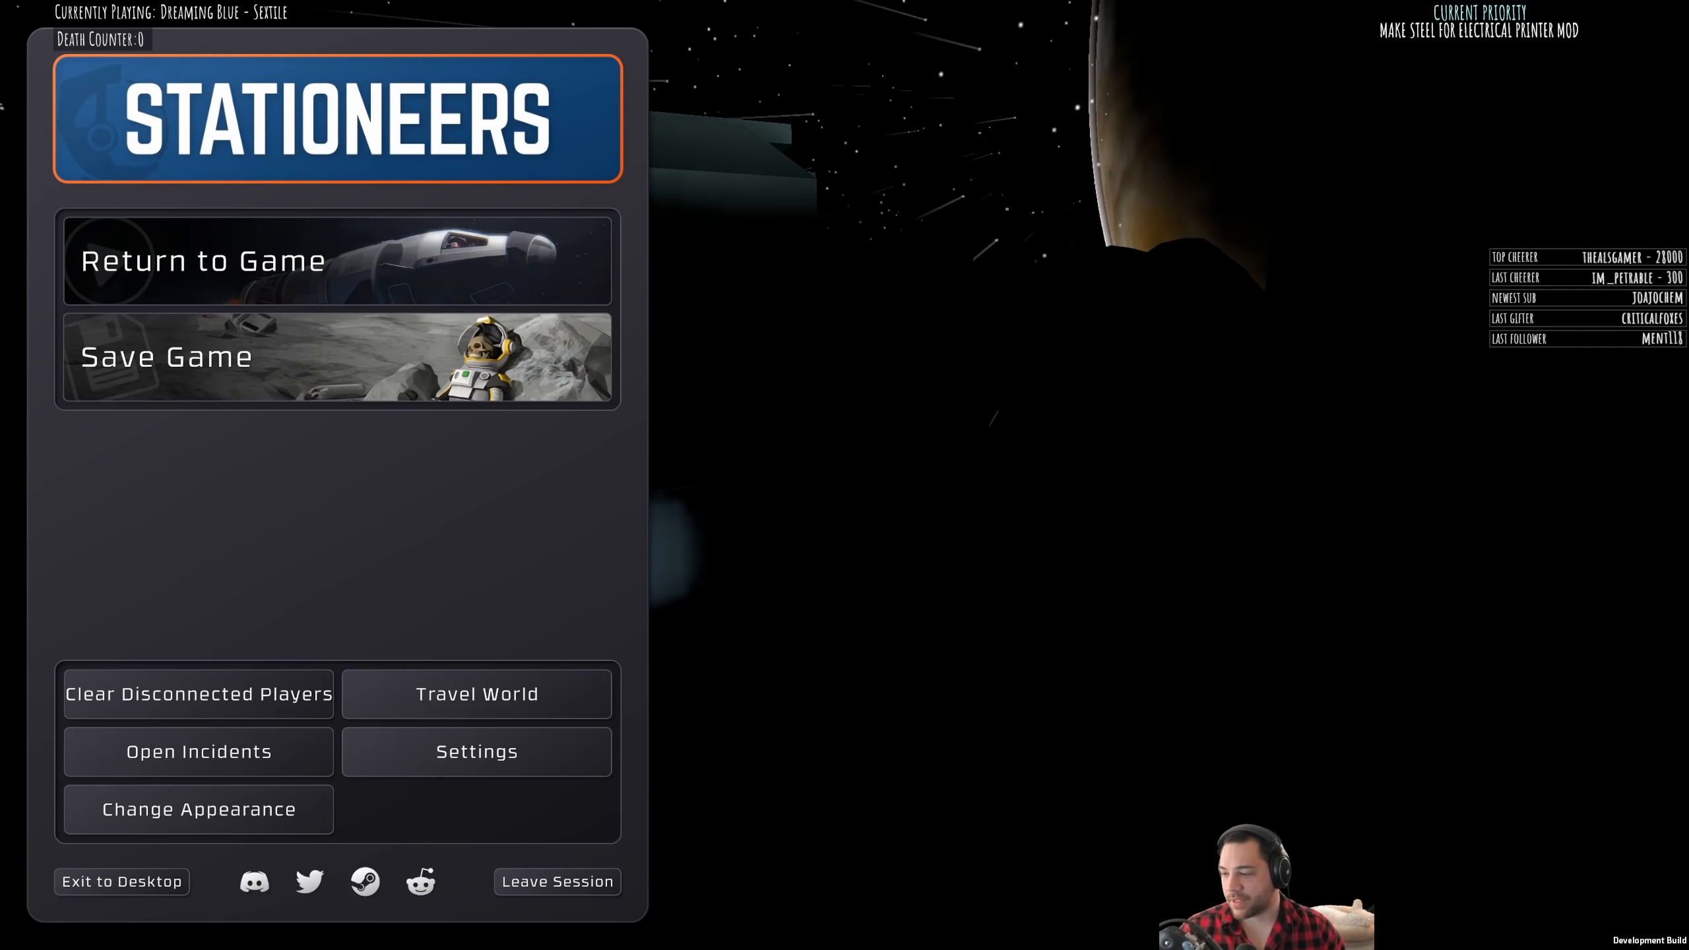
{"action": "left_click", "coordinate": [203, 260]}
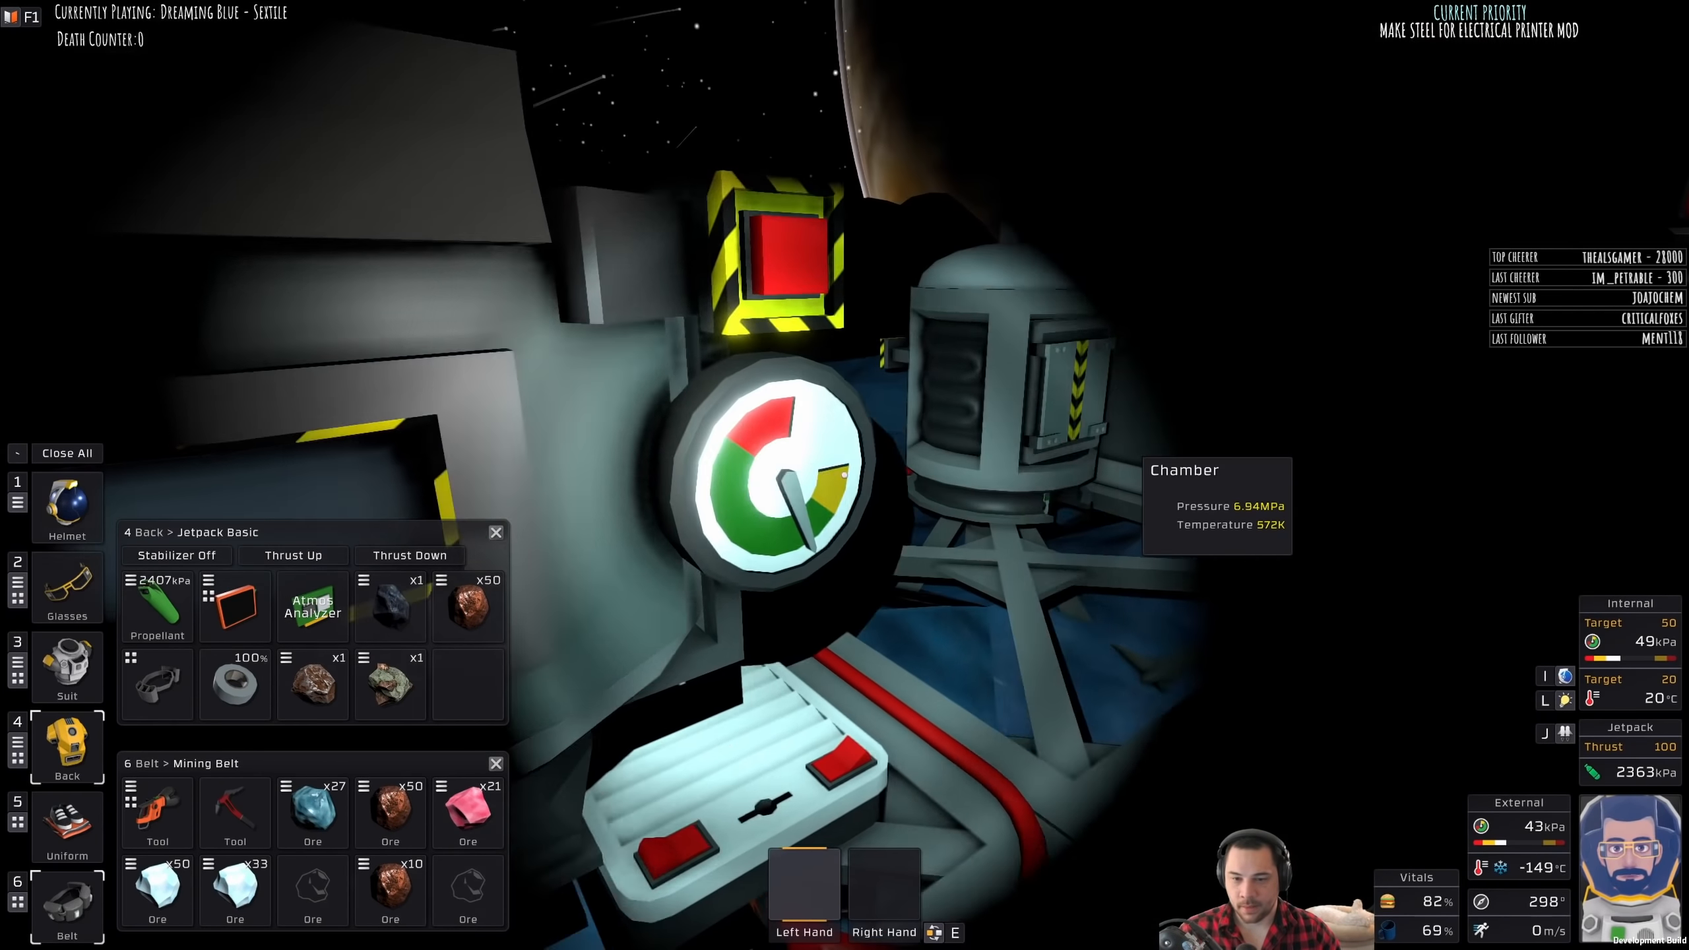
Step: Watch the furnace chamber readout as its temperature rises to 576 K
{"action": "key", "text": "Escape"}
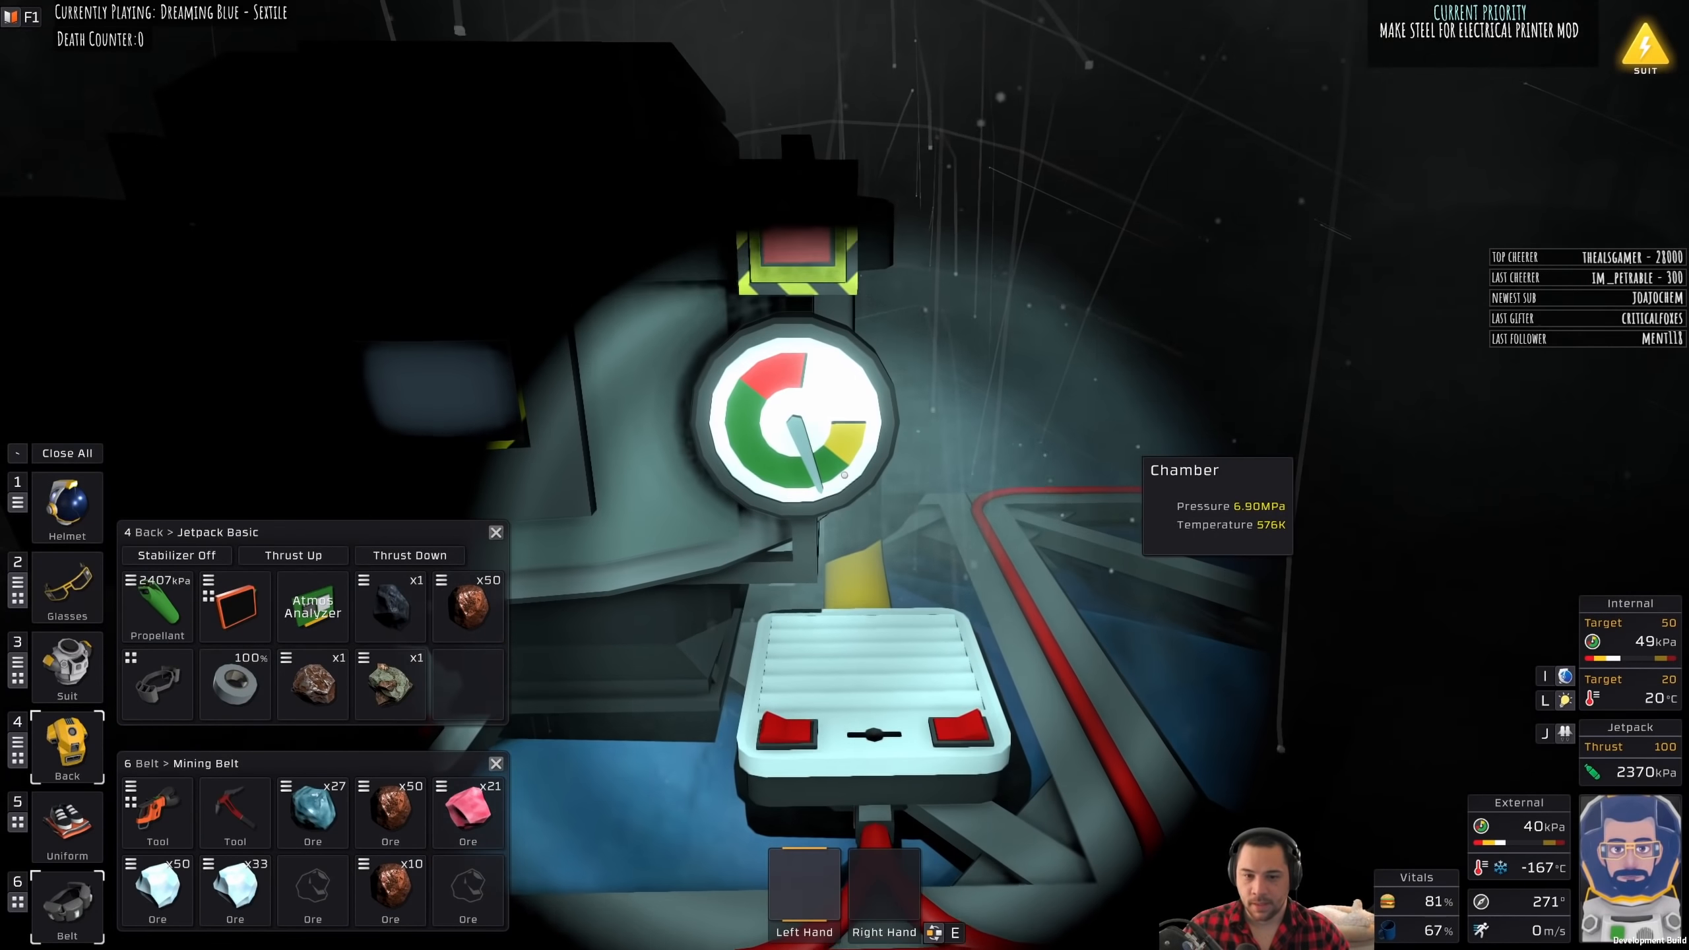
{"action": "key", "text": "Escape"}
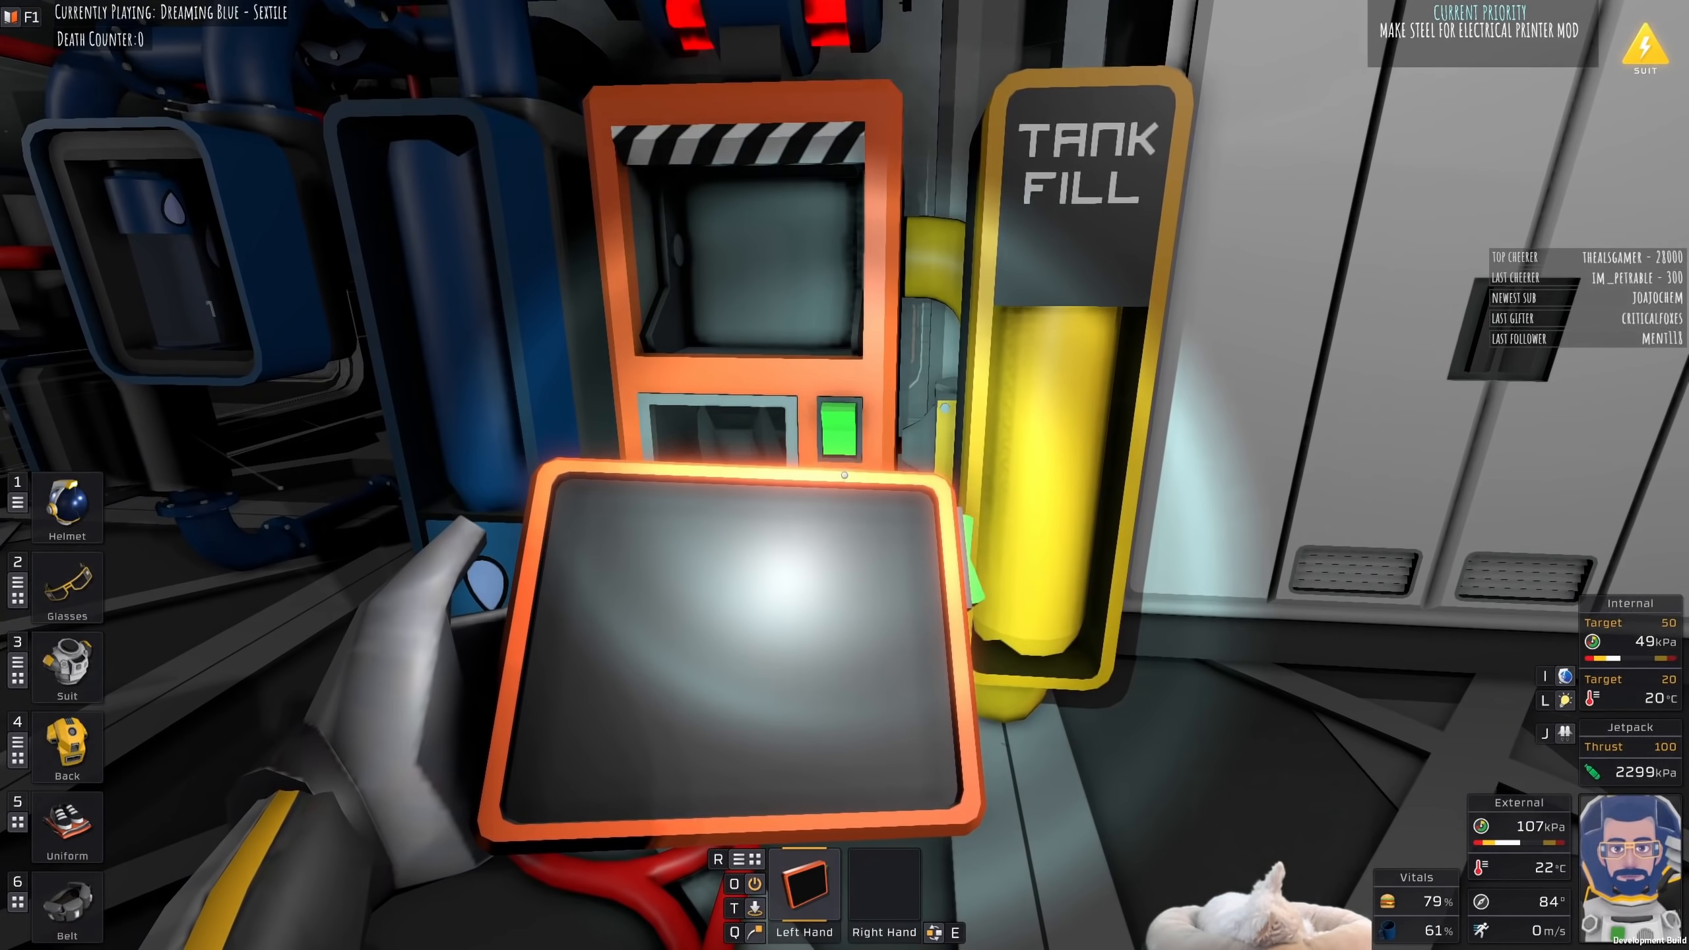
{"action": "mouse_move", "coordinate": [845, 475]}
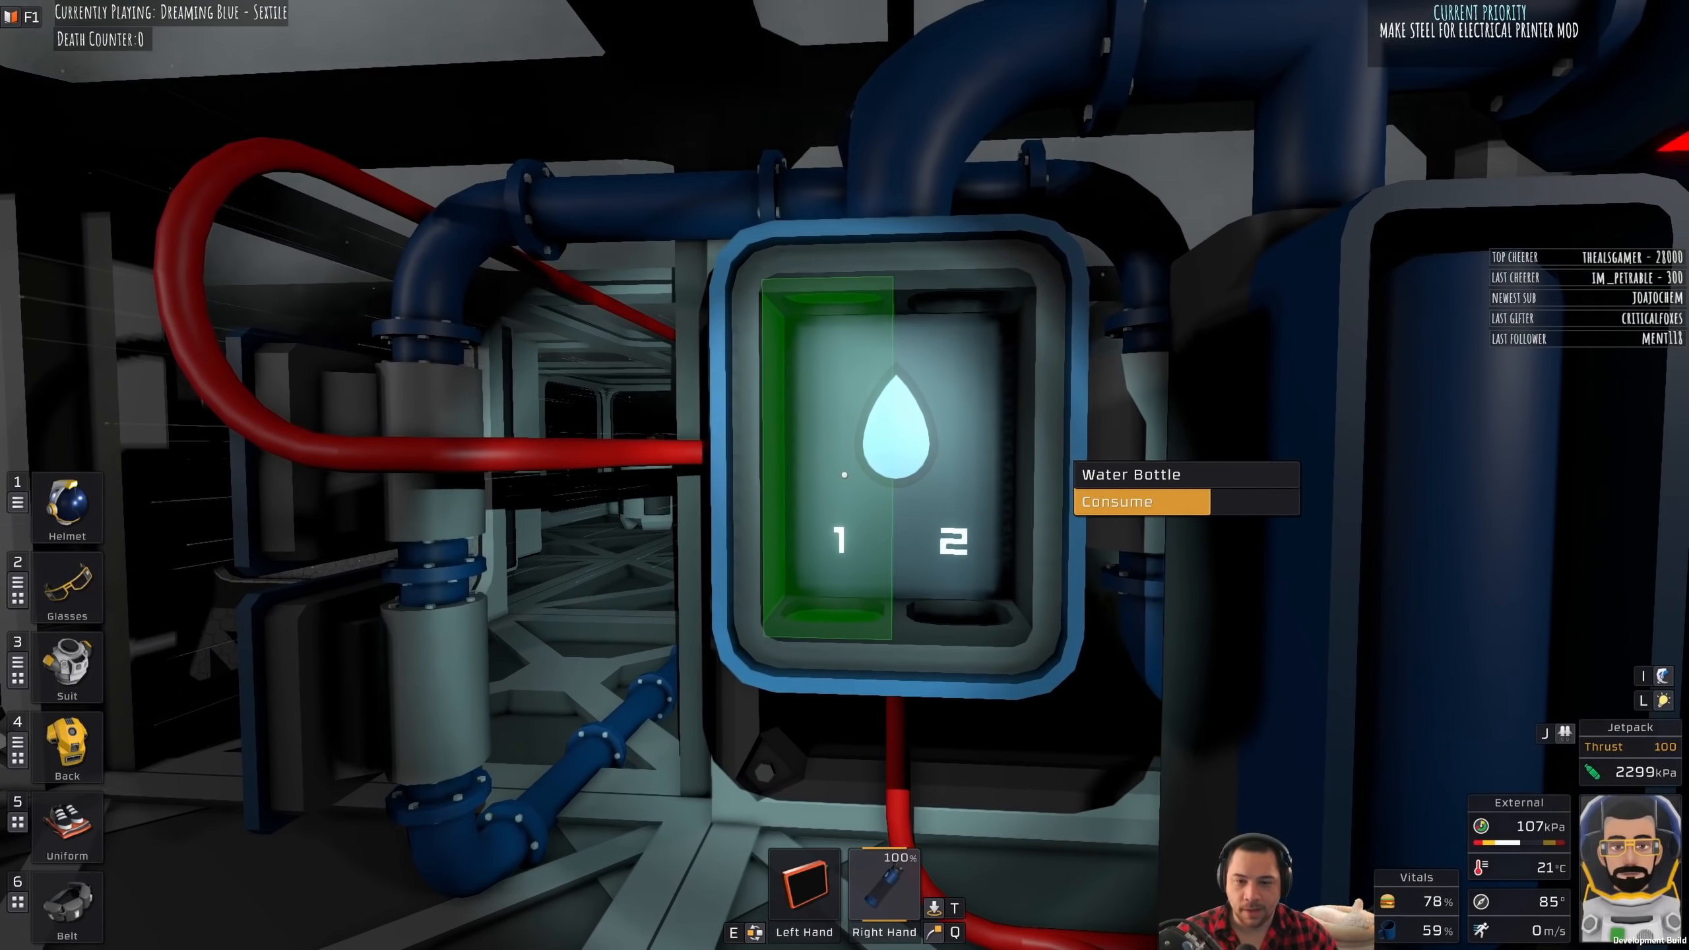
Step: Drink from the full water bottle at the water dispenser
{"action": "left_click", "coordinate": [1115, 501]}
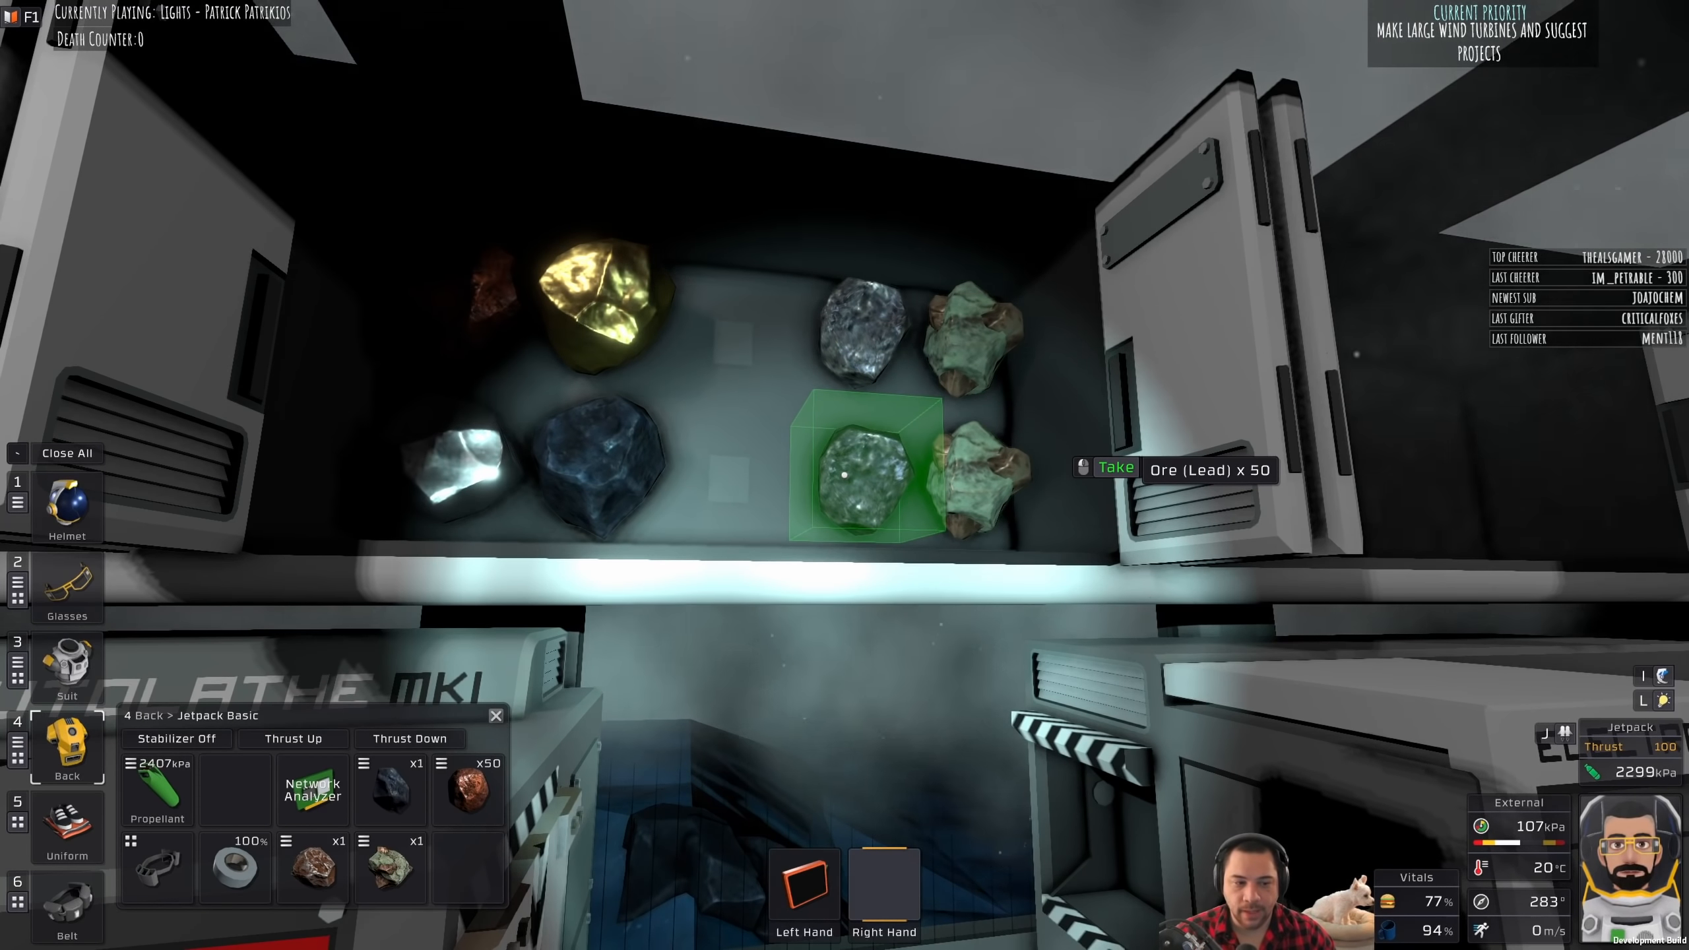
Step: Move the carried ore stacks, including 50 nickel ore, onto the storage shelf
{"action": "left_click", "coordinate": [66, 663]}
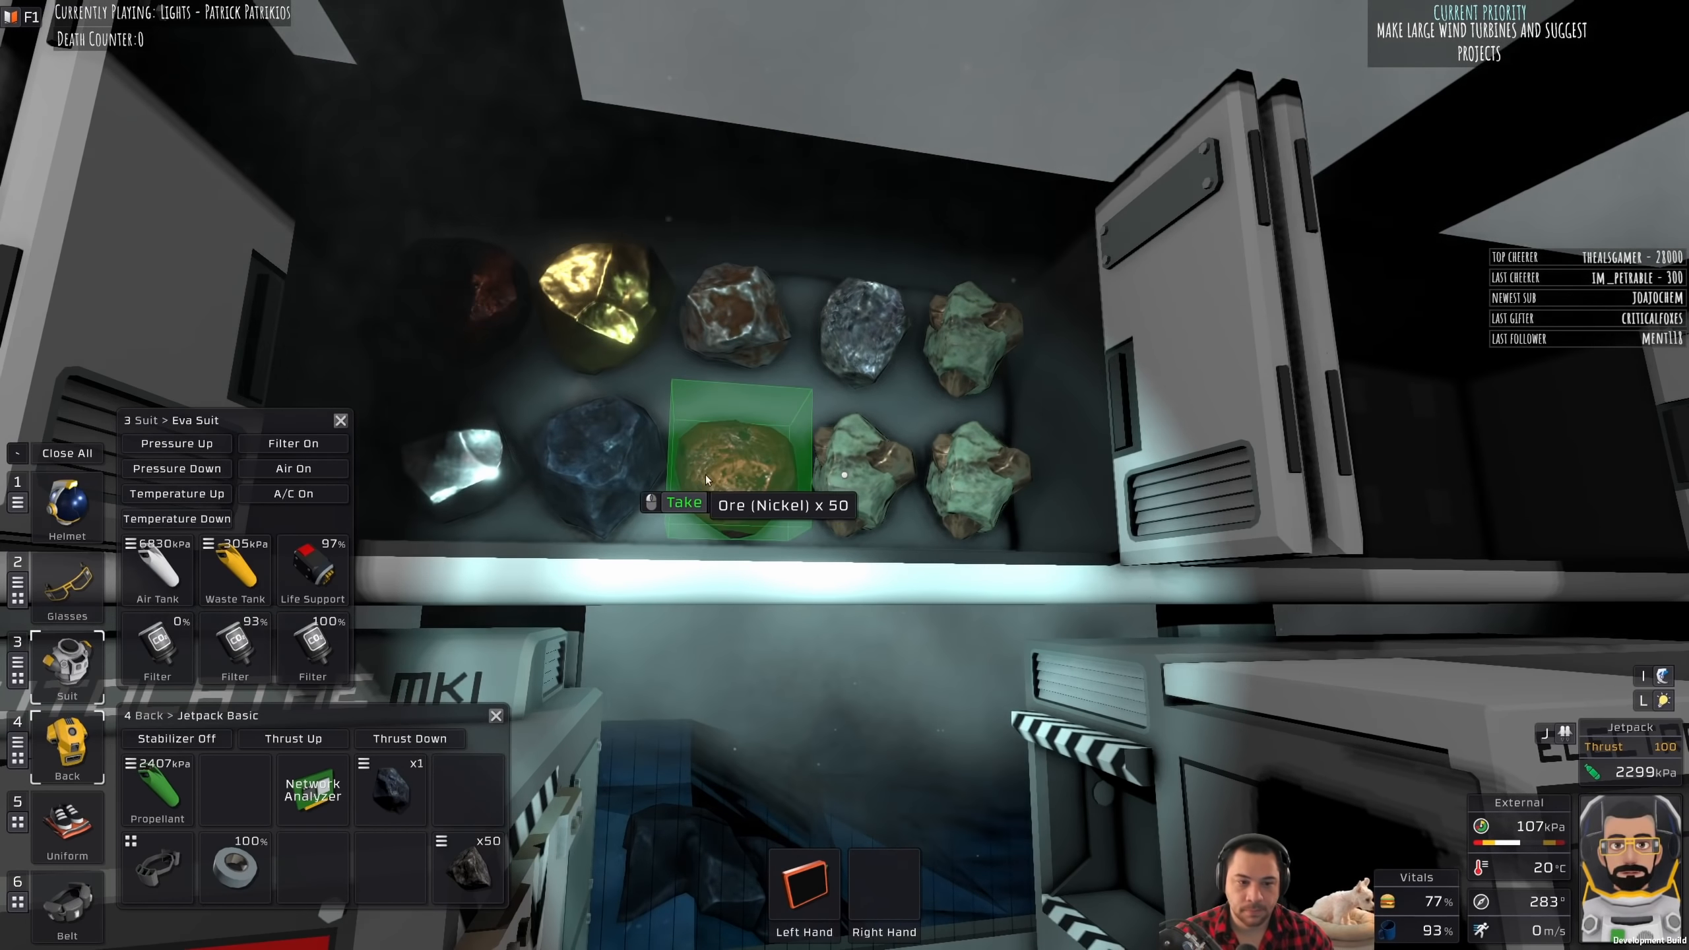
{"action": "left_click", "coordinate": [682, 503]}
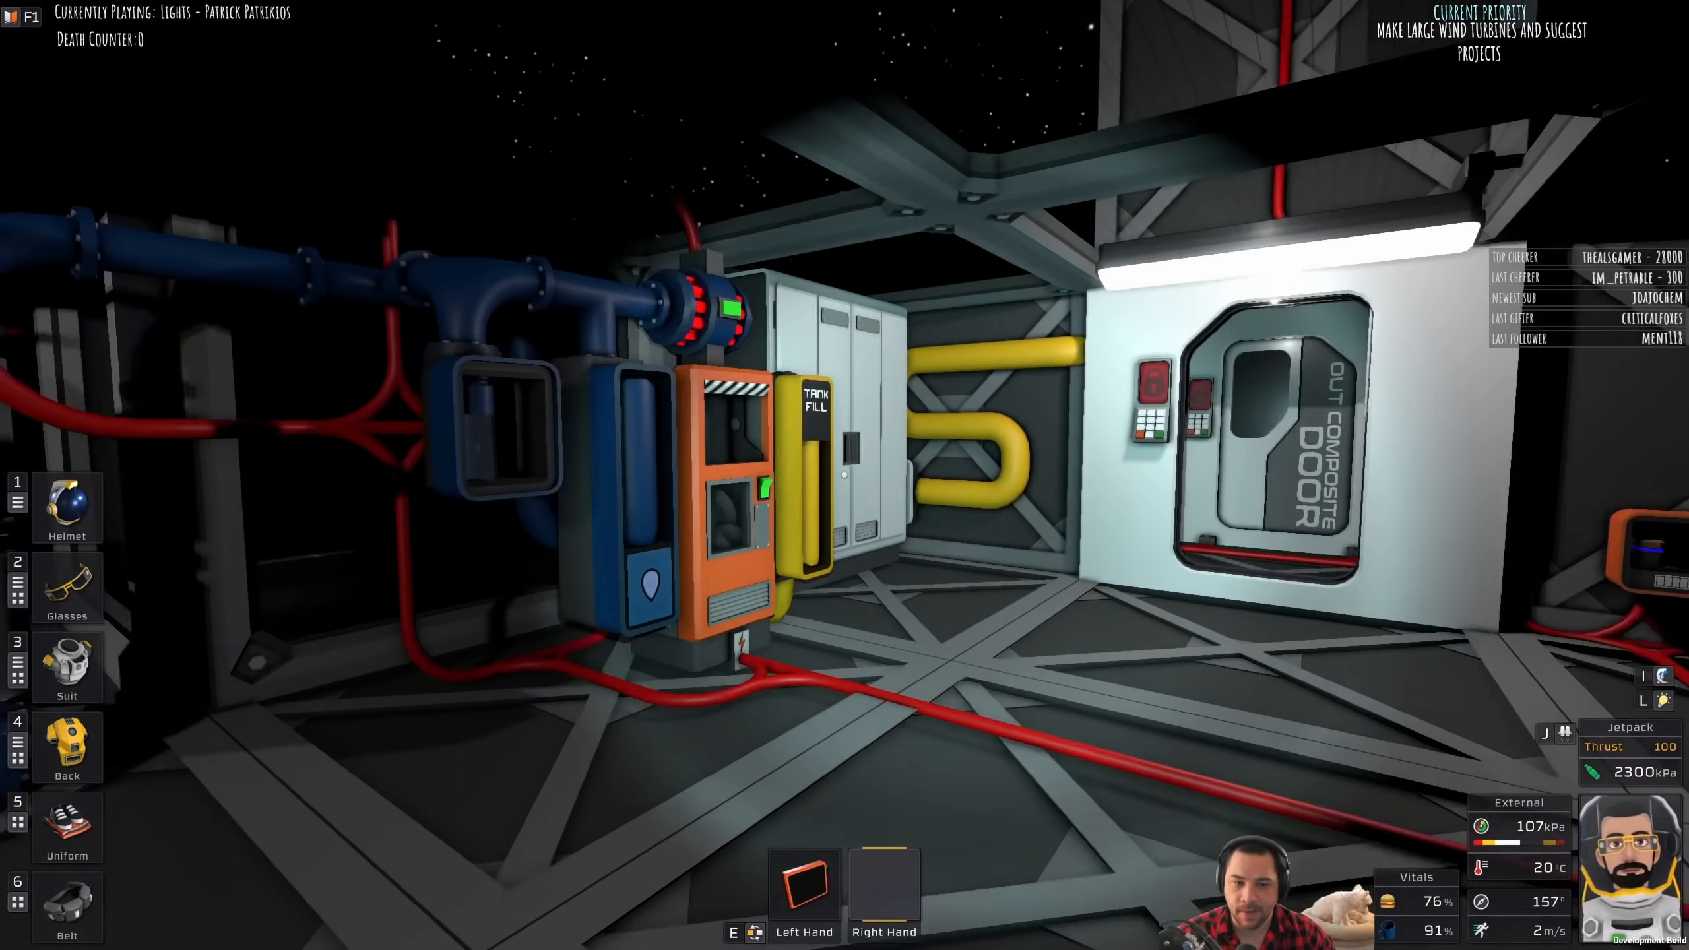
{"action": "mouse_move", "coordinate": [844, 475]}
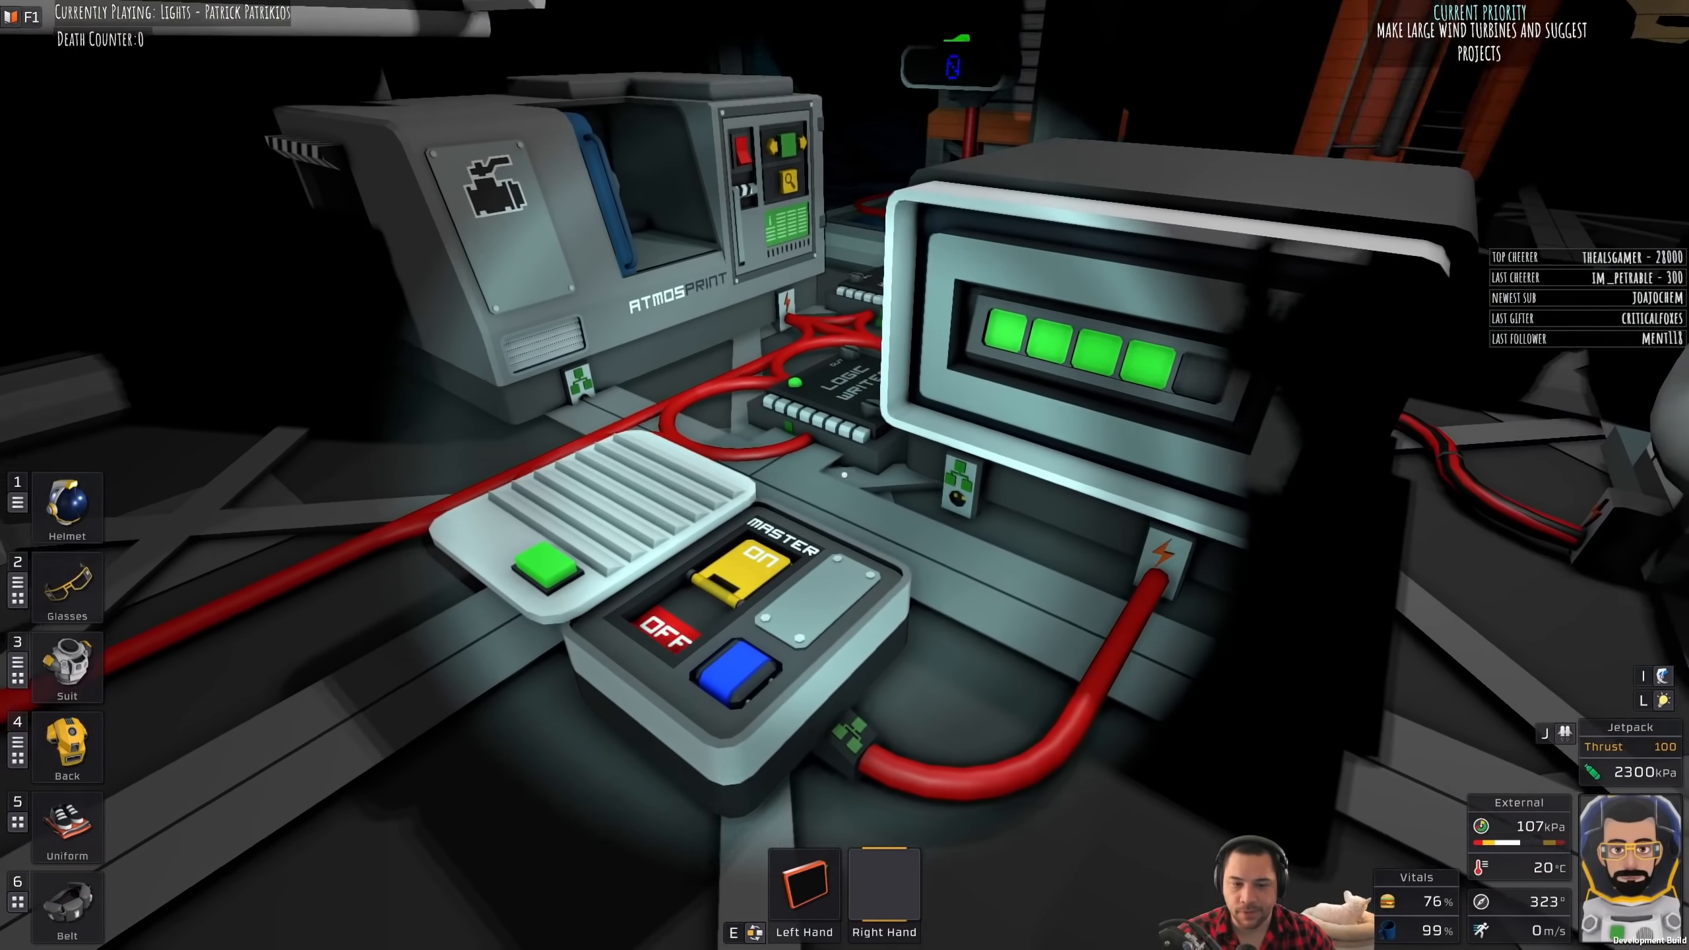
Step: Check the battery charge bars, then exit through the outer airlock door
{"action": "left_click", "coordinate": [66, 664]}
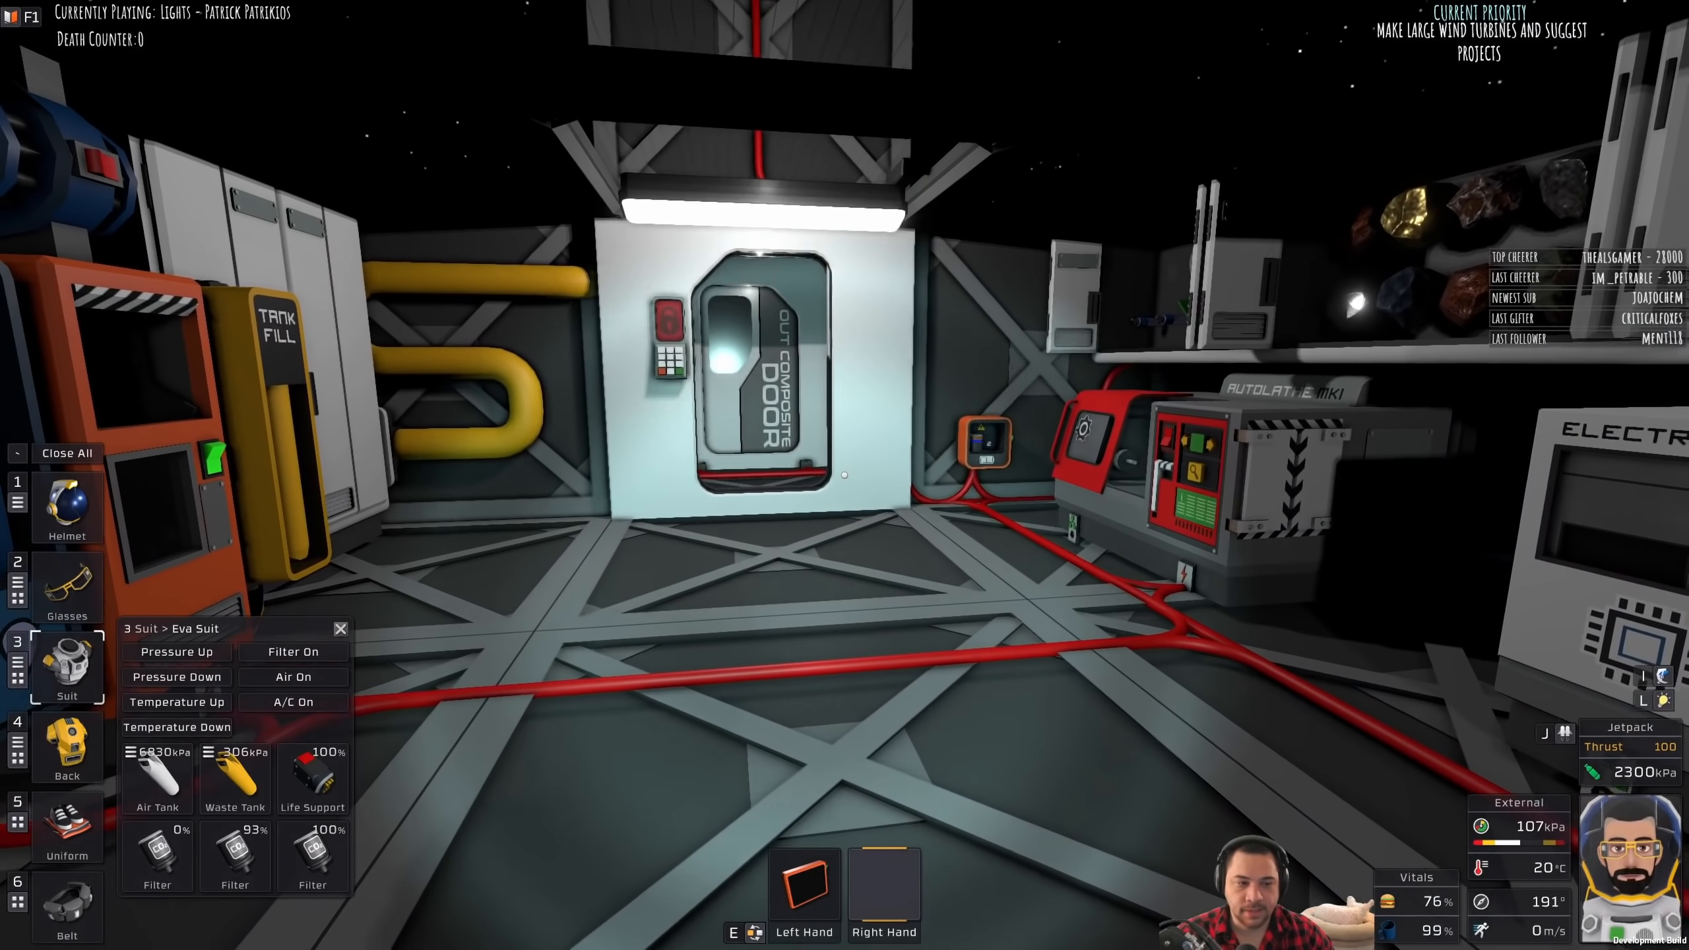
{"action": "left_click", "coordinate": [66, 506]}
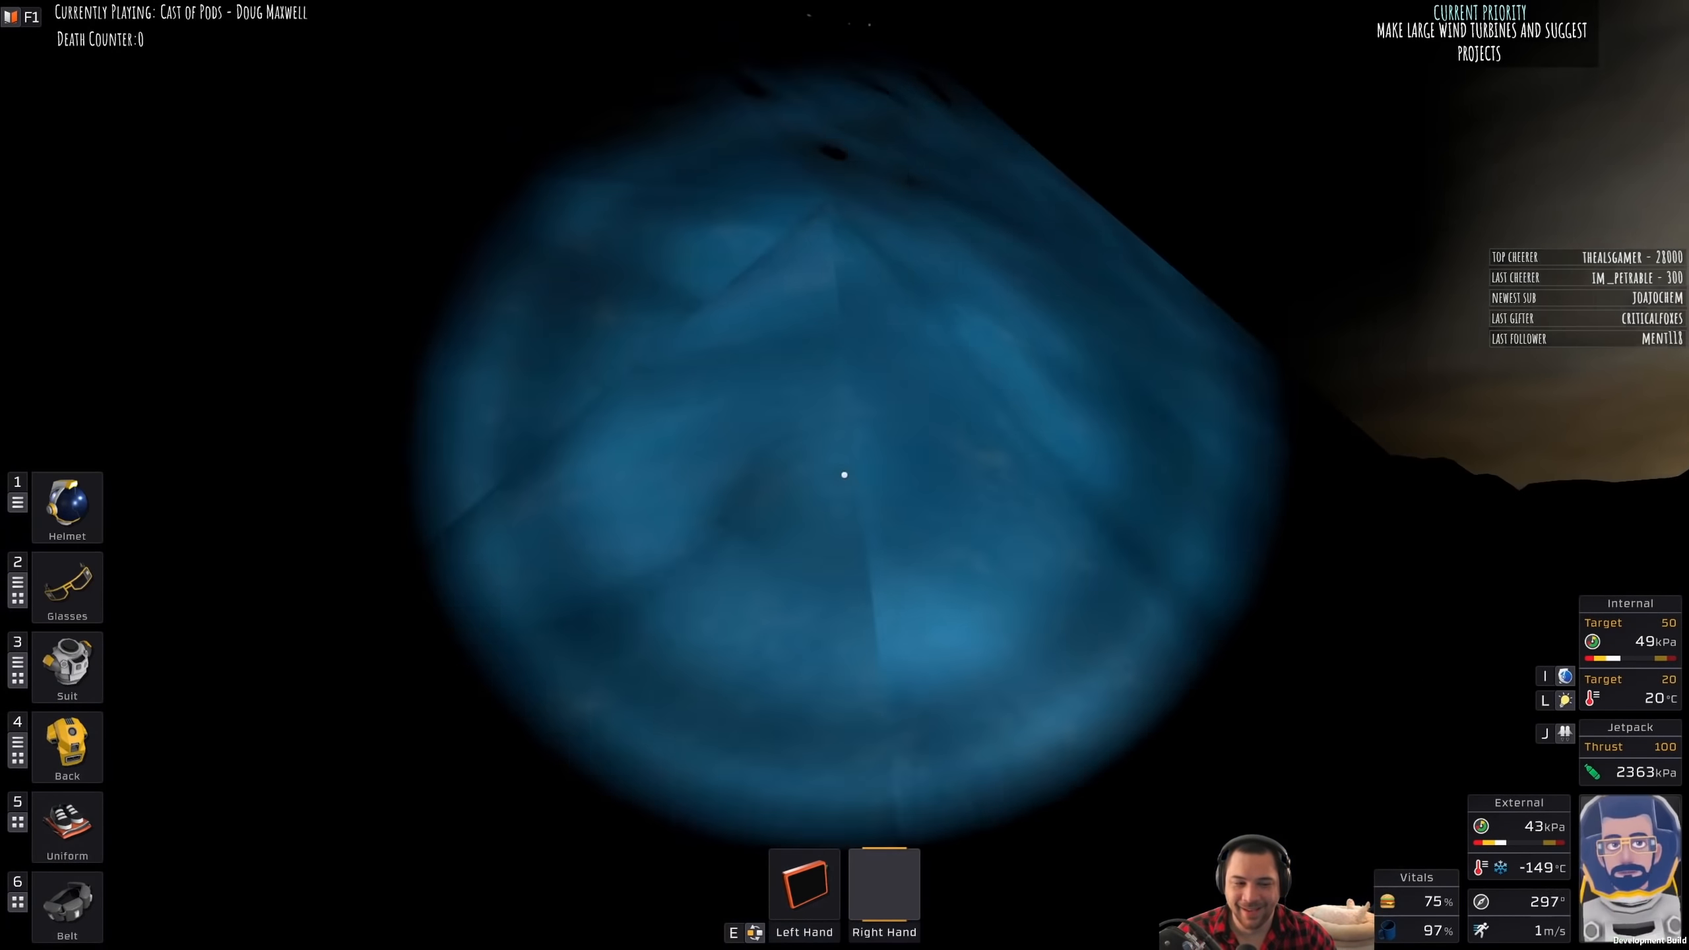
Step: Toggle the sensor lenses on and off to scout the ice cave for ore
{"action": "left_click", "coordinate": [66, 746]}
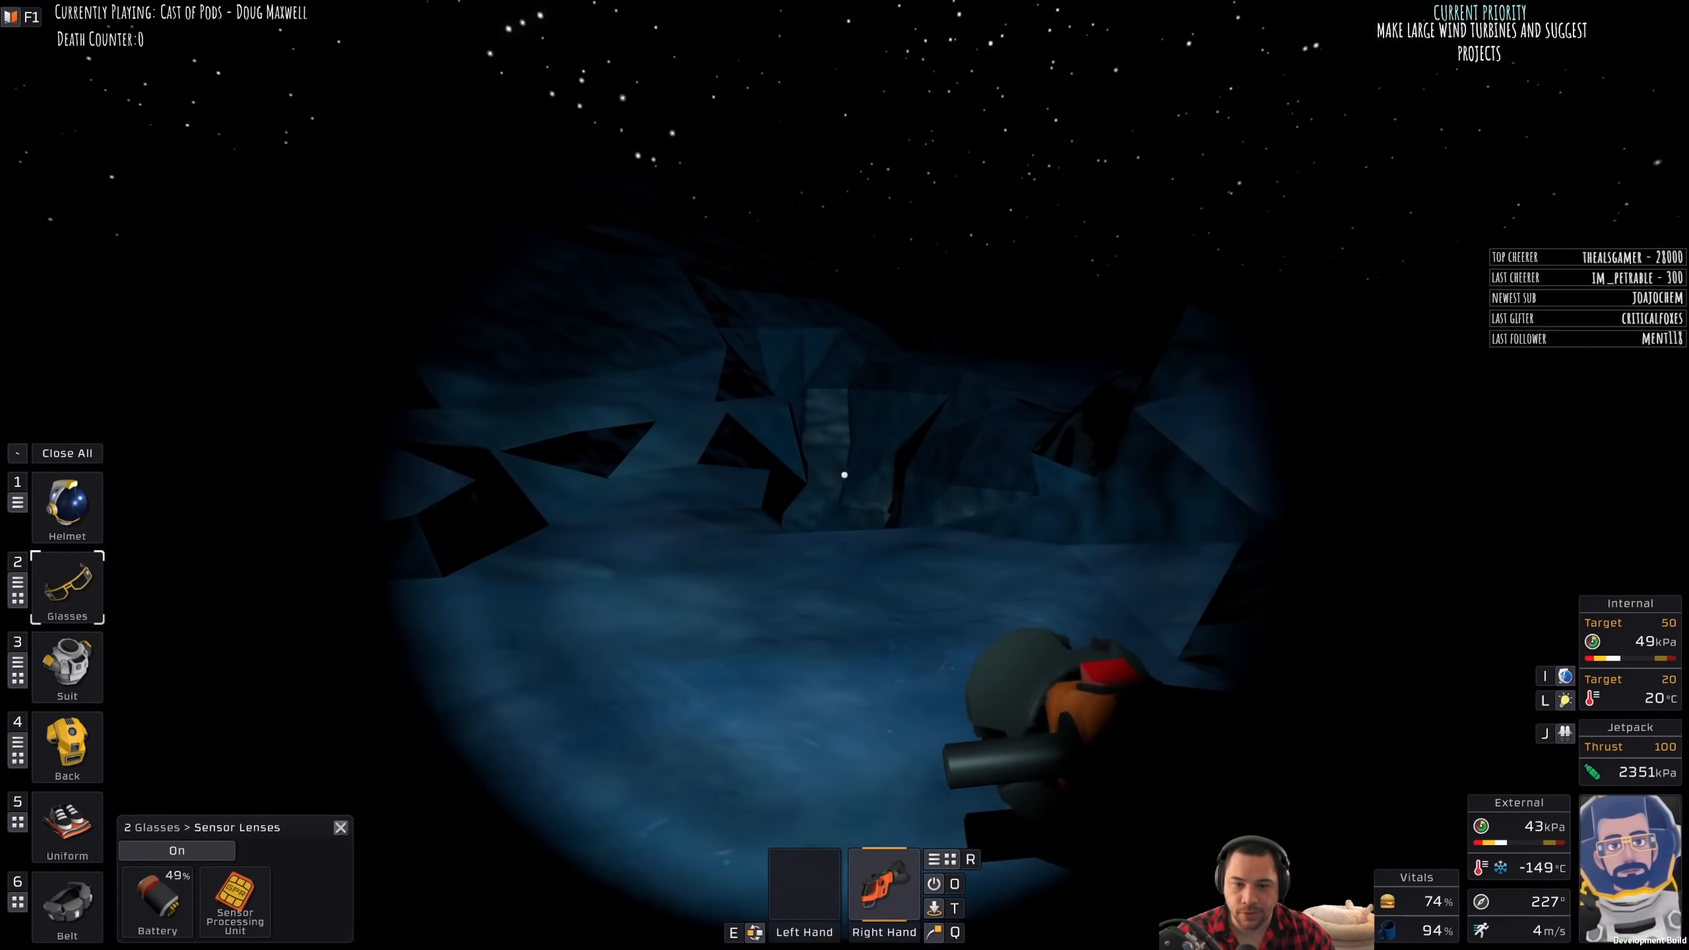
{"action": "left_click", "coordinate": [177, 850]}
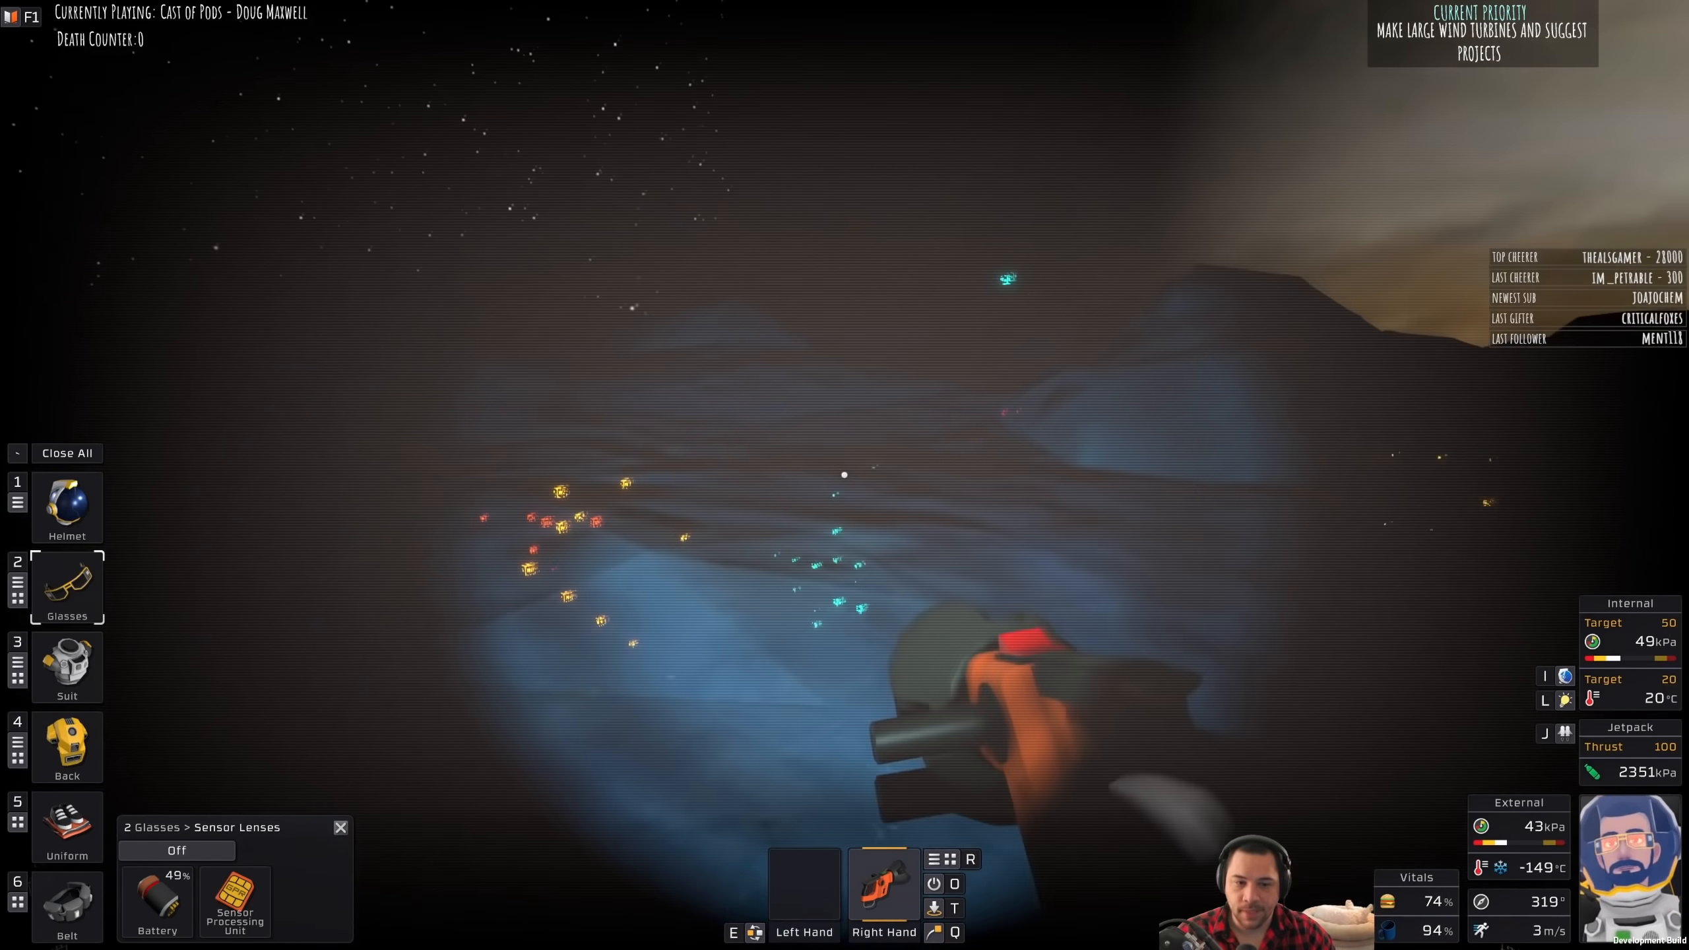
{"action": "left_click", "coordinate": [175, 850]}
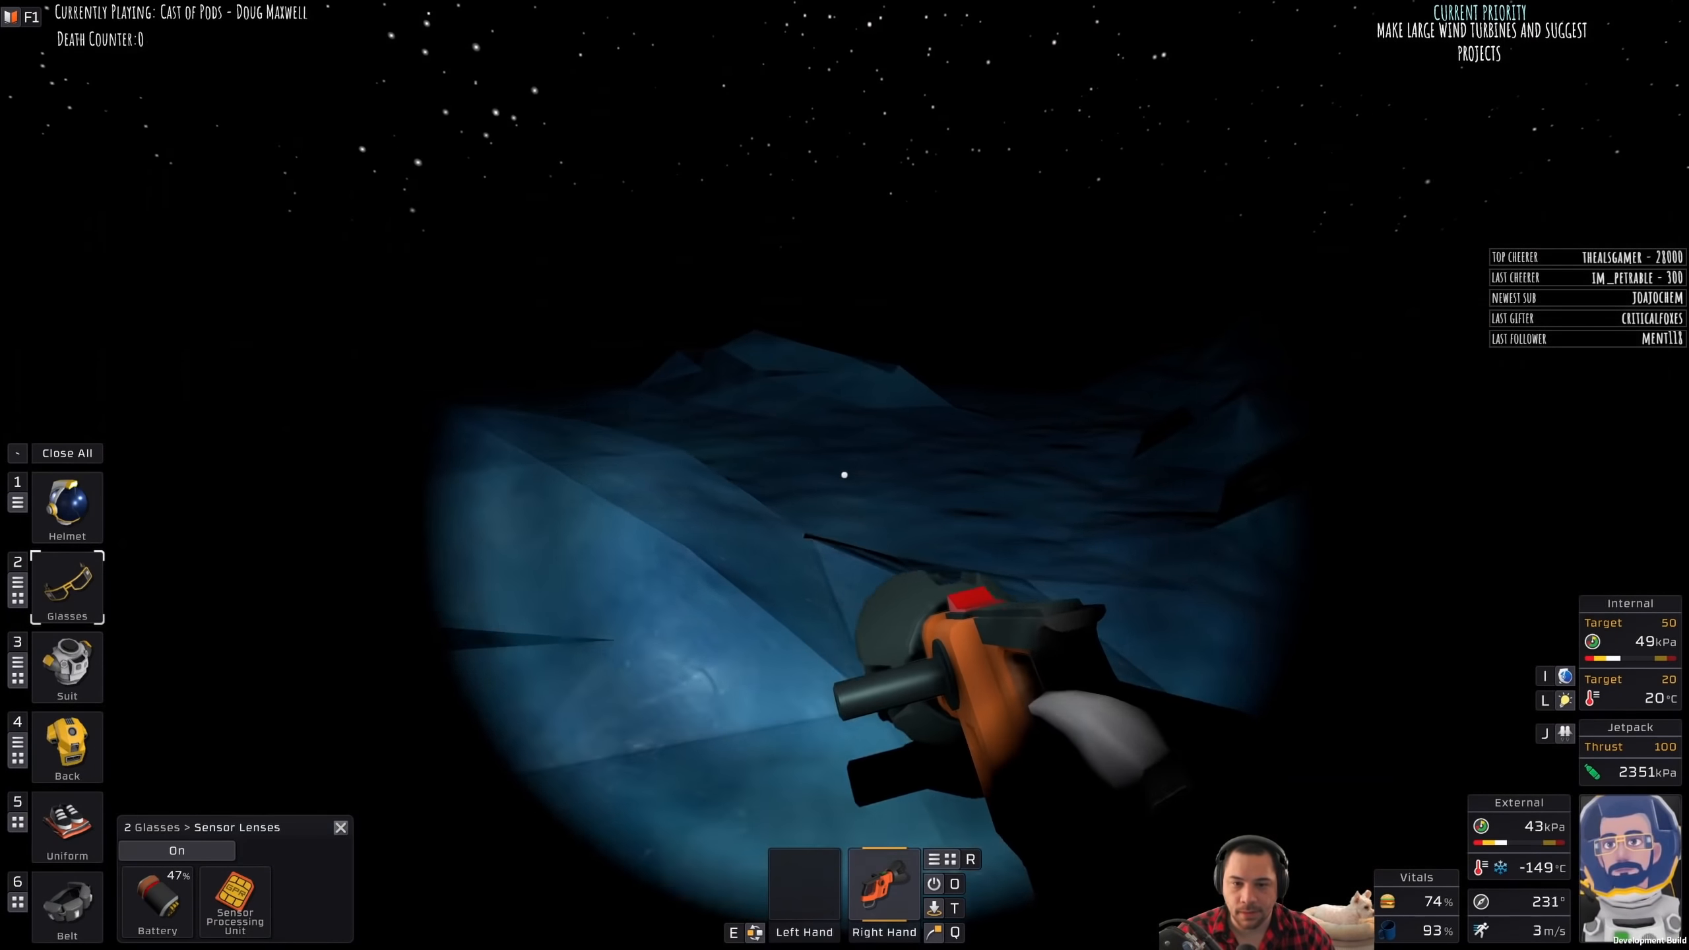
{"action": "left_click", "coordinate": [176, 850]}
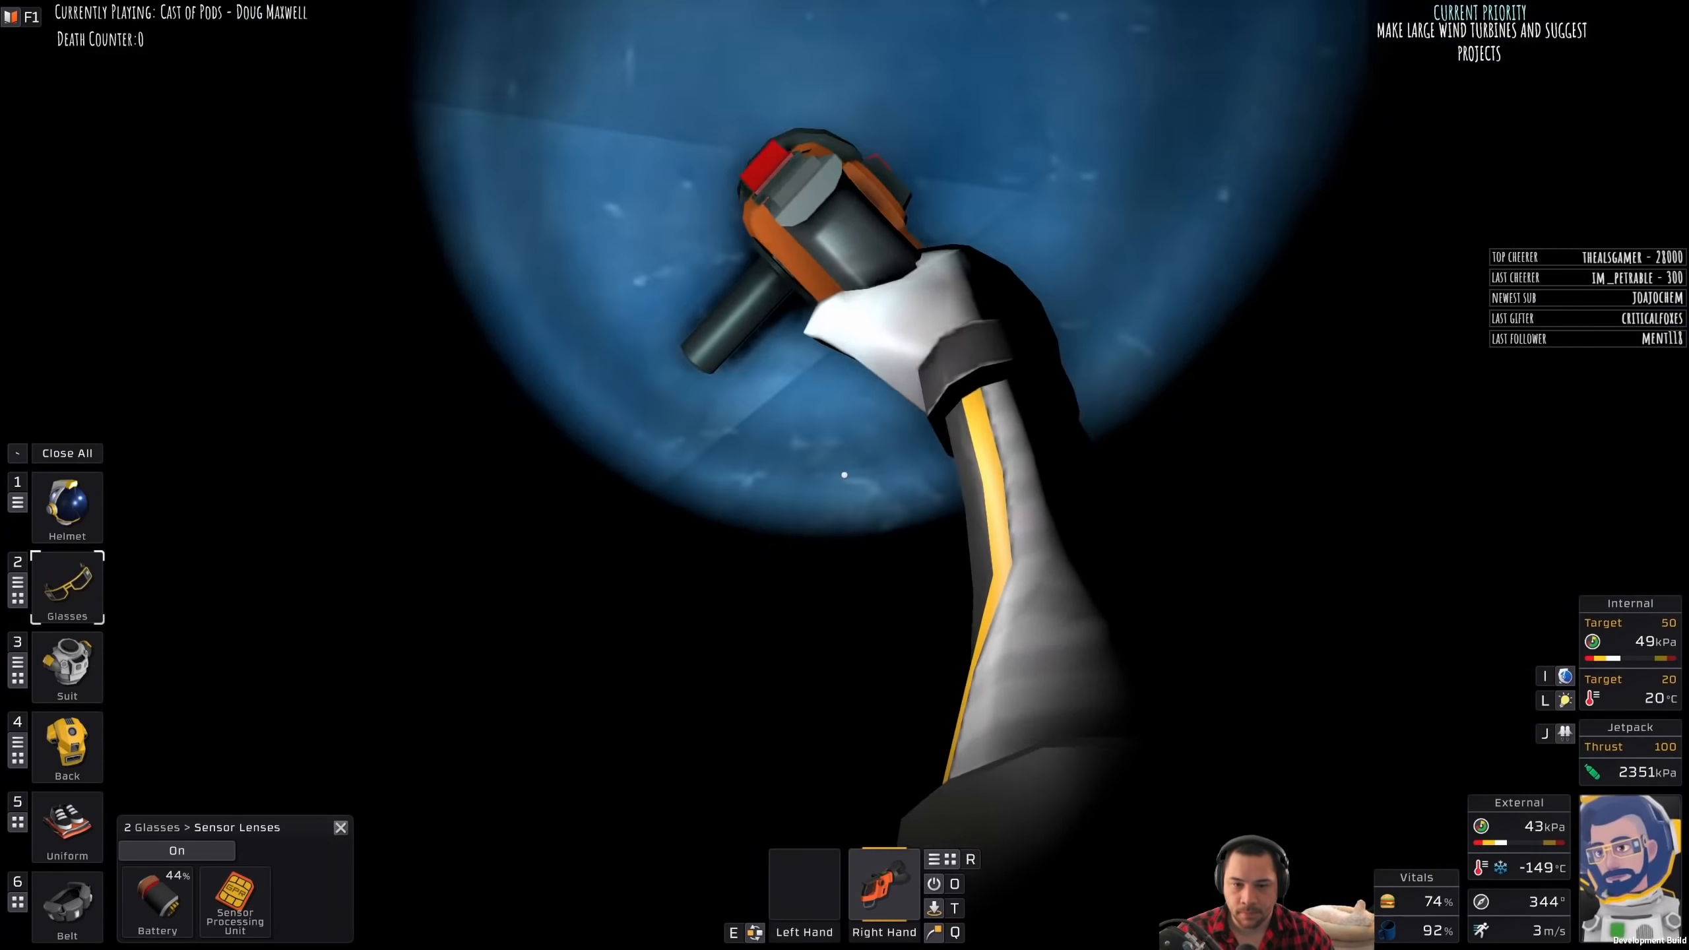
Step: Rescan for iron ore, drill the ore block, and return to the base door
{"action": "left_click", "coordinate": [175, 850]}
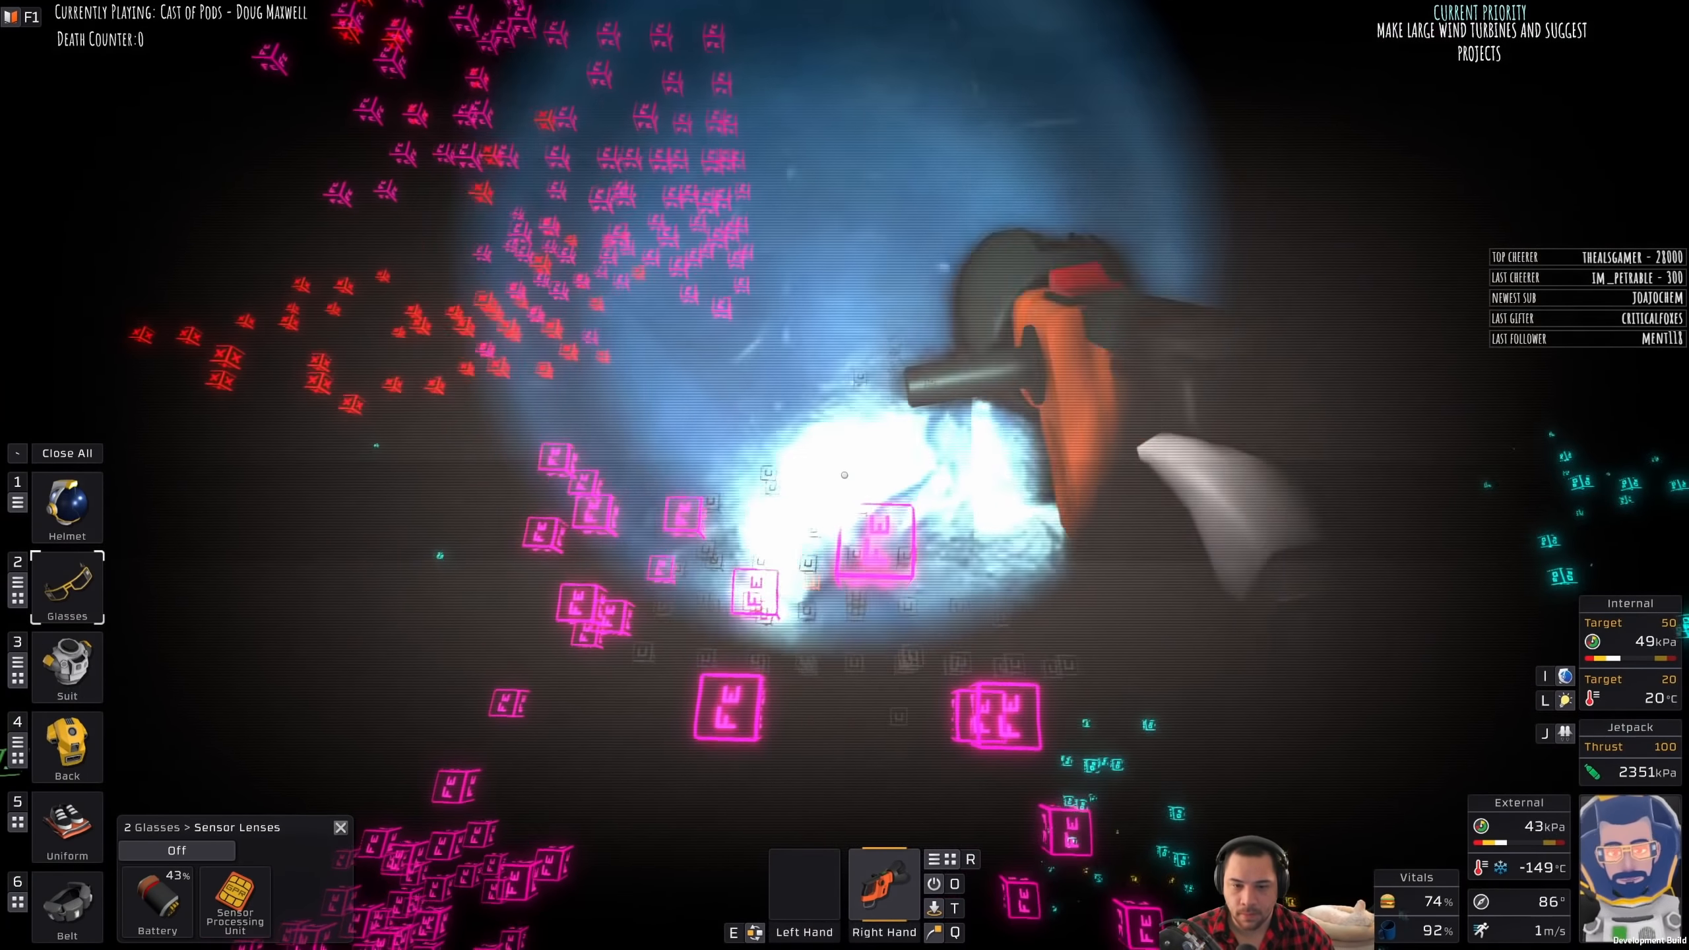
{"action": "left_click", "coordinate": [177, 850]}
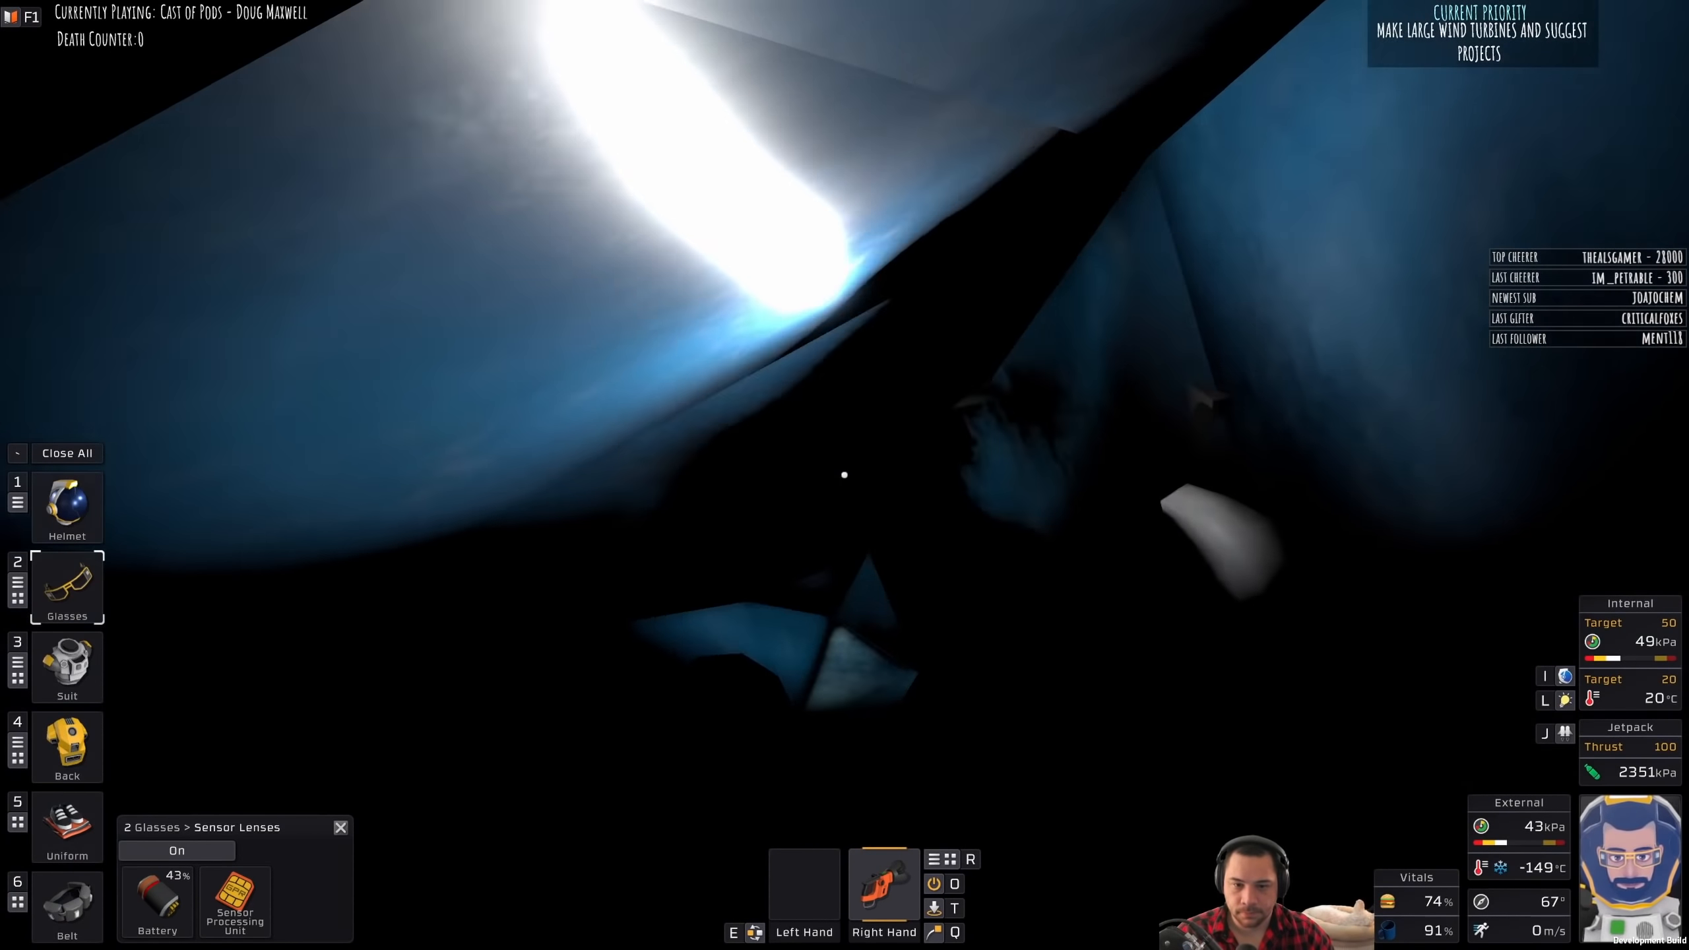
{"action": "left_click", "coordinate": [176, 851]}
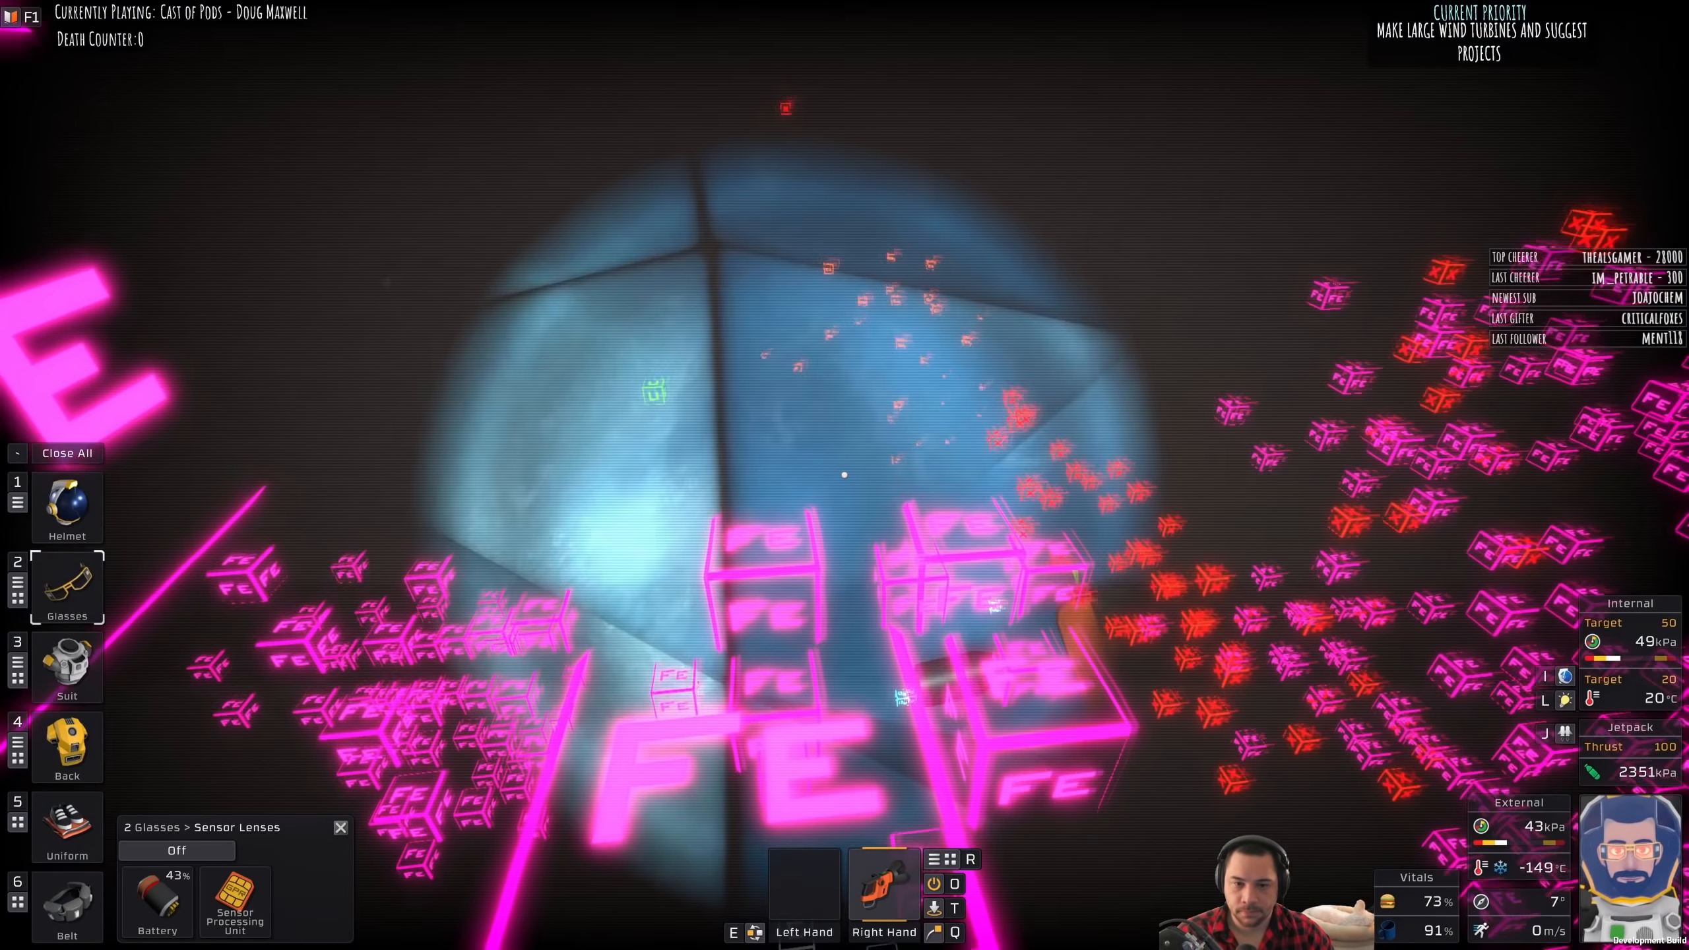
{"action": "left_click", "coordinate": [177, 850]}
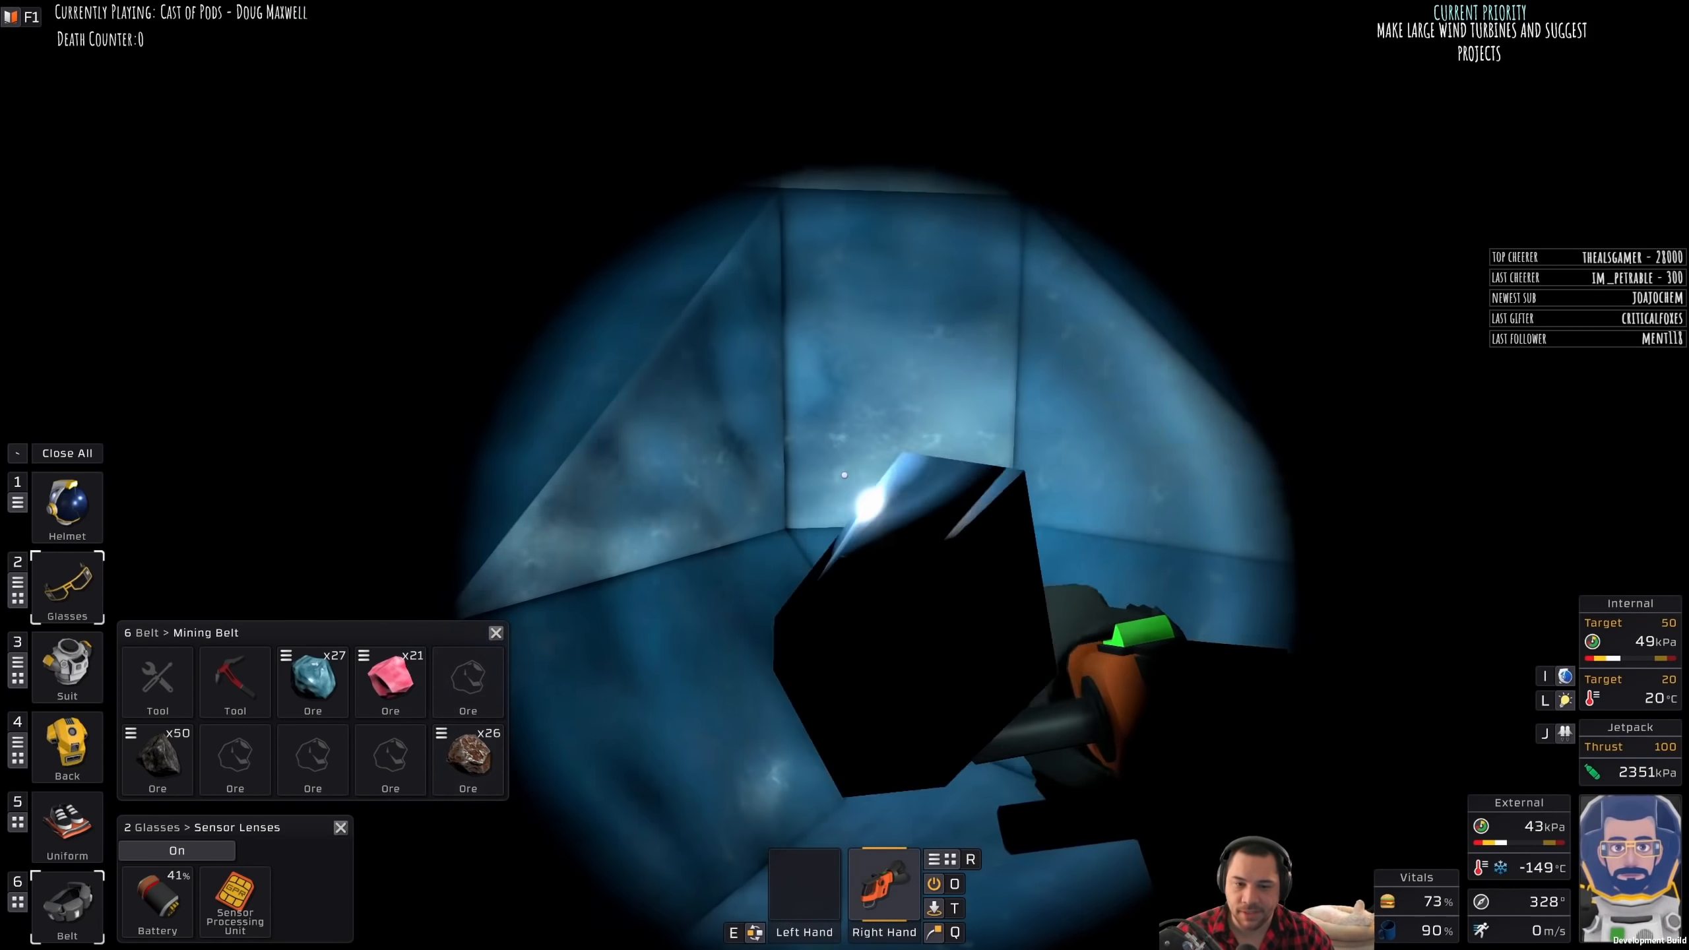
{"action": "left_click", "coordinate": [176, 850]}
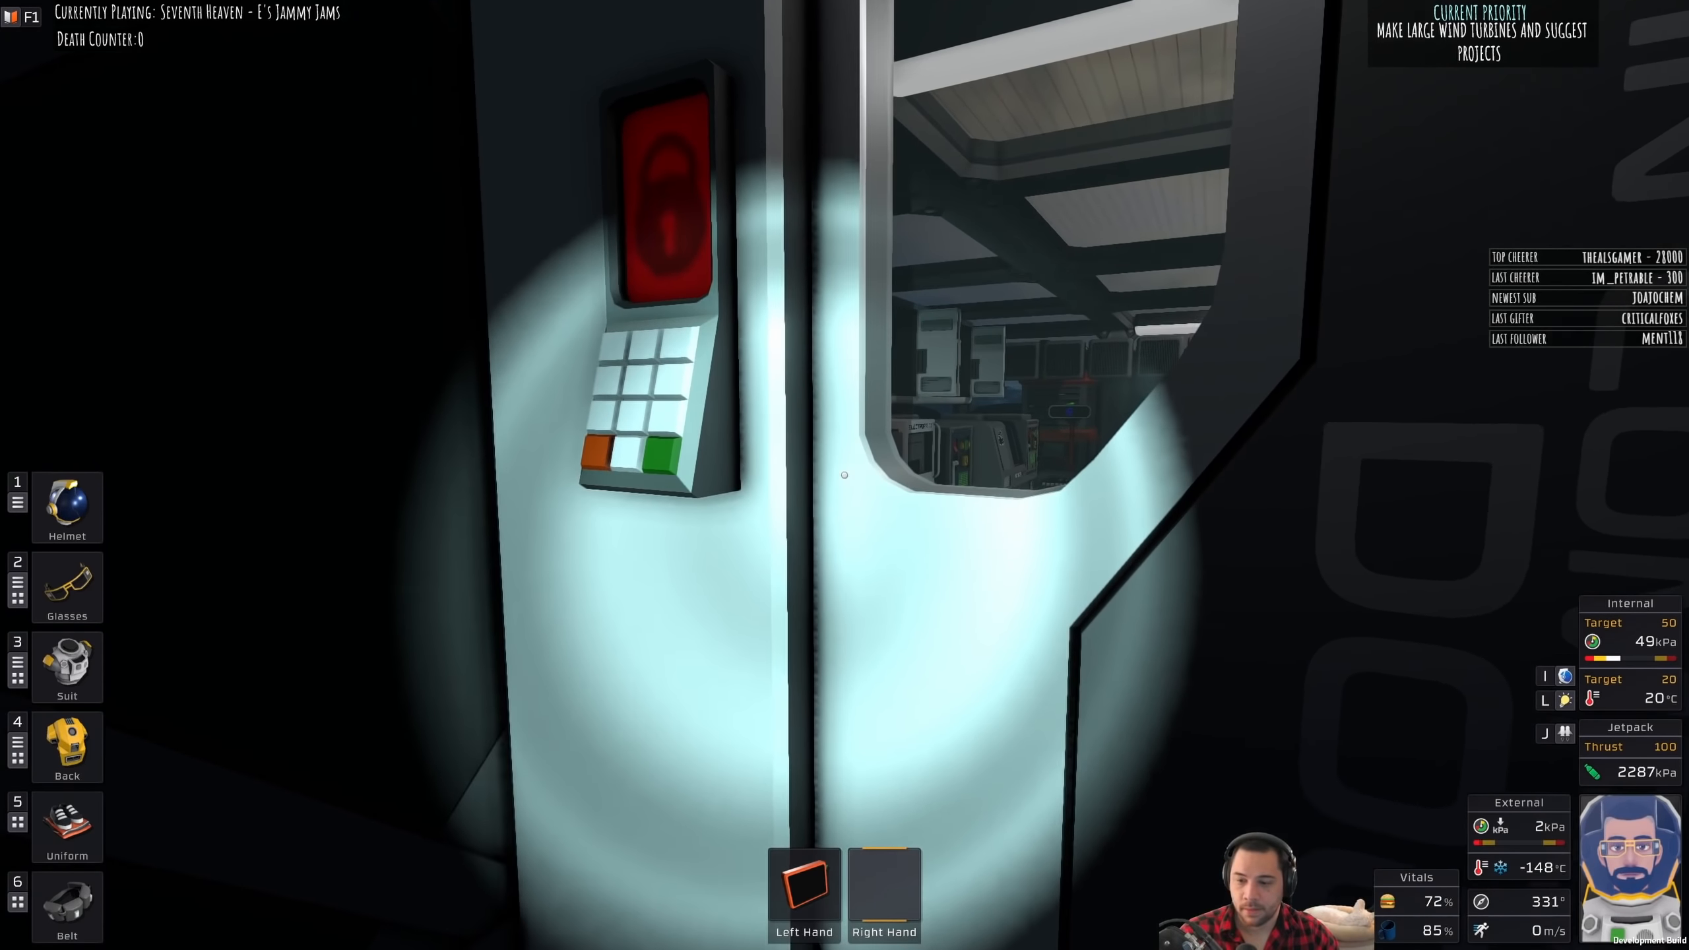
Step: Switch off the helmet light and open the helmet inside the base
{"action": "left_click", "coordinate": [66, 508]}
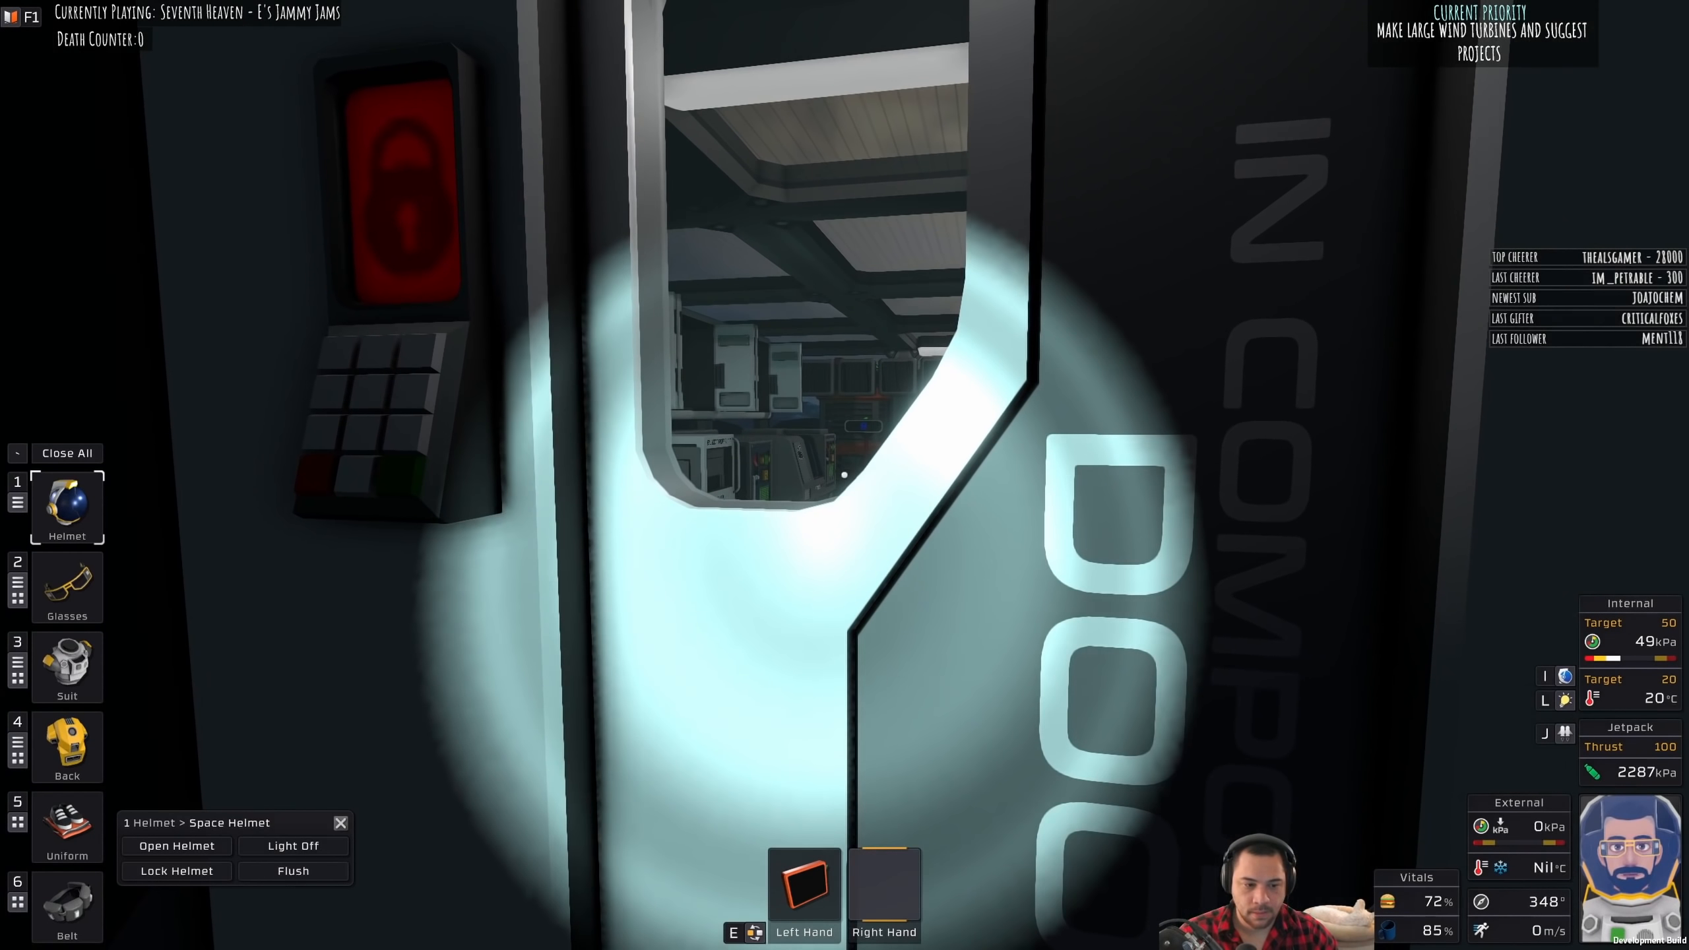
{"action": "left_click", "coordinate": [291, 846]}
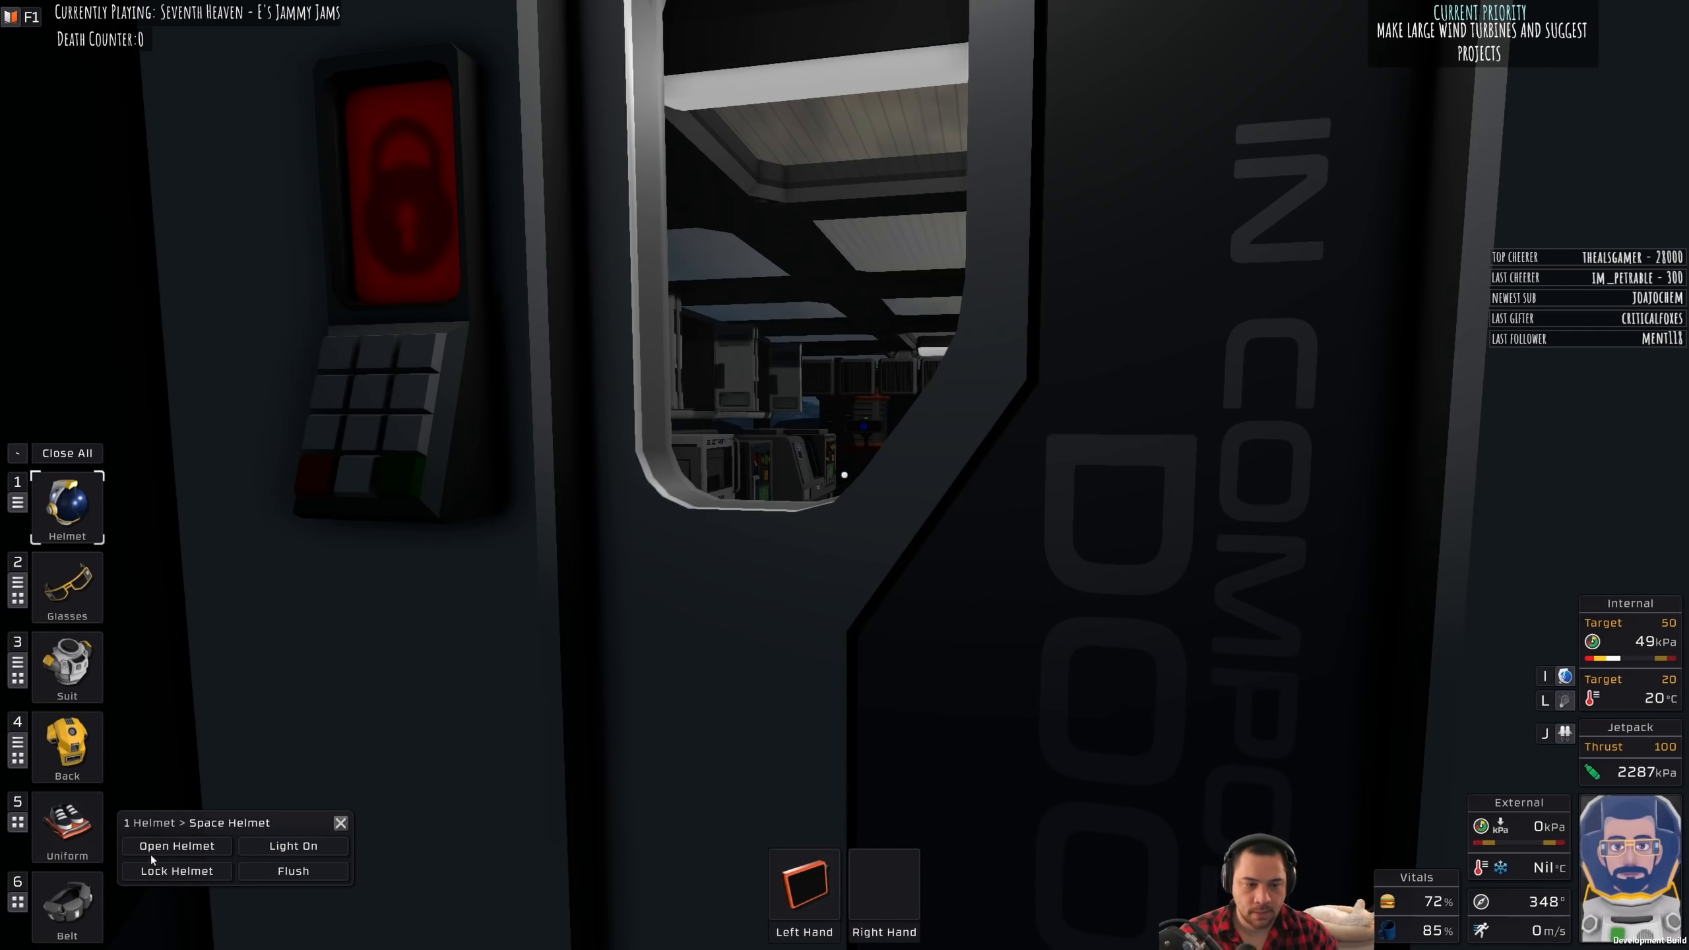
{"action": "left_click", "coordinate": [176, 846]}
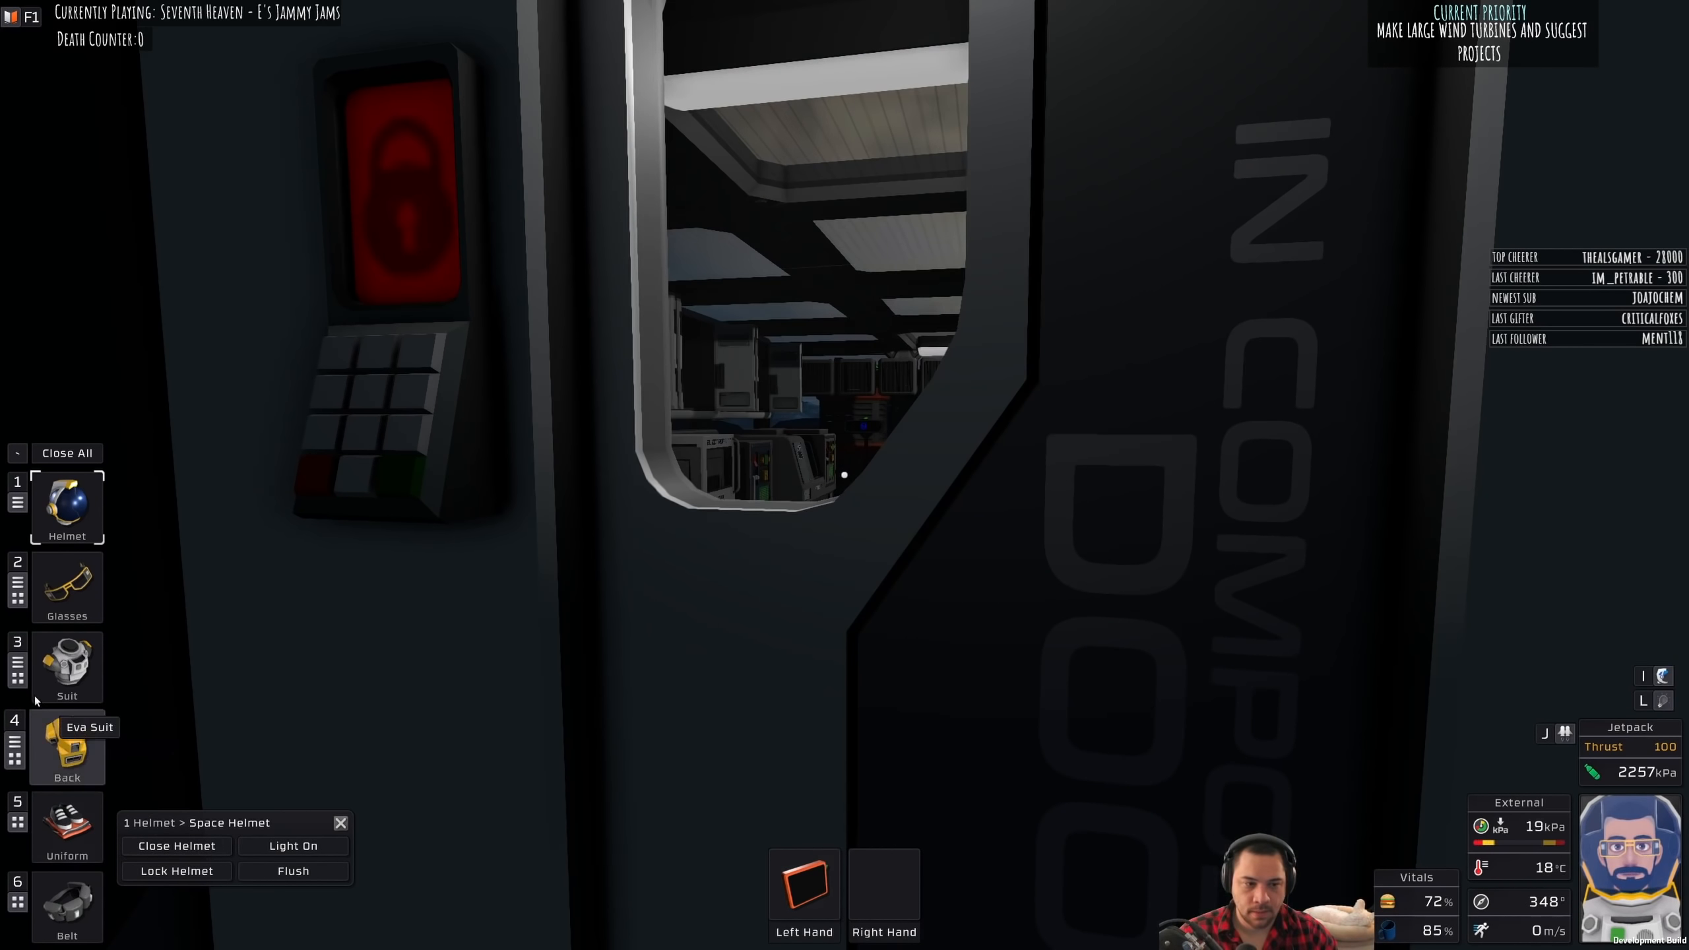
{"action": "left_click", "coordinate": [66, 665]}
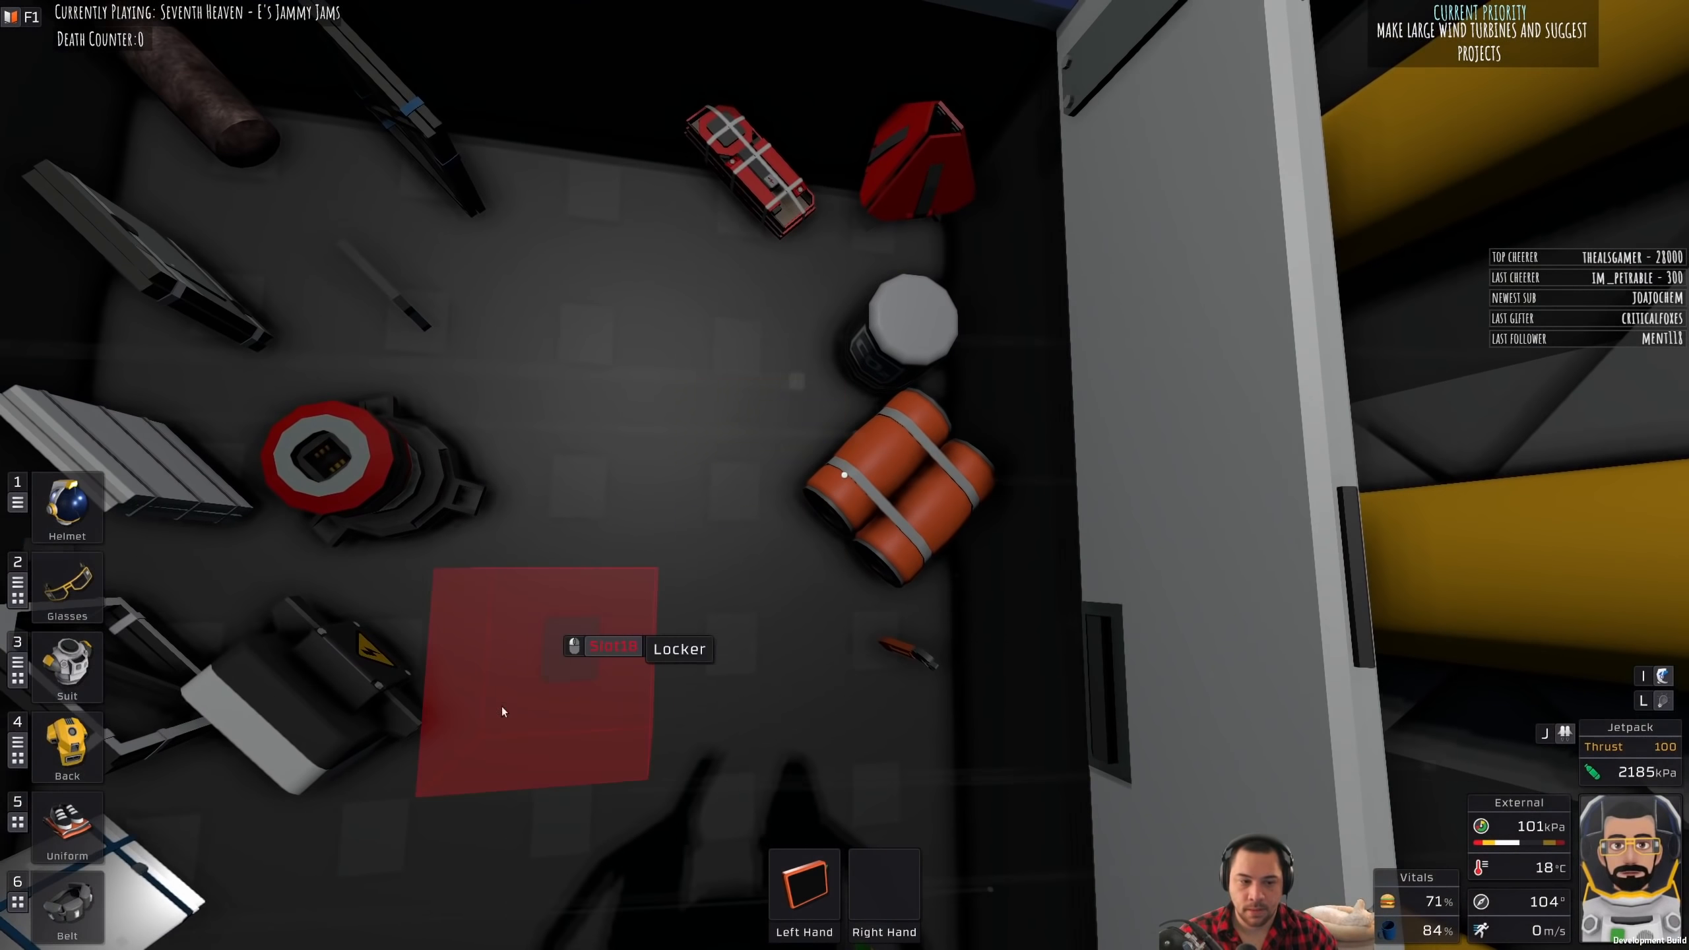
Step: Arrange the mined ore stacks in the storage bins, leaving Ore (Nickel) x10 ready to take
{"action": "left_click", "coordinate": [67, 665]}
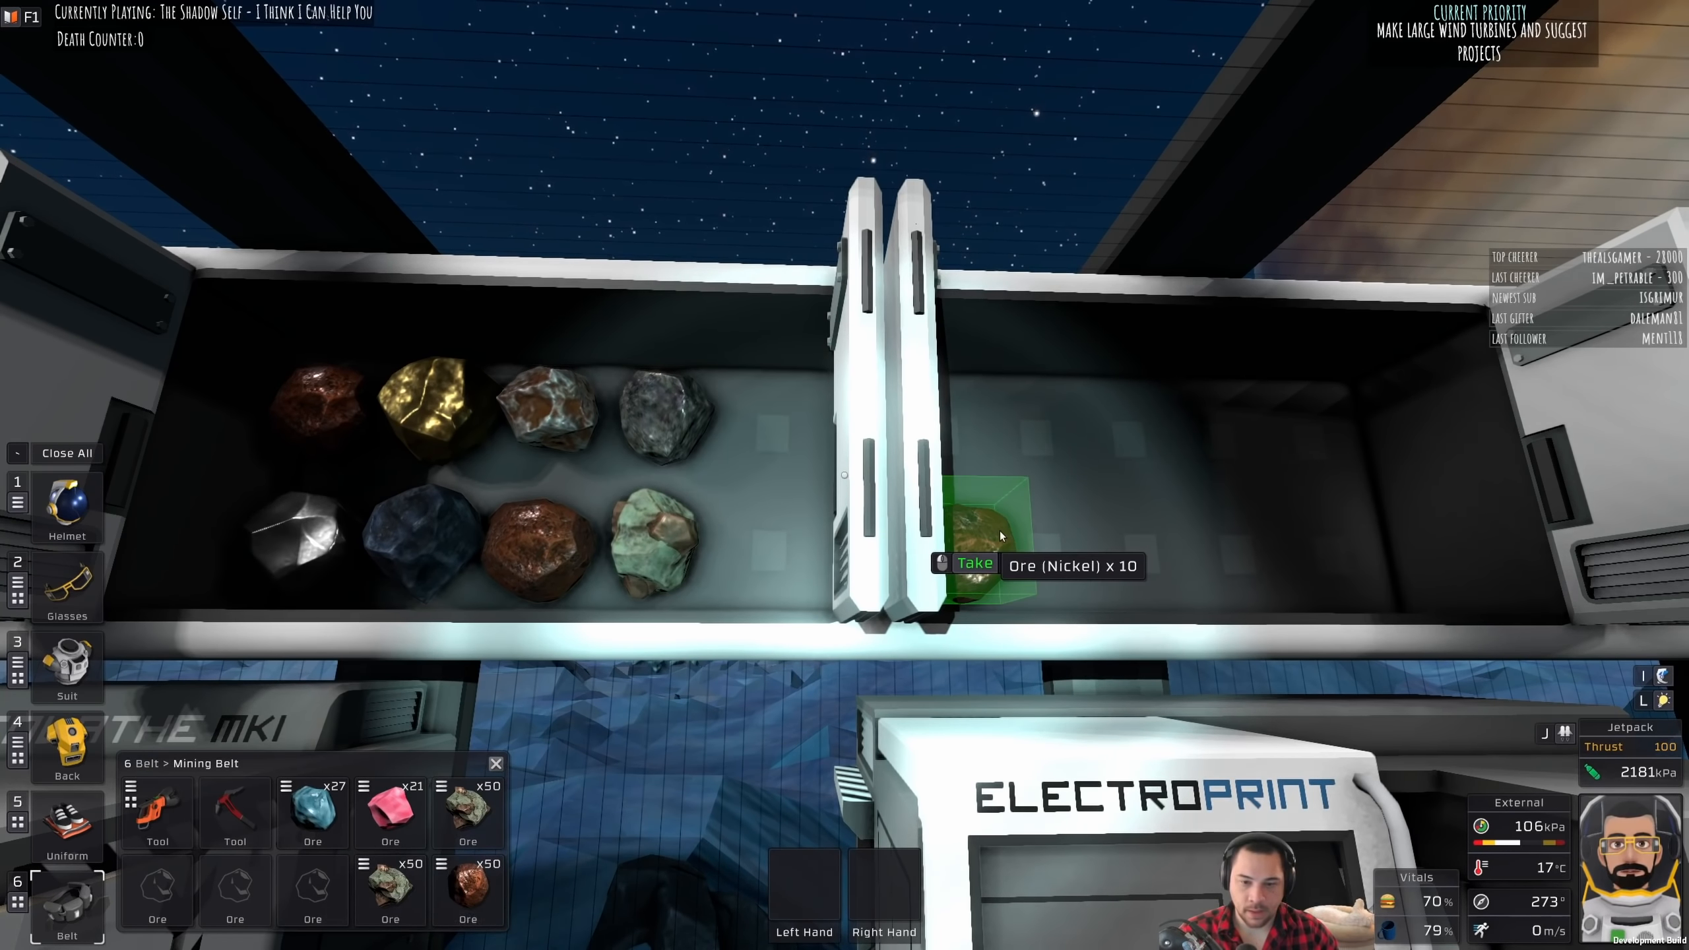
Step: Take the nickel ore and open the Eva Suit panel at the Airlock Console
{"action": "left_click", "coordinate": [972, 562]}
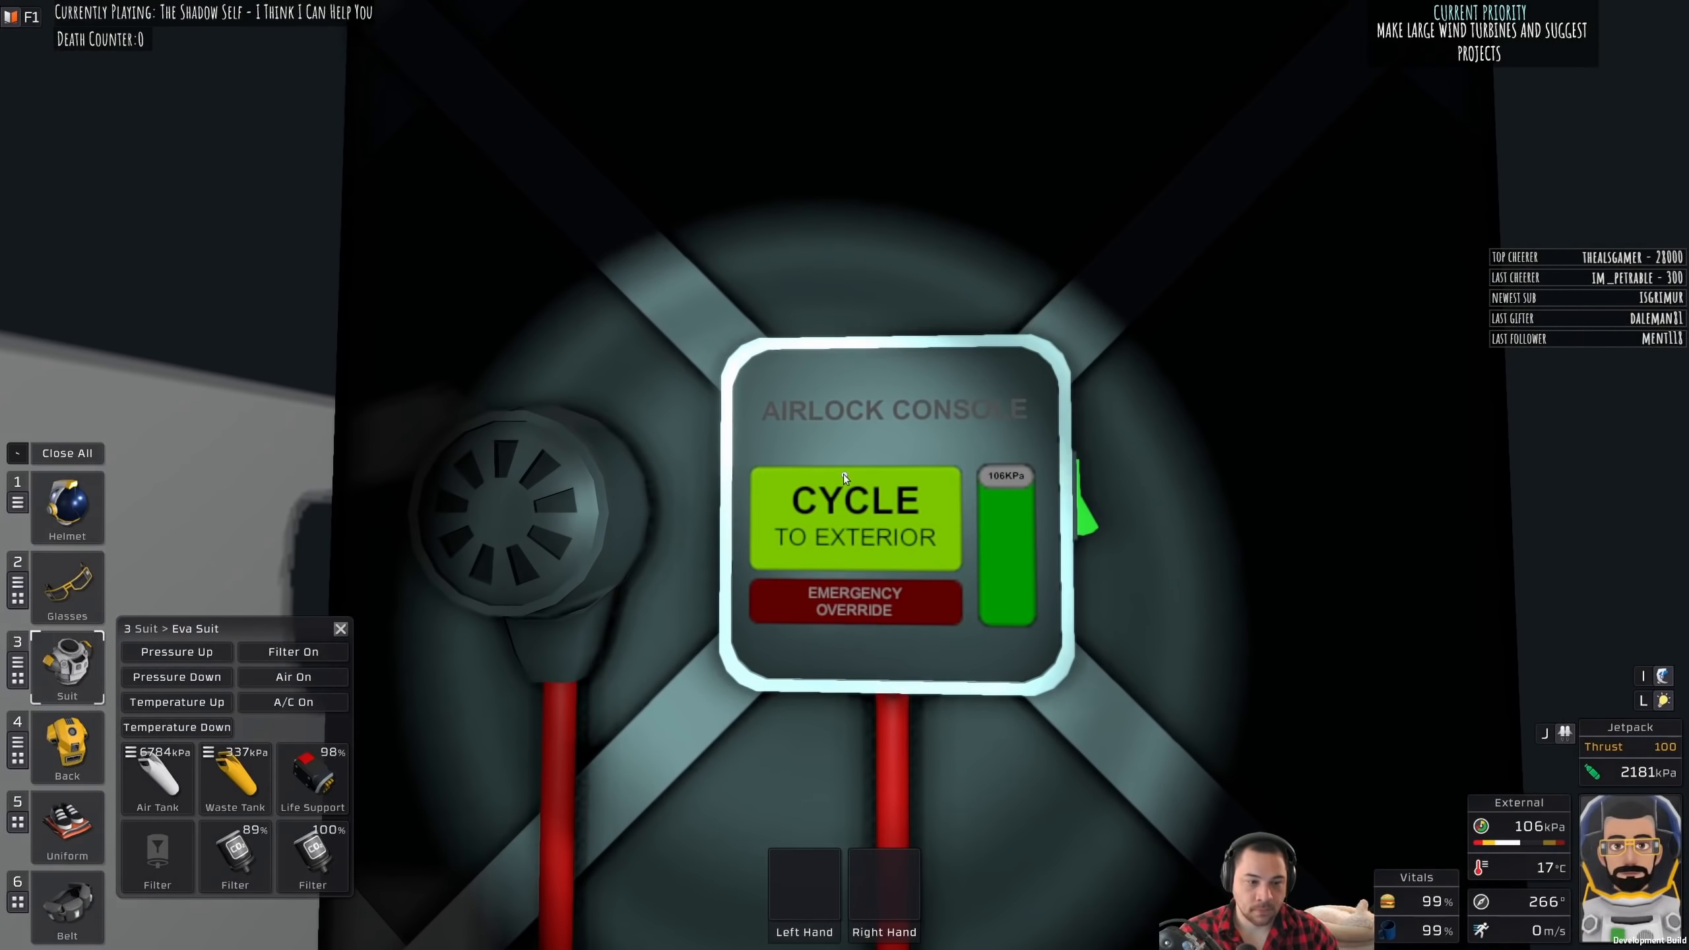
Step: Cycle the airlock to exterior and walk to the furnace holding 21 Ice (Volatiles)
{"action": "left_click", "coordinate": [855, 519]}
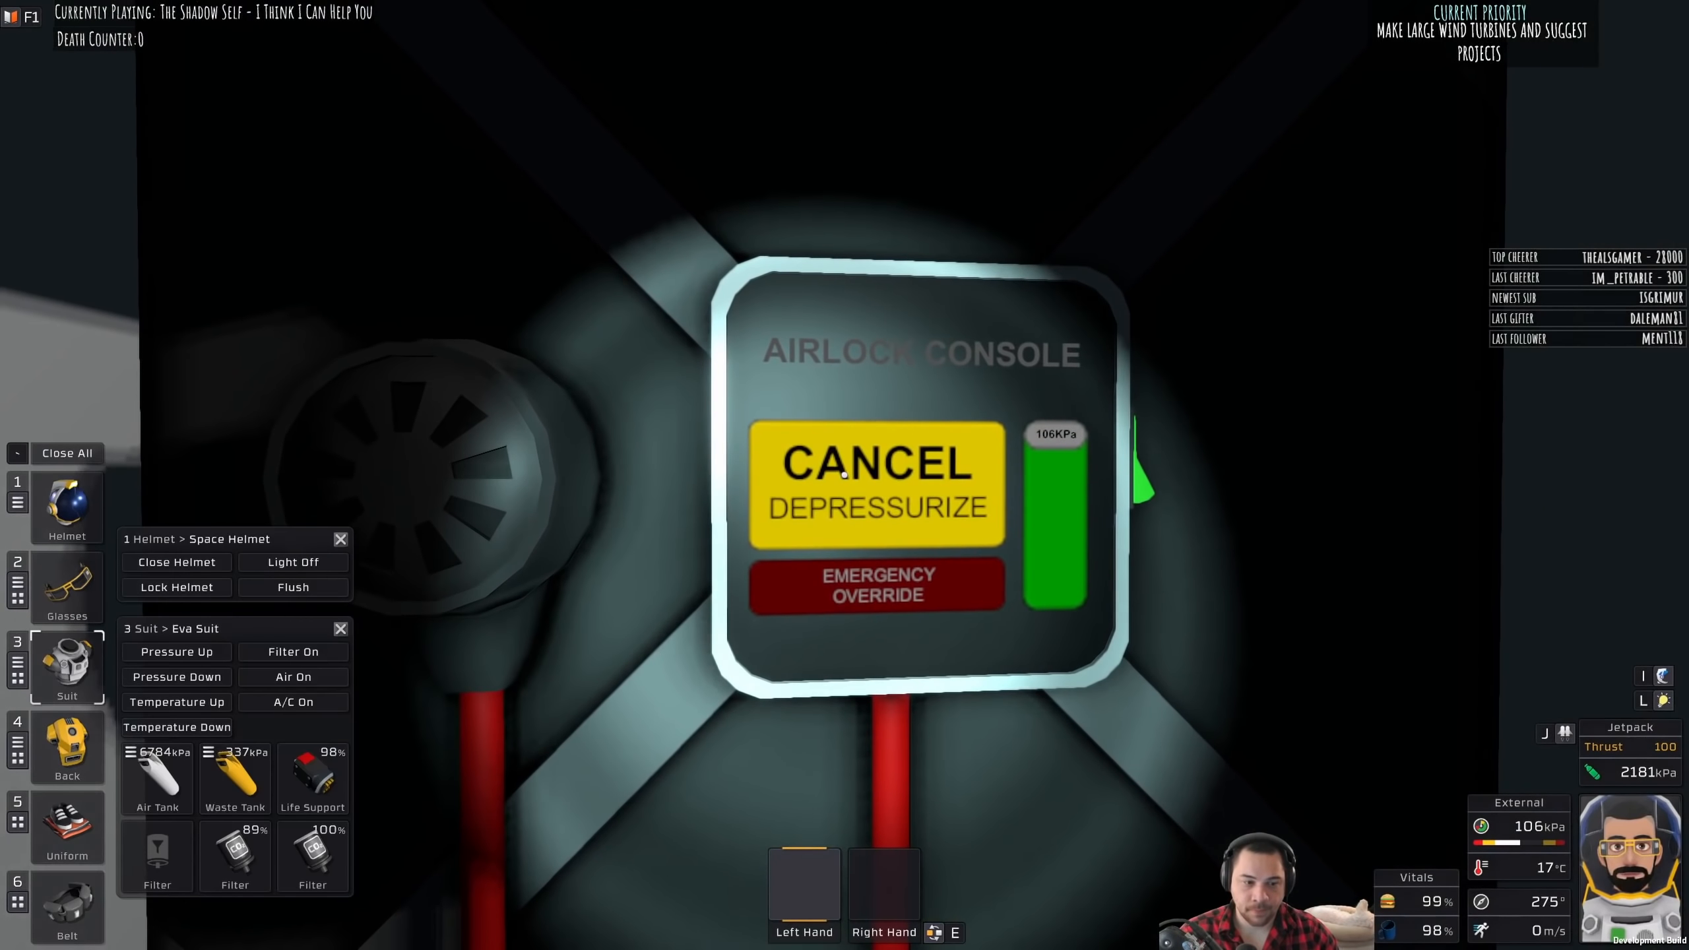
{"action": "left_click", "coordinate": [175, 561]}
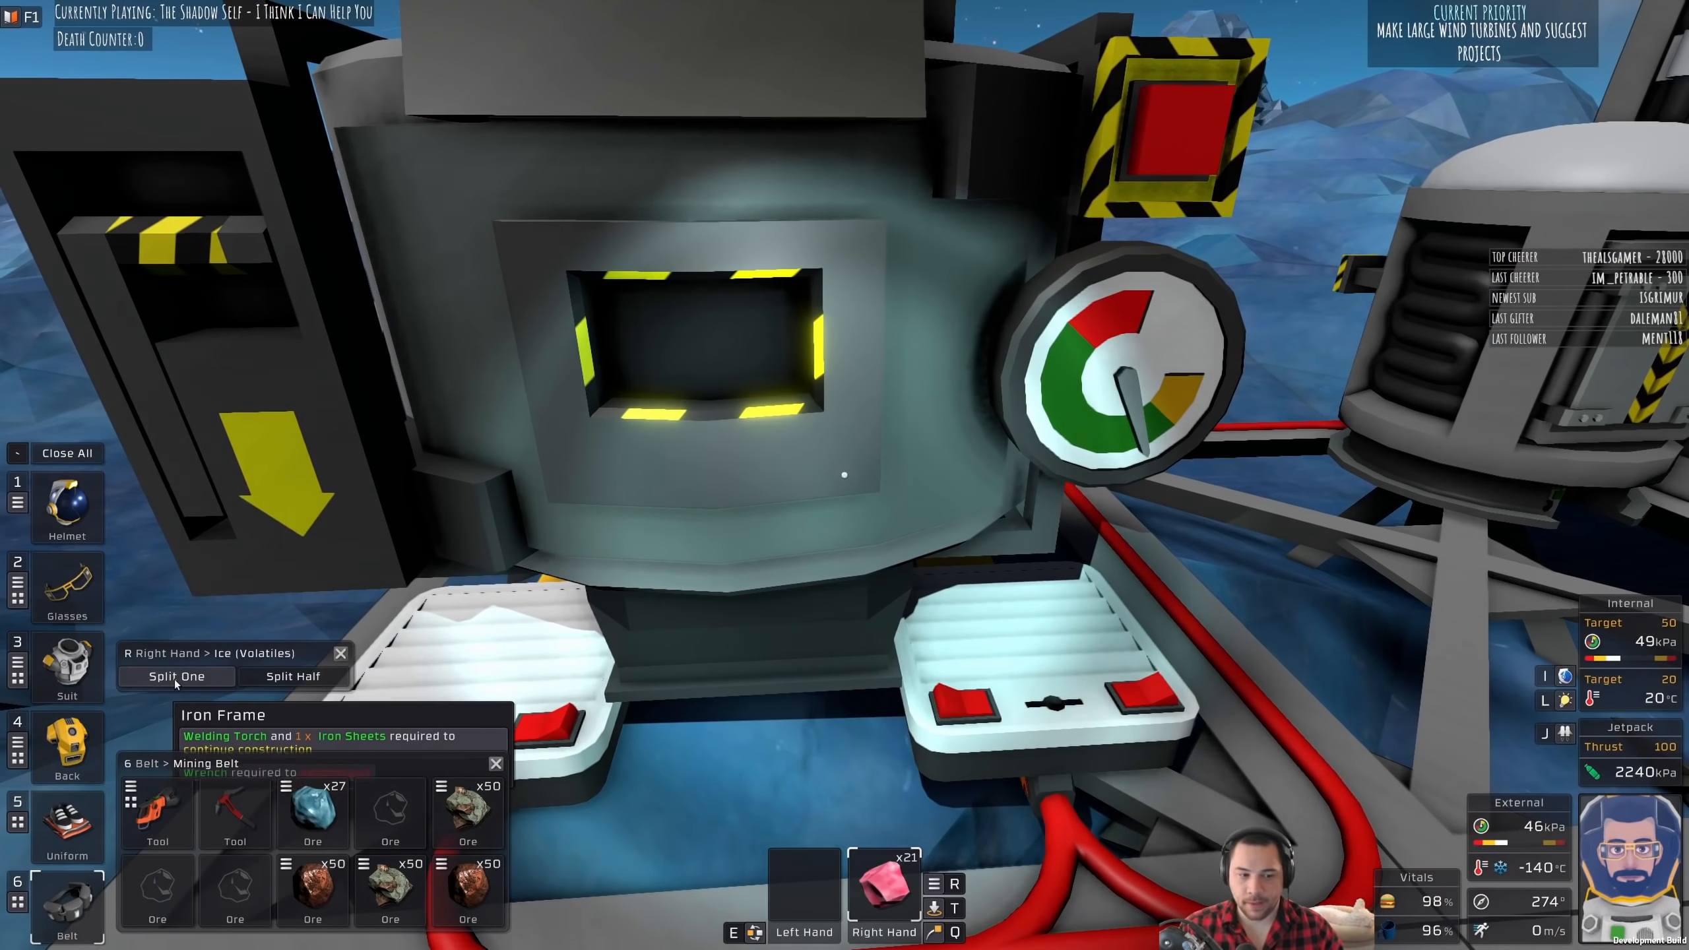
Step: Split the Ice (Volatiles) into stacks of 10 and 11, then swap in Ice (Oxite)
{"action": "left_click", "coordinate": [175, 675]}
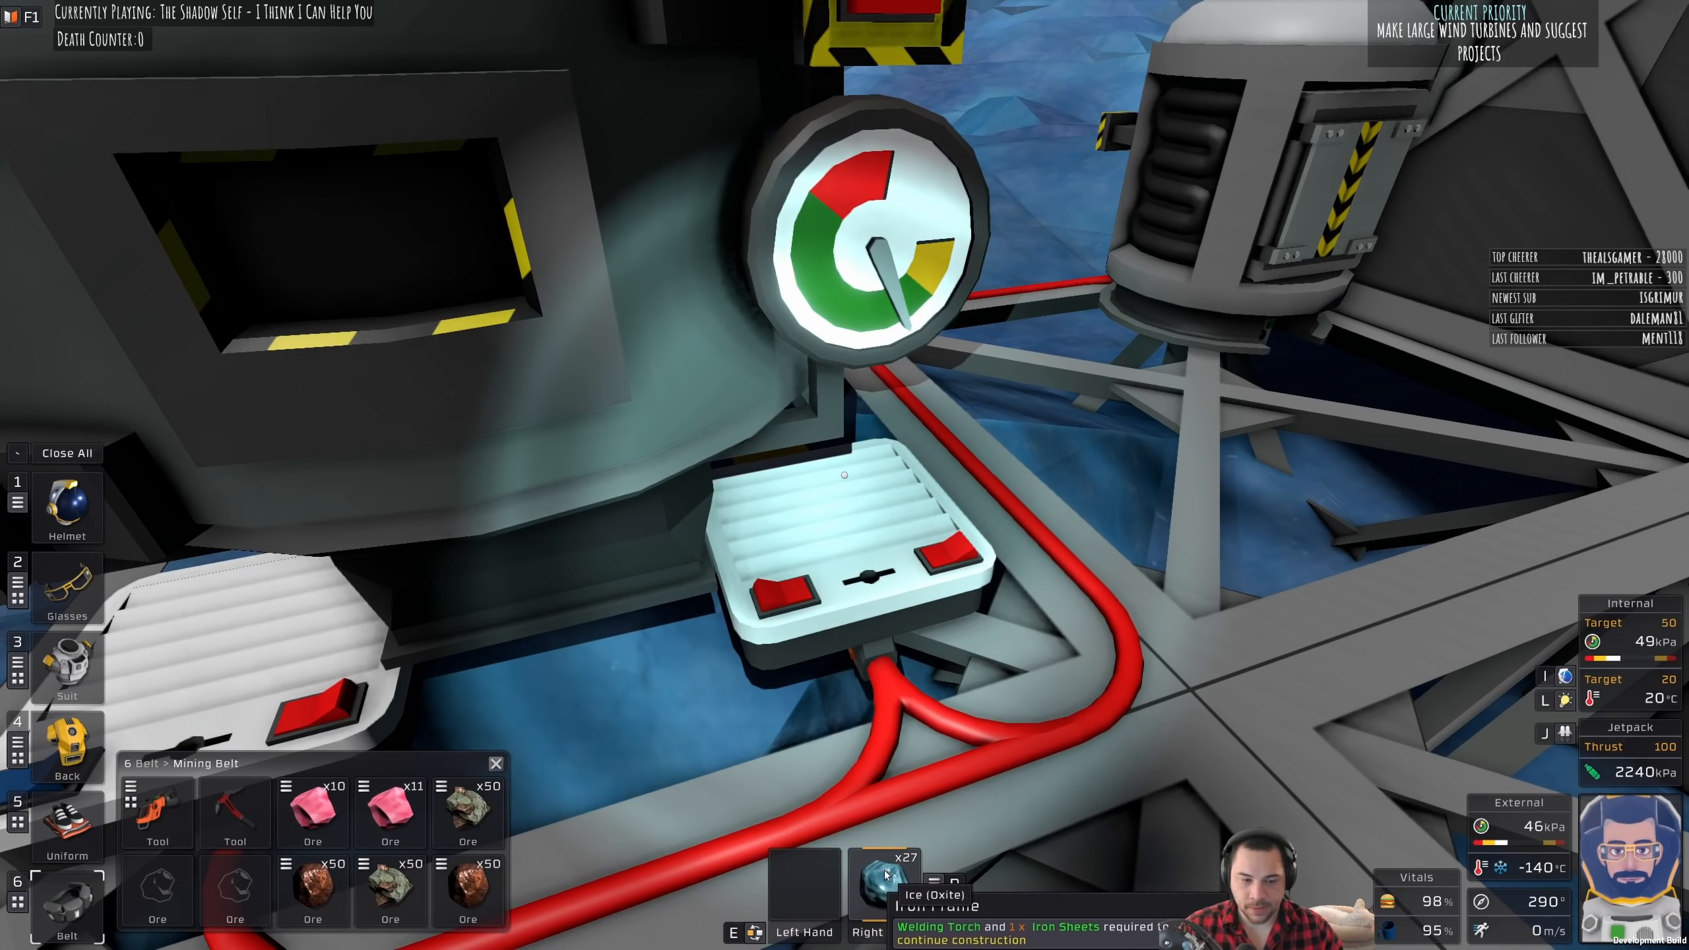
{"action": "right_click", "coordinate": [884, 885]}
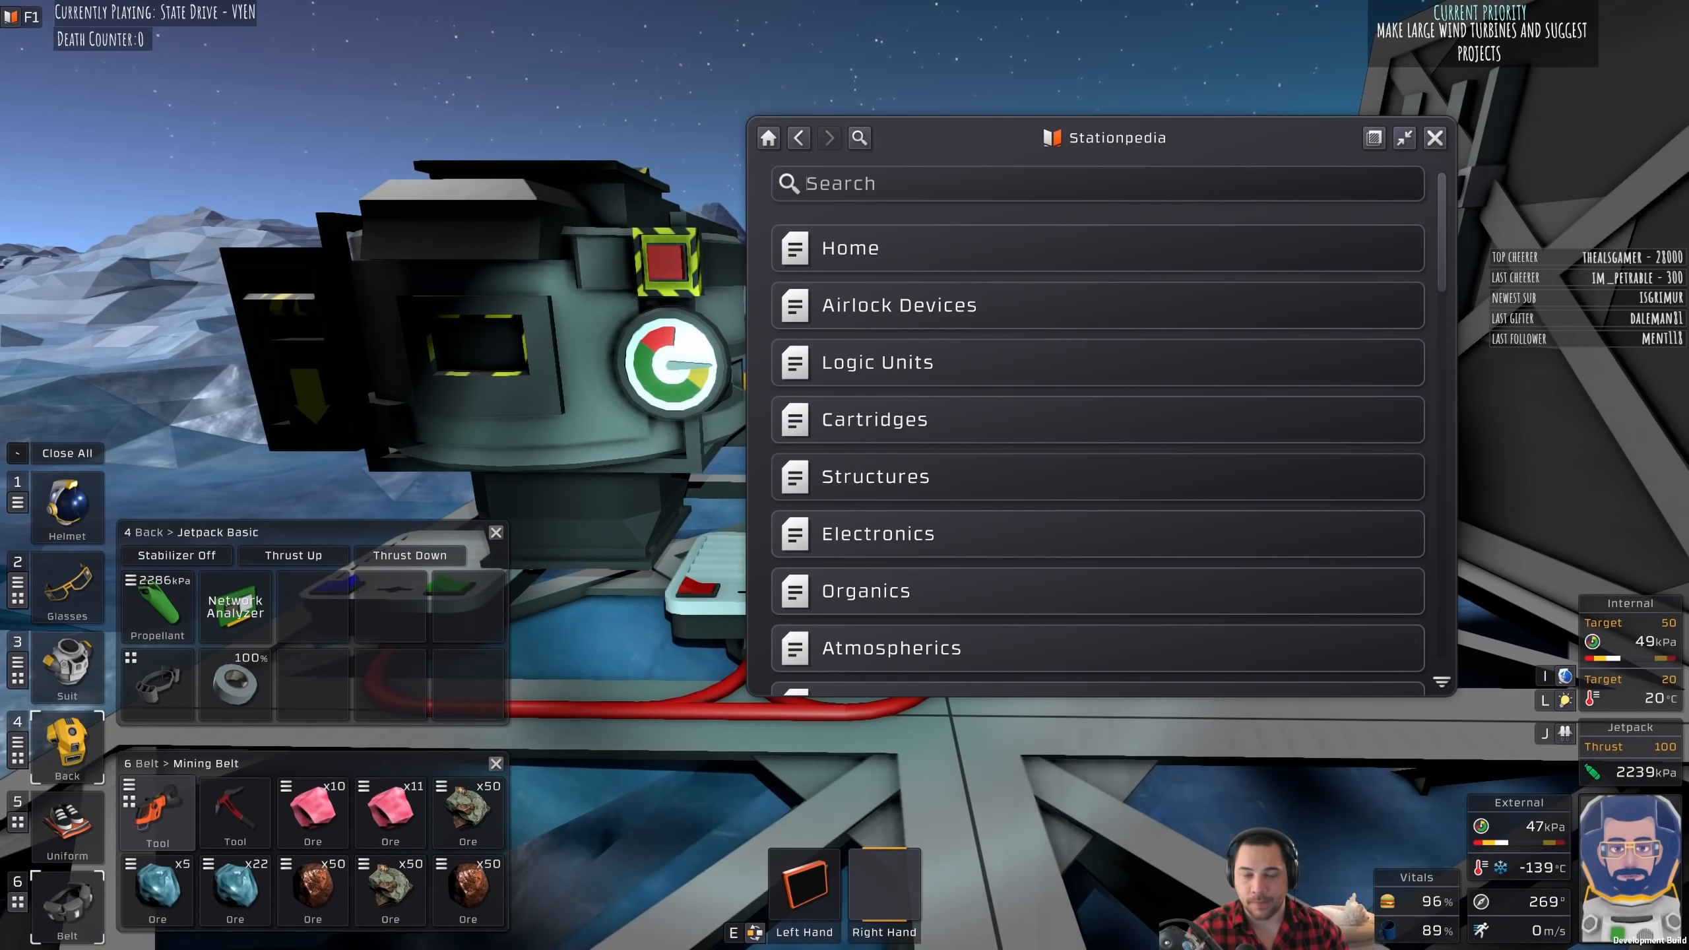
Step: Search the Stationpedia for 'turbo' and view the Turbo Volume Pump entries
{"action": "type", "text": "turbo"}
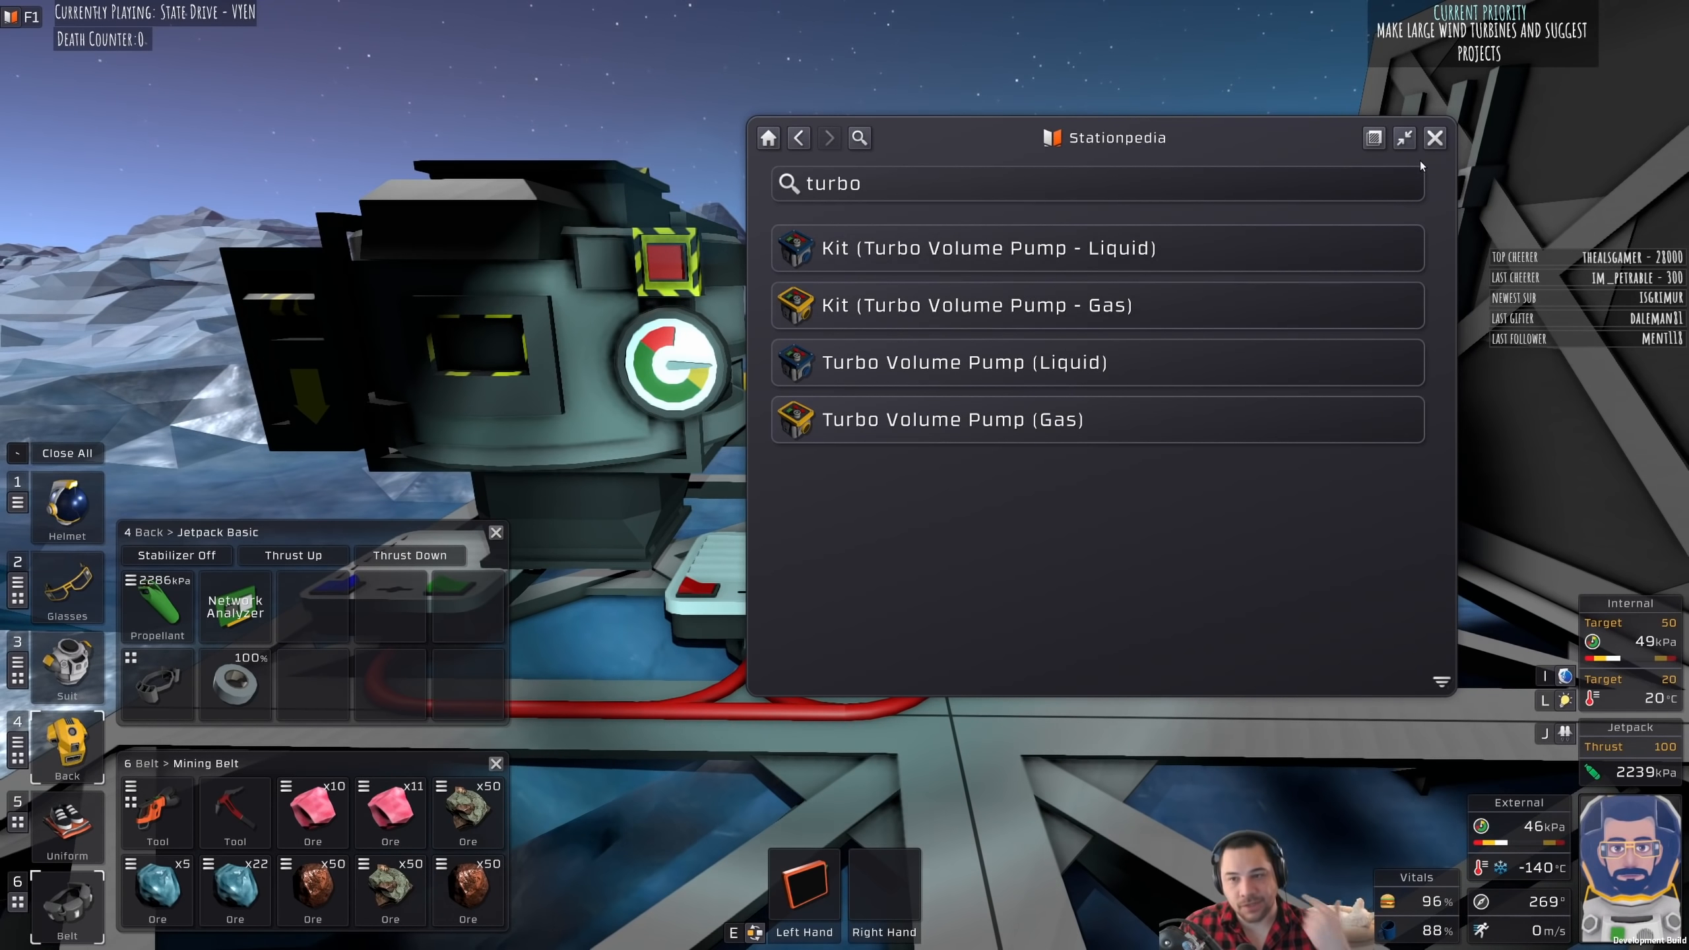
{"action": "left_click", "coordinate": [1434, 137]}
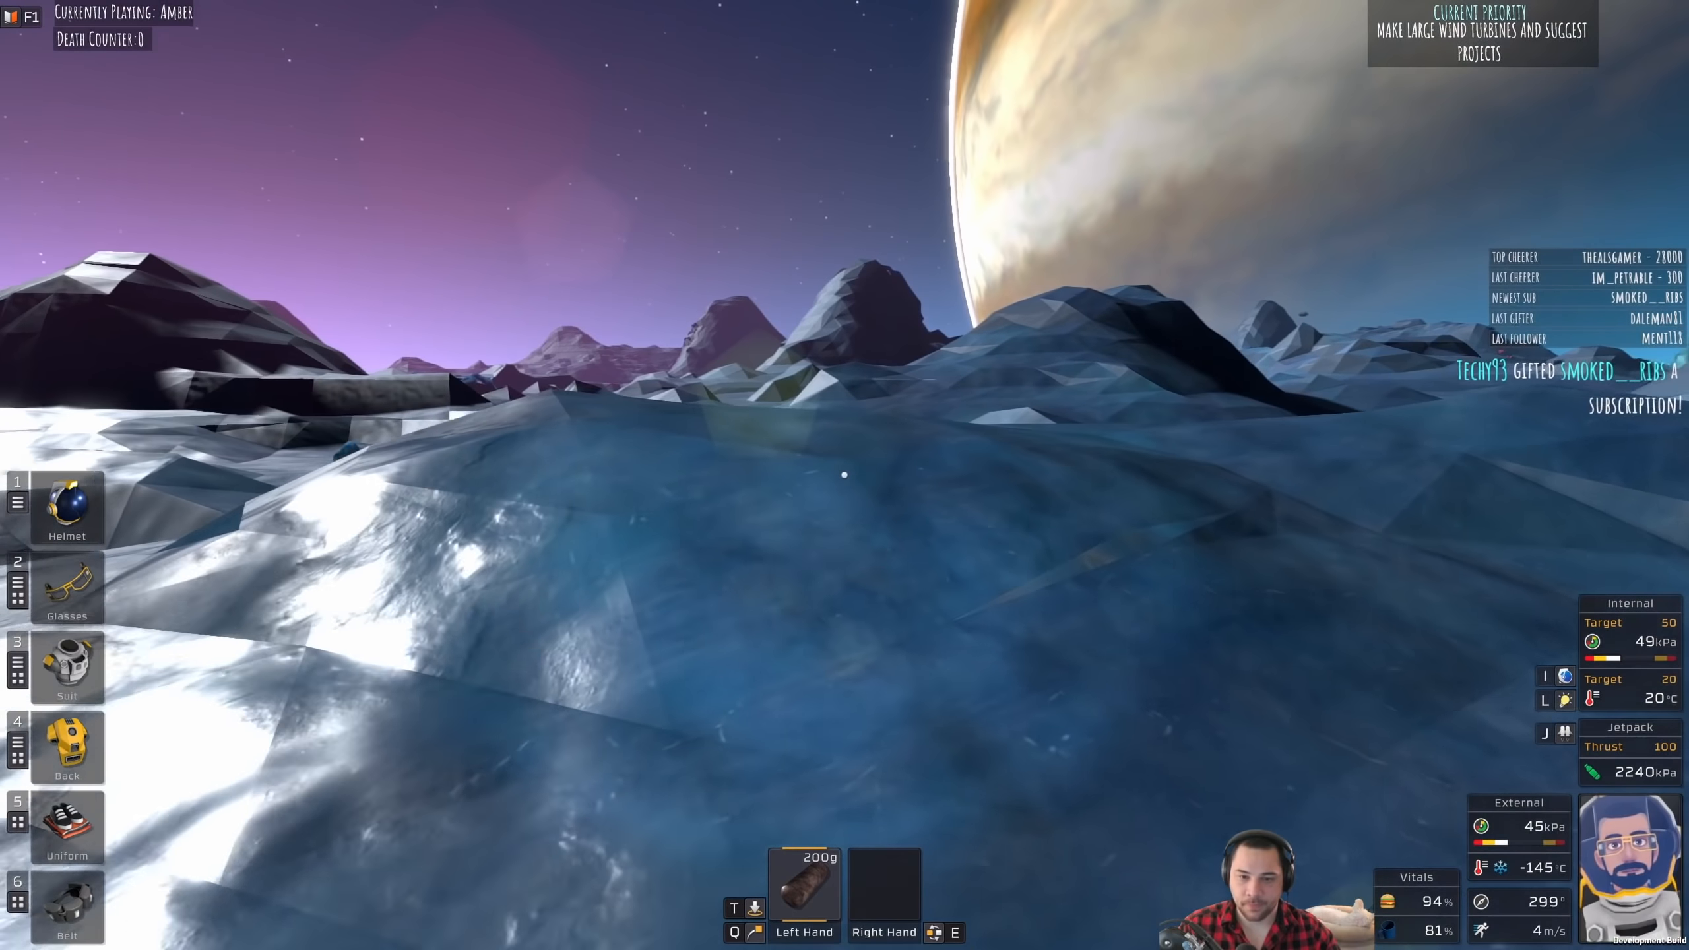
{"action": "key", "text": "Escape"}
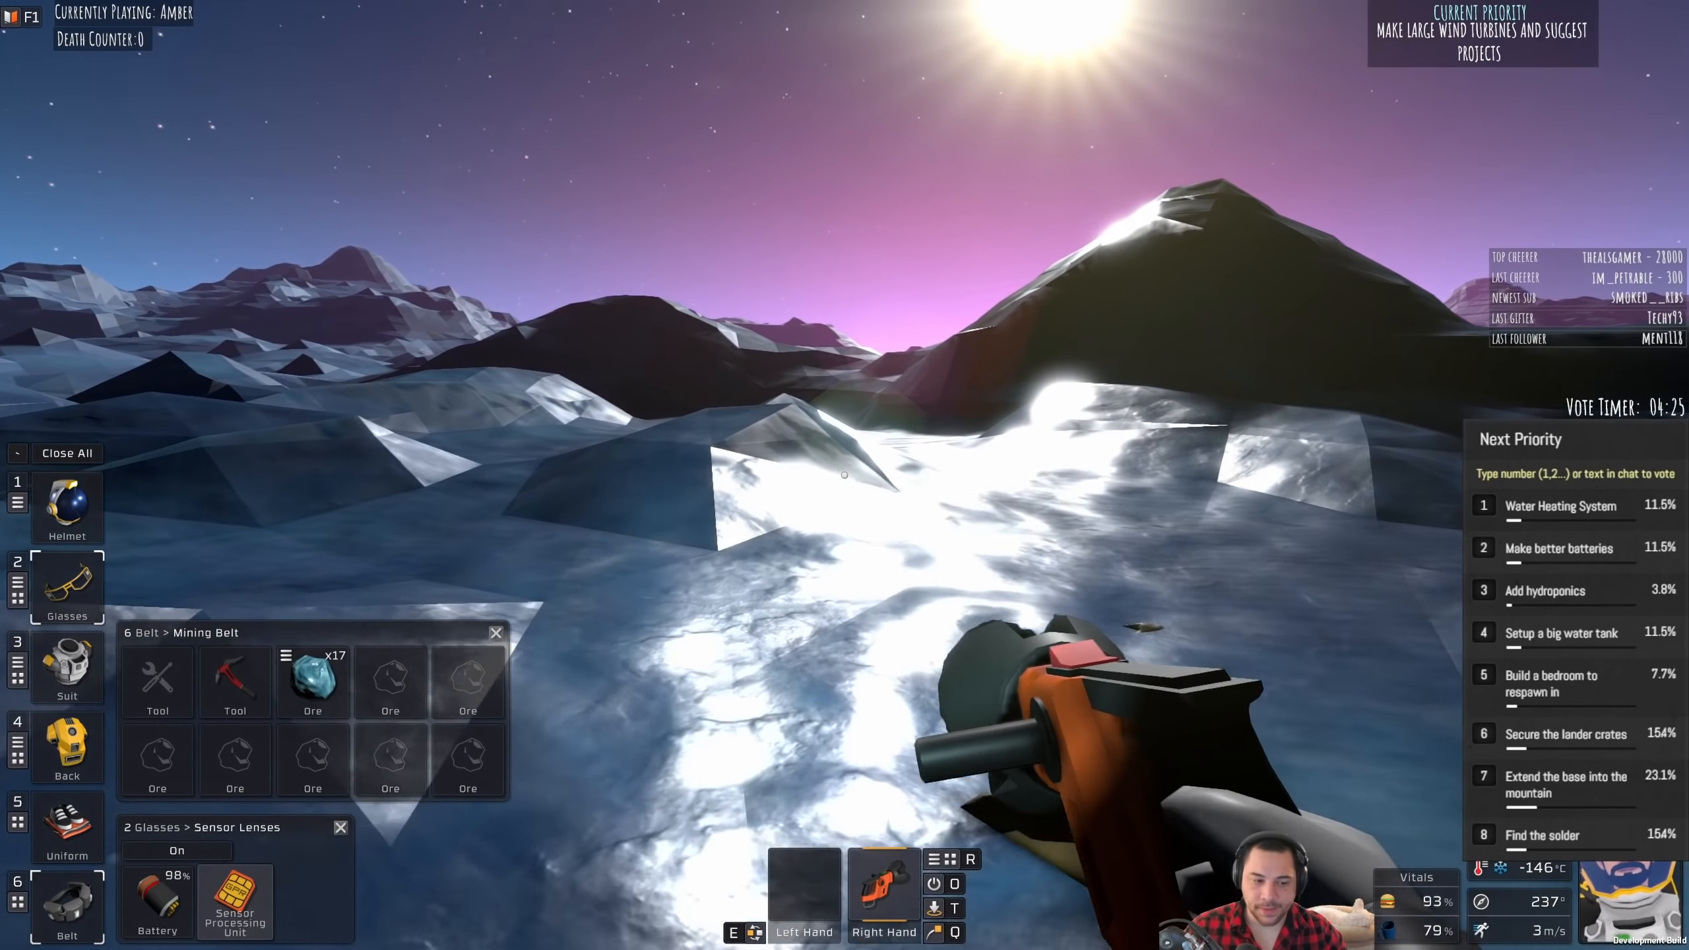
Step: Toggle the ore overlay, then drill the ice wall for 26 pink ore
{"action": "left_click", "coordinate": [177, 850]}
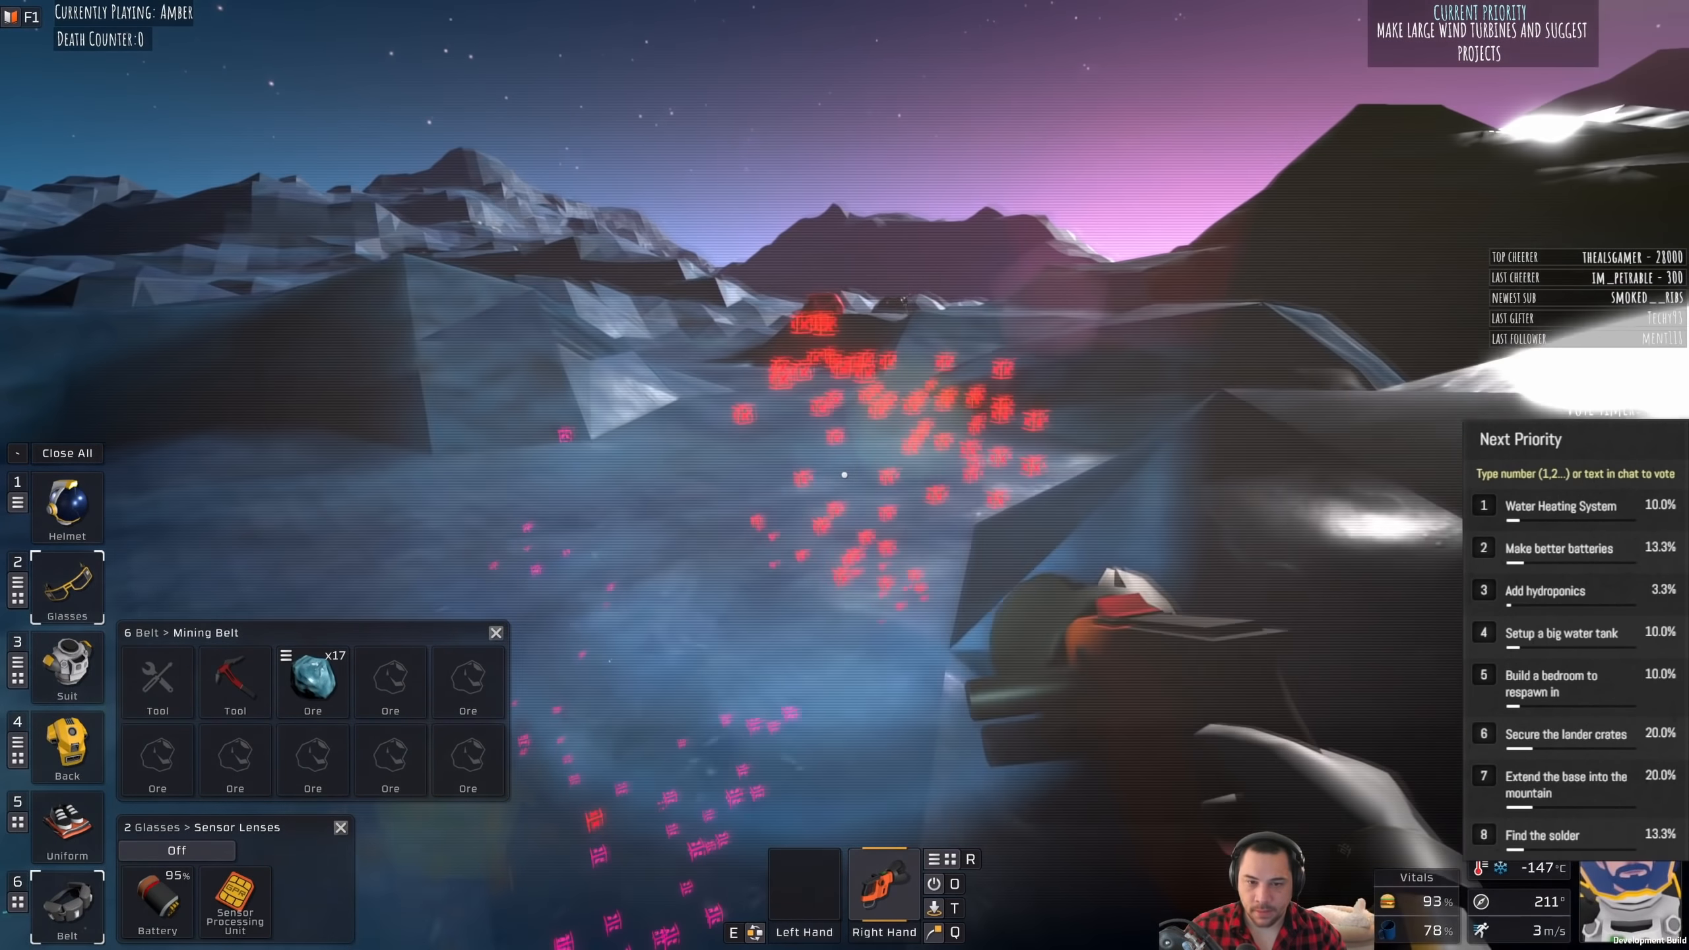
{"action": "left_click", "coordinate": [176, 850]}
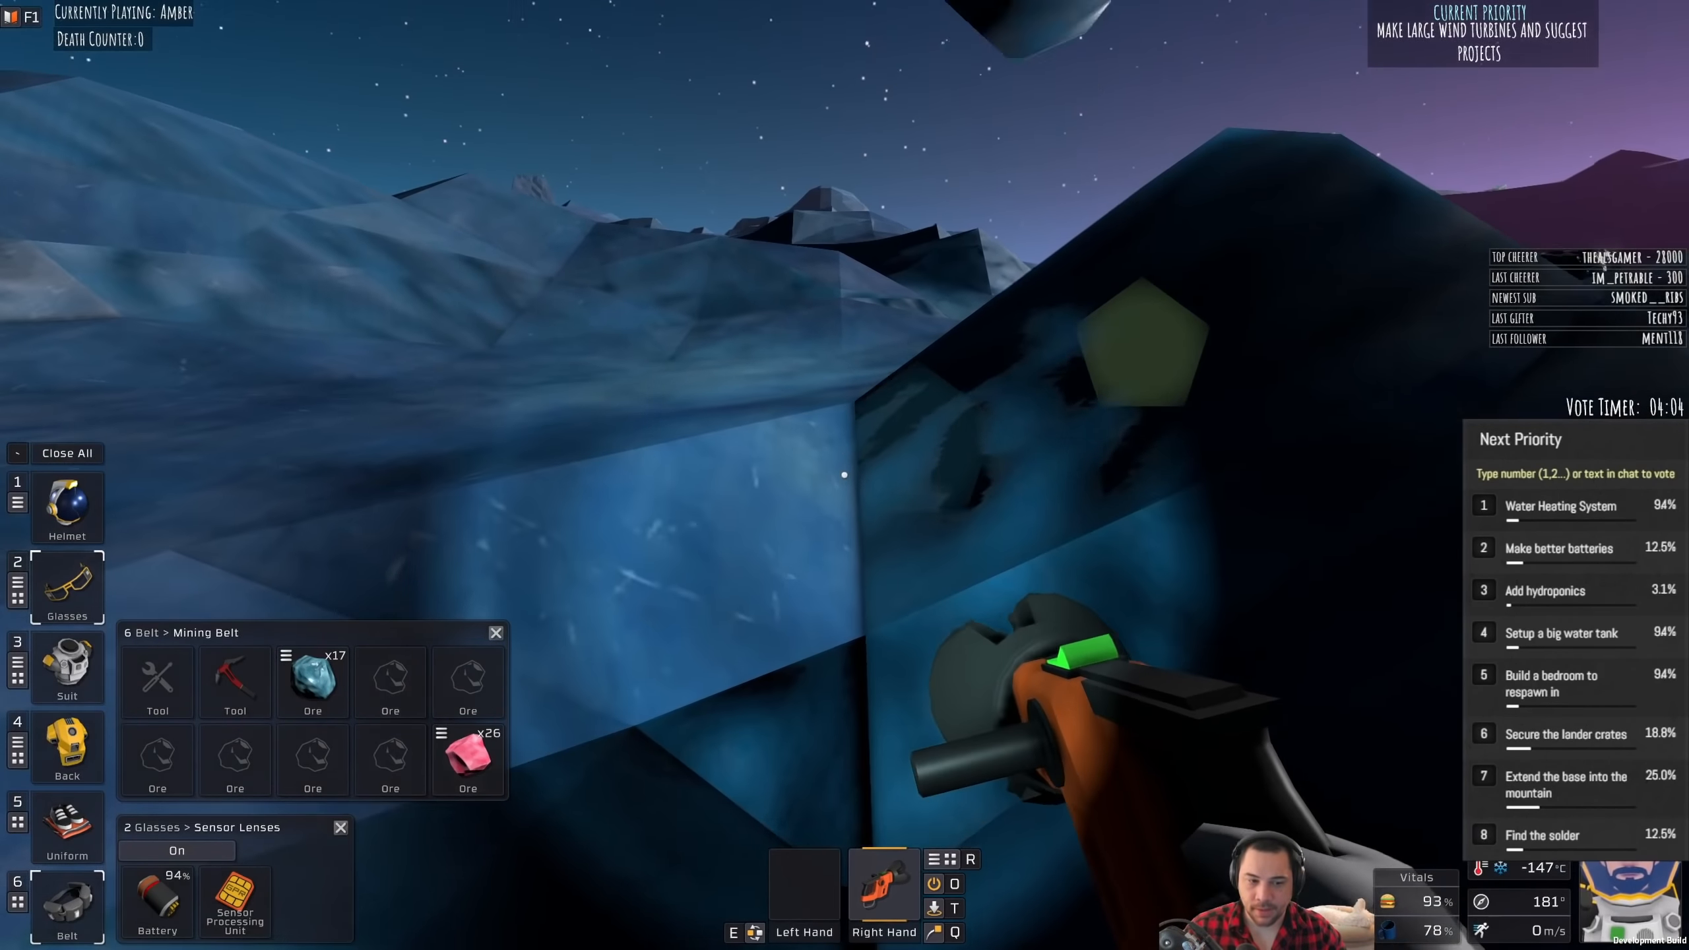
{"action": "left_click", "coordinate": [175, 850]}
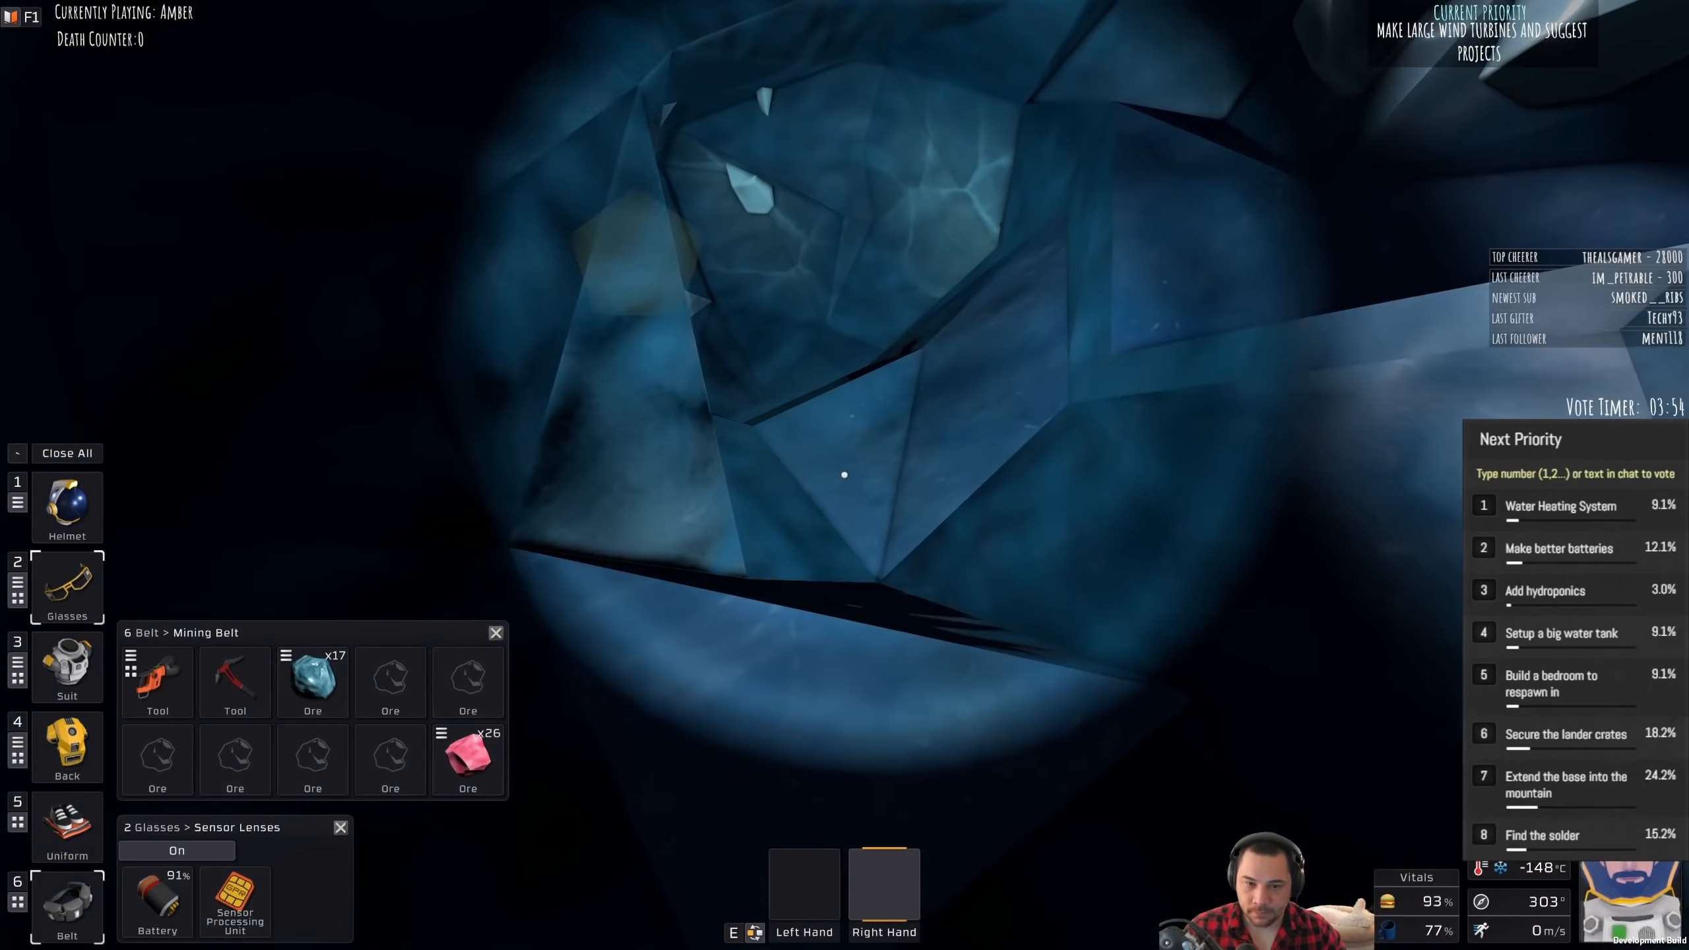
Step: Scan the cave walls with the ore overlay and mine ice from the wall
{"action": "left_click", "coordinate": [176, 850]}
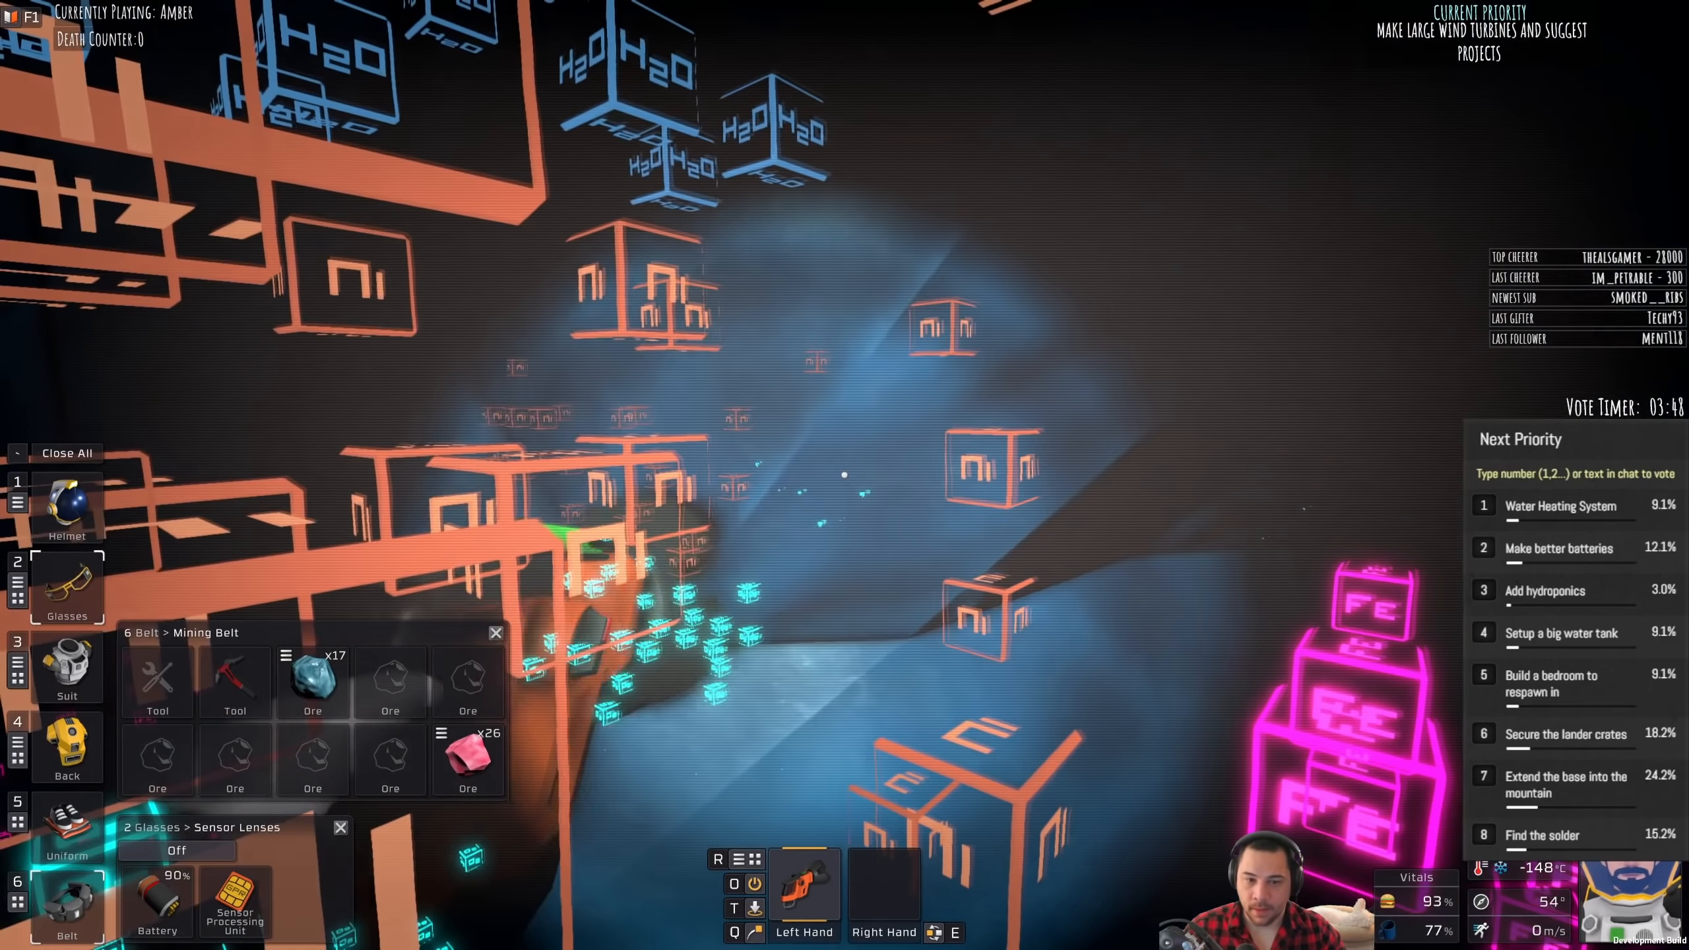
{"action": "left_click", "coordinate": [177, 850]}
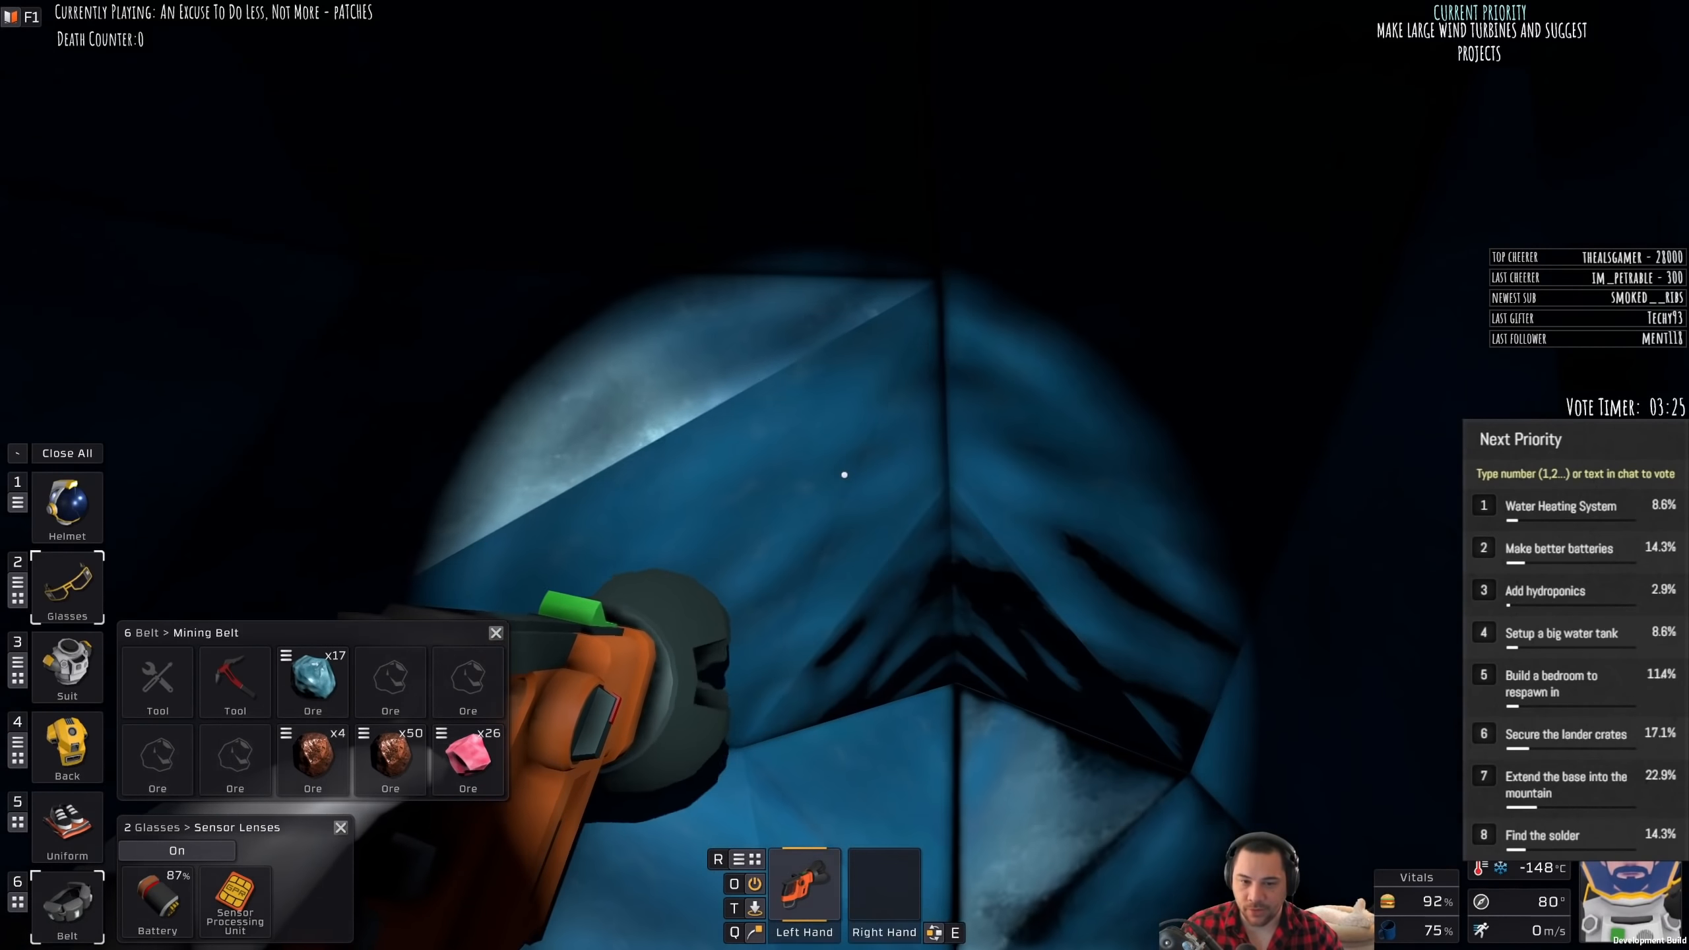
{"action": "left_click", "coordinate": [176, 850]}
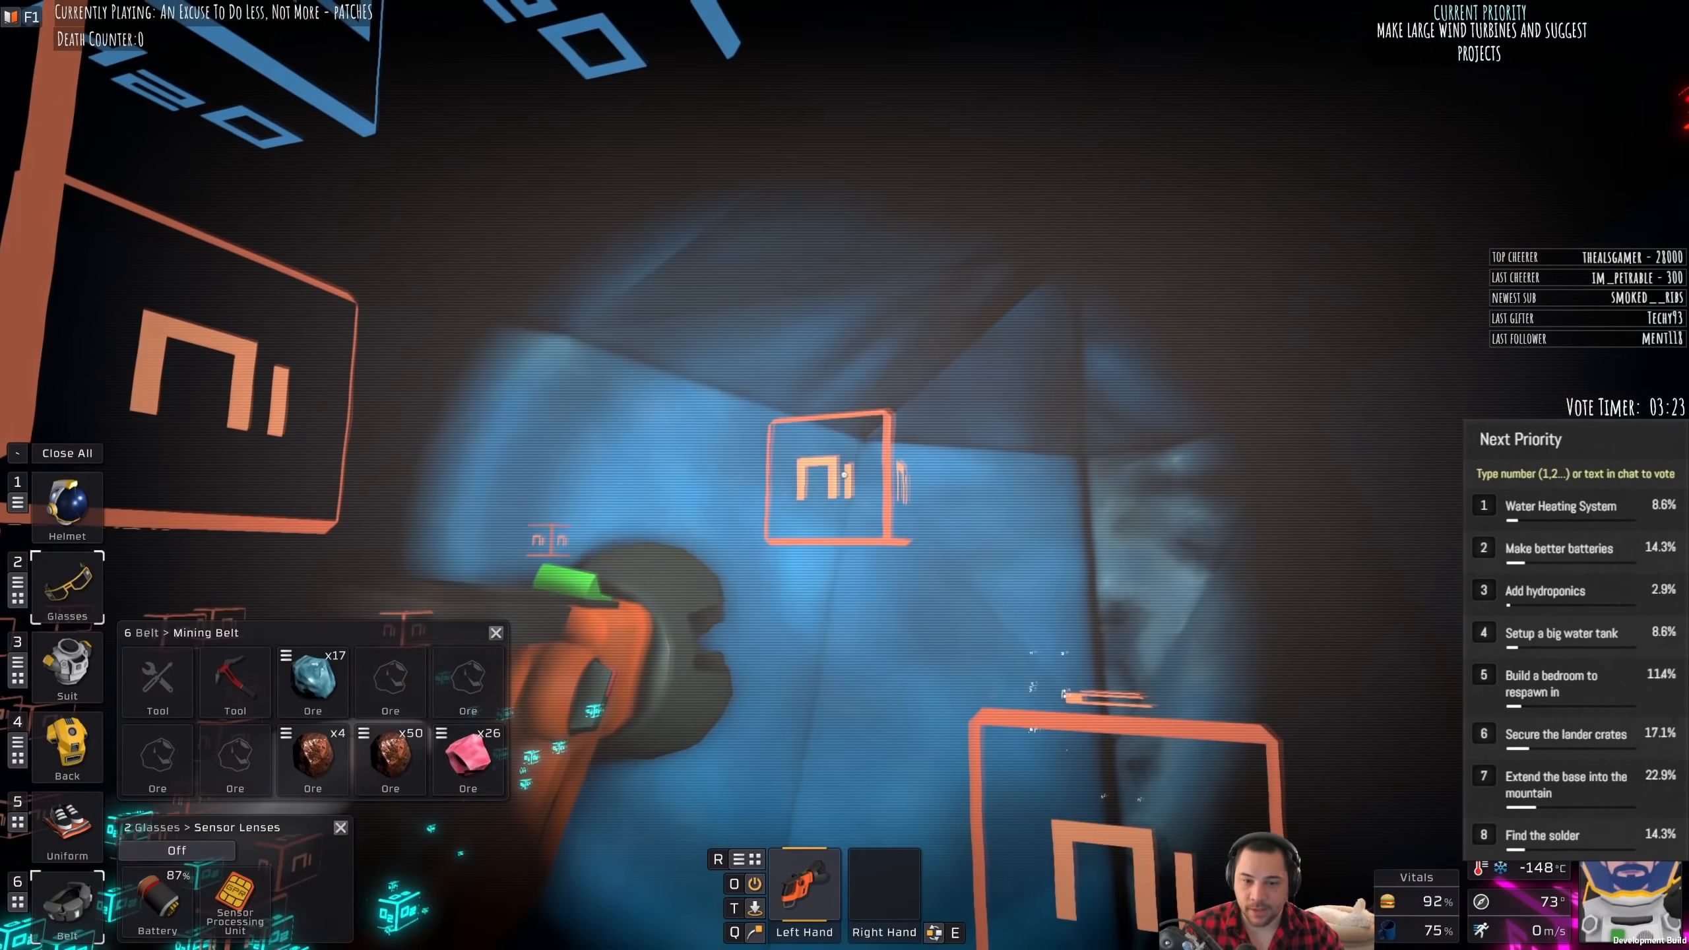
{"action": "left_click", "coordinate": [176, 850]}
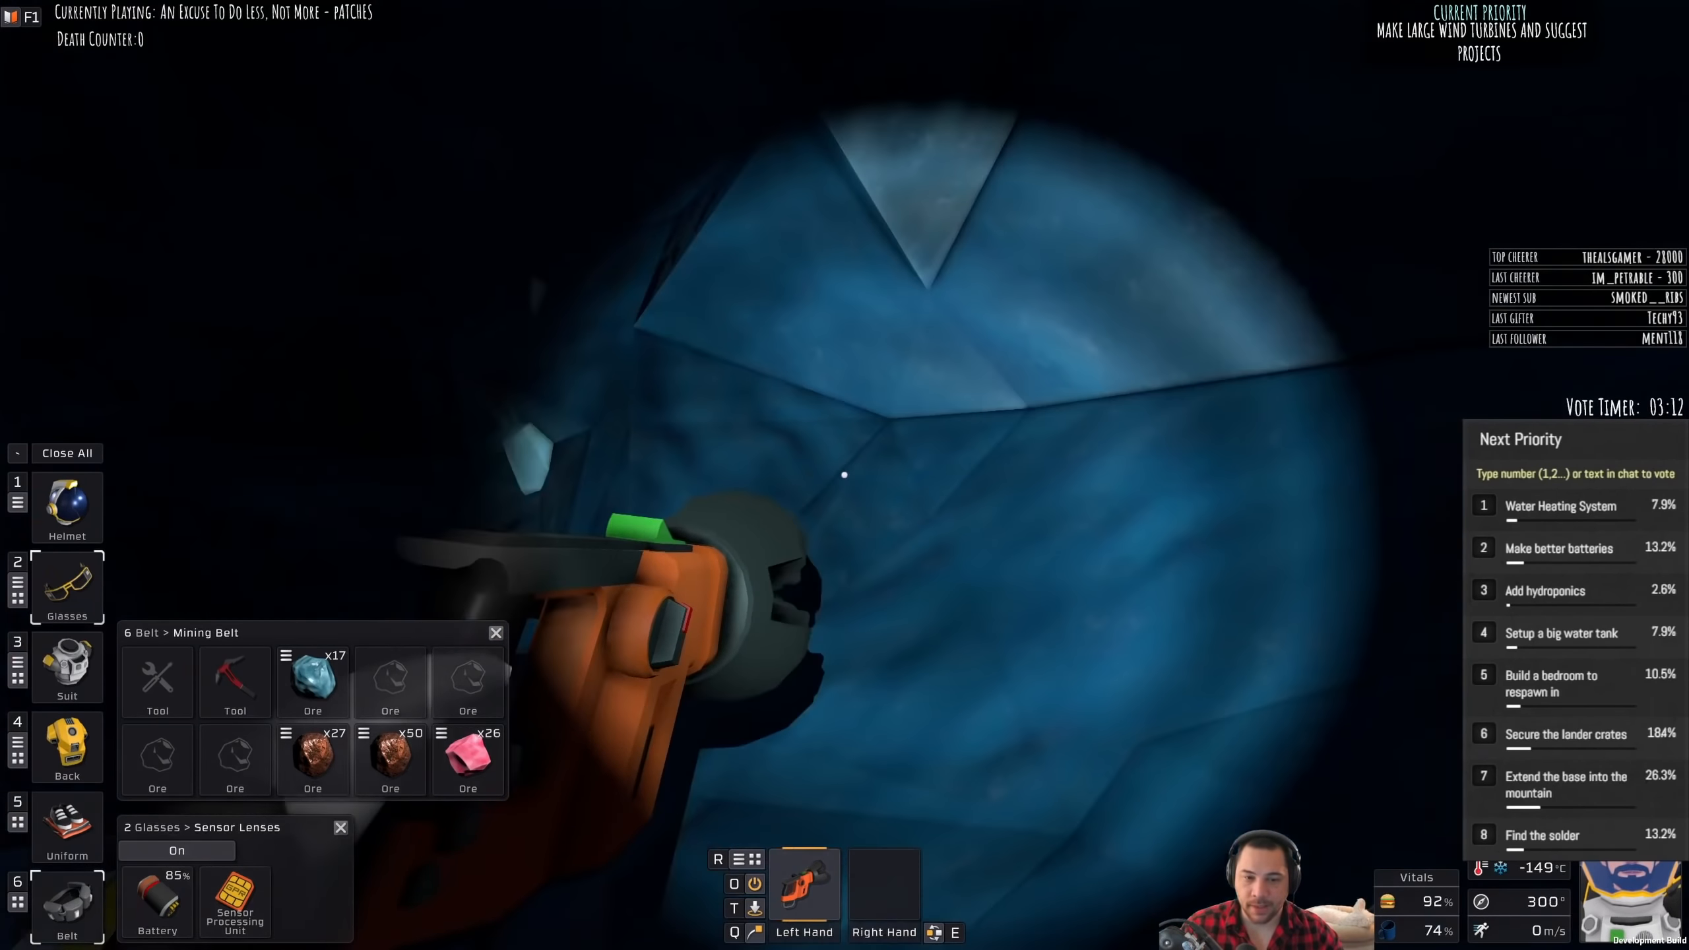
{"action": "left_click", "coordinate": [176, 850]}
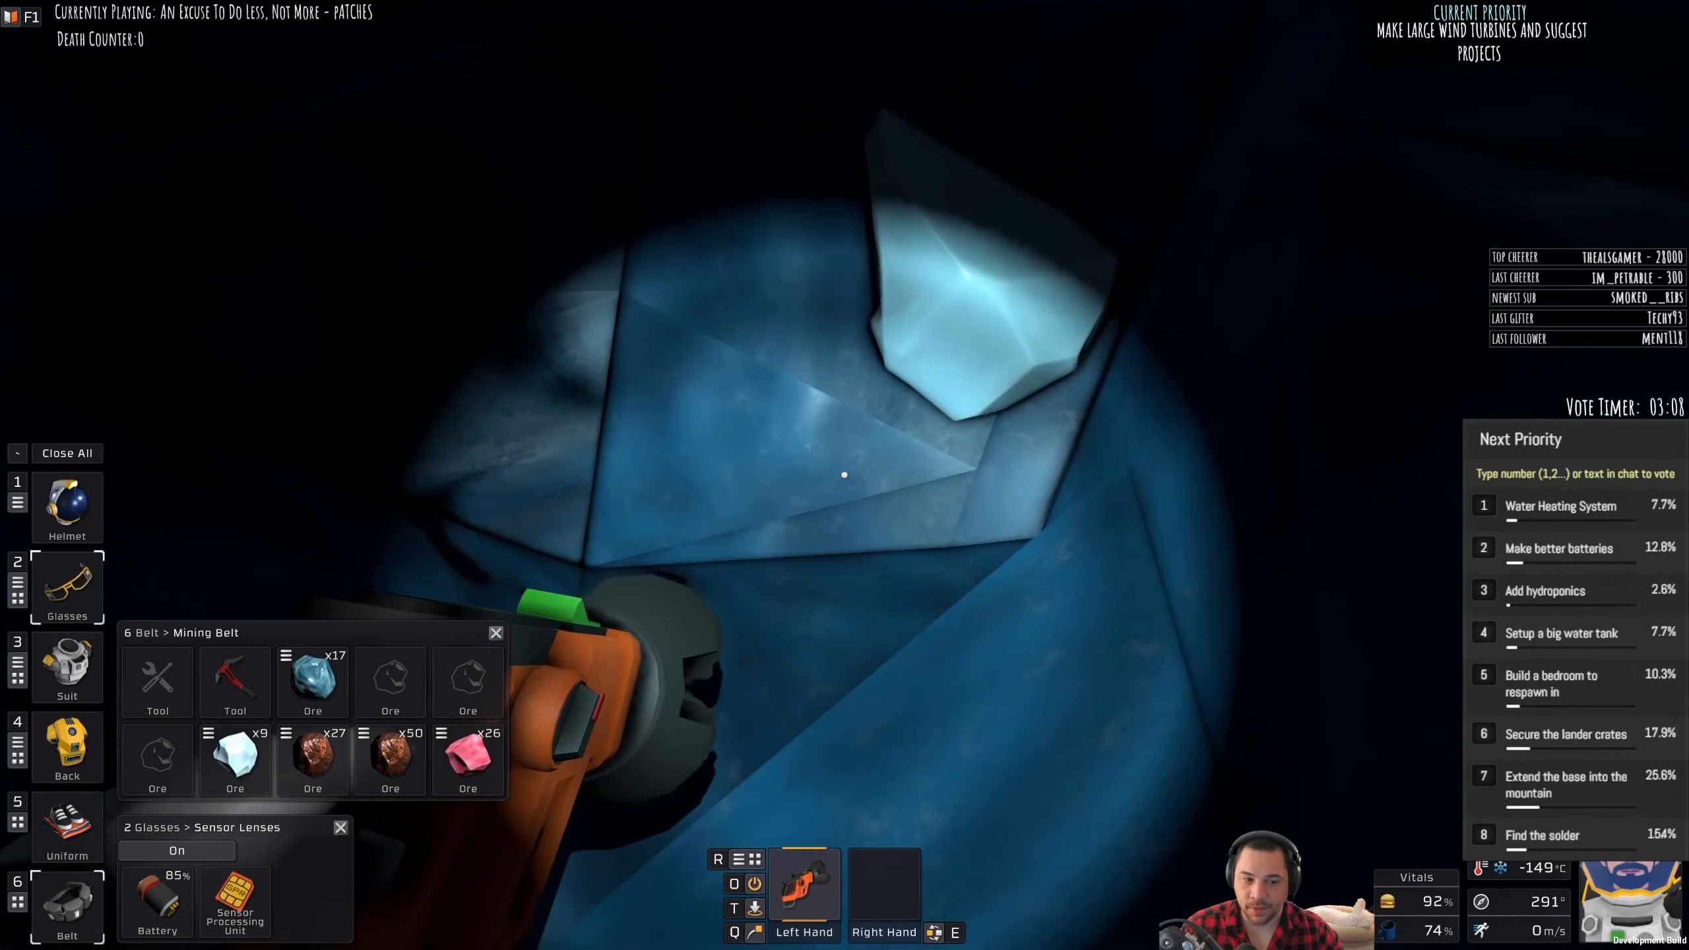
Step: Drill the located ore deposits, topping a belt ore stack to 50 and starting one of 4
{"action": "left_click", "coordinate": [177, 850]}
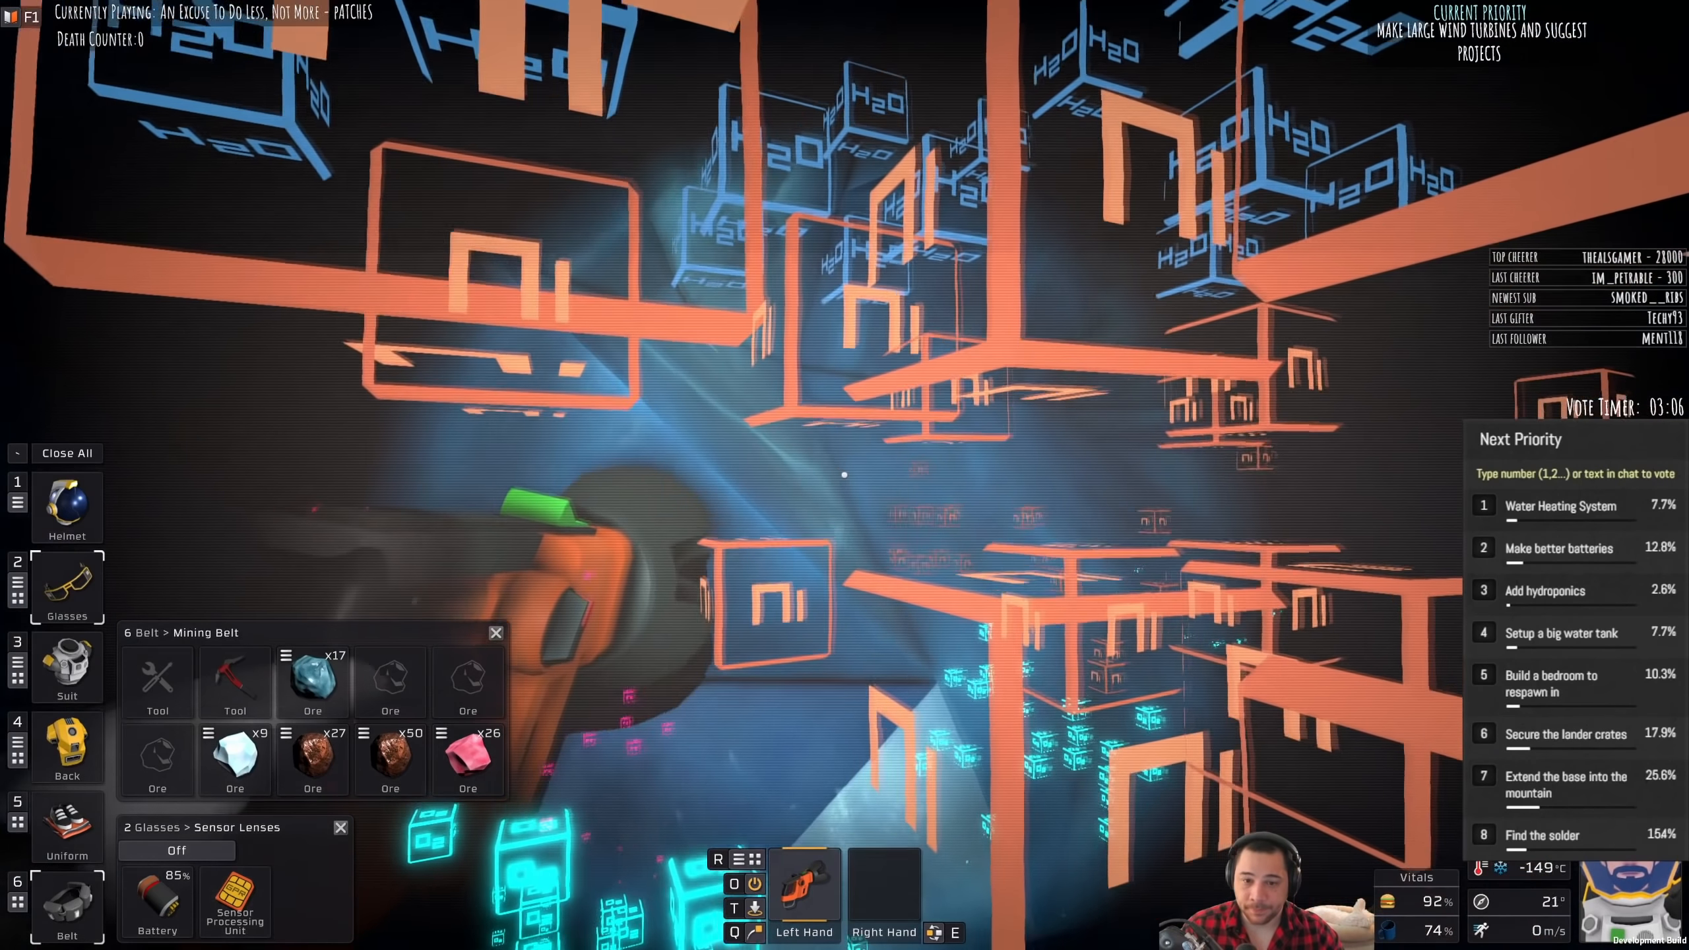
{"action": "left_click", "coordinate": [176, 852]}
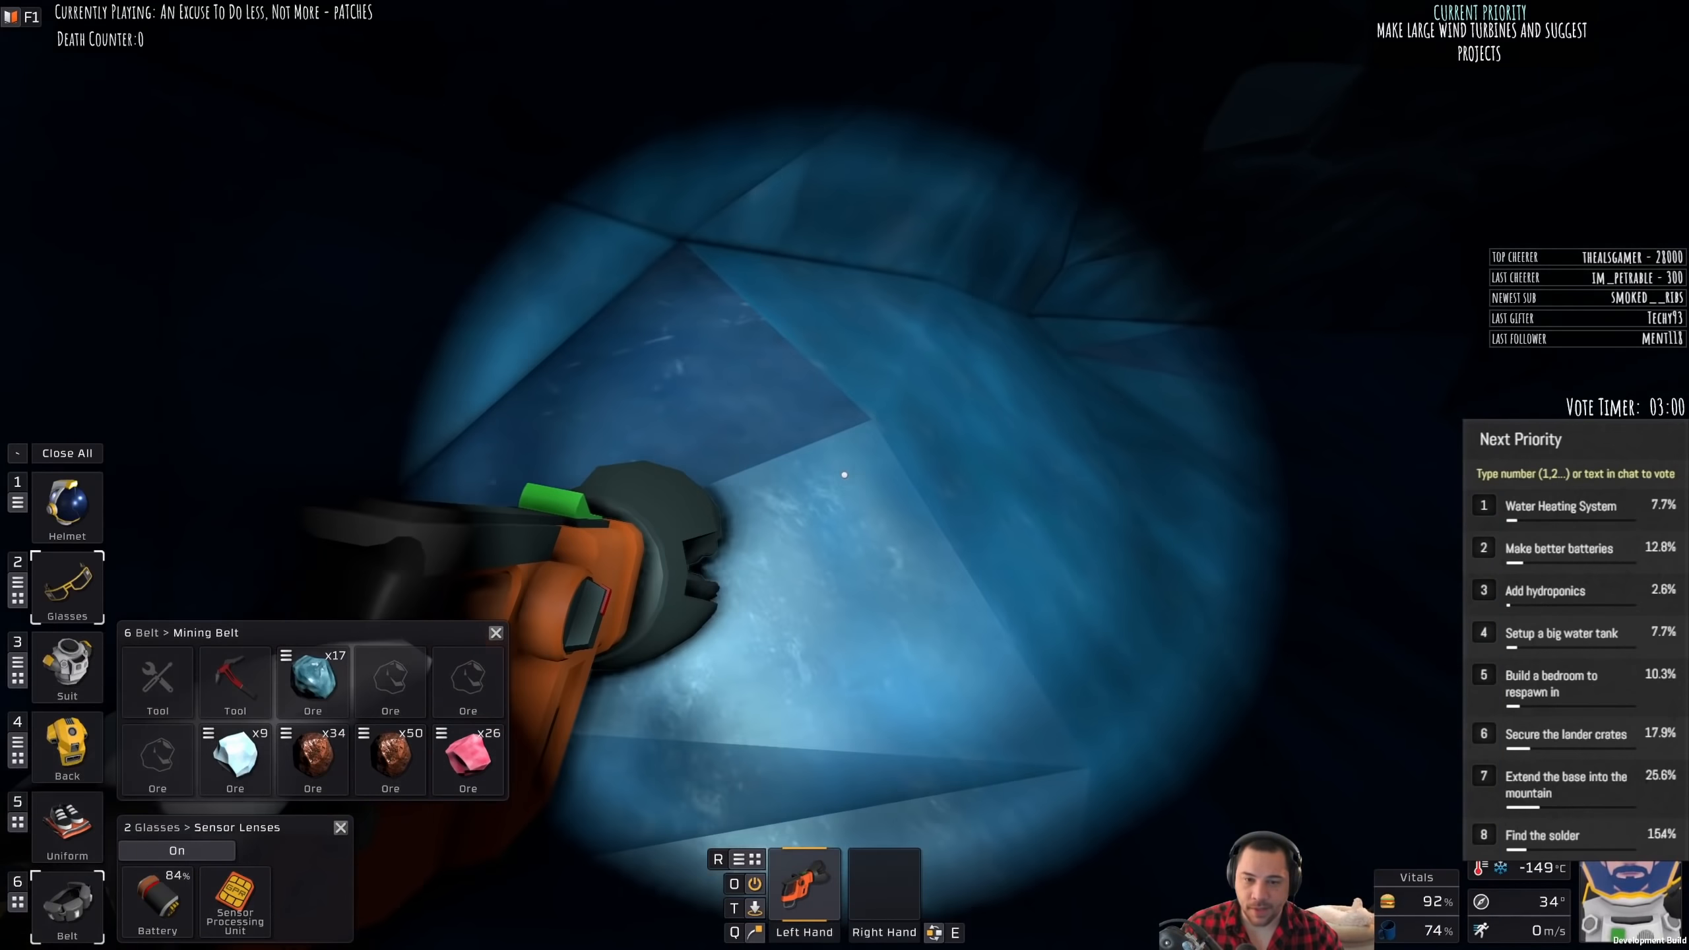
{"action": "left_click", "coordinate": [175, 849]}
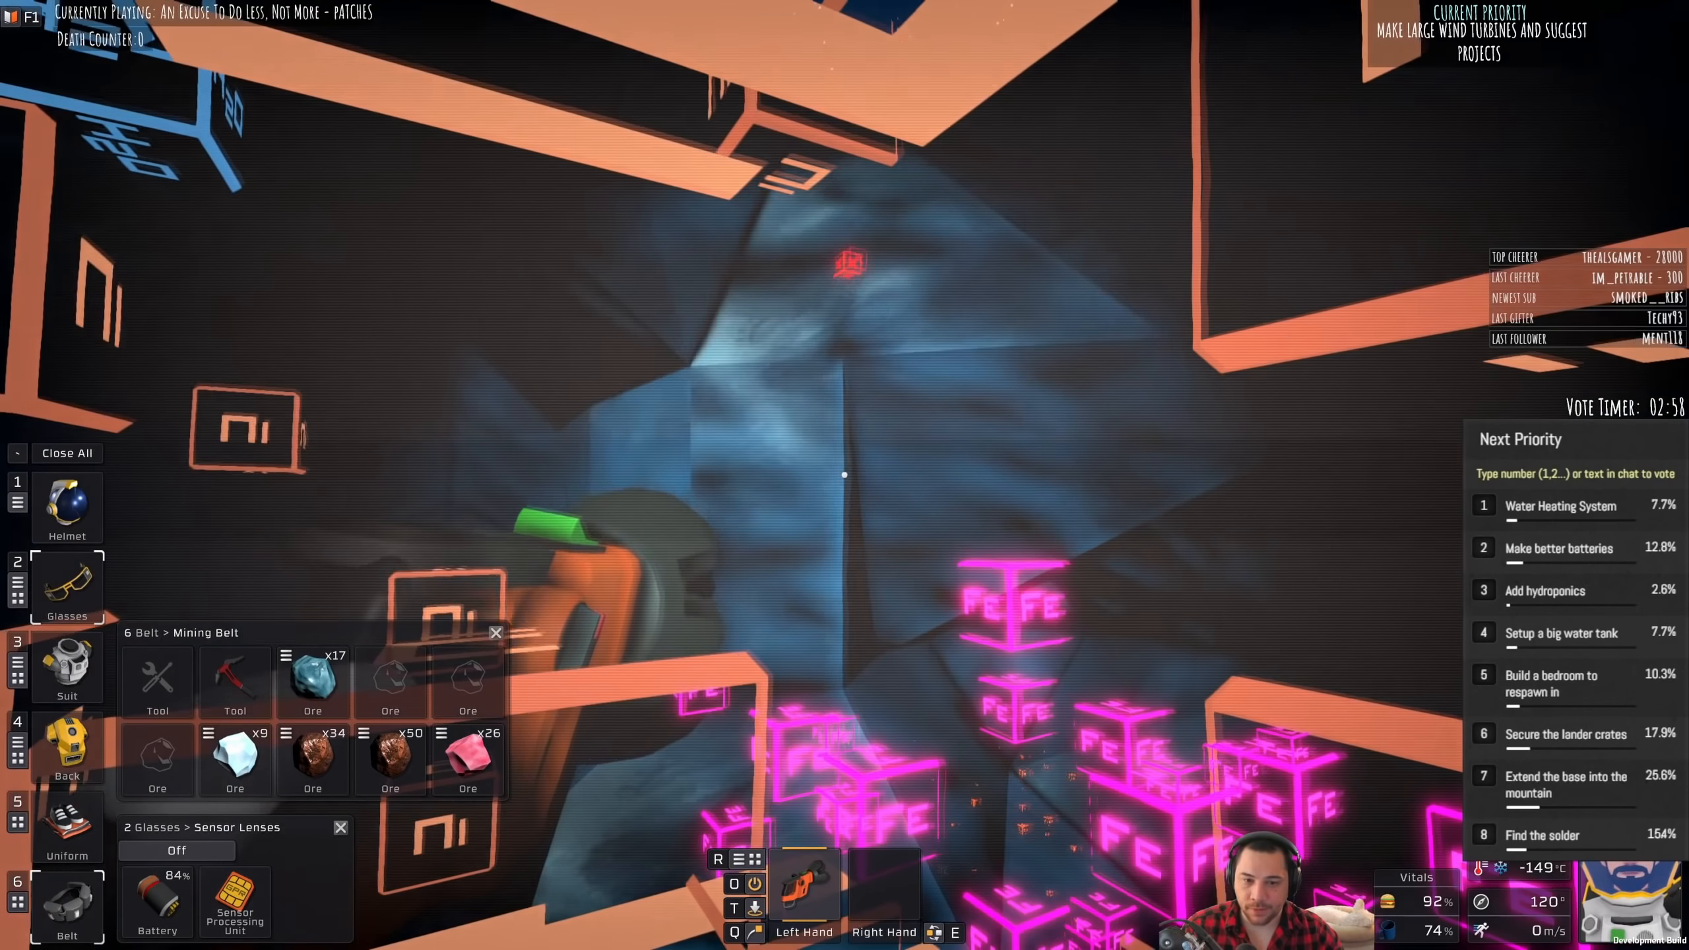
{"action": "left_click", "coordinate": [177, 850]}
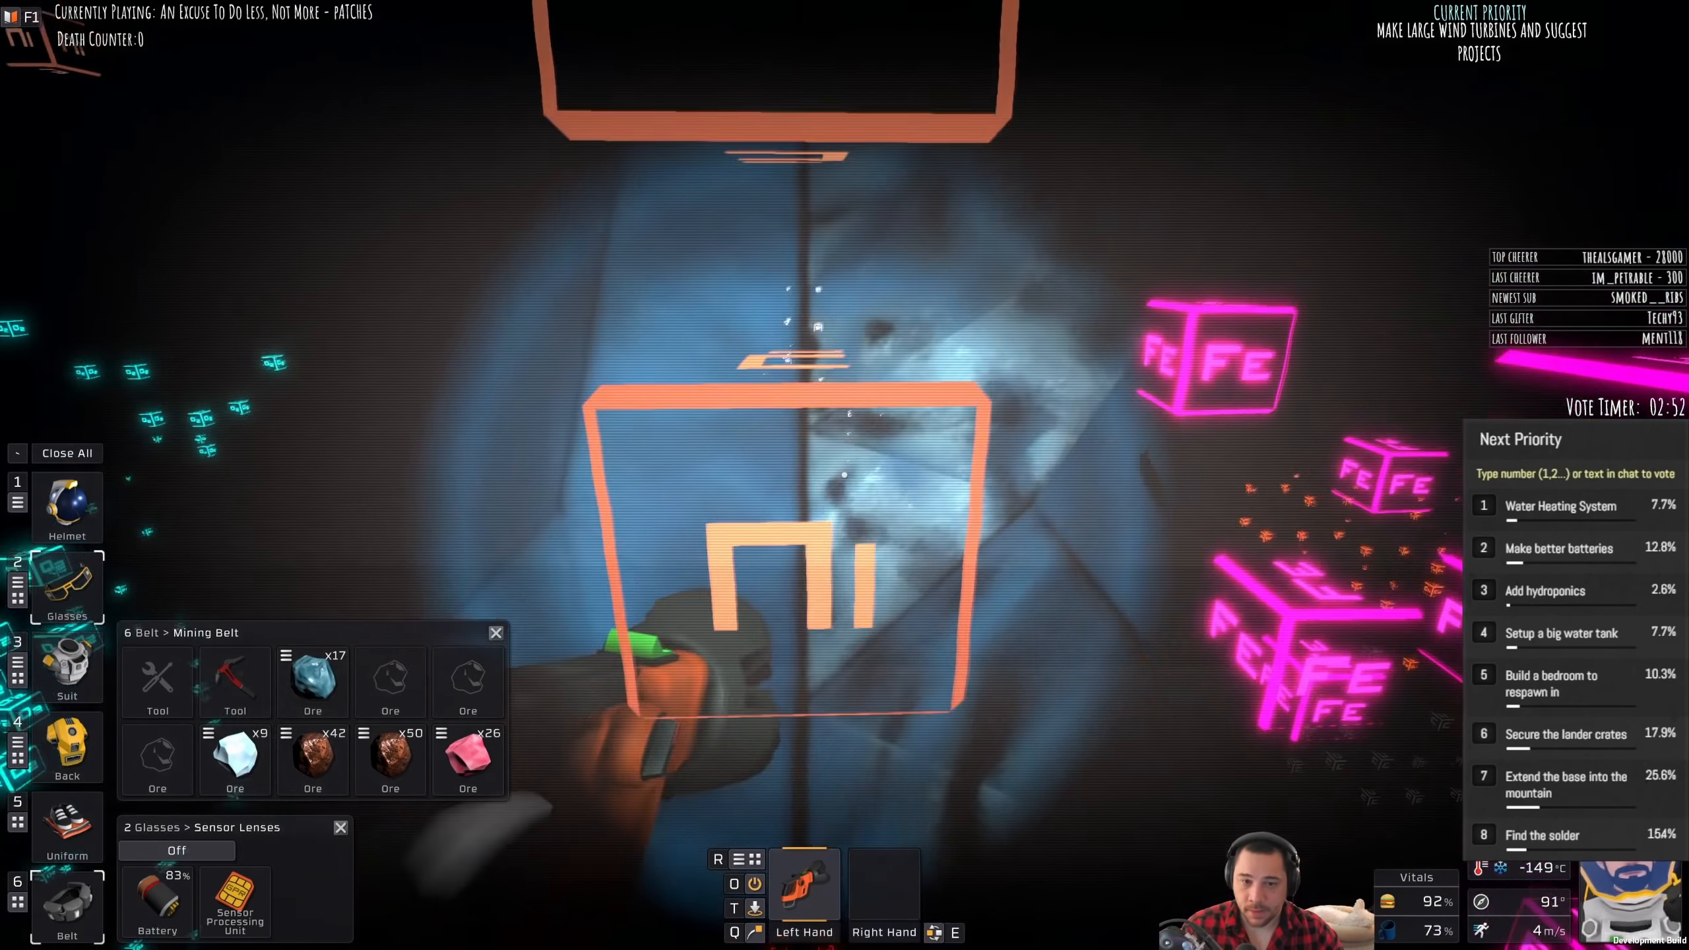
{"action": "left_click", "coordinate": [176, 850]}
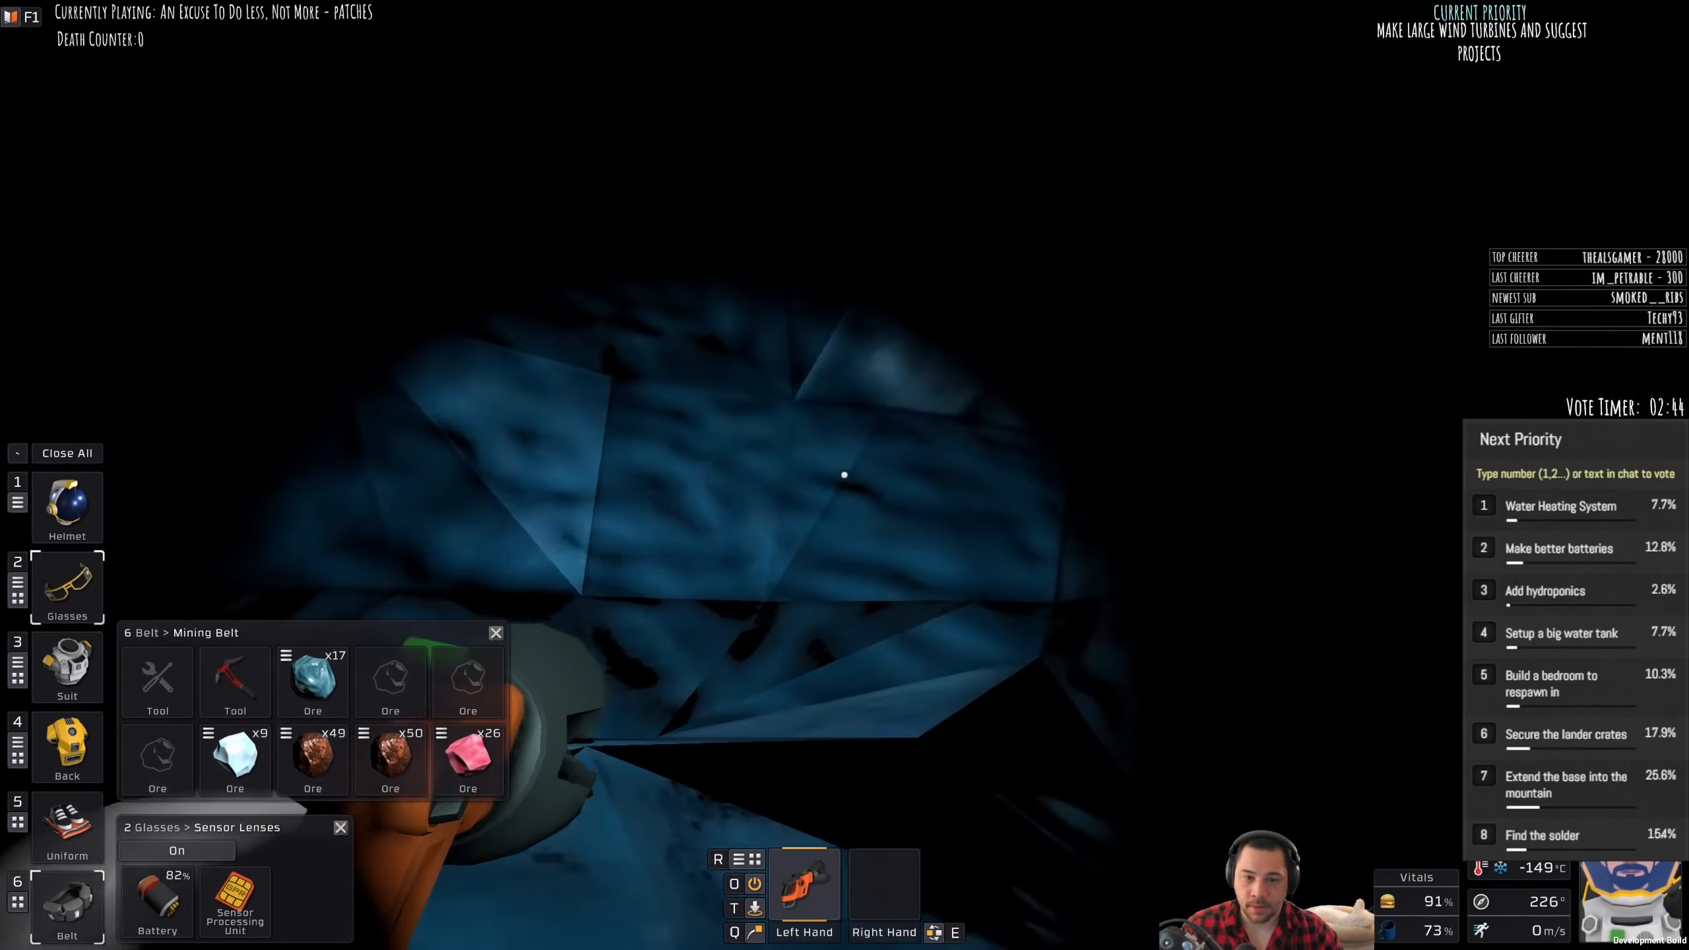
{"action": "left_click", "coordinate": [177, 852]}
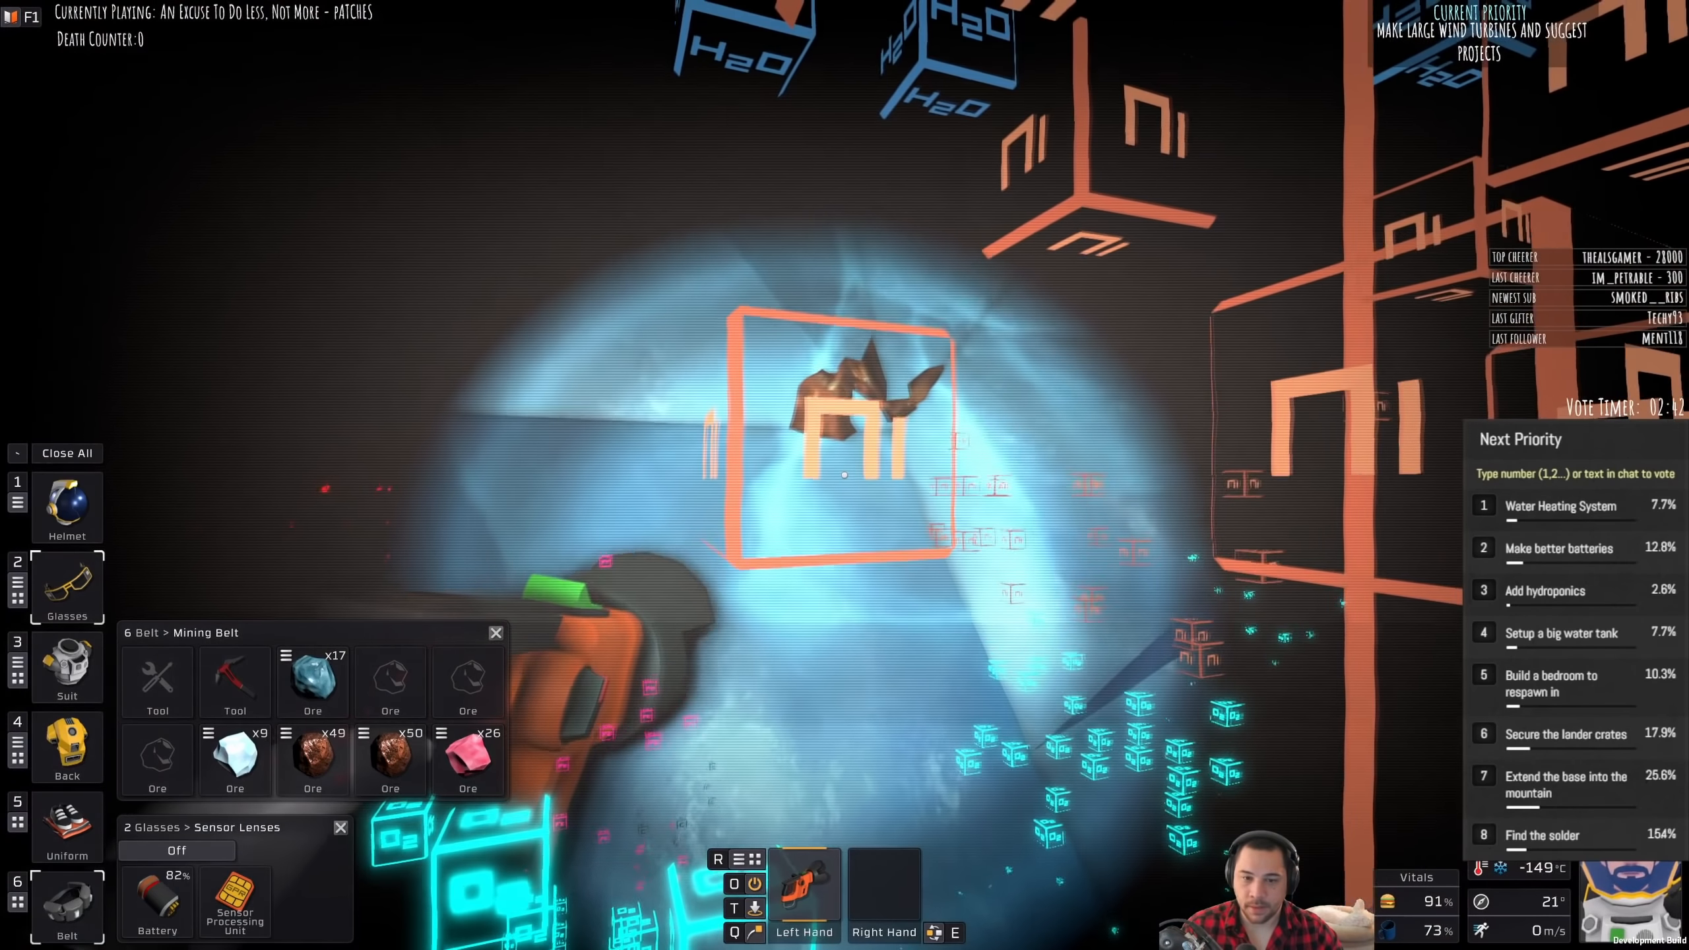
{"action": "left_click", "coordinate": [175, 851]}
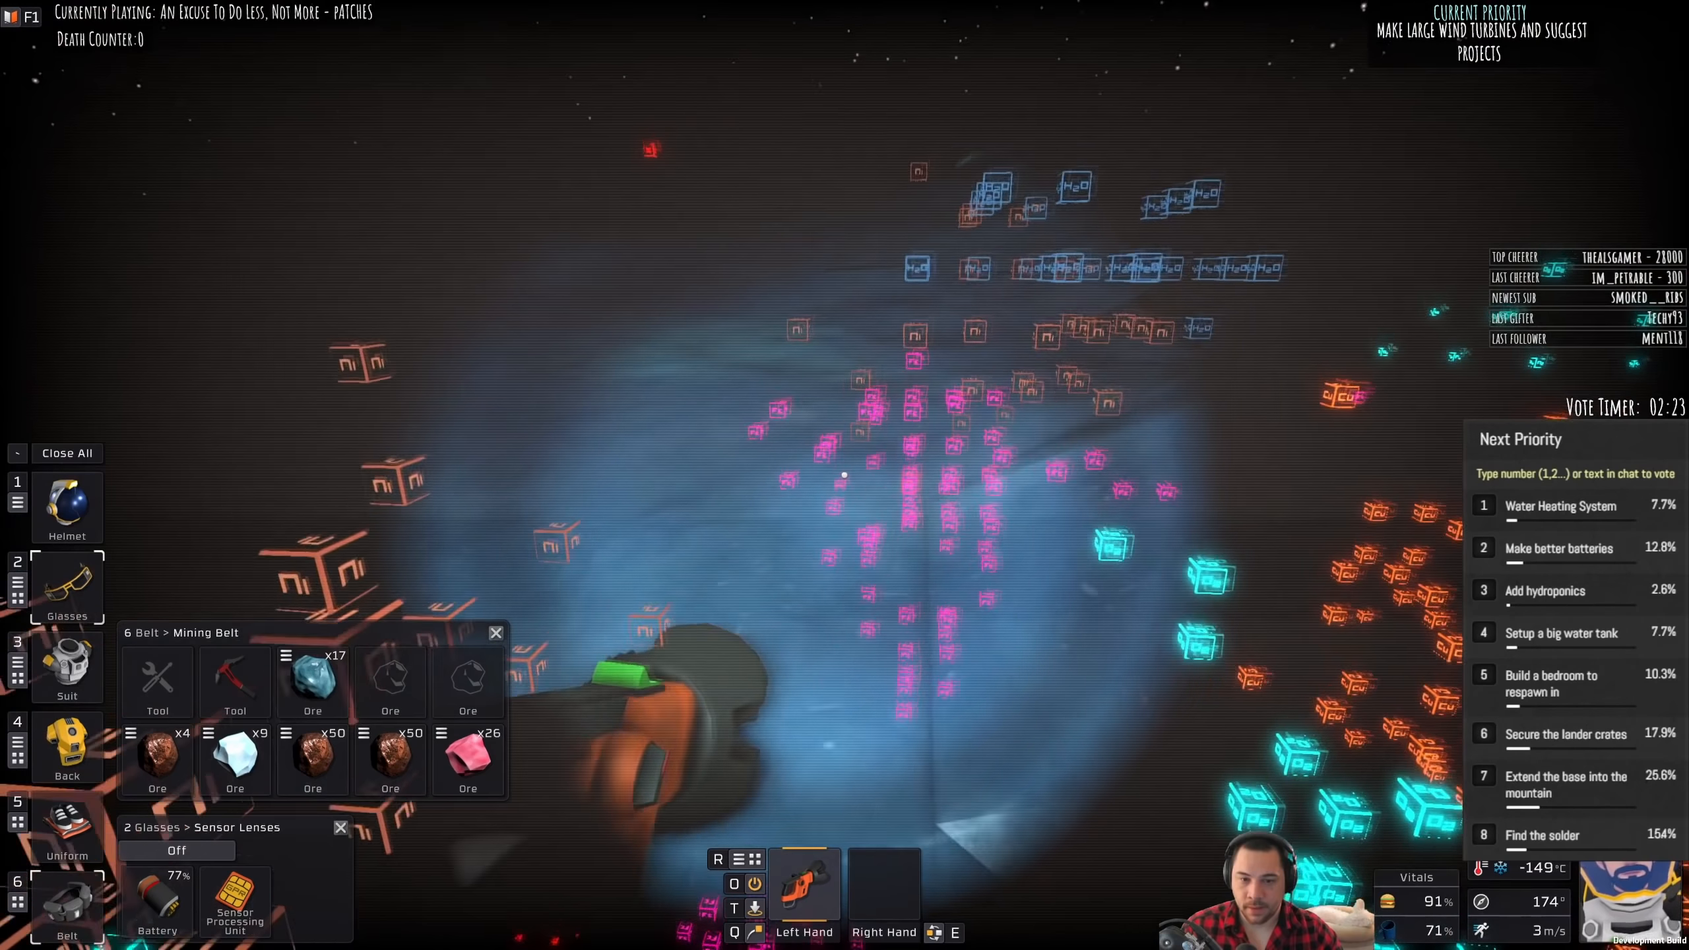
Step: Keep drilling cave ore deposits until the new belt ore stack reaches 50
{"action": "left_click", "coordinate": [175, 850]}
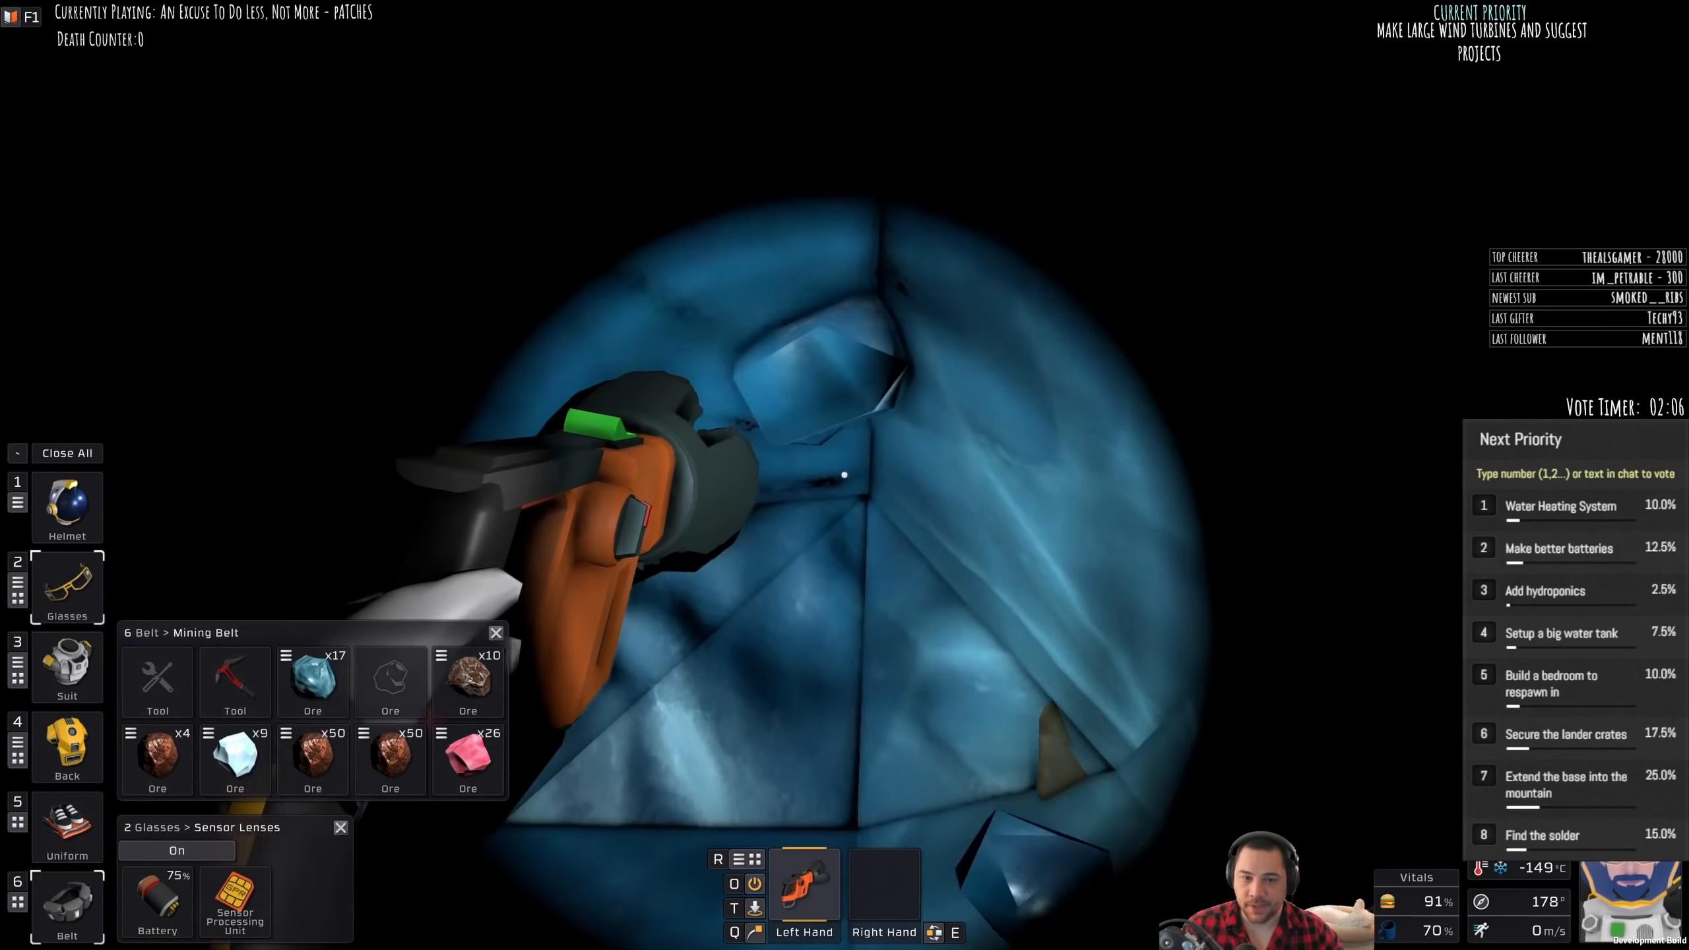
{"action": "left_click", "coordinate": [175, 850]}
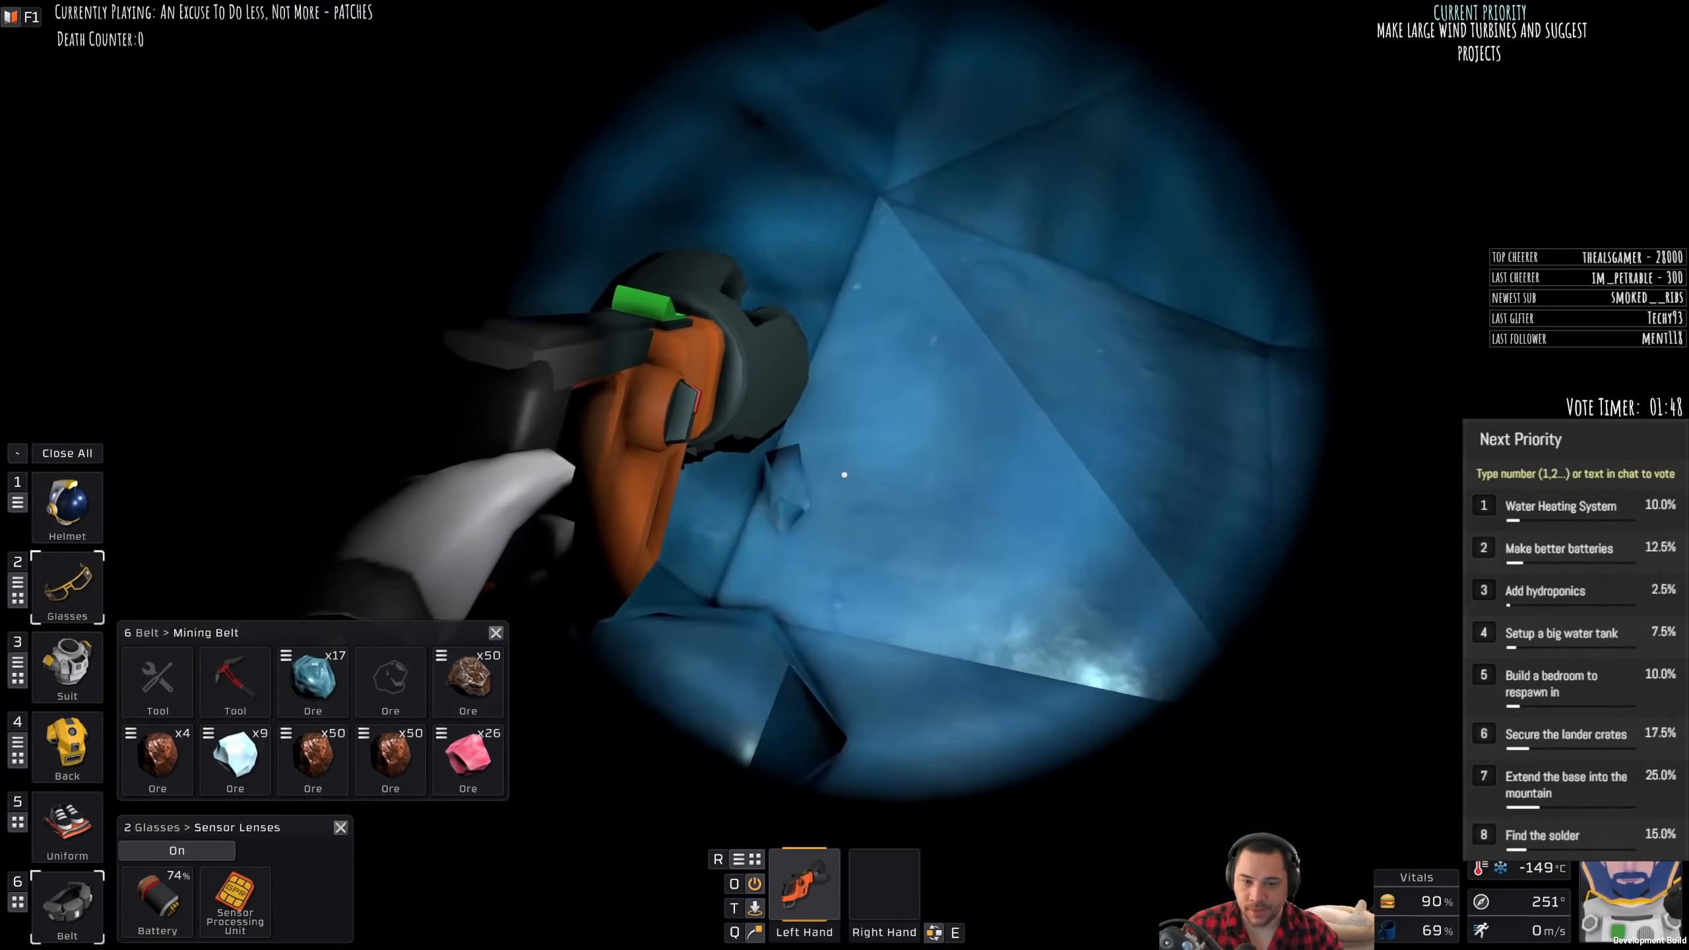
{"action": "left_click", "coordinate": [843, 475]}
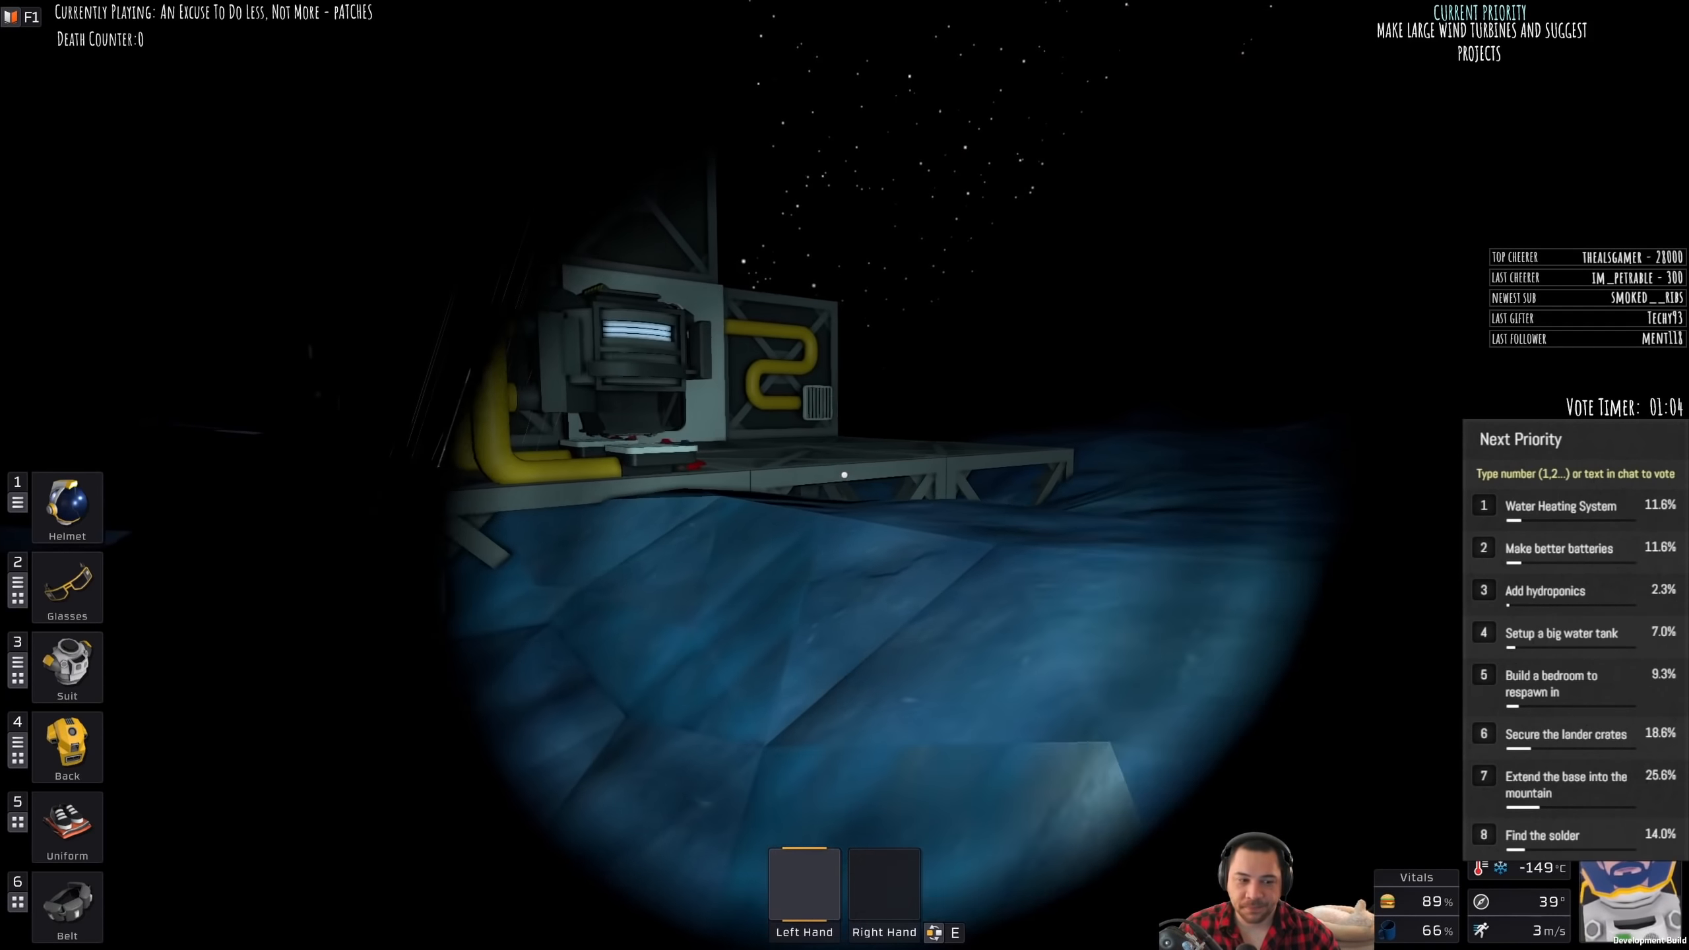
Step: Load the ore into the furnace and read its chamber at 14.53 MPa and 660.9 °C
{"action": "key", "text": "Escape"}
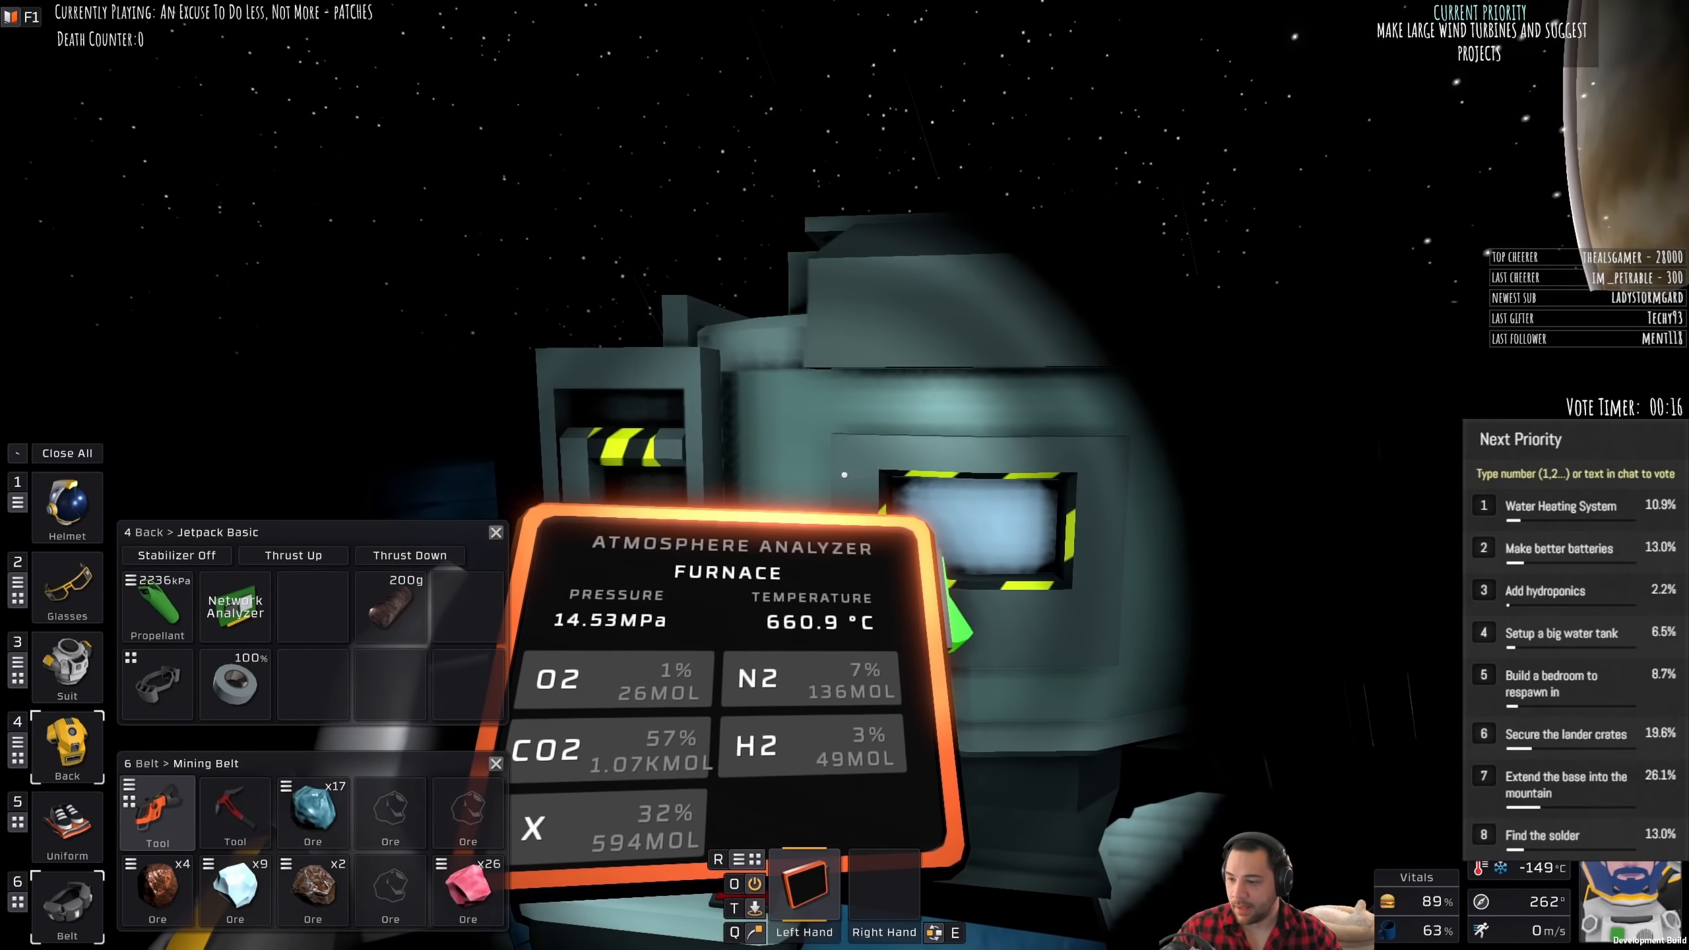
Step: Pause and resume, then split the volatiles ice into stacks of 17 and 3
{"action": "key", "text": "Escape"}
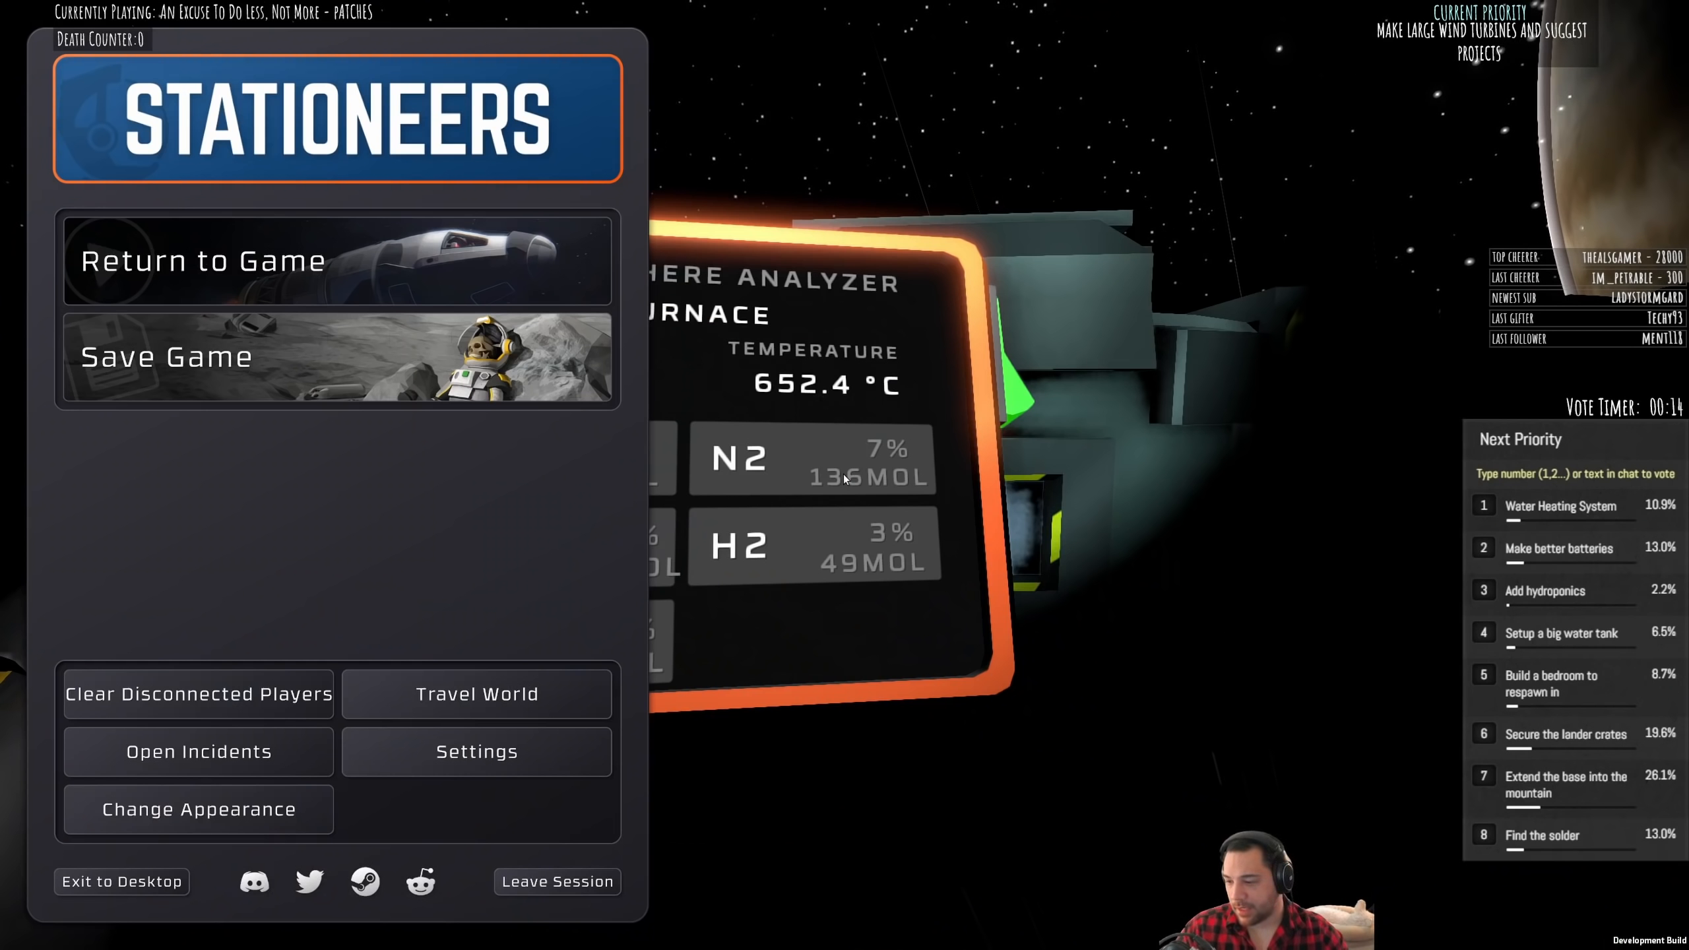
{"action": "key", "text": "Escape"}
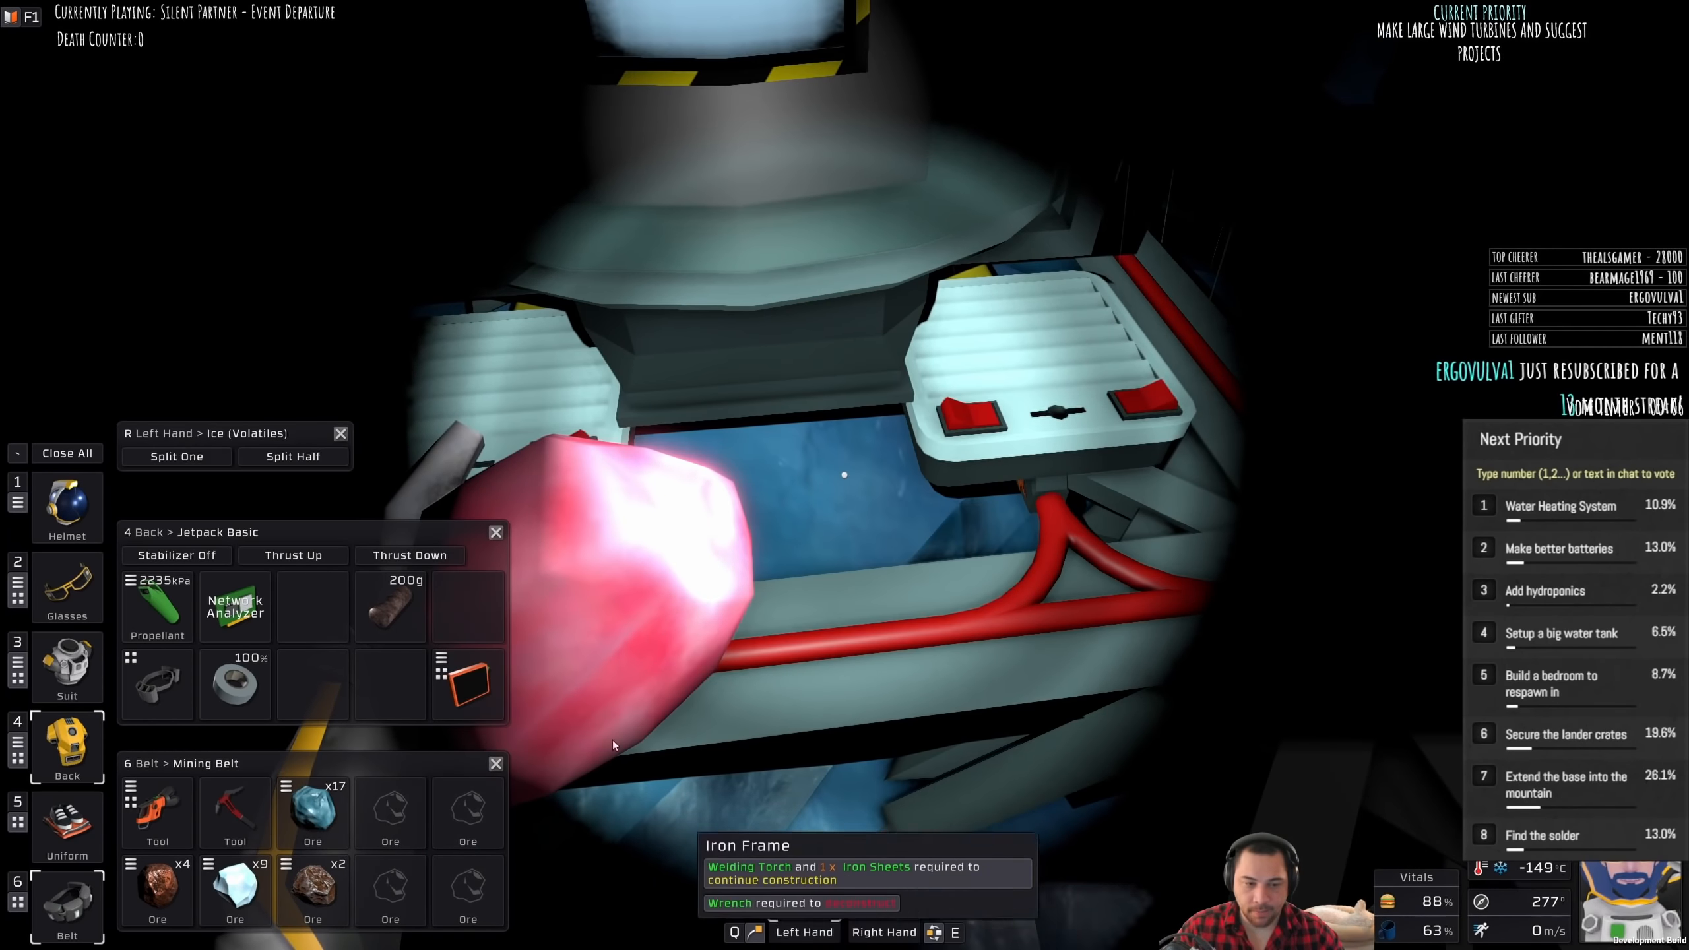
{"action": "left_click", "coordinate": [176, 456]}
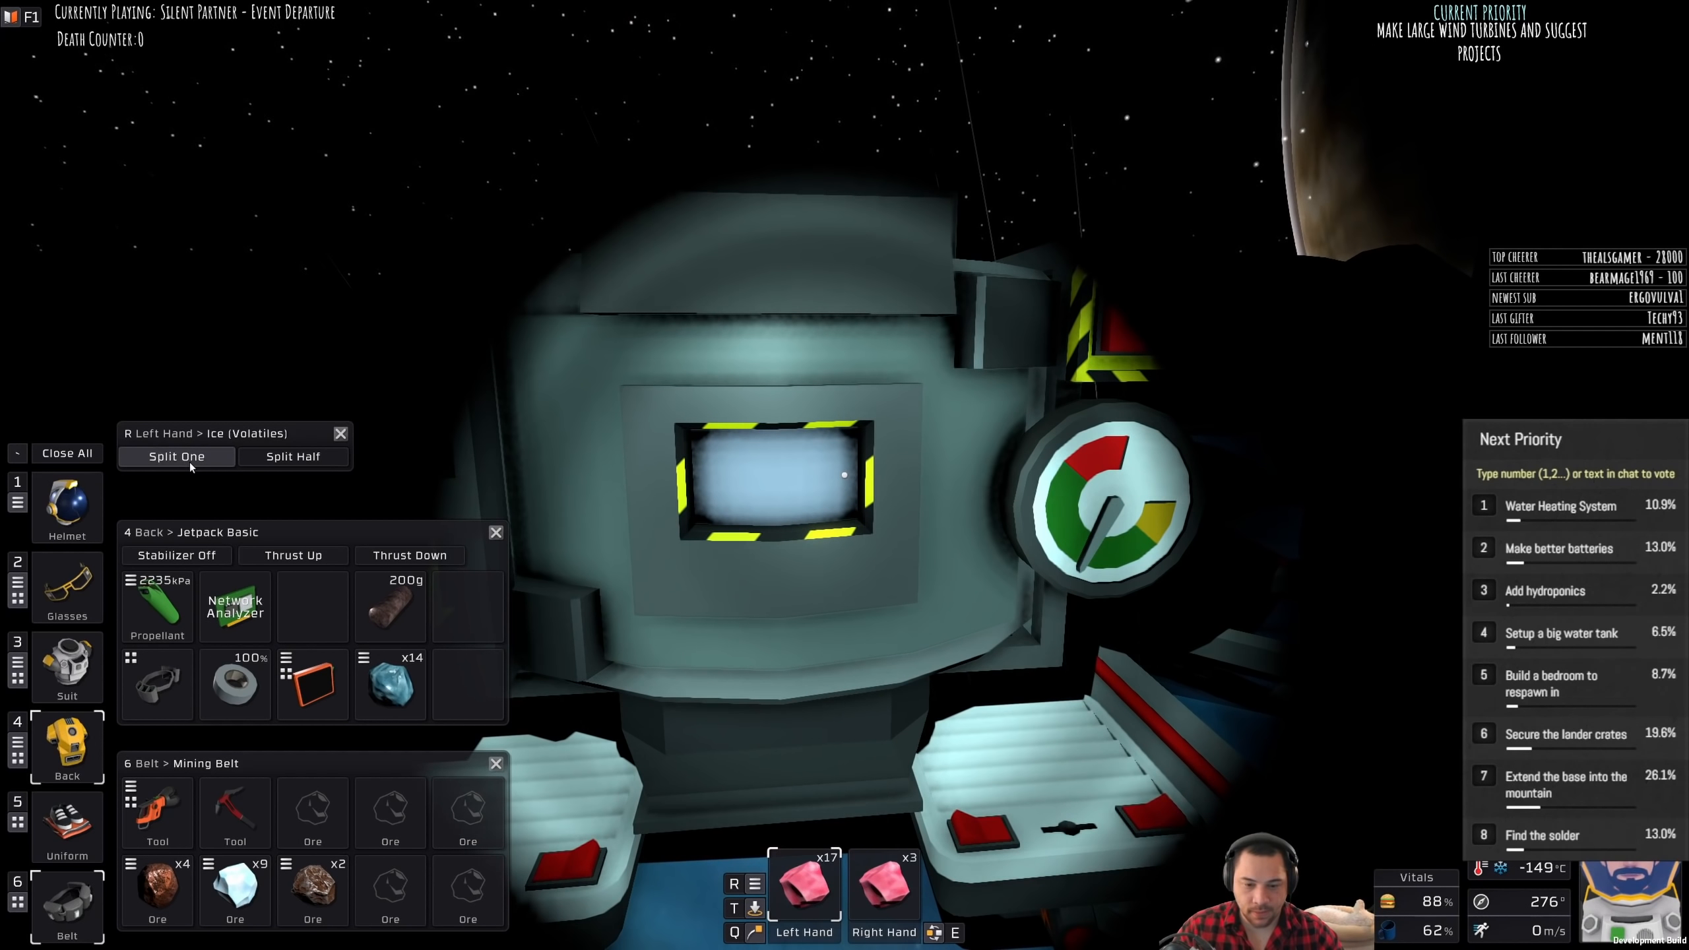
Step: Feed another ice into the furnace, raising it to 27.08 MPa and 1055.7 °C, then stow the analyzer
{"action": "left_click", "coordinate": [175, 456]}
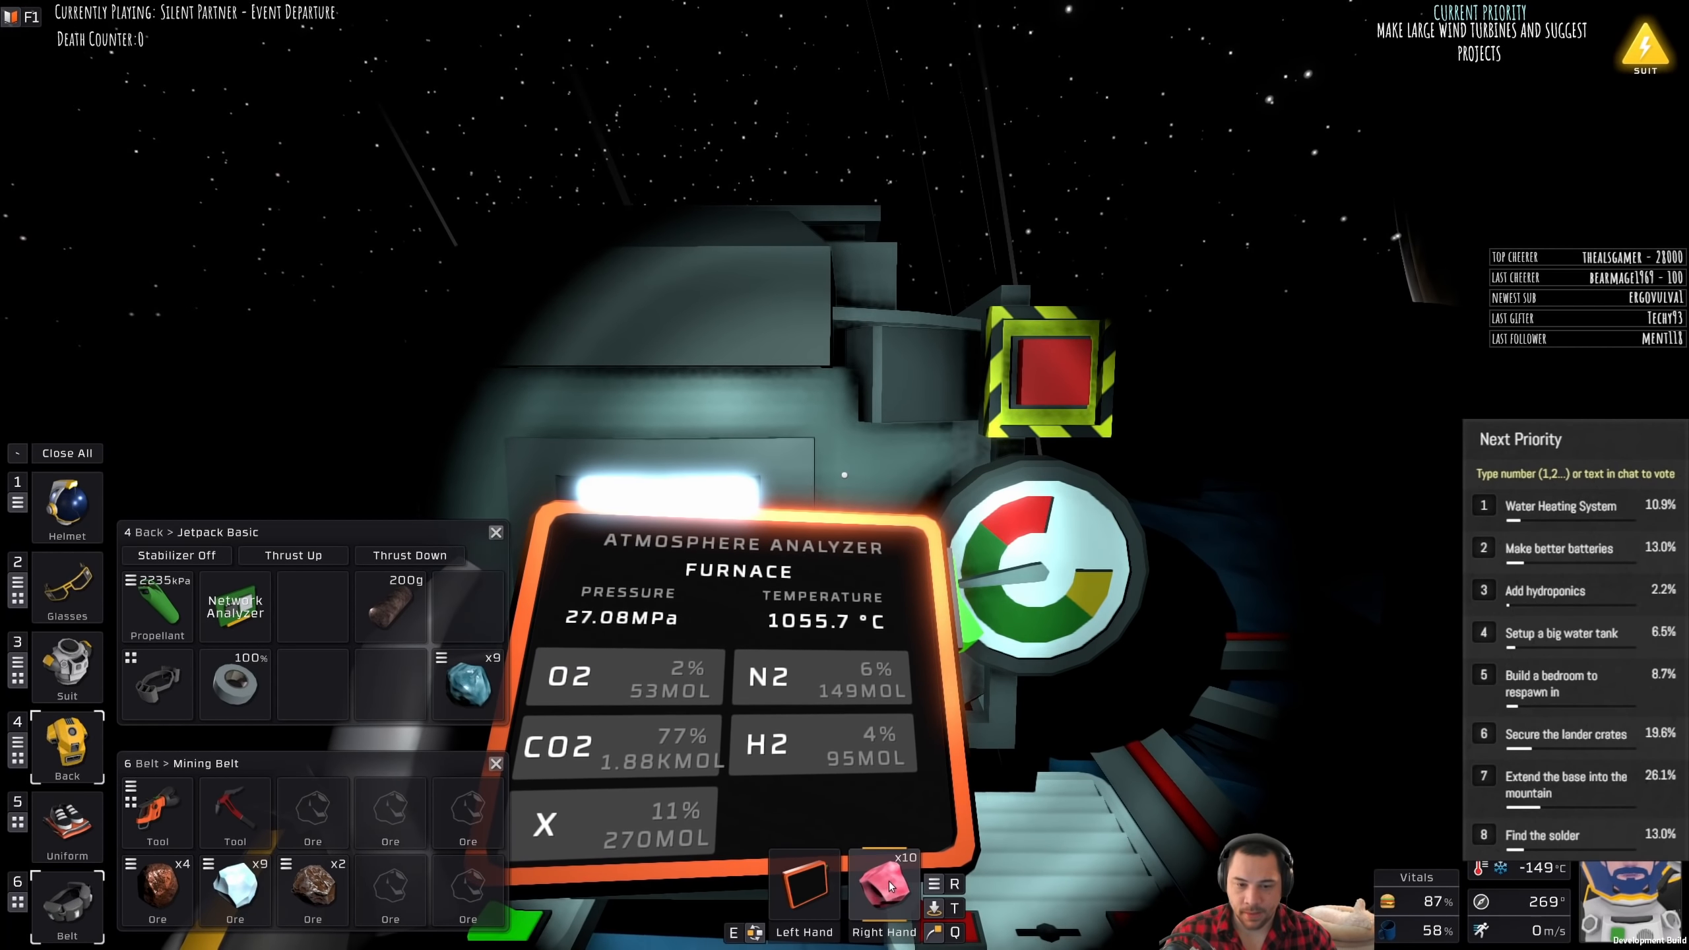
{"action": "left_click", "coordinate": [884, 886]}
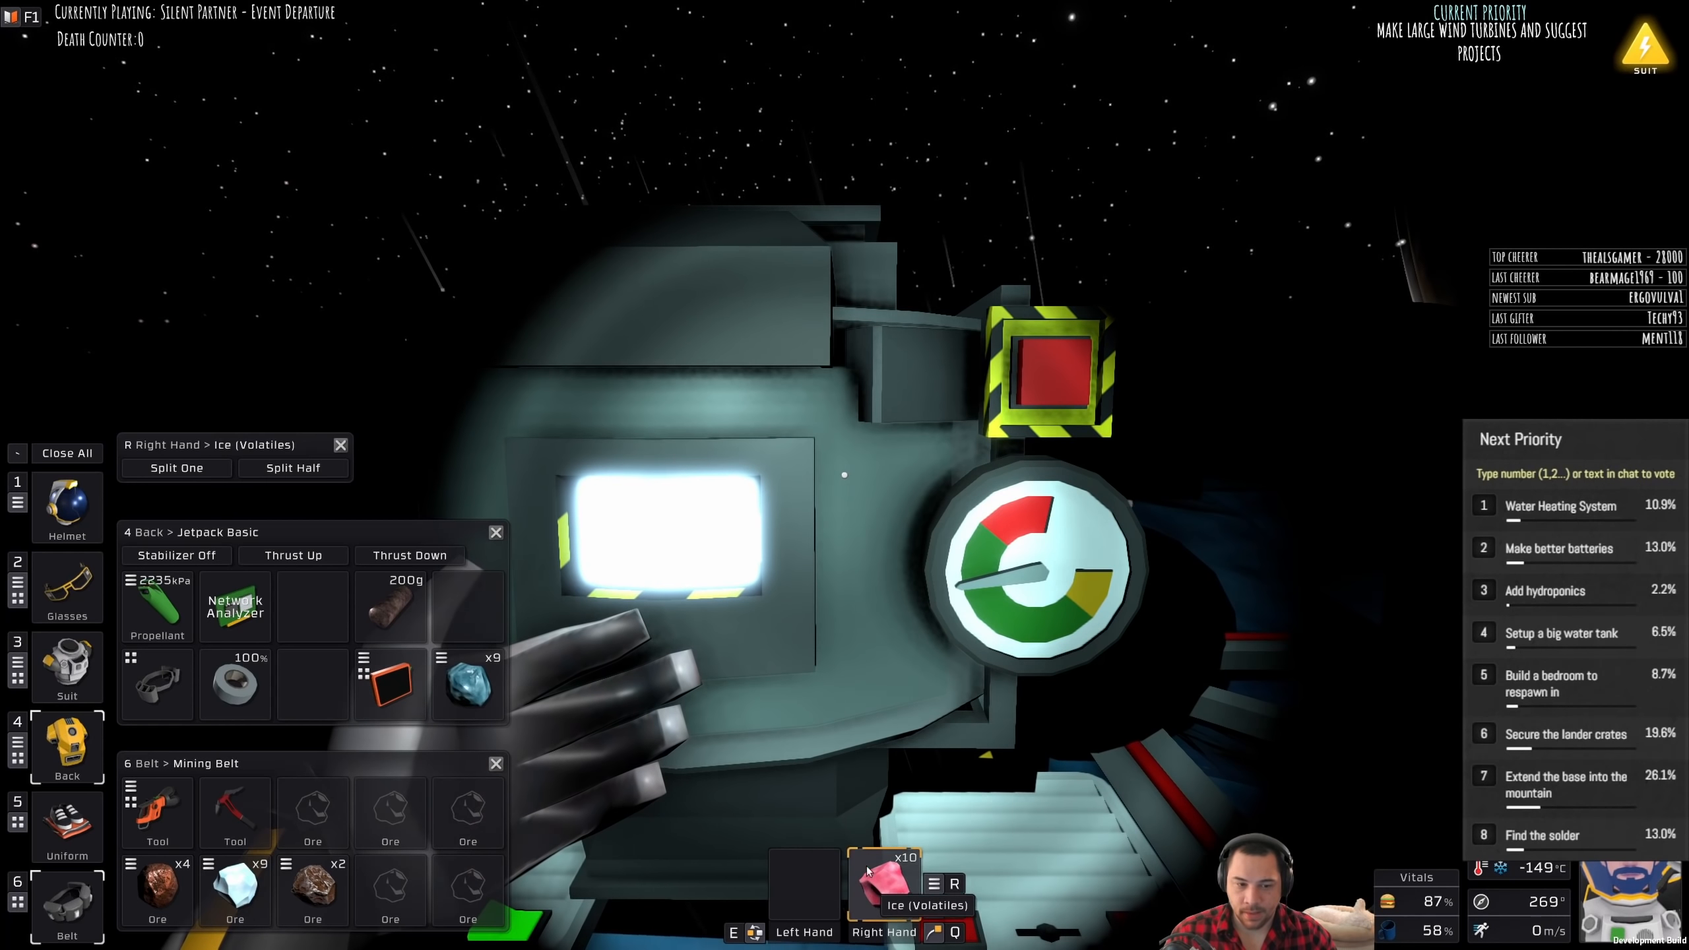